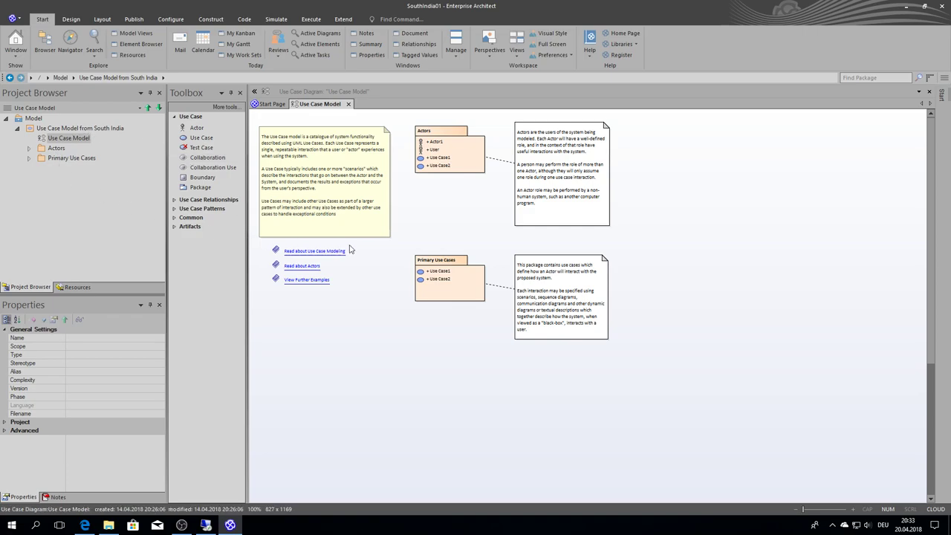
pyautogui.moveTo(372, 246)
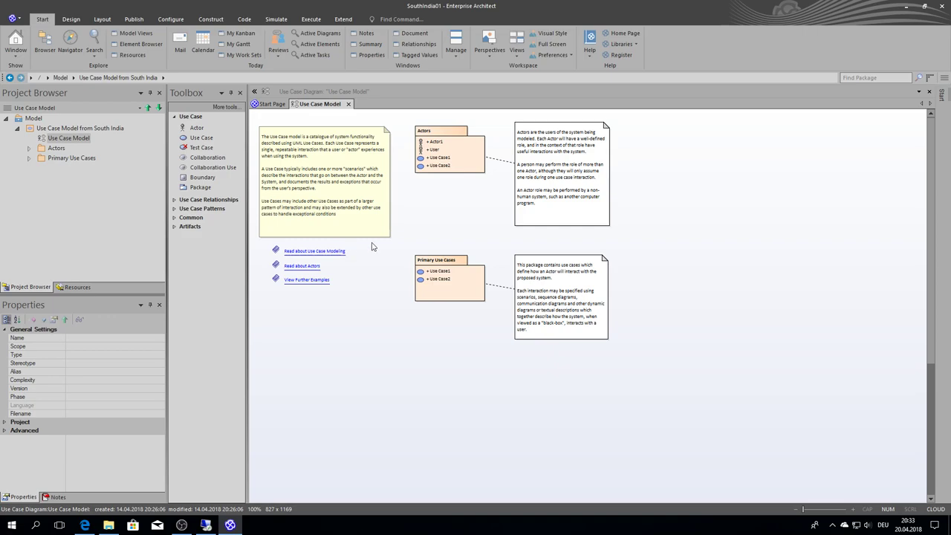
pyautogui.moveTo(371, 312)
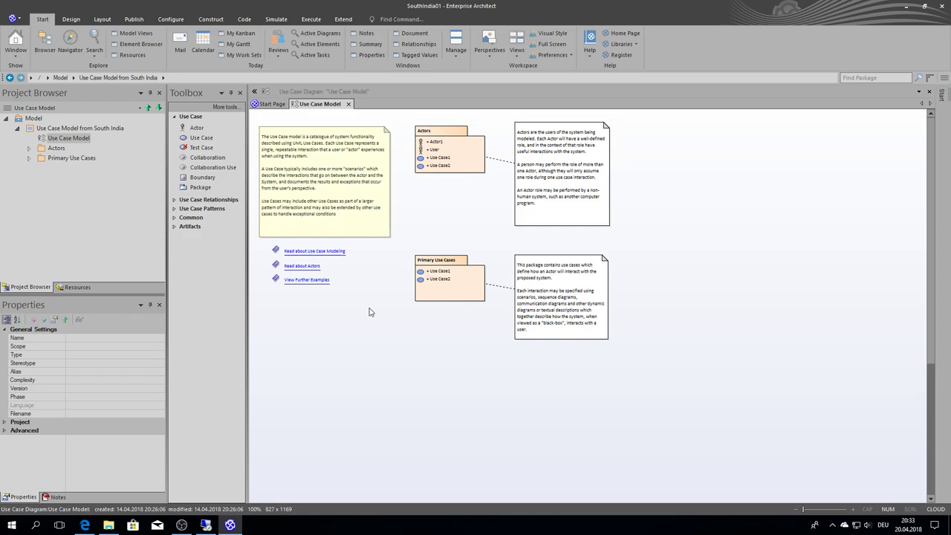
pyautogui.moveTo(235, 452)
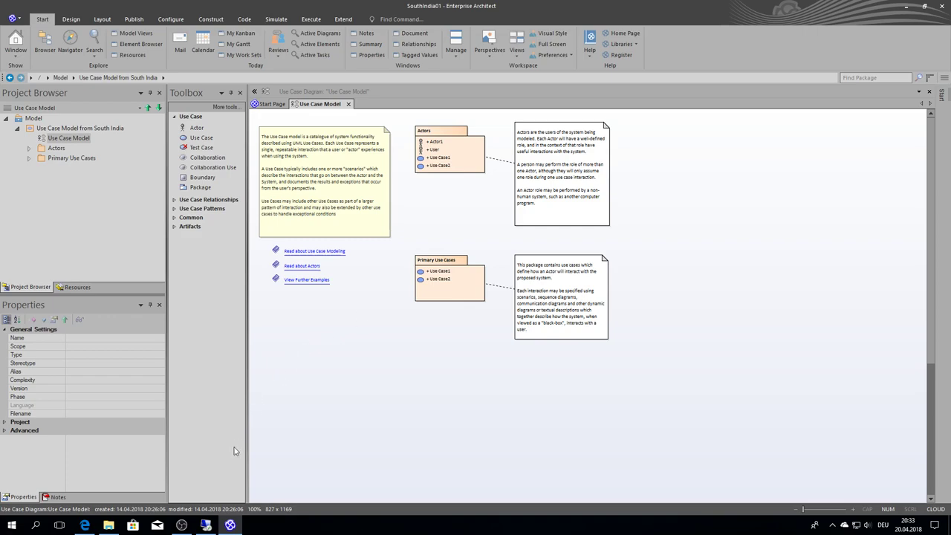
pyautogui.moveTo(206, 526)
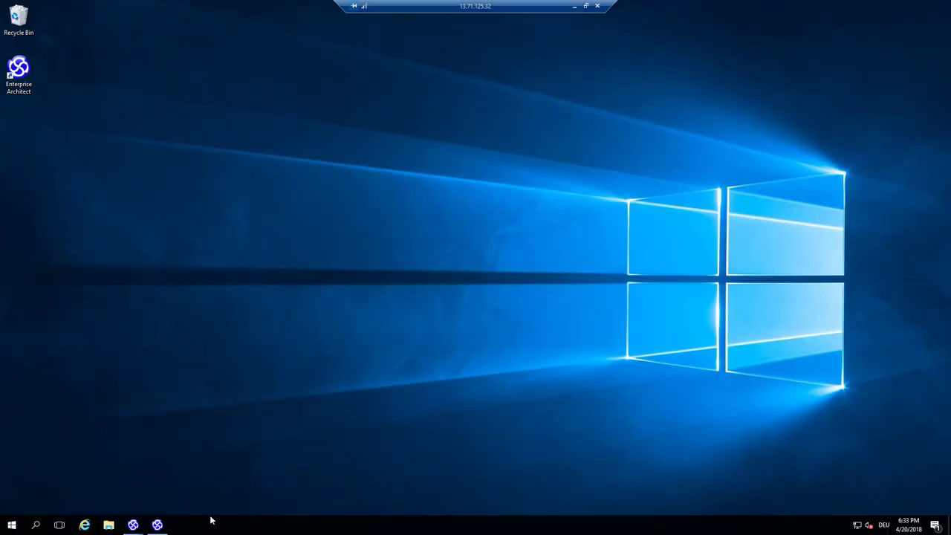
# - Launch File Explorer and show the contents of Local Disk (C:)
pyautogui.click(108, 526)
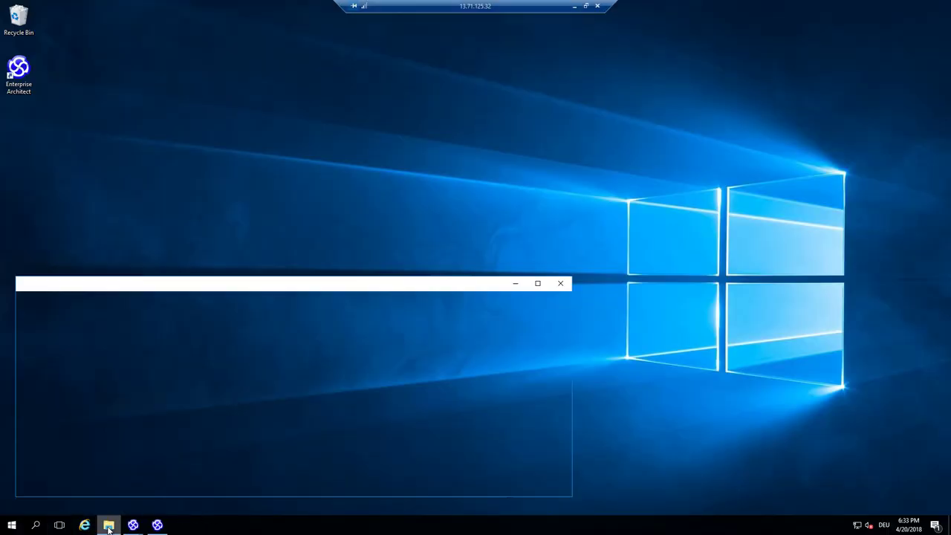
pyautogui.click(108, 526)
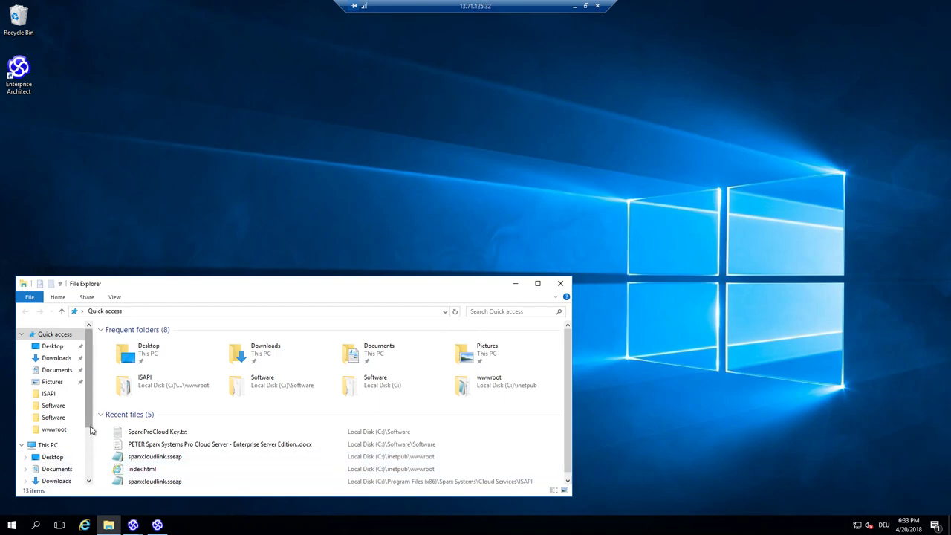
pyautogui.click(60, 437)
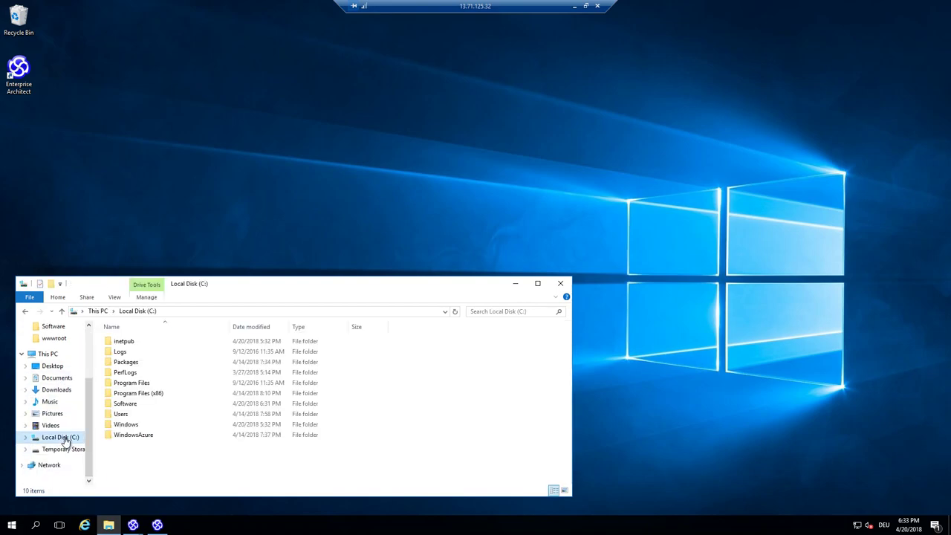
# - Navigate into C:\inetpub\wwwroot\WebEA to list its subfolders and PHP files
pyautogui.doubleClick(124, 340)
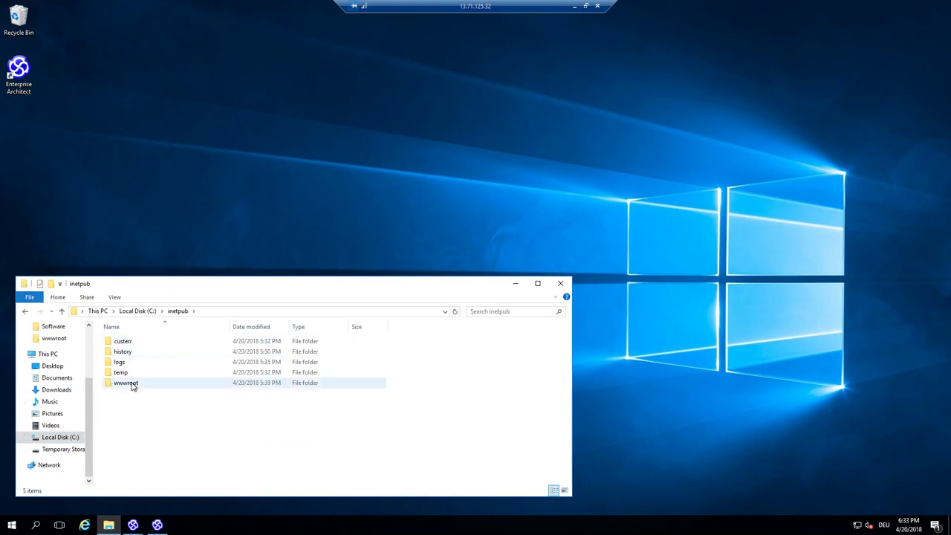
pyautogui.doubleClick(124, 382)
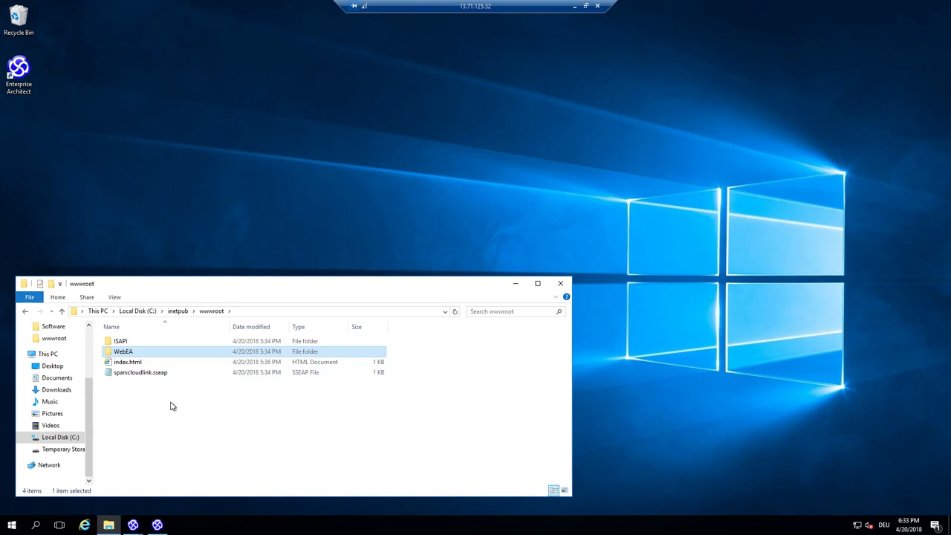
pyautogui.moveTo(145, 374)
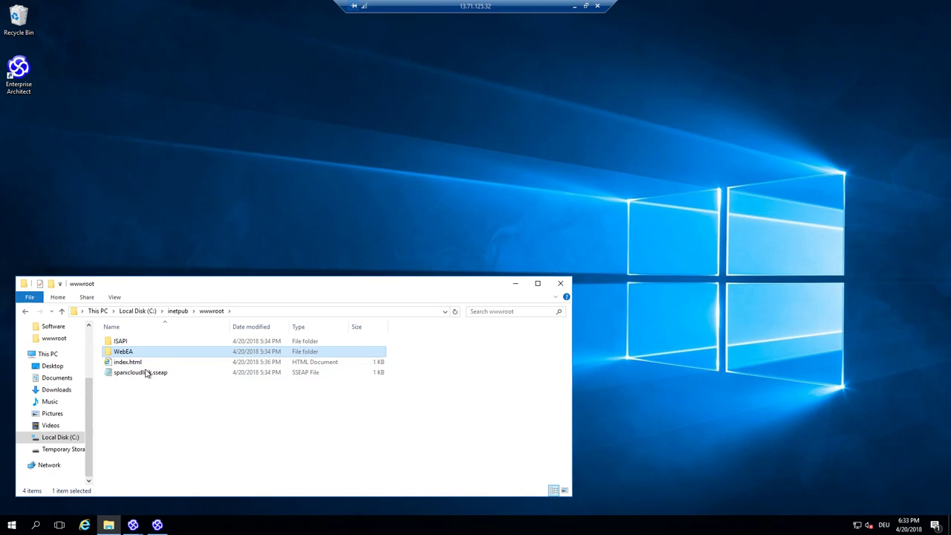
pyautogui.moveTo(124, 351)
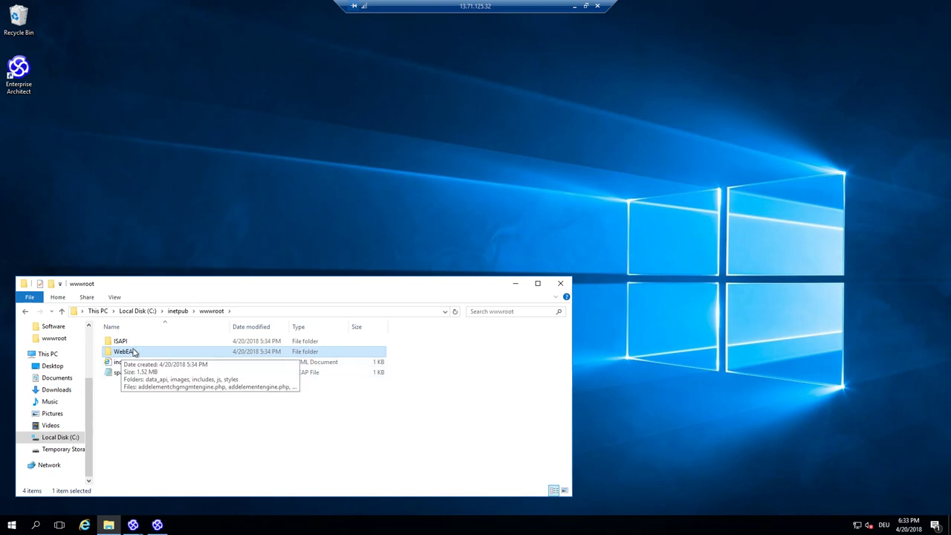
pyautogui.doubleClick(125, 350)
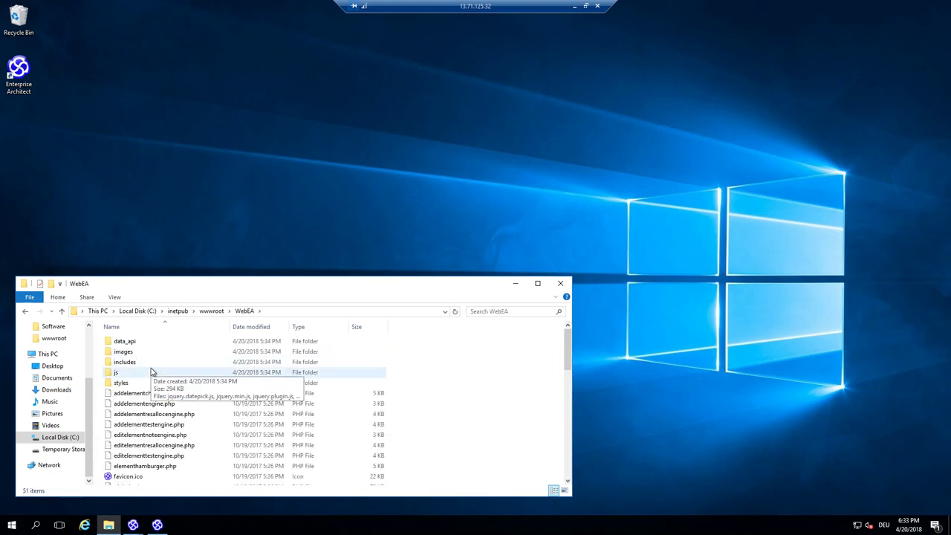
# - Move all of WebEA's files and folders up into wwwroot
pyautogui.click(143, 403)
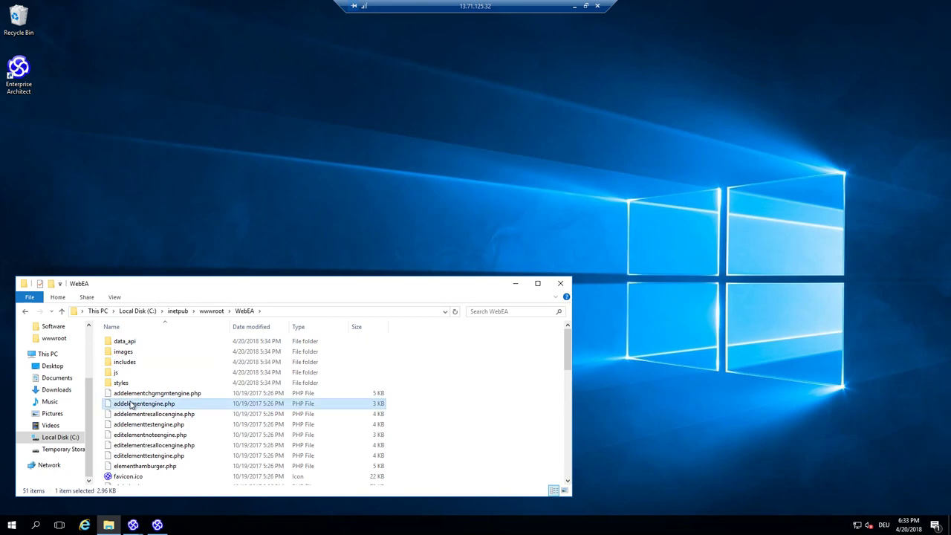
pyautogui.rightClick(144, 403)
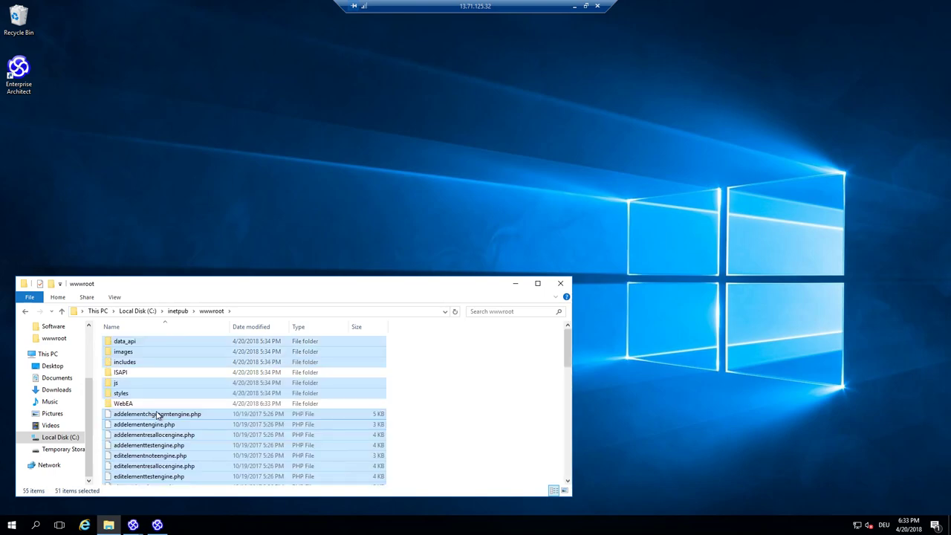
pyautogui.click(123, 402)
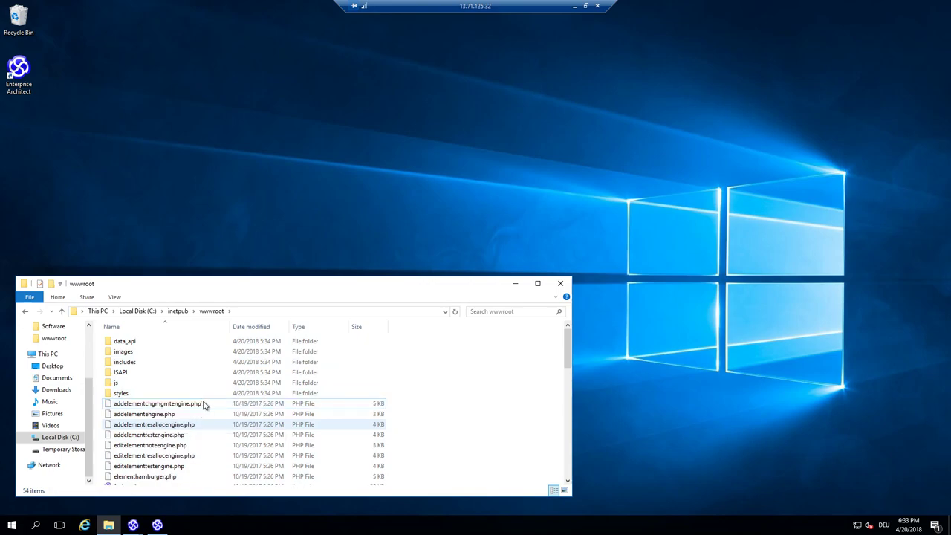
# - Delete the old index.html from wwwroot
pyautogui.scroll(-3)
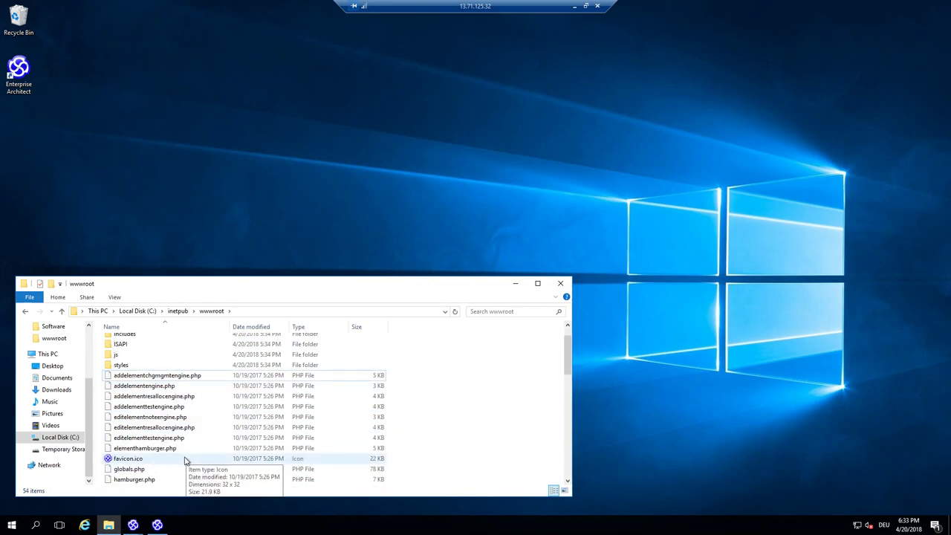
pyautogui.scroll(-3)
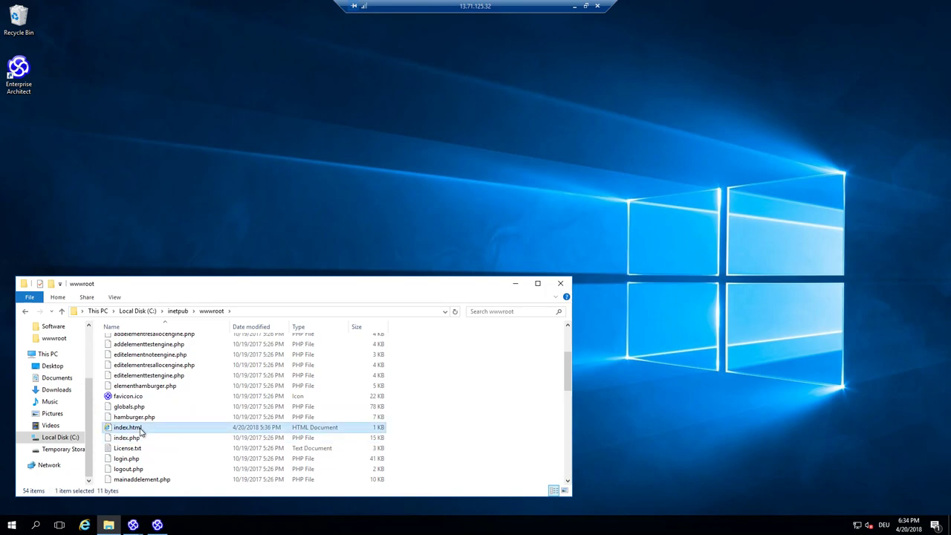
pyautogui.rightClick(127, 428)
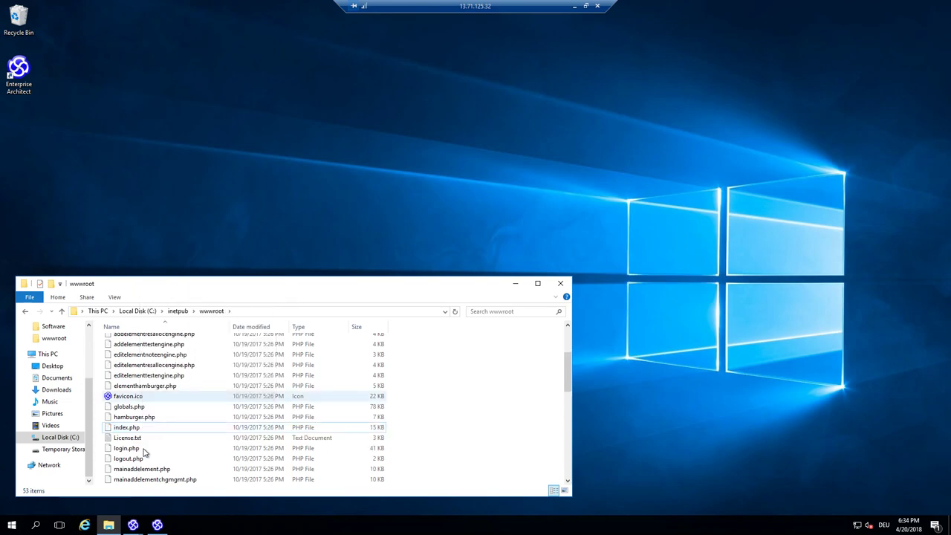
pyautogui.moveTo(131, 437)
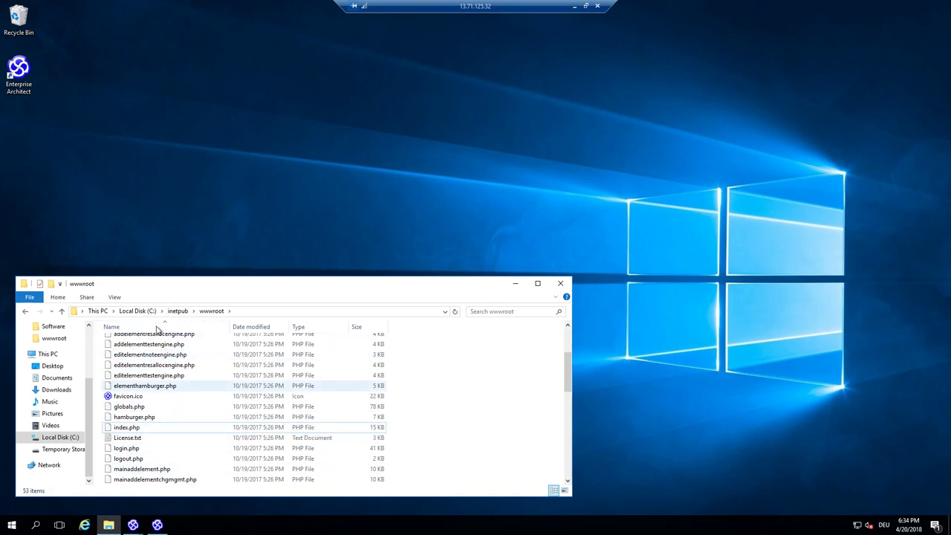
pyautogui.click(83, 526)
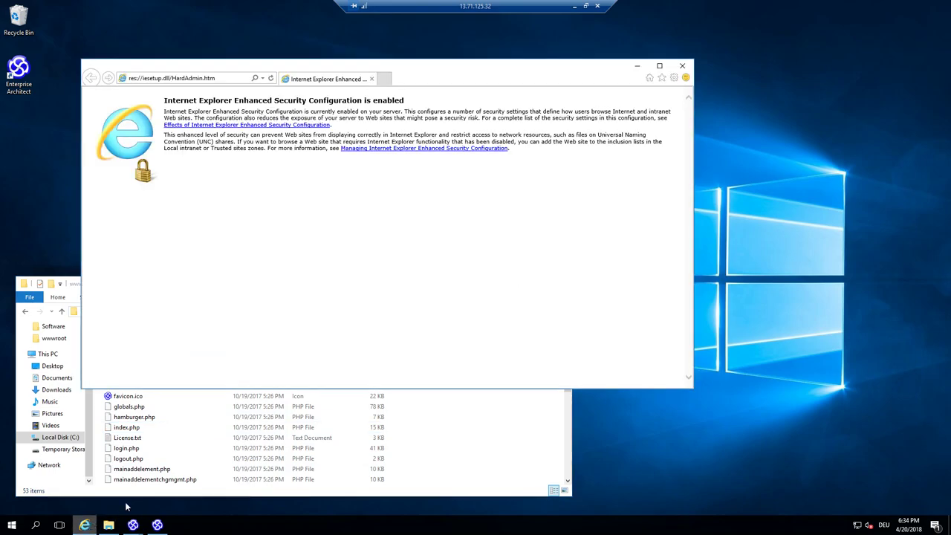
pyautogui.click(185, 77)
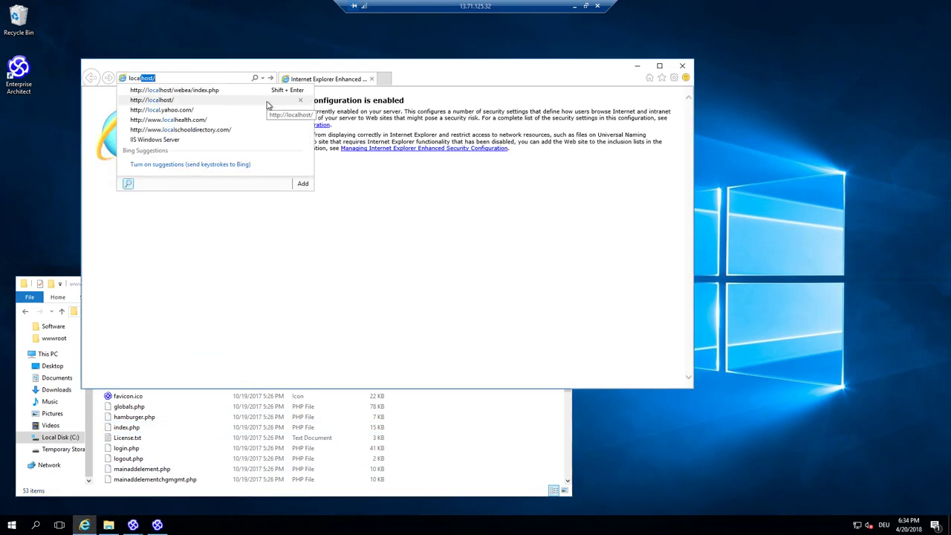
pyautogui.press('Backspace')
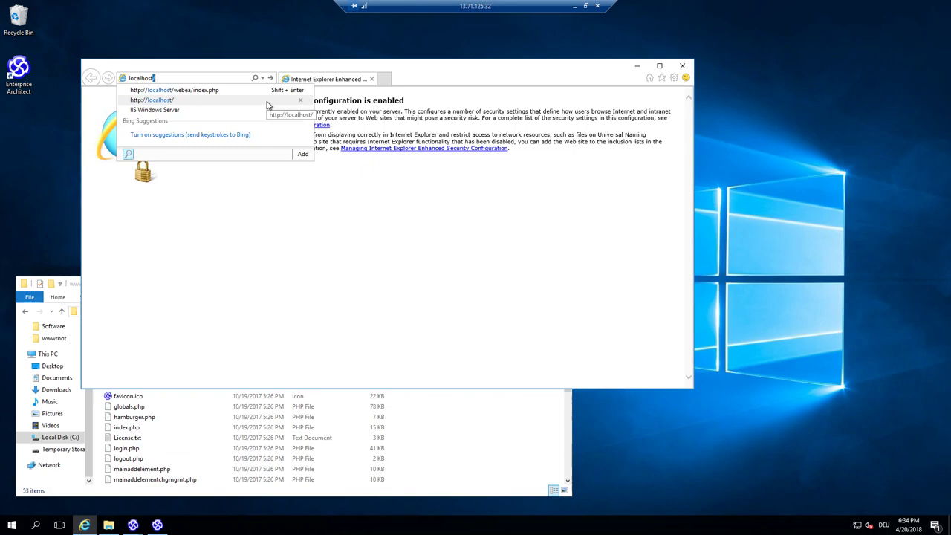
pyautogui.click(152, 99)
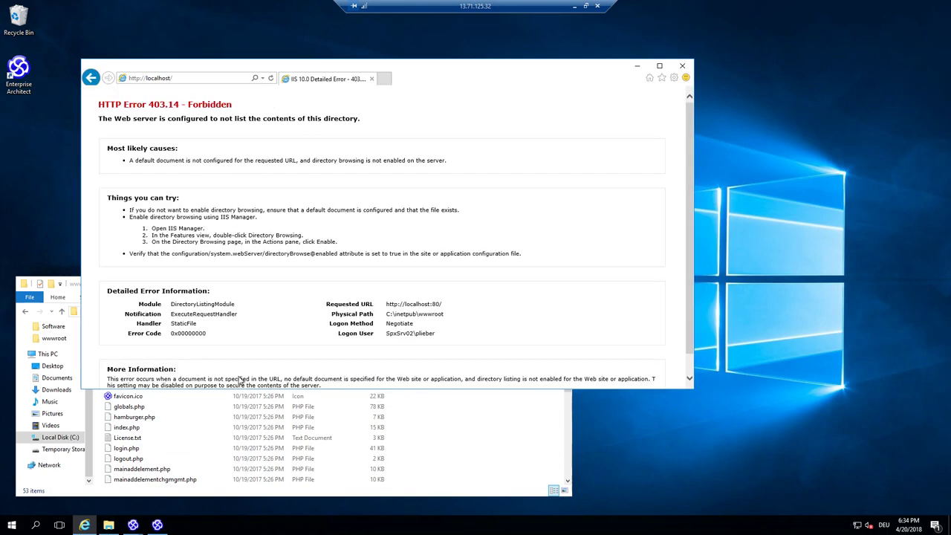
pyautogui.moveTo(321, 294)
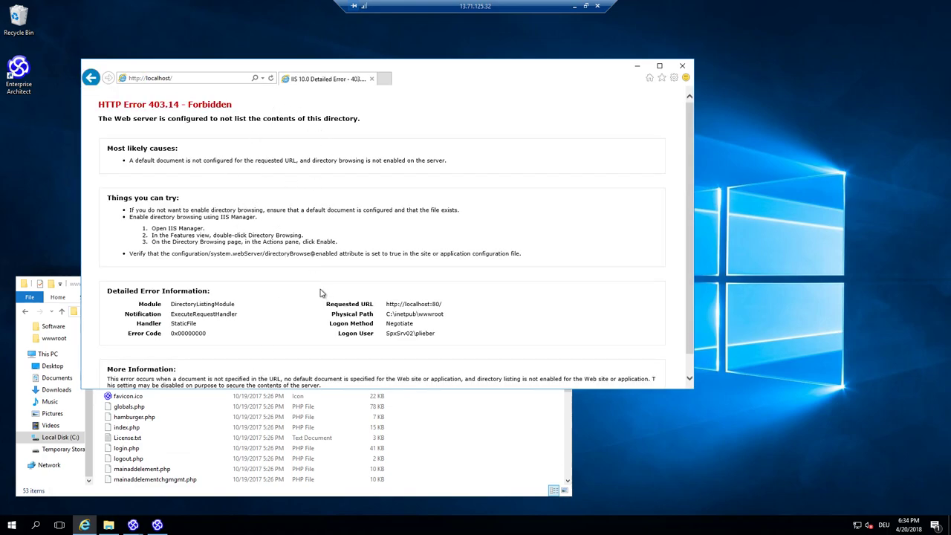
pyautogui.click(190, 78)
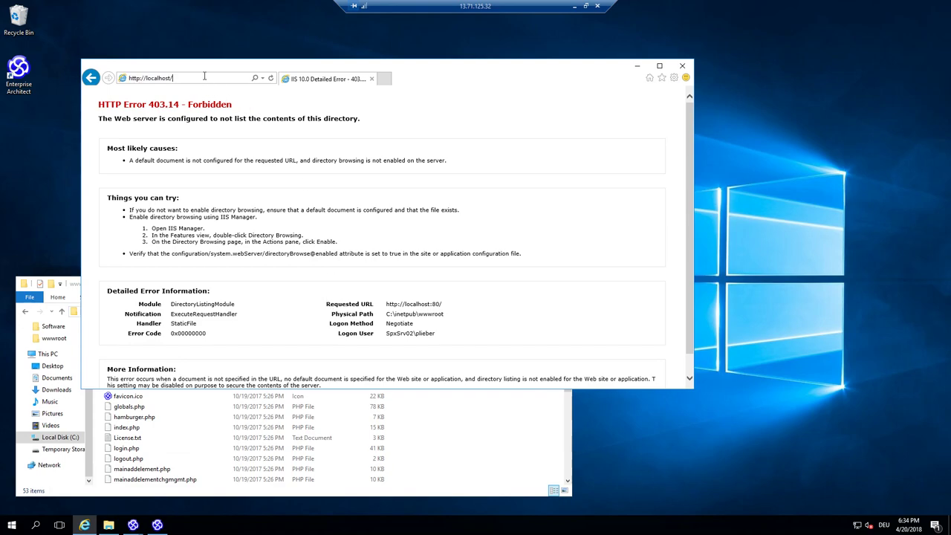
pyautogui.write('index')
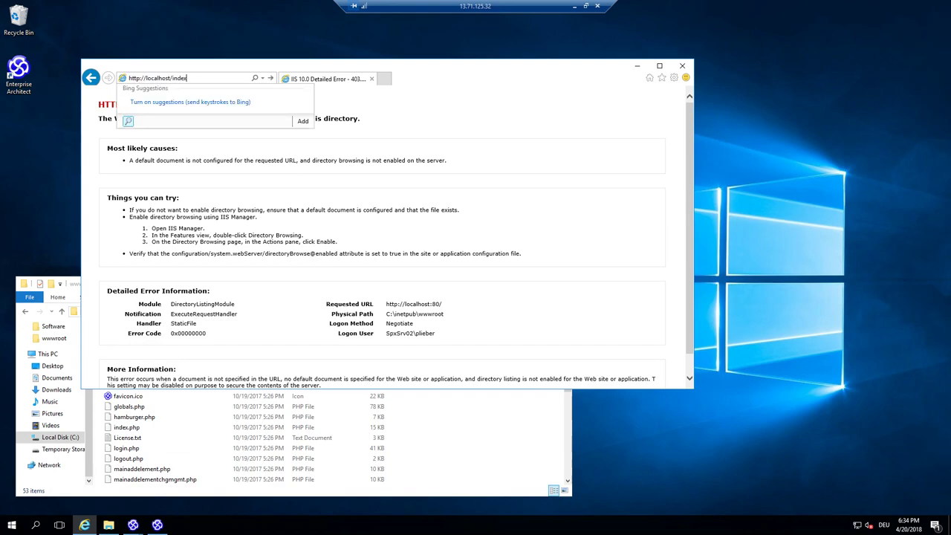
pyautogui.press('Return')
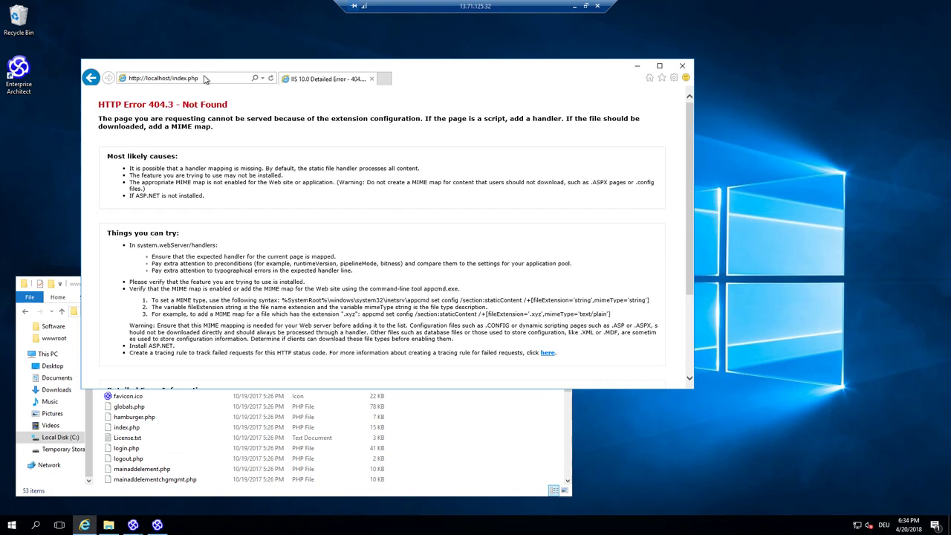
pyautogui.moveTo(162, 153)
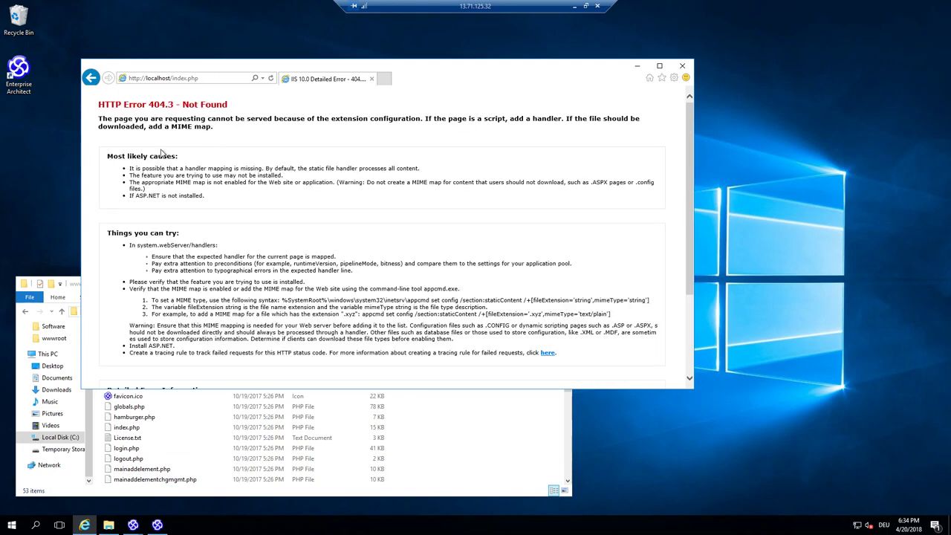
pyautogui.moveTo(104, 349)
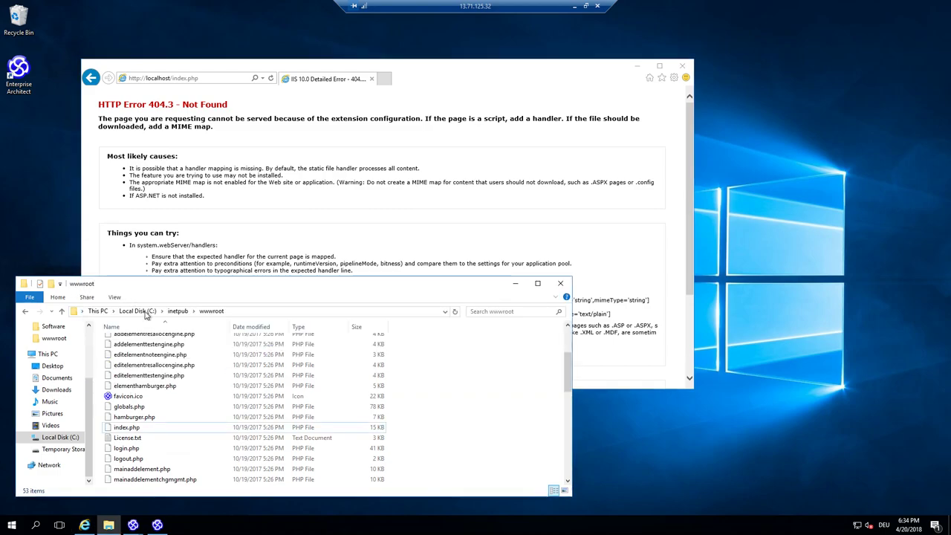
# - Pick the PHP zip archive from C:\Software, then return to wwwroot
pyautogui.click(176, 311)
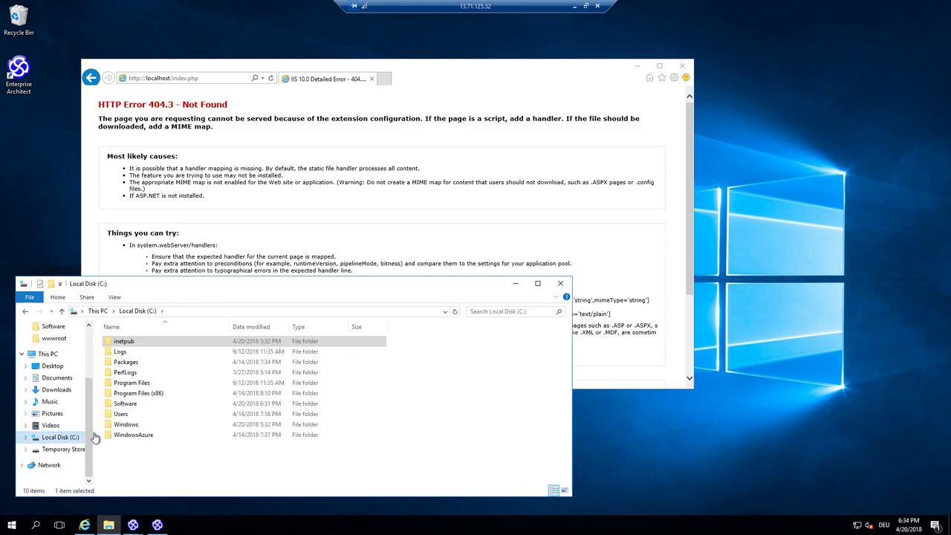
pyautogui.doubleClick(125, 402)
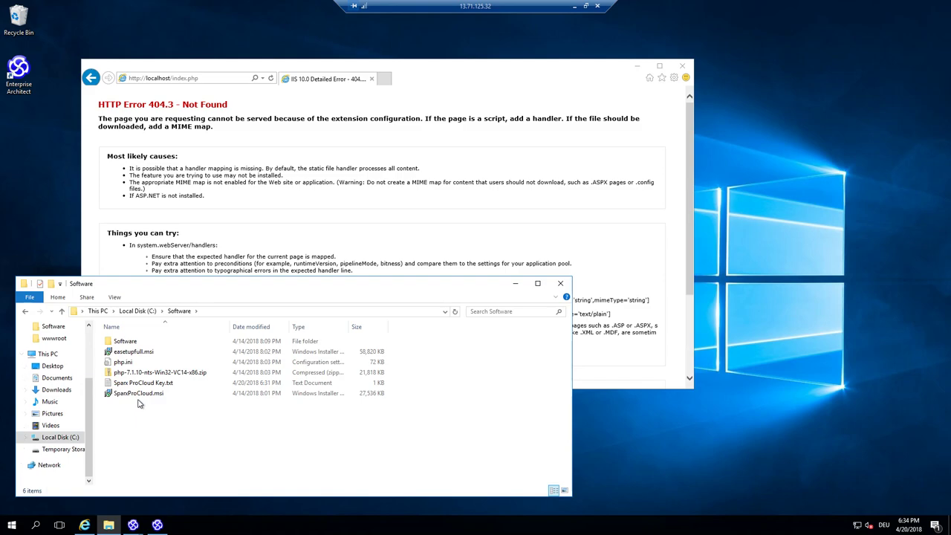
pyautogui.click(160, 371)
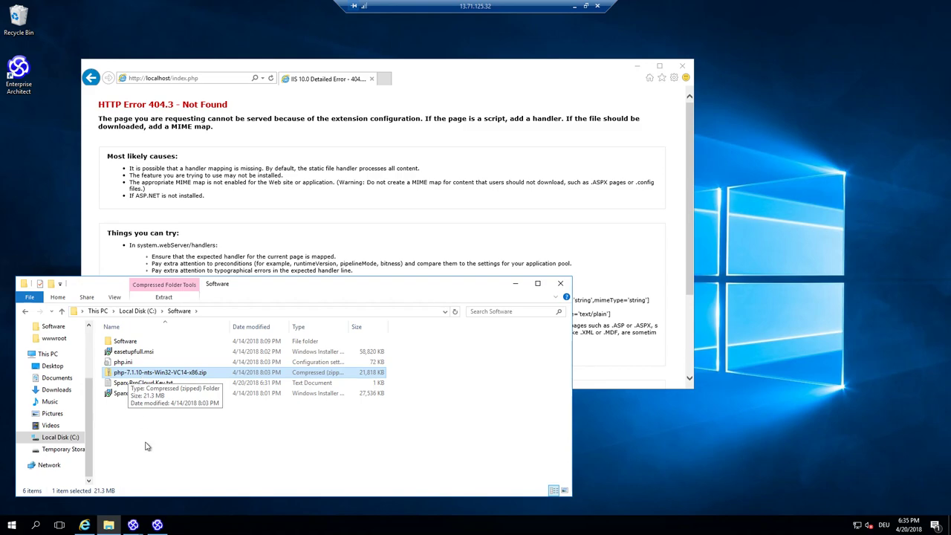
pyautogui.moveTo(151, 434)
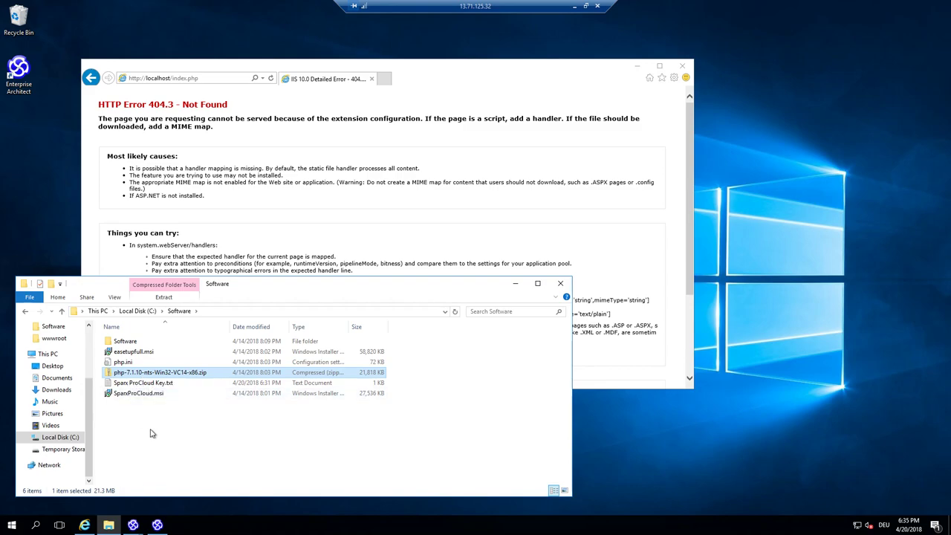
pyautogui.click(59, 436)
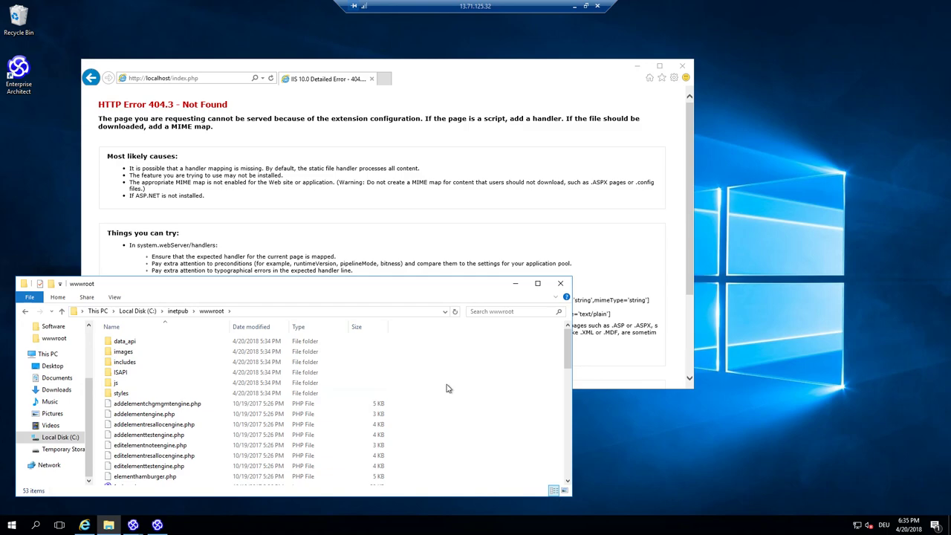
# - Create a new folder named PHP in wwwroot and go into it
pyautogui.rightClick(448, 388)
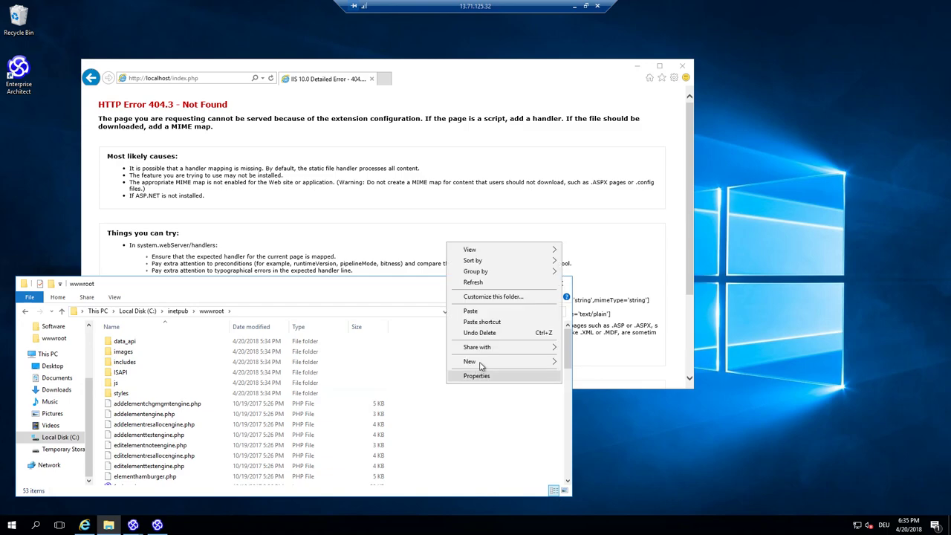
pyautogui.click(469, 361)
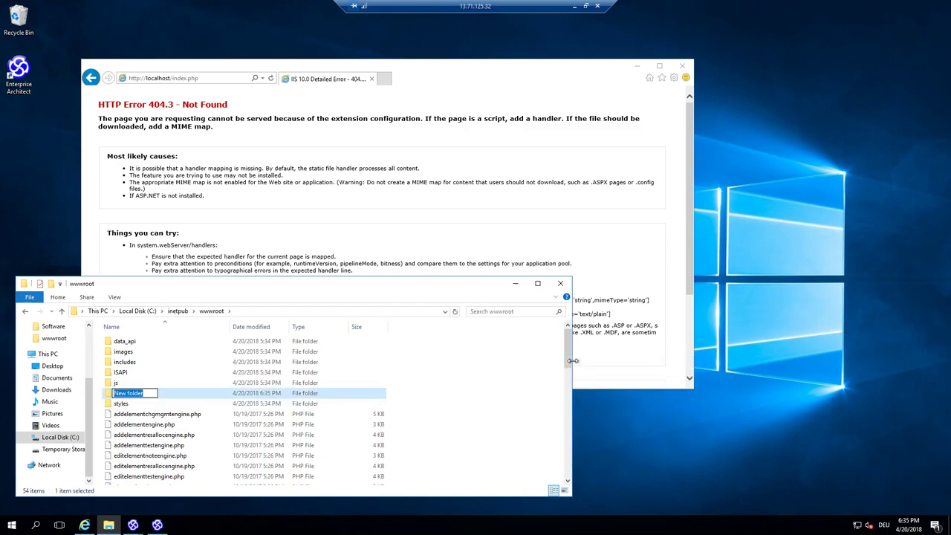
pyautogui.write('PHP')
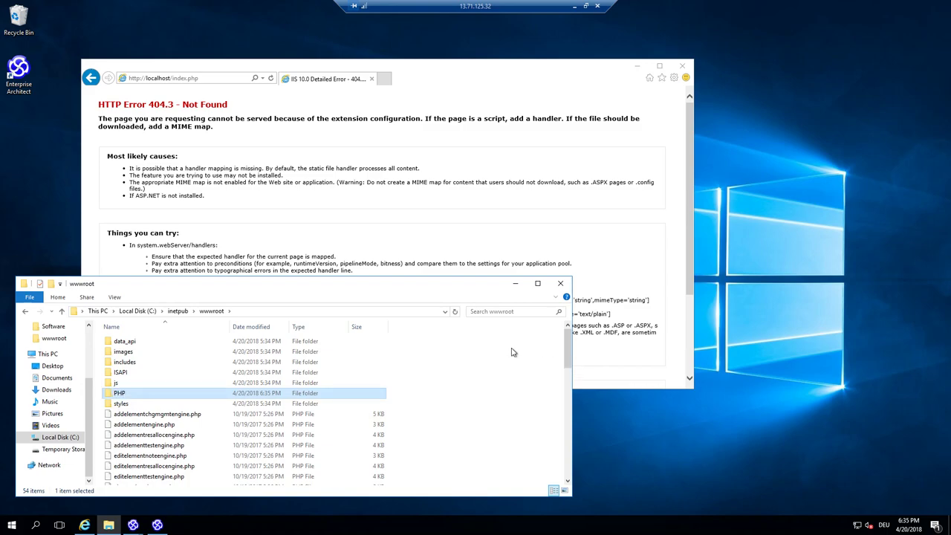
pyautogui.doubleClick(119, 392)
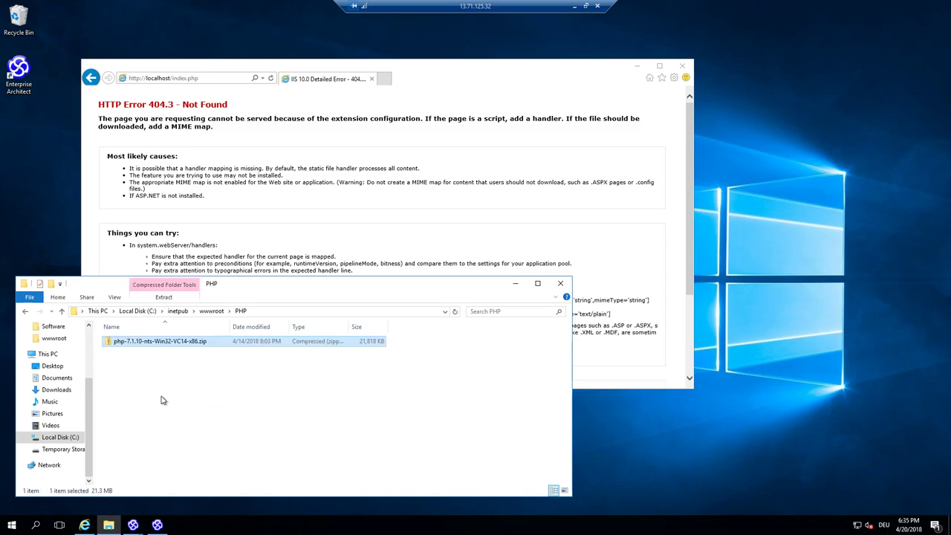
# - Extract the PHP 7.1.10 zip into C:\inetpub\wwwroot\PHP and locate php.exe
pyautogui.rightClick(161, 340)
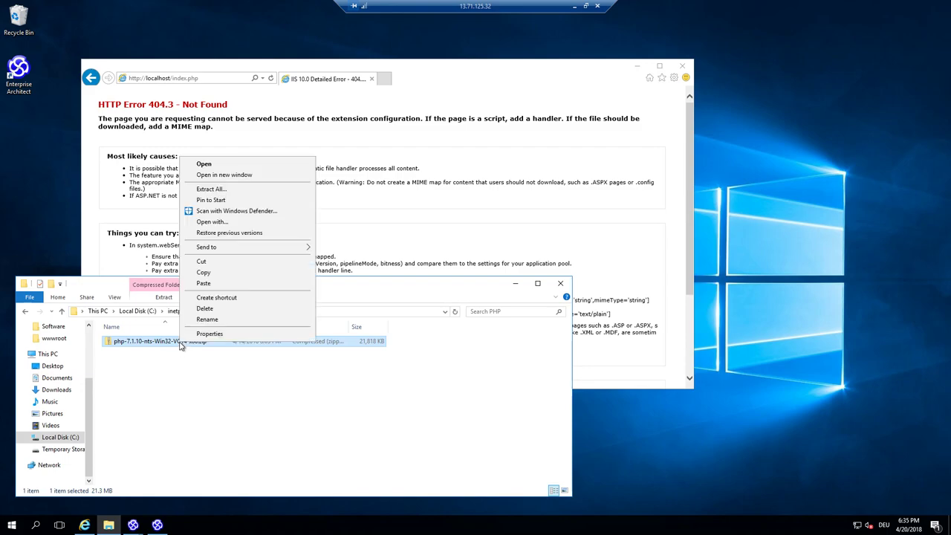
pyautogui.moveTo(238, 211)
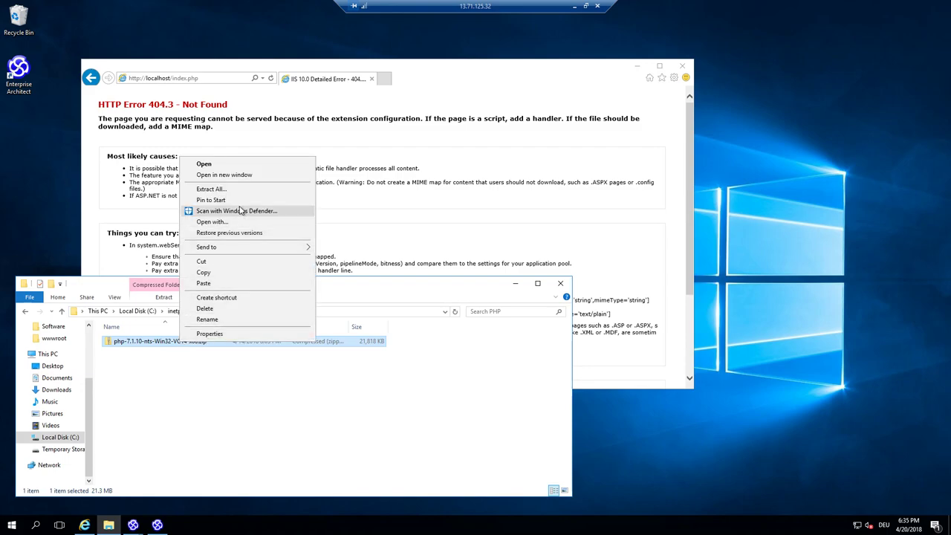
pyautogui.click(211, 189)
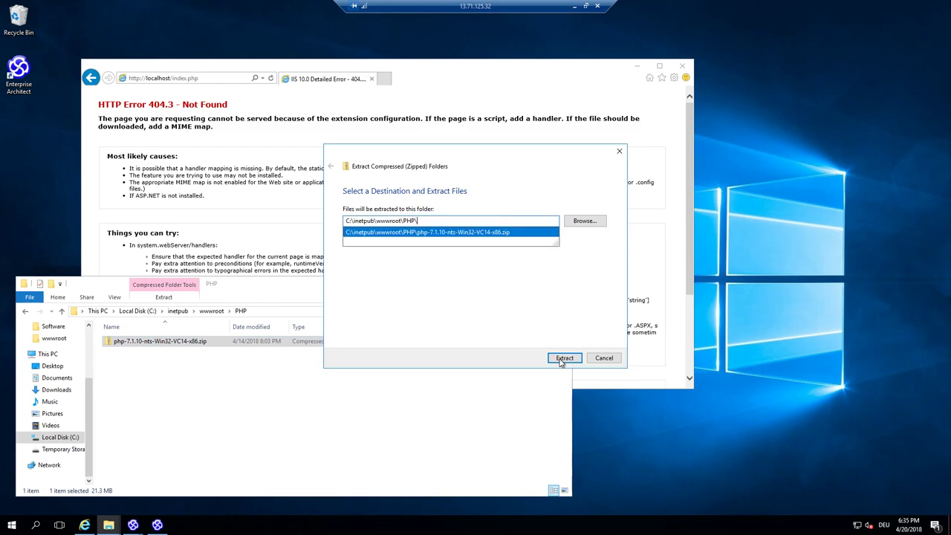
pyautogui.click(564, 356)
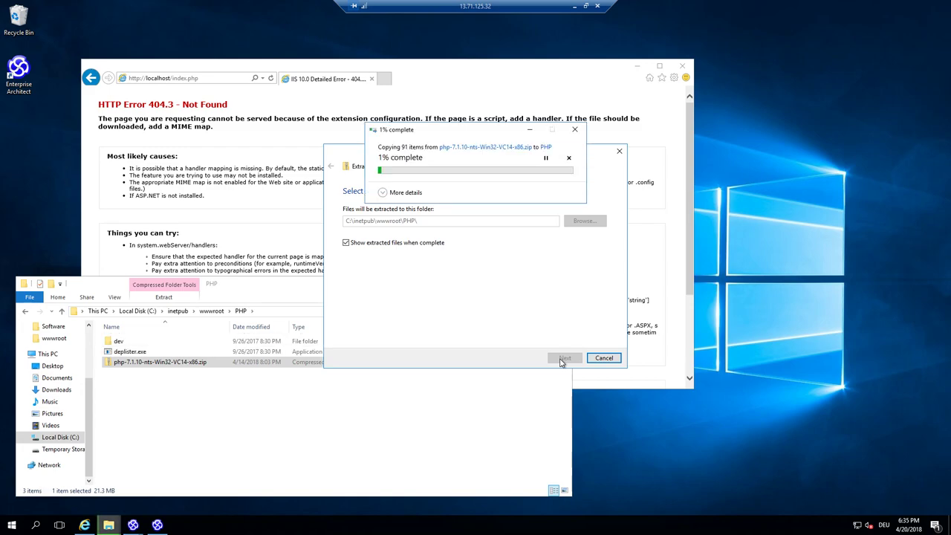
pyautogui.moveTo(547, 344)
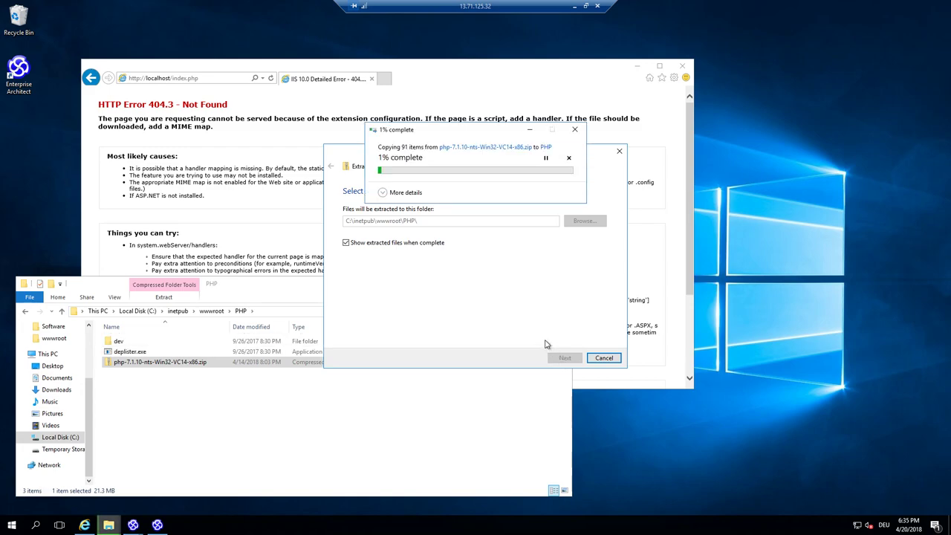
pyautogui.moveTo(422, 330)
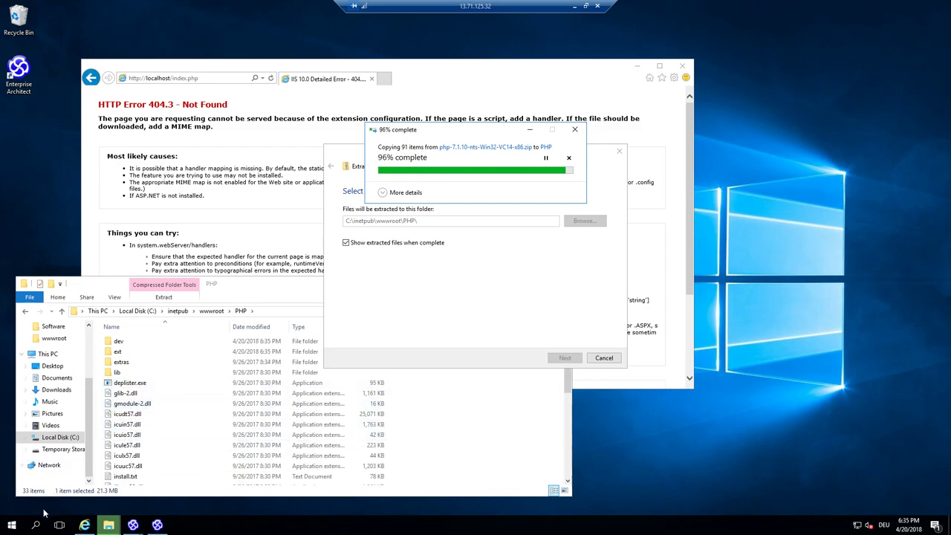
pyautogui.click(126, 455)
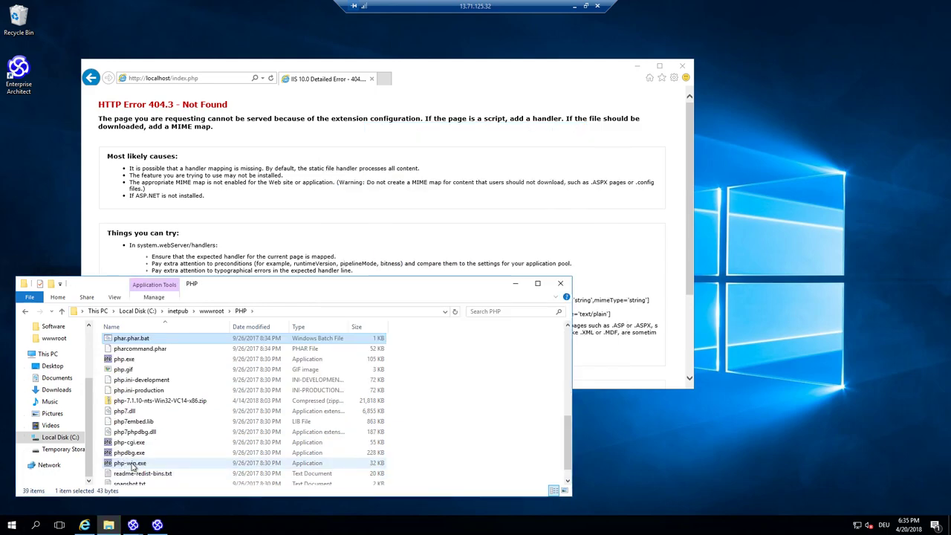
pyautogui.click(129, 442)
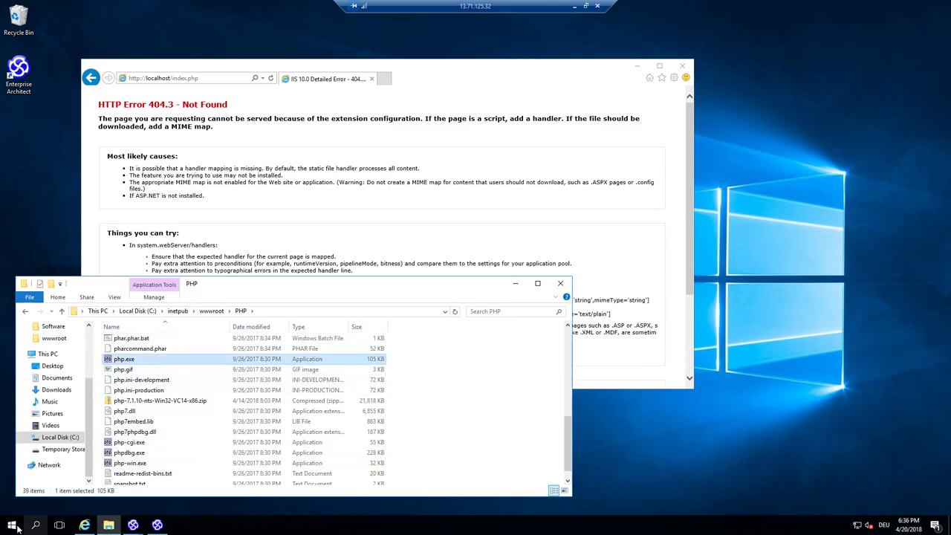
# - Start an administrator Command Prompt and cd to \inetpub\wwwroot\PHP
pyautogui.rightClick(12, 526)
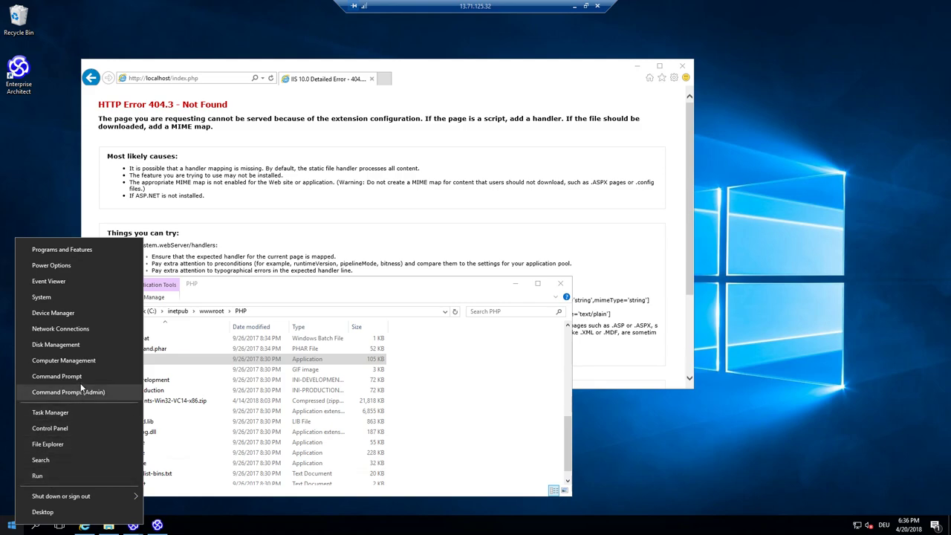
pyautogui.click(68, 392)
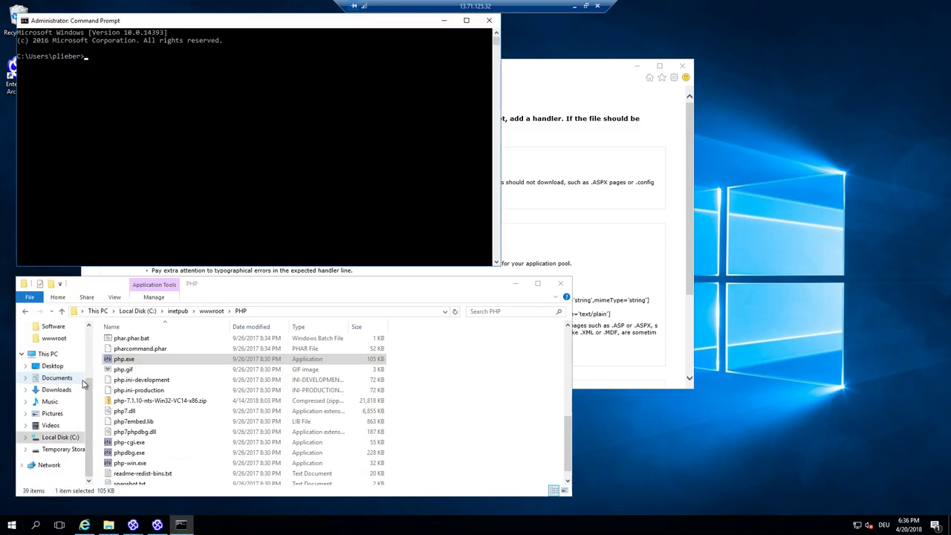
pyautogui.write('cd')
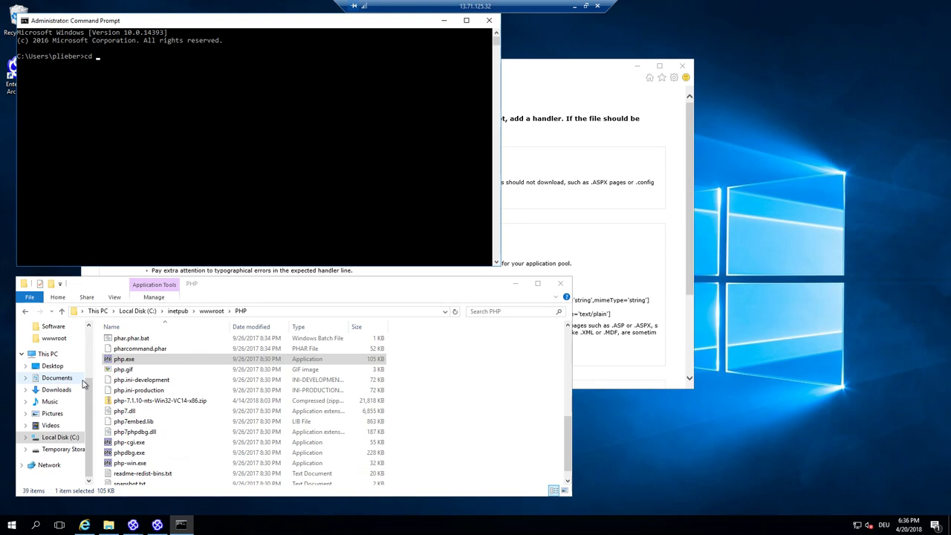
pyautogui.write('\\inetpub\\wwwroot')
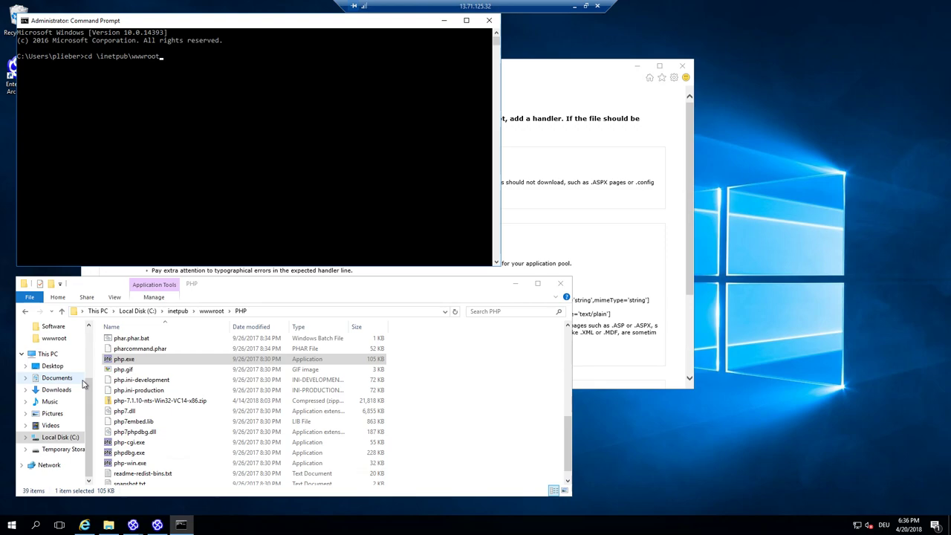
pyautogui.write('PHP')
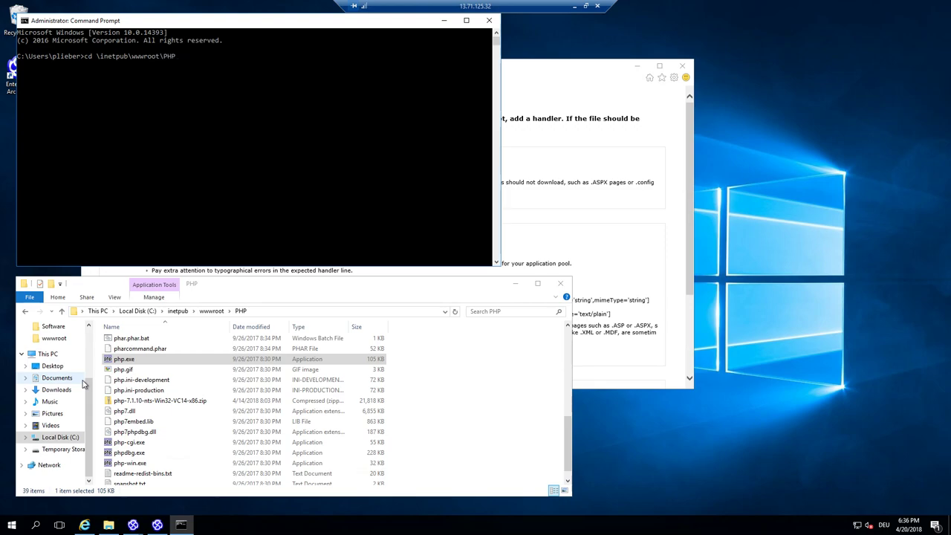
# - Run php, which fails with missing VCRUNTIME140.dll, and dismiss the error
pyautogui.write('php')
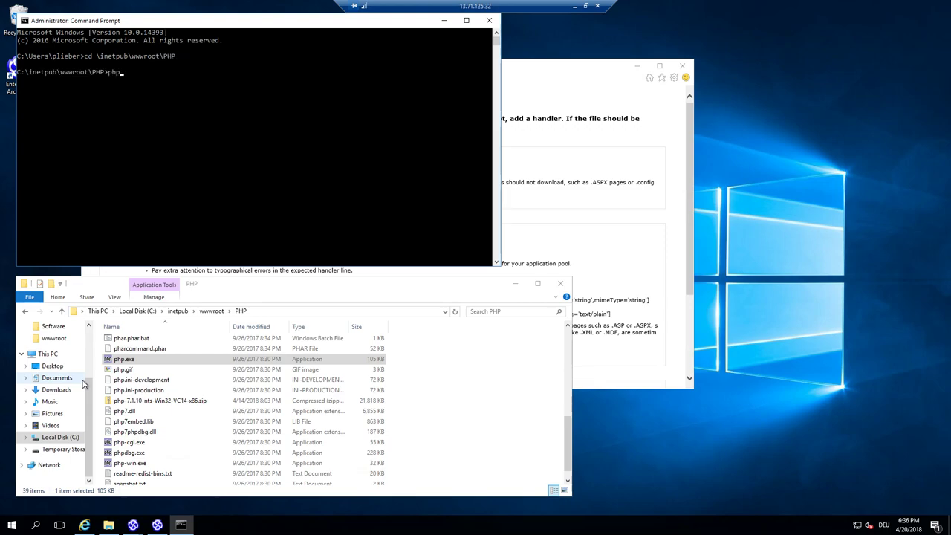
pyautogui.press('Return')
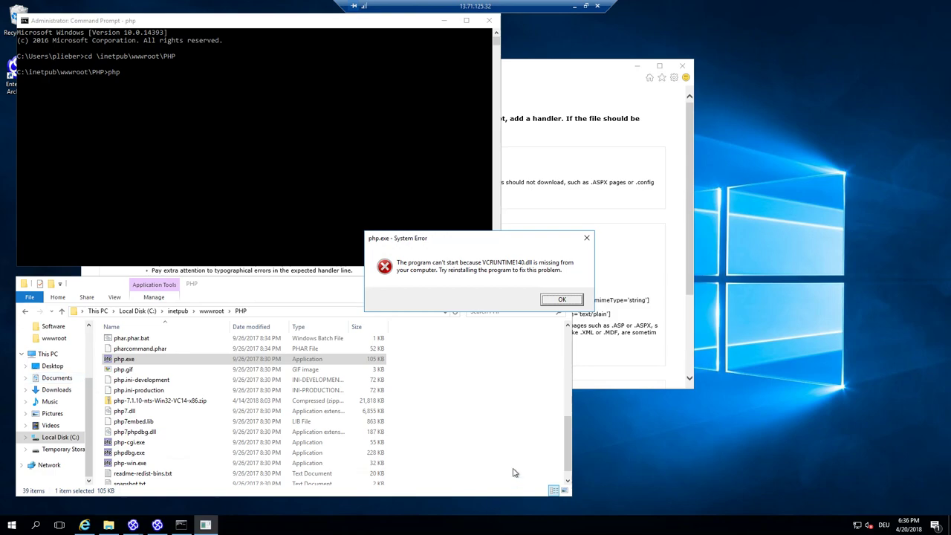
pyautogui.moveTo(523, 279)
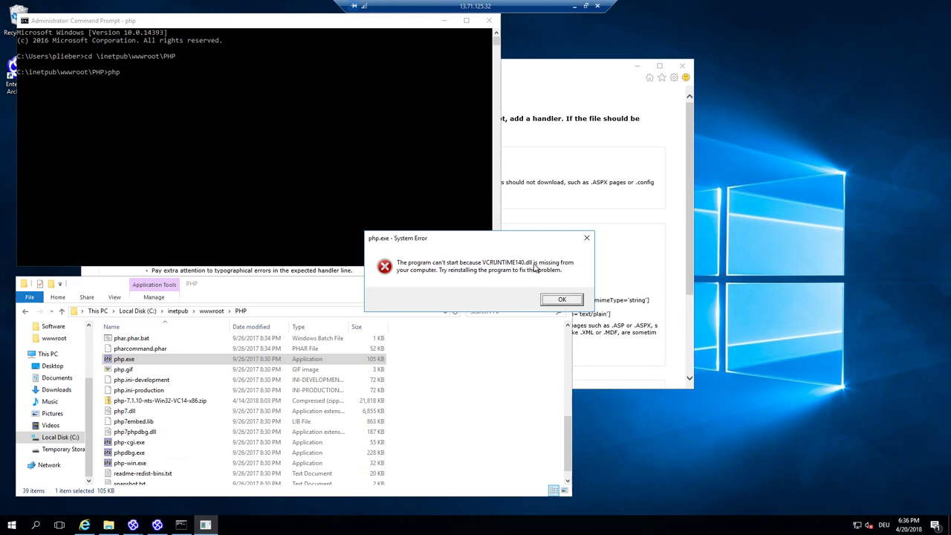
pyautogui.moveTo(532, 290)
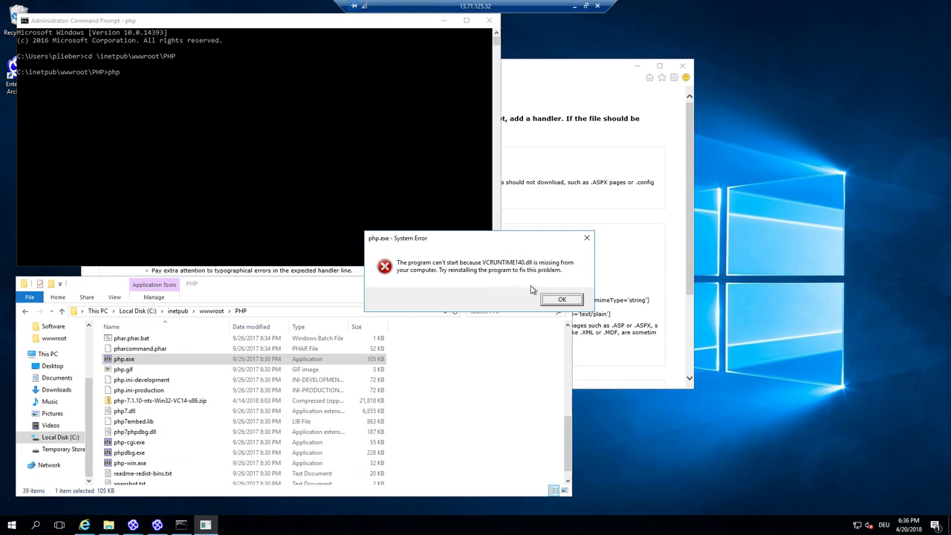
pyautogui.moveTo(555, 306)
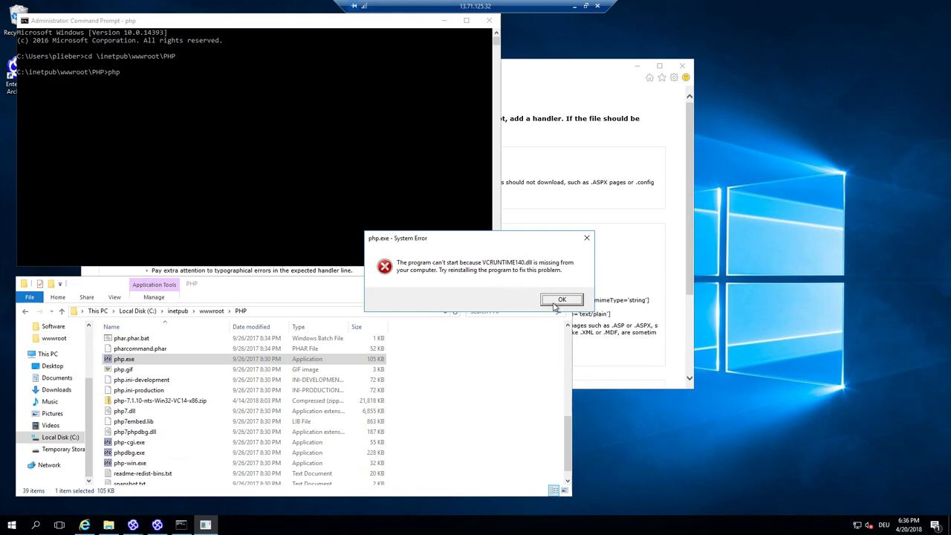
pyautogui.click(561, 299)
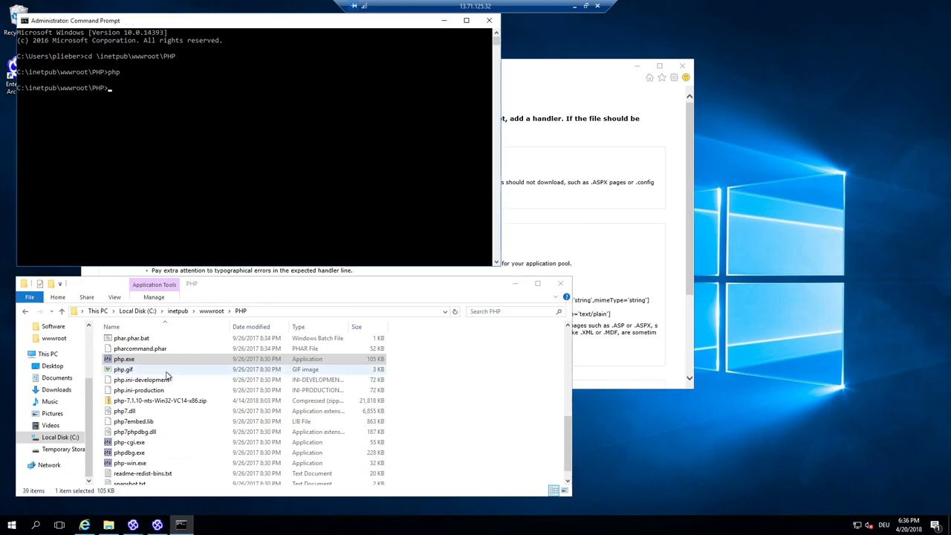
# - Browse C:\Software\Software, then go up to C:\Software with the VC++ 2015 installer
pyautogui.click(161, 401)
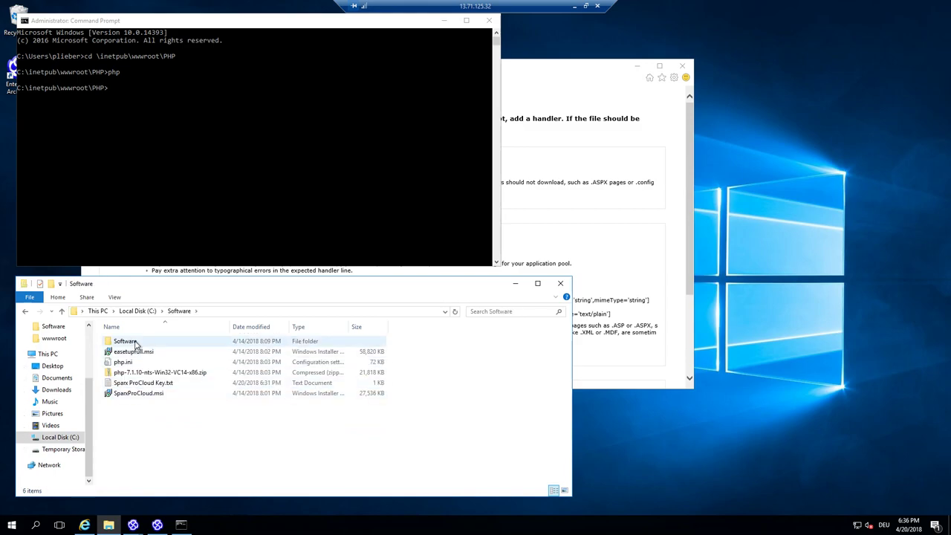
pyautogui.doubleClick(125, 340)
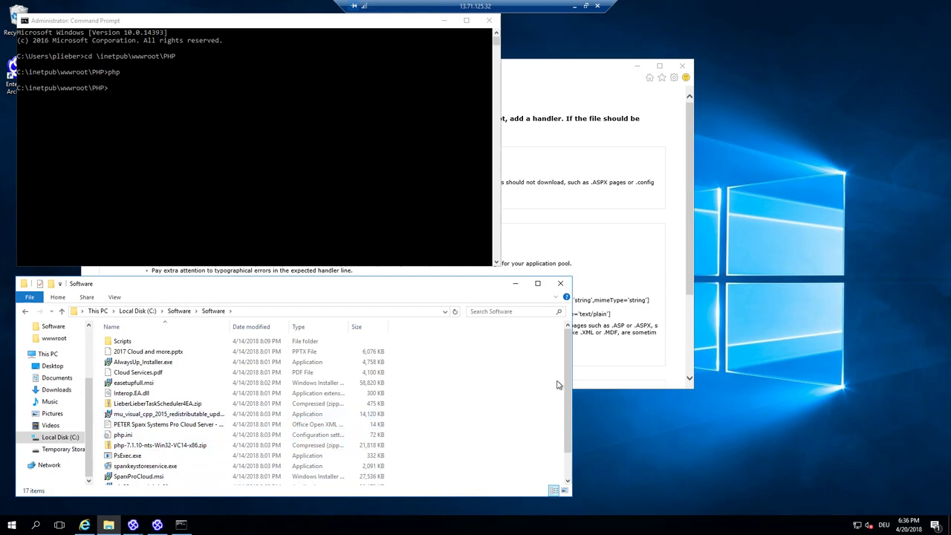
pyautogui.scroll(-3)
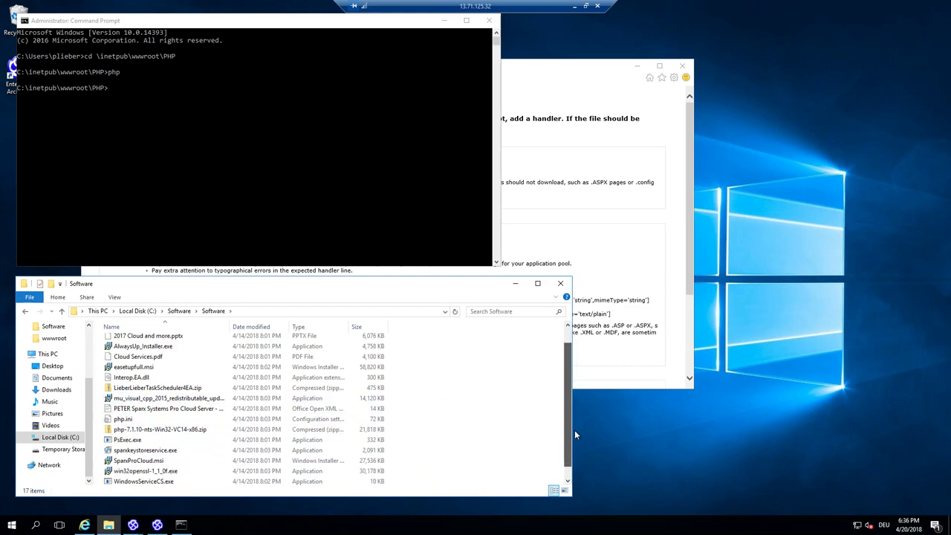
pyautogui.scroll(-3)
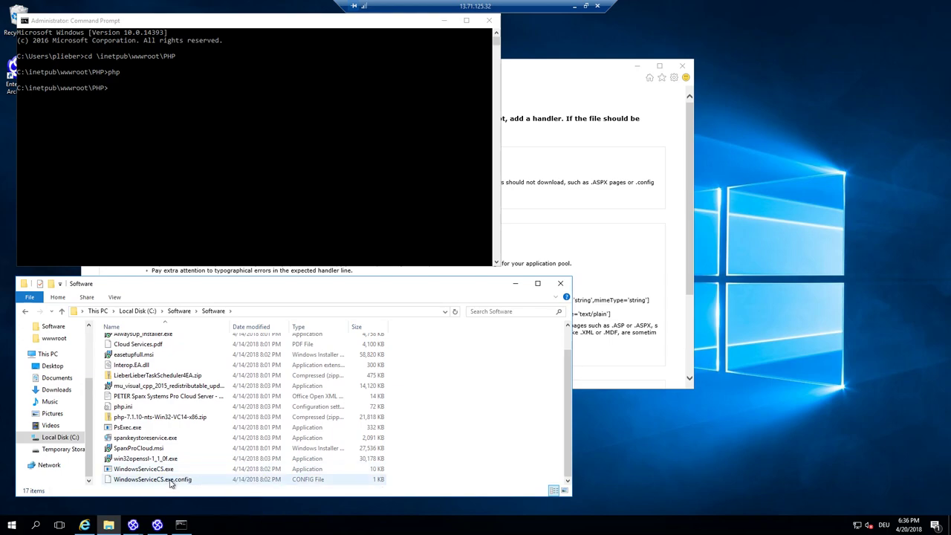
pyautogui.click(167, 386)
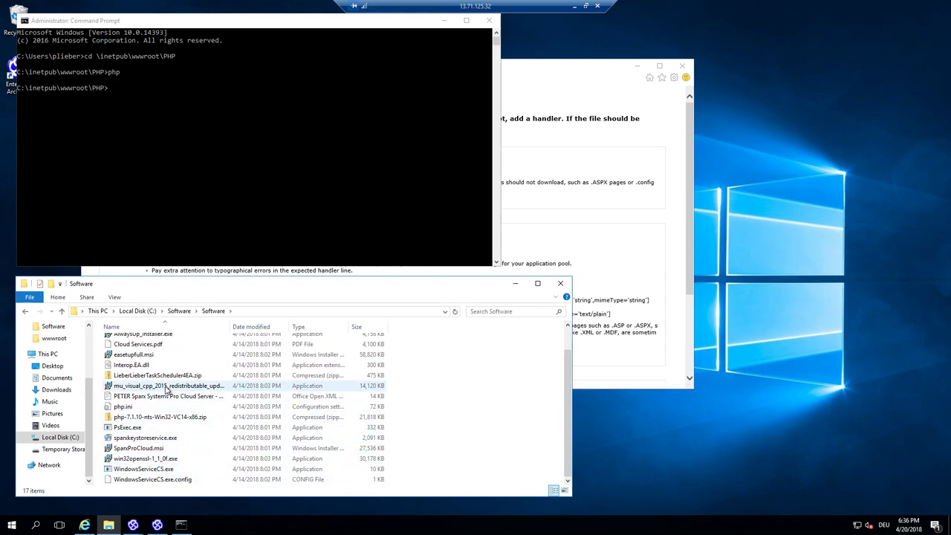
pyautogui.click(166, 386)
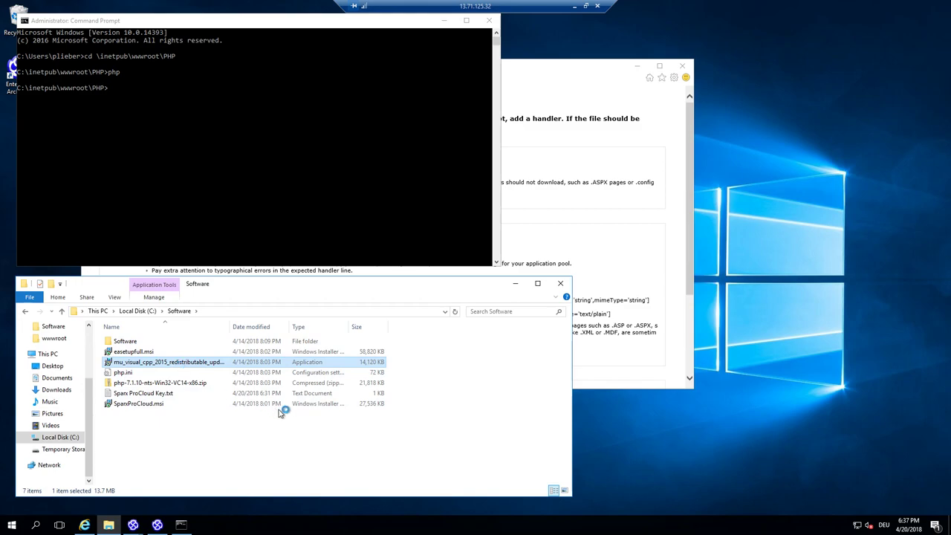
# - Install the Visual C++ 2015 Redistributable (x86), accepting the license, and close setup
pyautogui.doubleClick(166, 362)
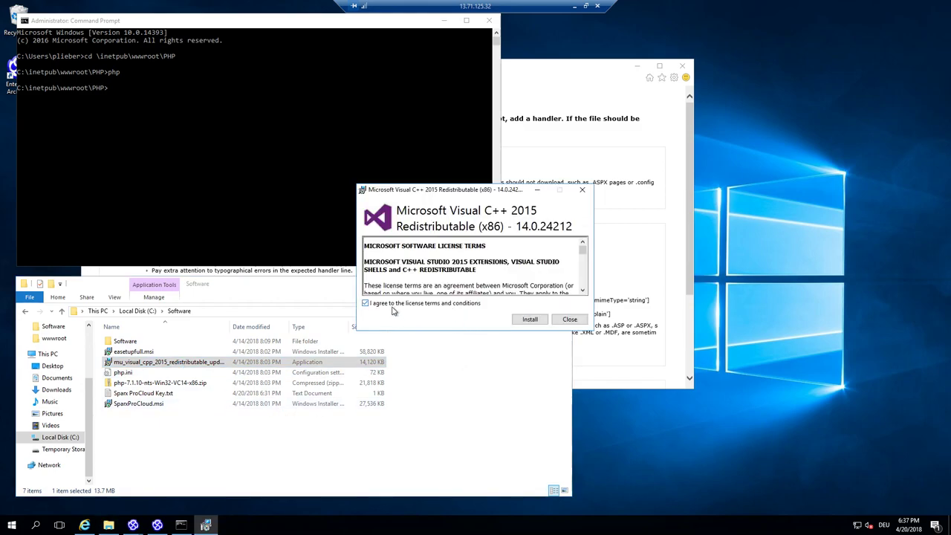
pyautogui.click(365, 303)
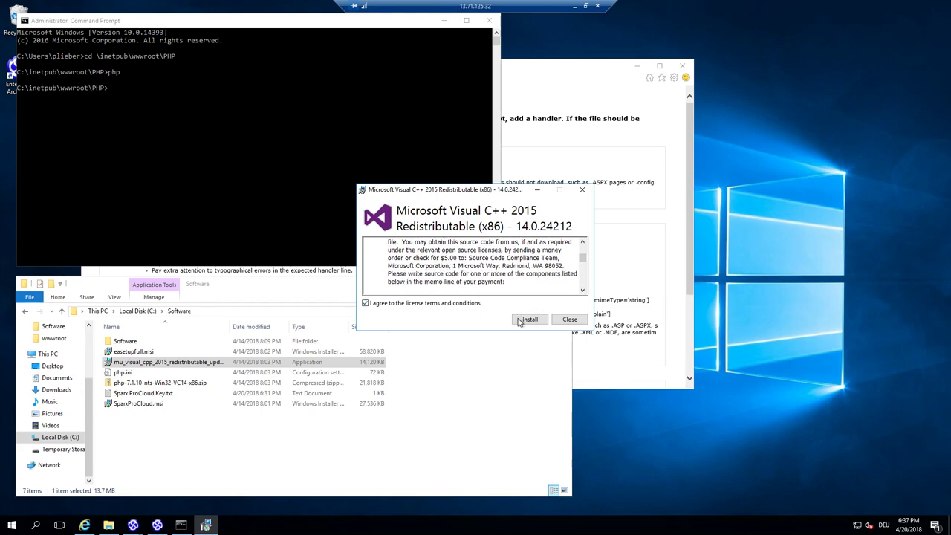
pyautogui.click(529, 318)
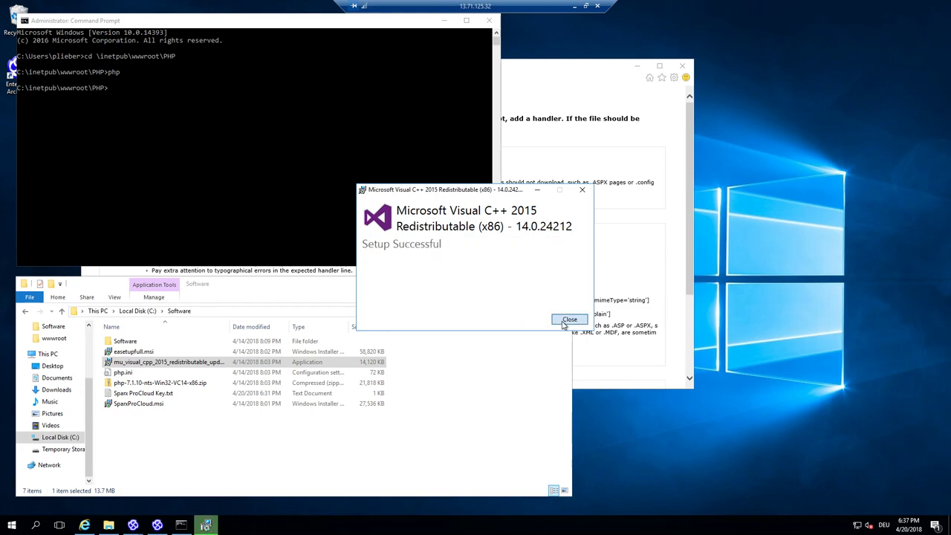
pyautogui.click(569, 319)
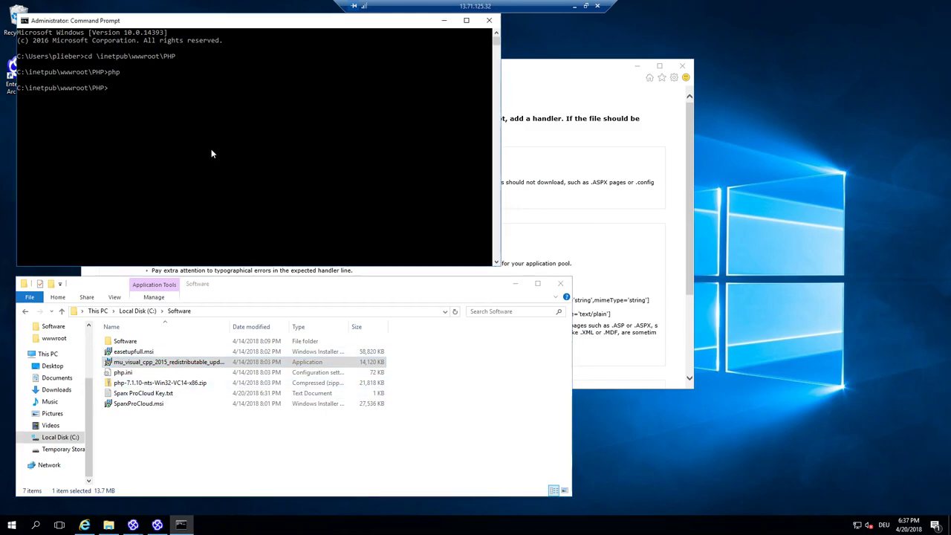
# - Run php and php -info to print PHP's configuration, then close the prompt
pyautogui.write('php')
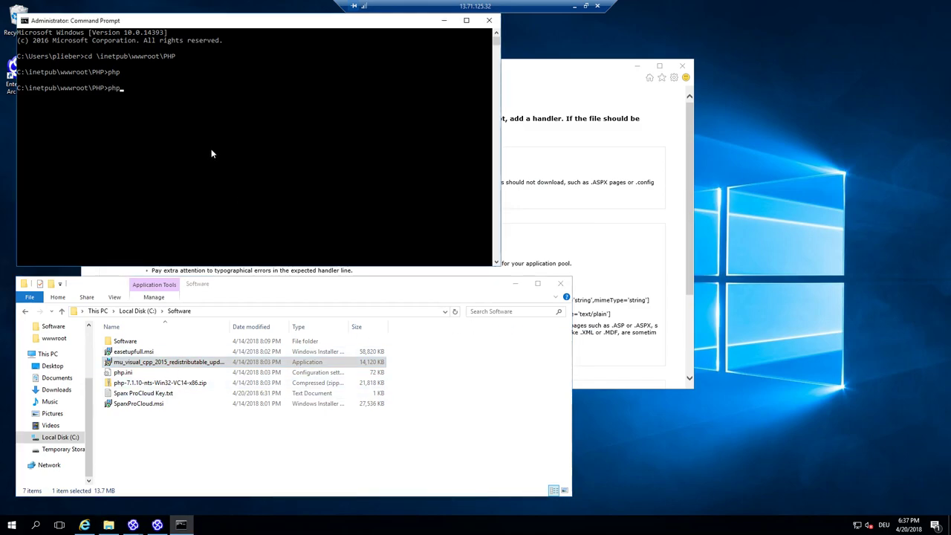
pyautogui.press('Return')
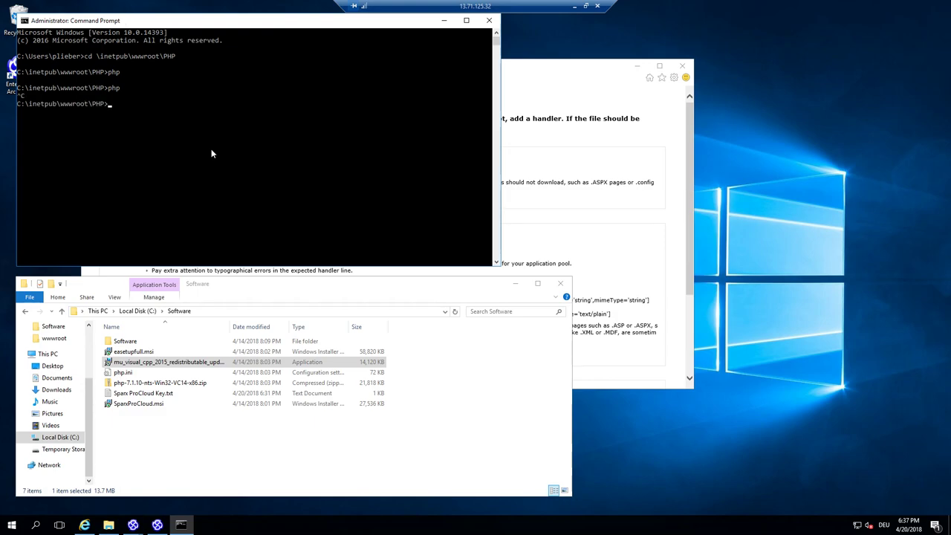
pyautogui.write('php')
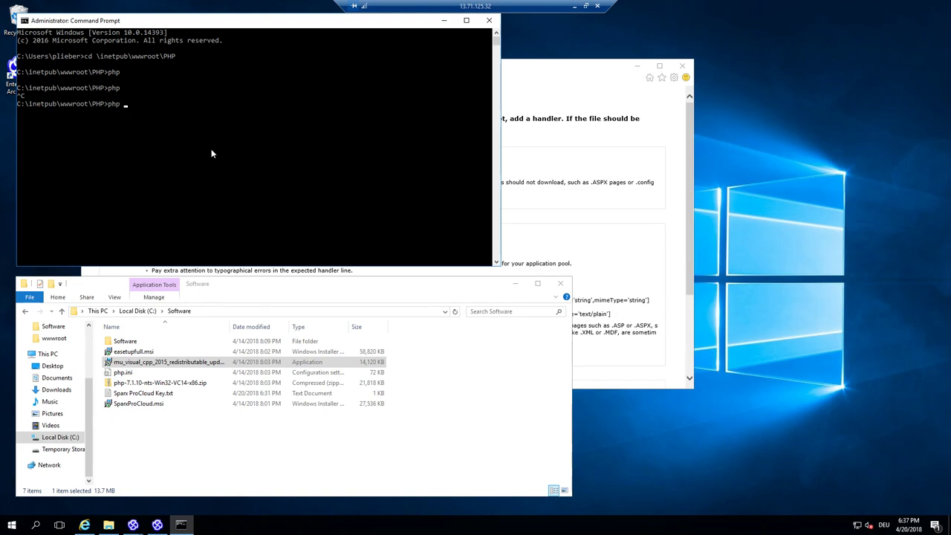
pyautogui.write('-info#')
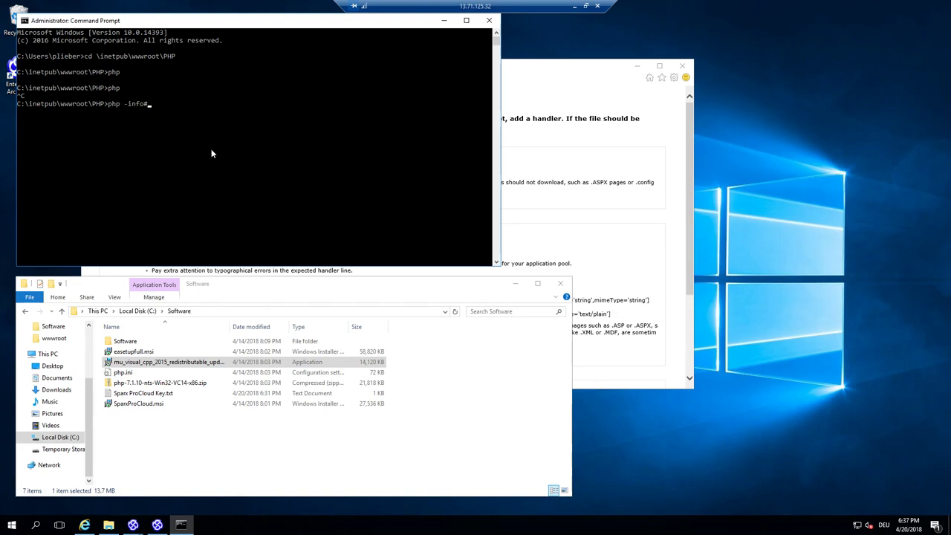
pyautogui.press('Return')
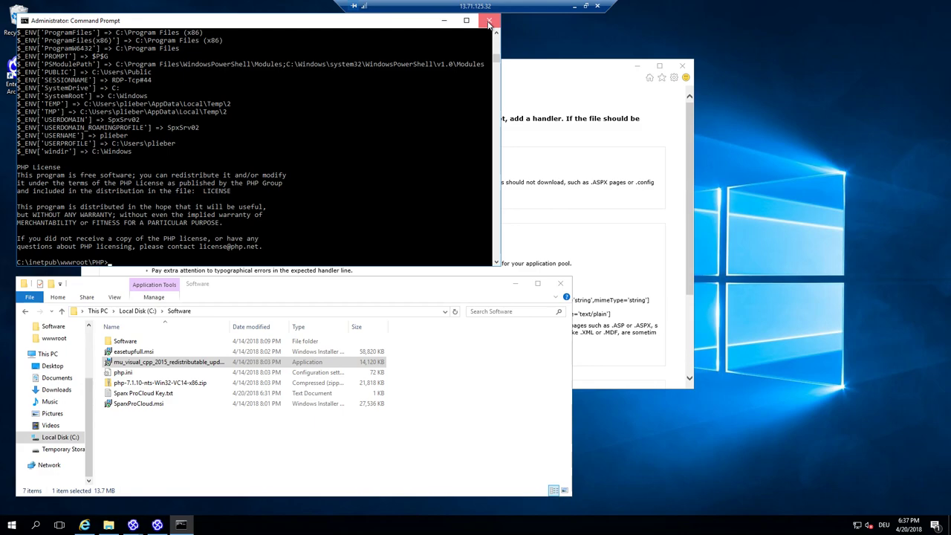
pyautogui.click(488, 21)
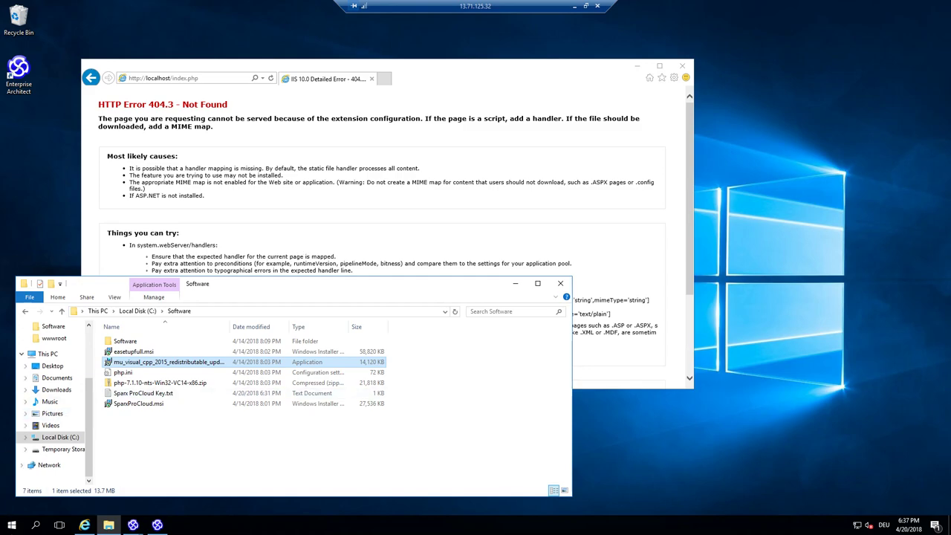
# - Launch Internet Information Services (IIS) Manager from a Start menu search for 'ii'
pyautogui.click(12, 526)
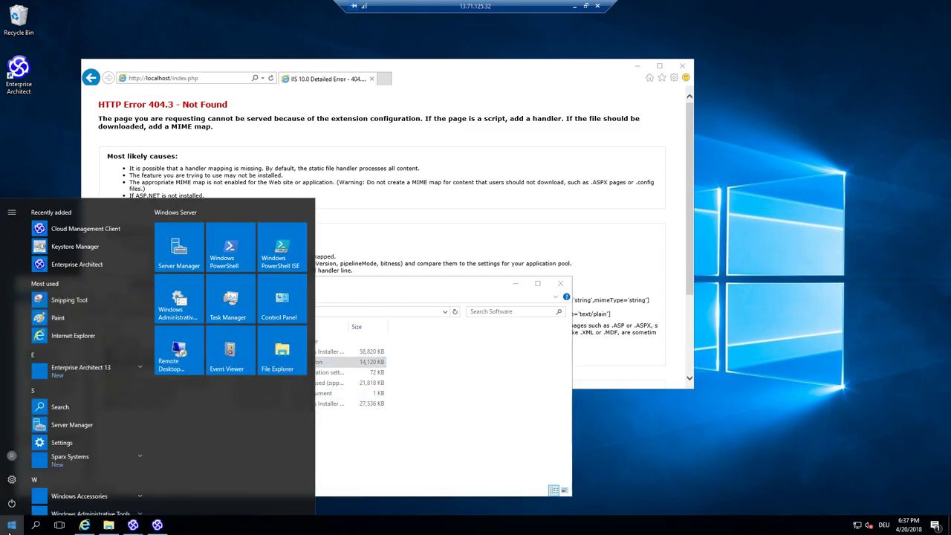
pyautogui.write('ii')
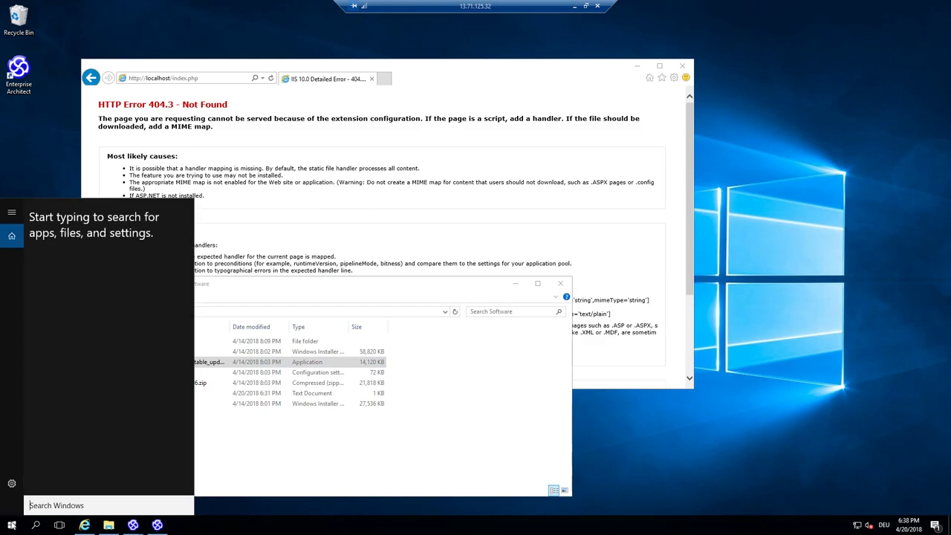
pyautogui.click(11, 526)
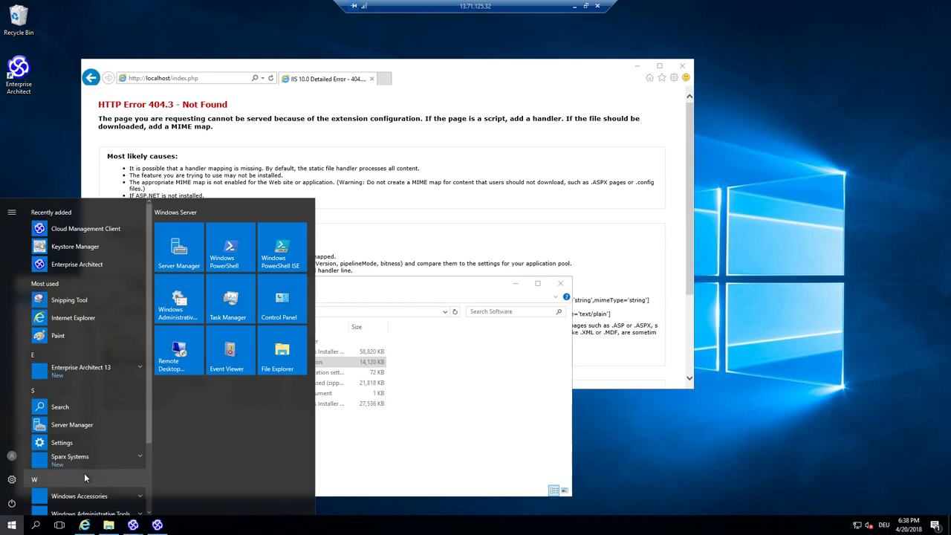
pyautogui.click(90, 467)
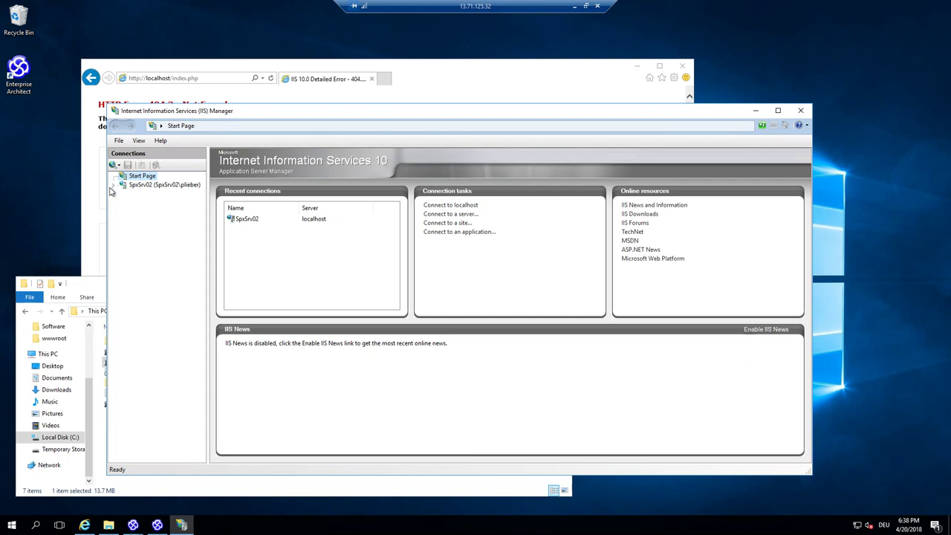
# - Go to the SpxSrv02 server's Handler Mappings feature
pyautogui.click(163, 184)
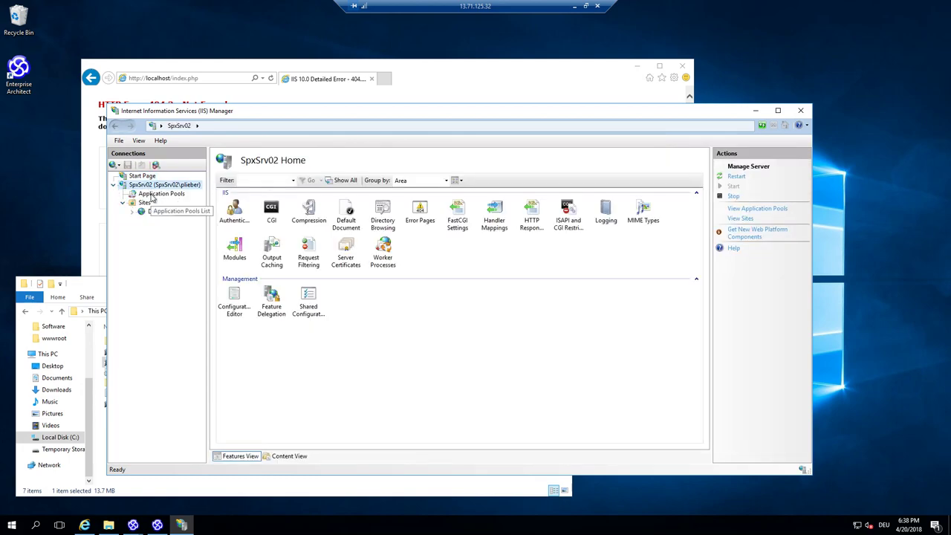
pyautogui.click(122, 202)
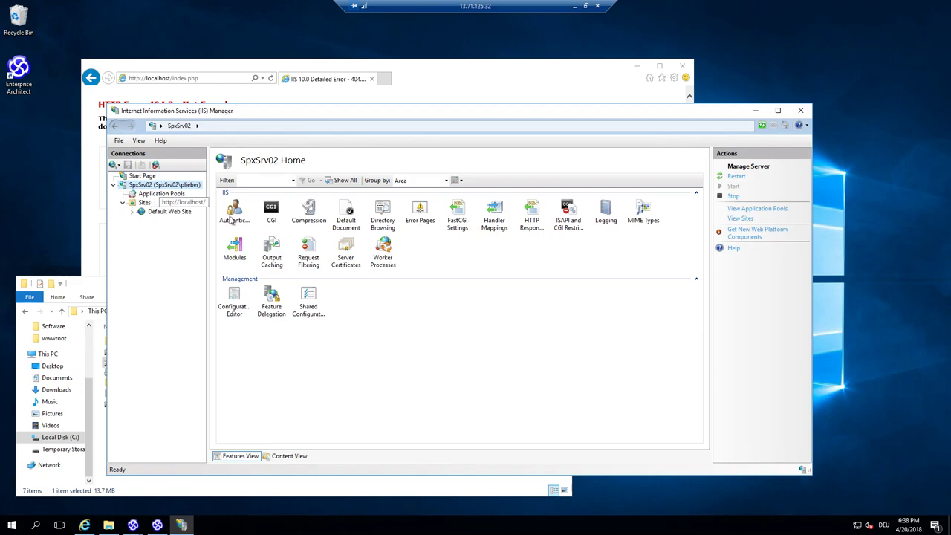
pyautogui.moveTo(451, 361)
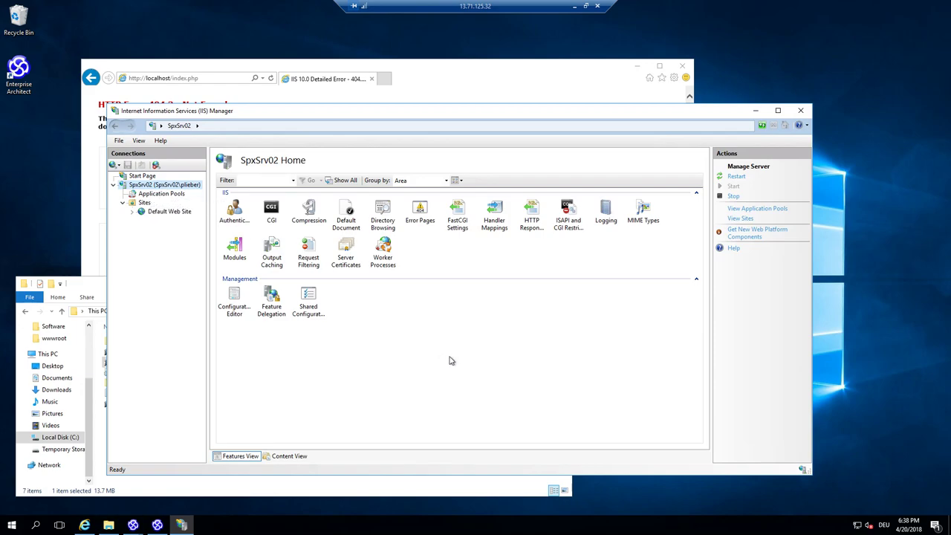
pyautogui.moveTo(493, 211)
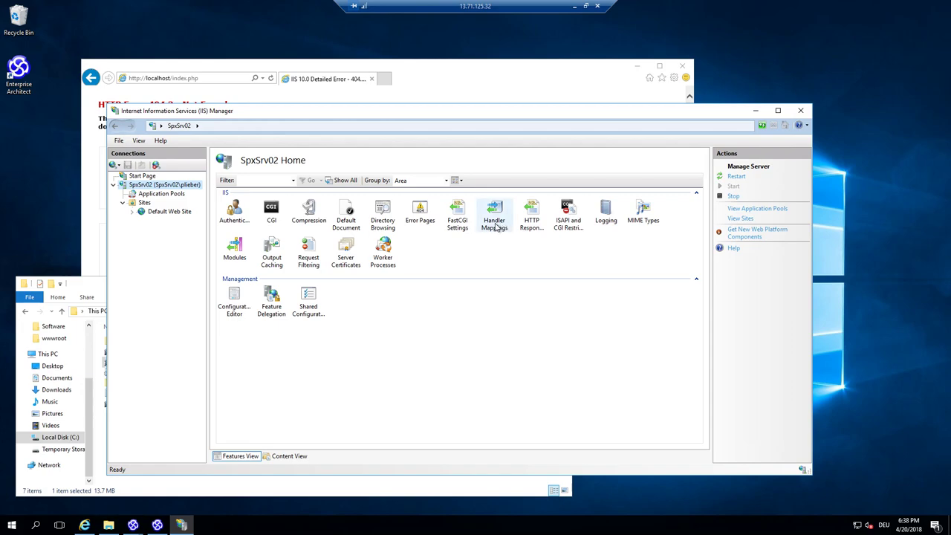
pyautogui.click(493, 211)
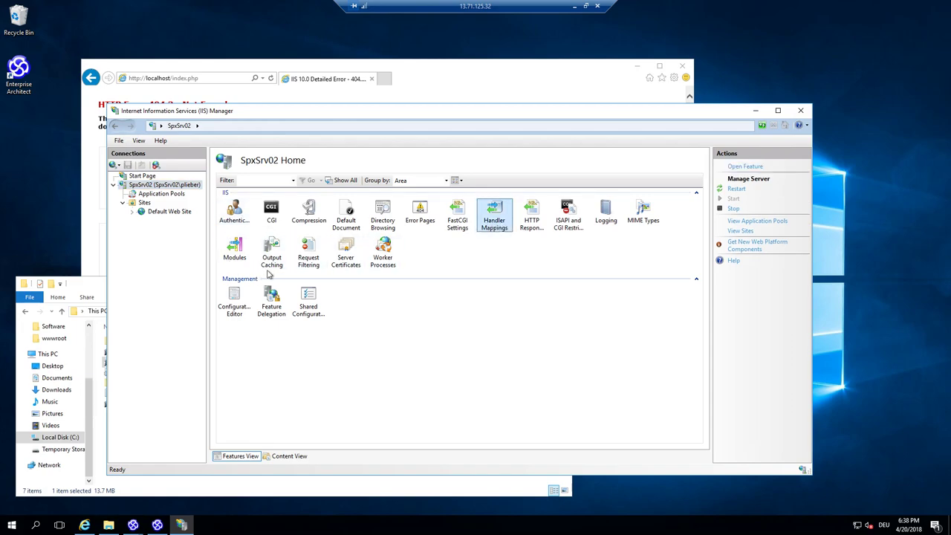
pyautogui.moveTo(446, 294)
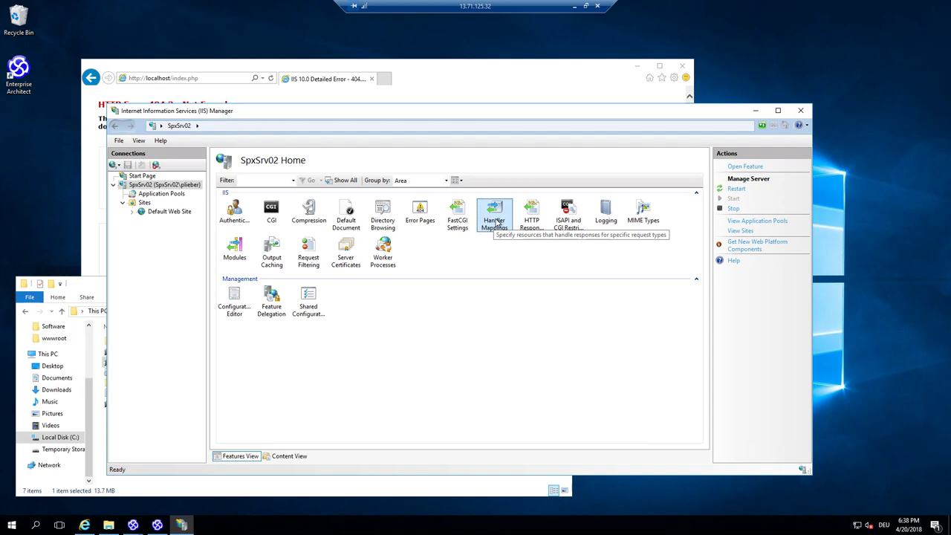
pyautogui.moveTo(247, 258)
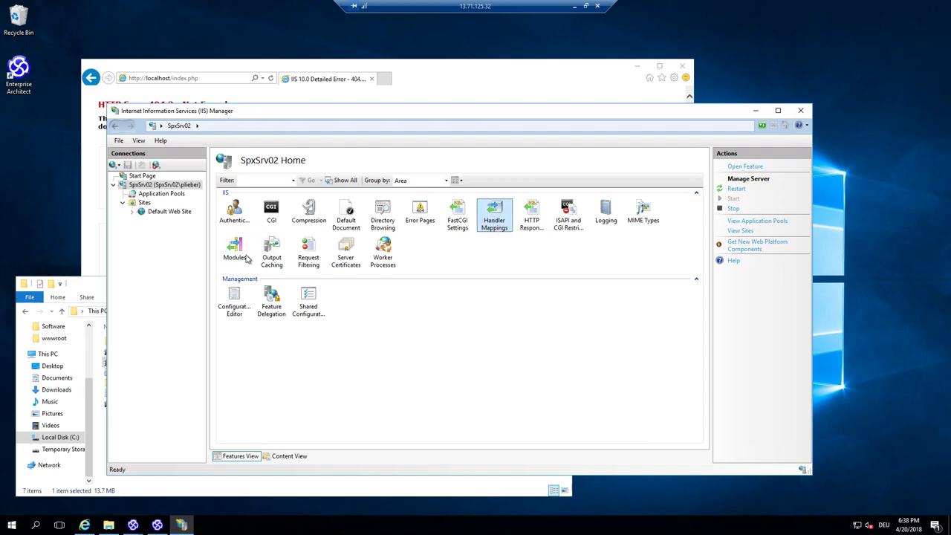
pyautogui.moveTo(493, 216)
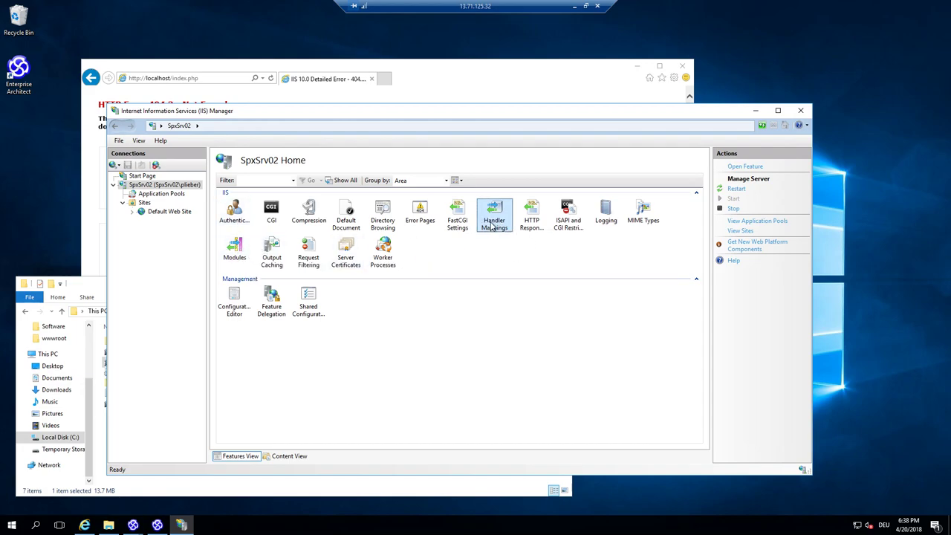
pyautogui.rightClick(494, 211)
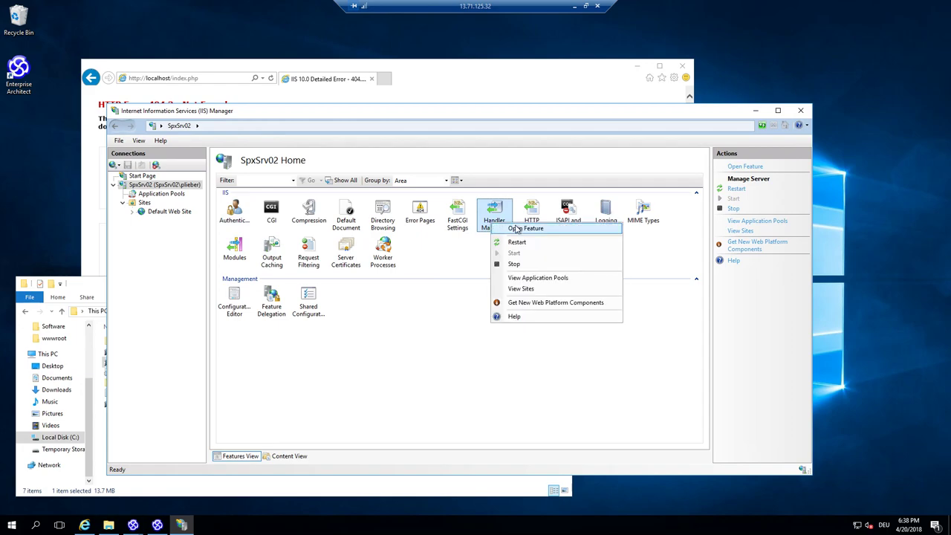
pyautogui.click(526, 229)
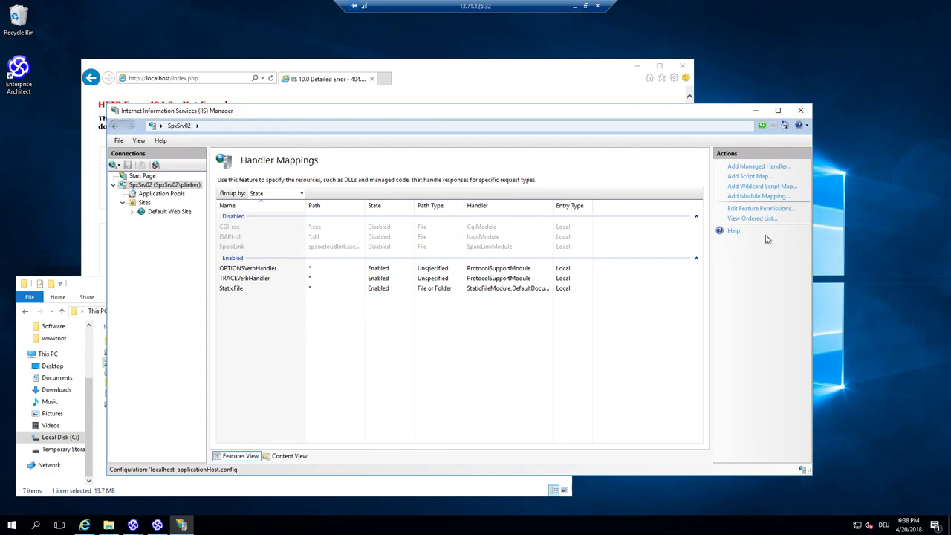
pyautogui.moveTo(756, 196)
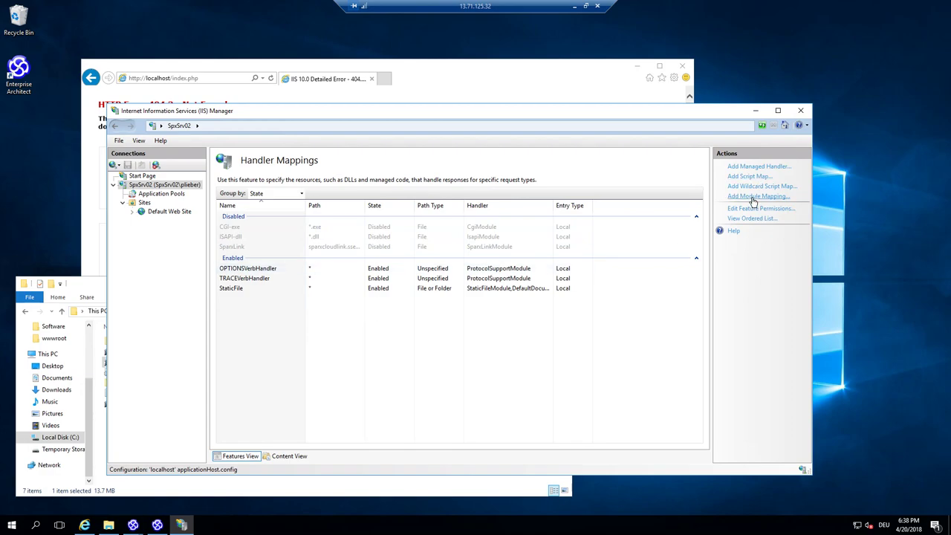
# - Start a new module mapping for *.php using FastCgiModule, named PHP
pyautogui.click(758, 196)
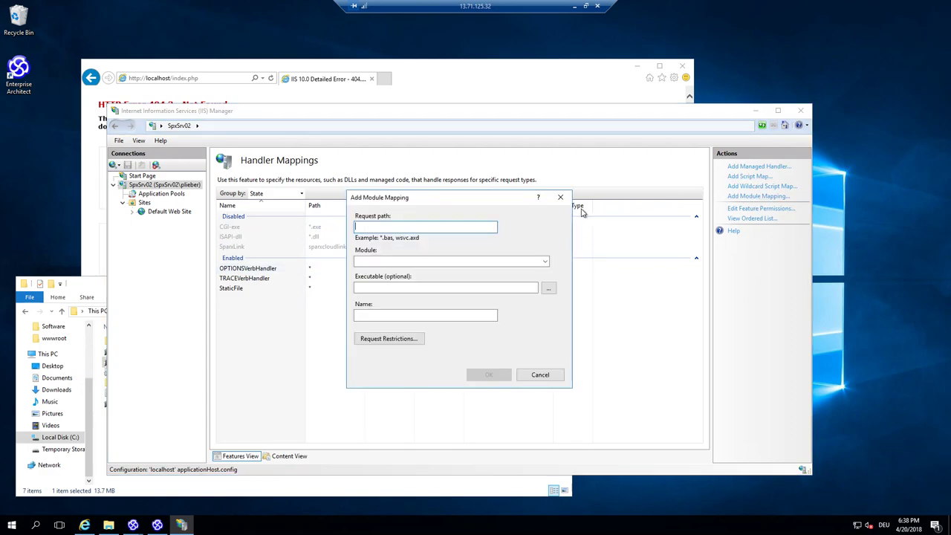
pyautogui.write('*.p')
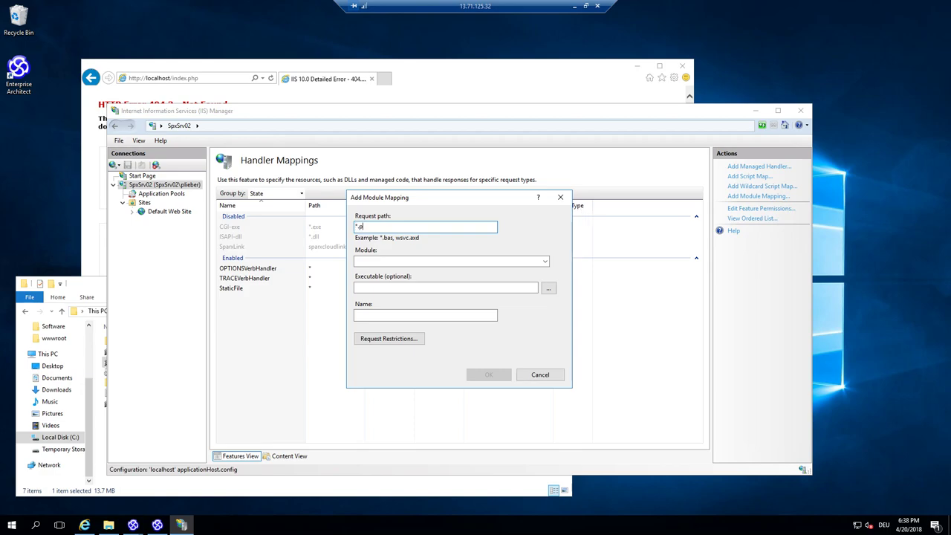
pyautogui.write('hp')
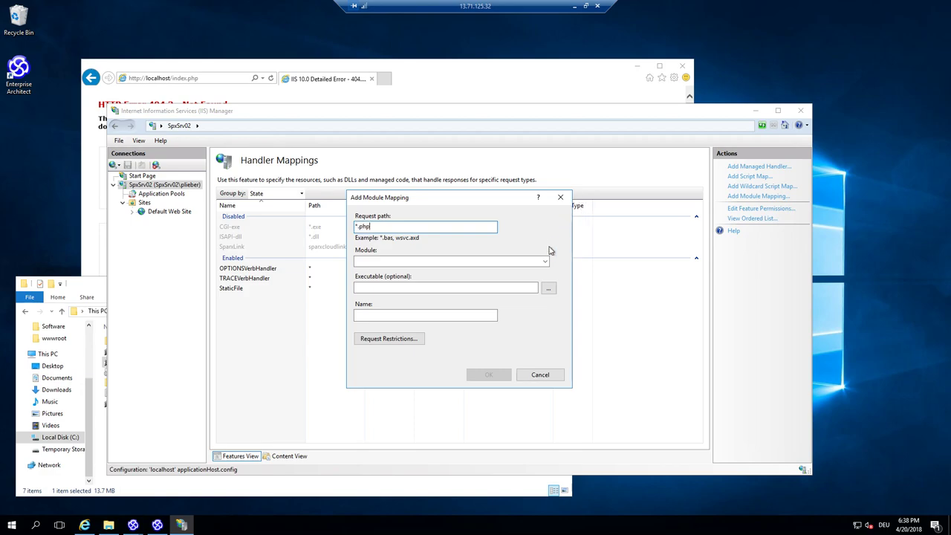
pyautogui.click(544, 262)
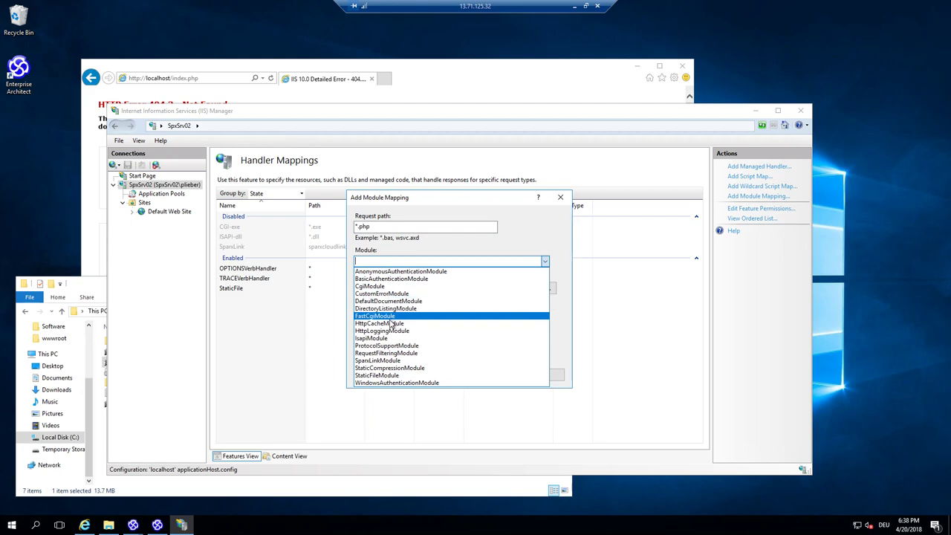
pyautogui.click(375, 315)
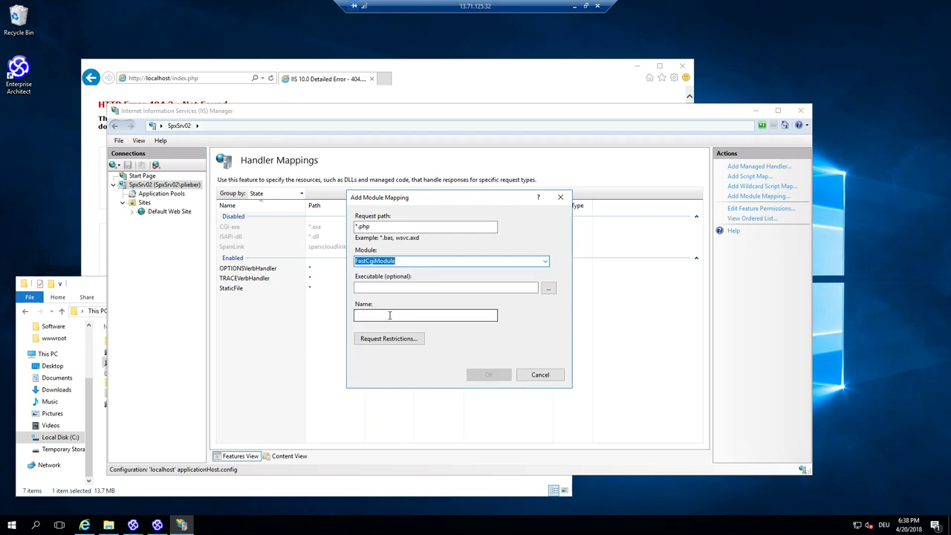
pyautogui.write('PHP')
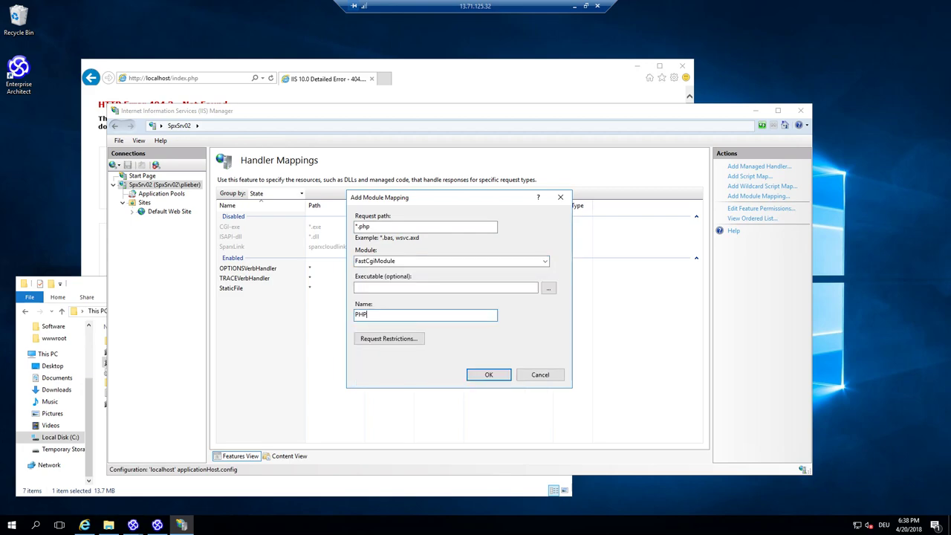
# - Review the mapping's request restrictions and dismiss the missing-executable warning
pyautogui.click(388, 339)
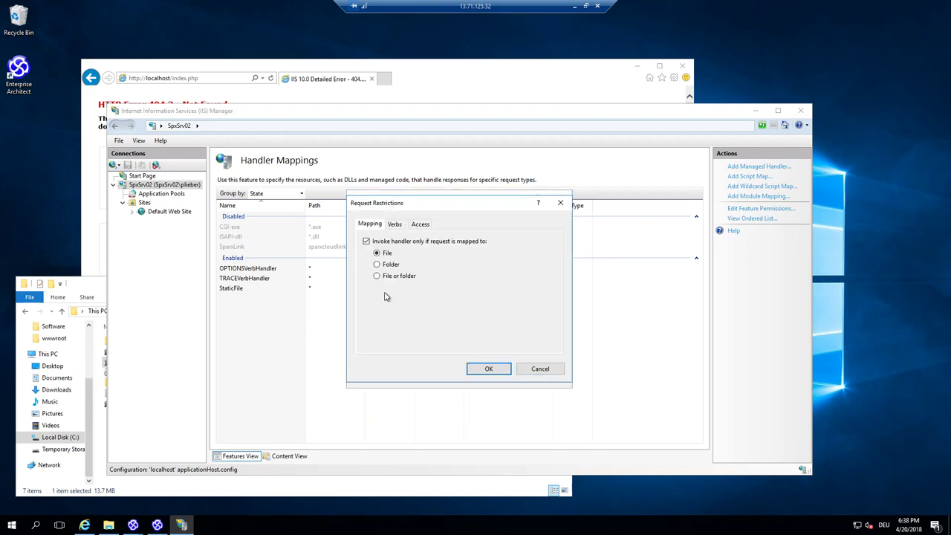
pyautogui.click(419, 223)
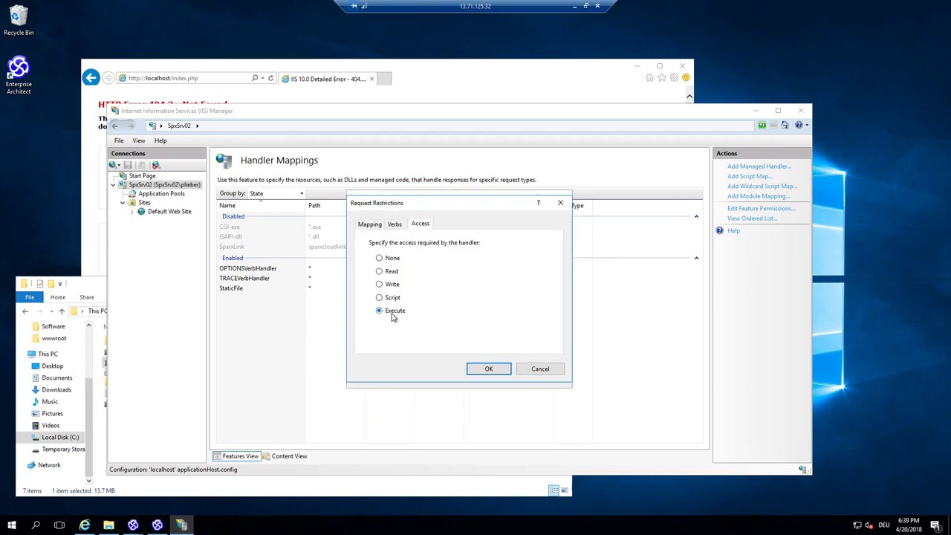
pyautogui.click(489, 368)
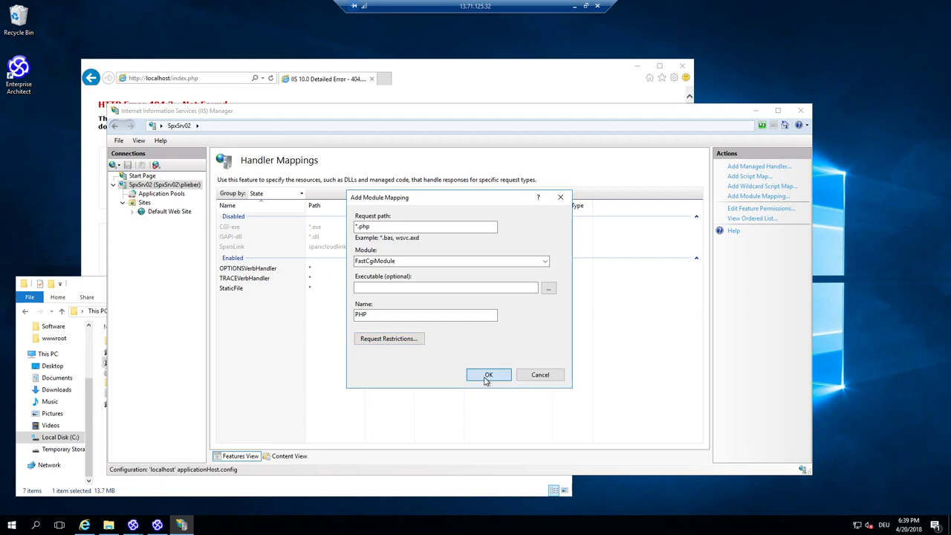
pyautogui.click(488, 374)
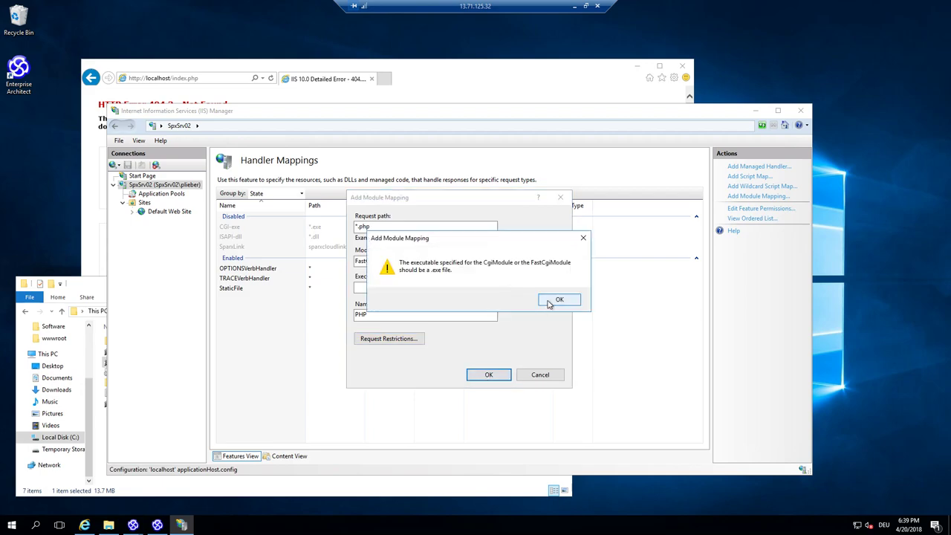
pyautogui.click(559, 300)
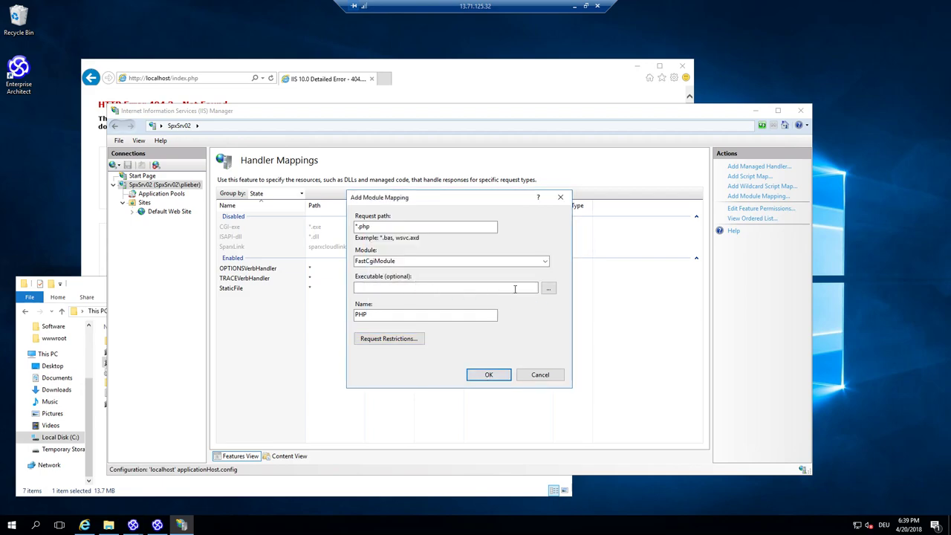
# - Set the executable to C:\inetpub\wwwroot\PHP\php-cgi.exe, save the mapping and create its FastCGI application
pyautogui.click(549, 289)
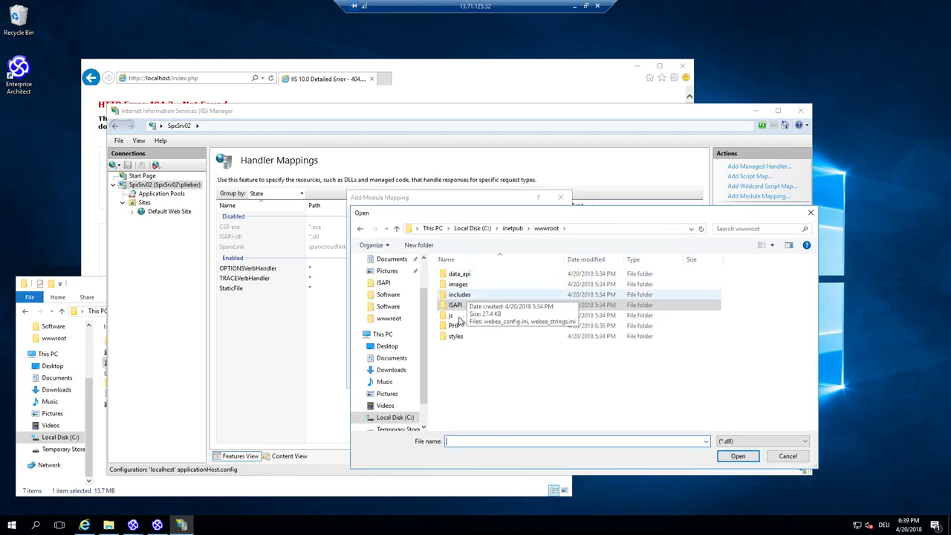
pyautogui.doubleClick(456, 325)
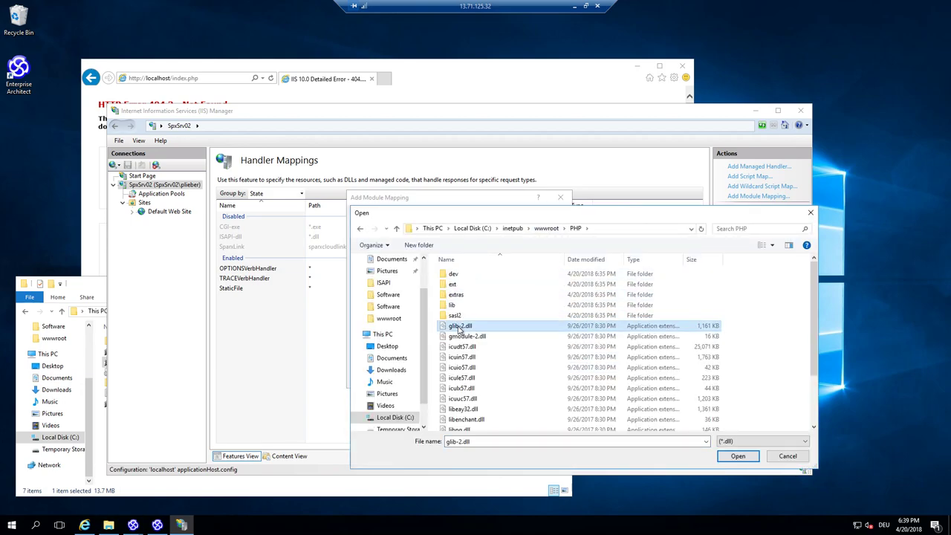
pyautogui.click(458, 404)
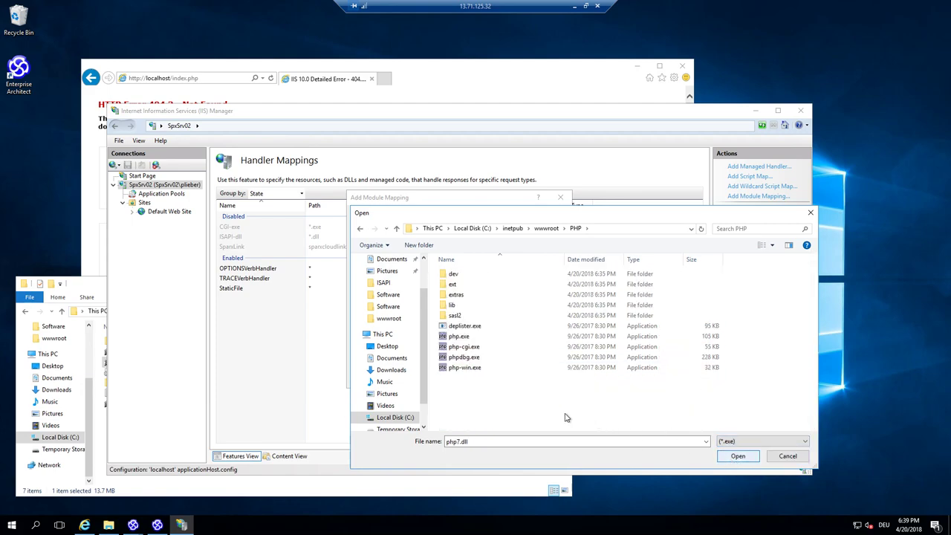
pyautogui.click(463, 347)
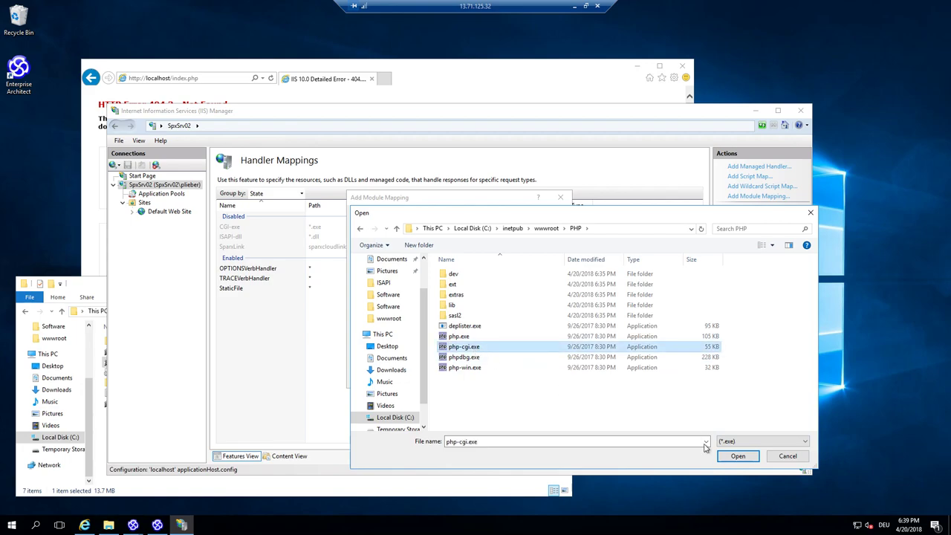
pyautogui.click(736, 455)
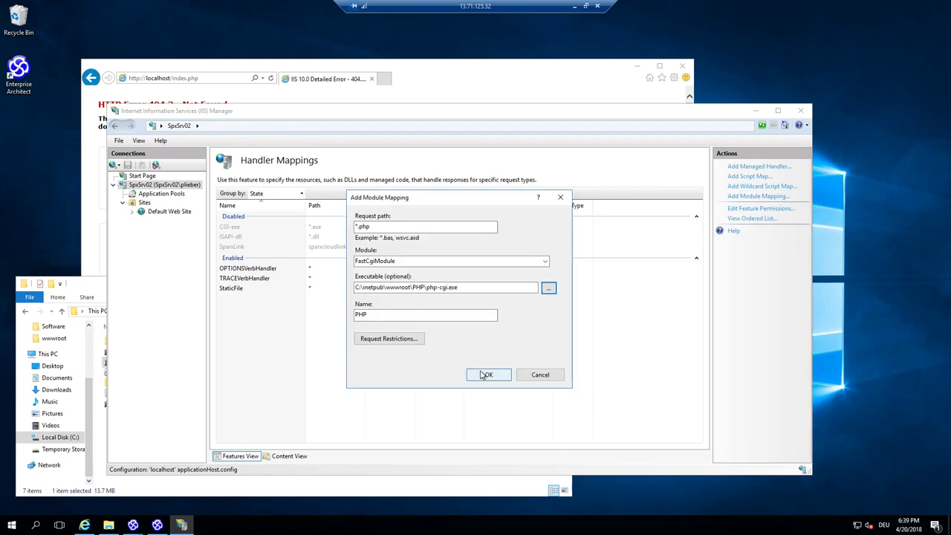
pyautogui.click(488, 375)
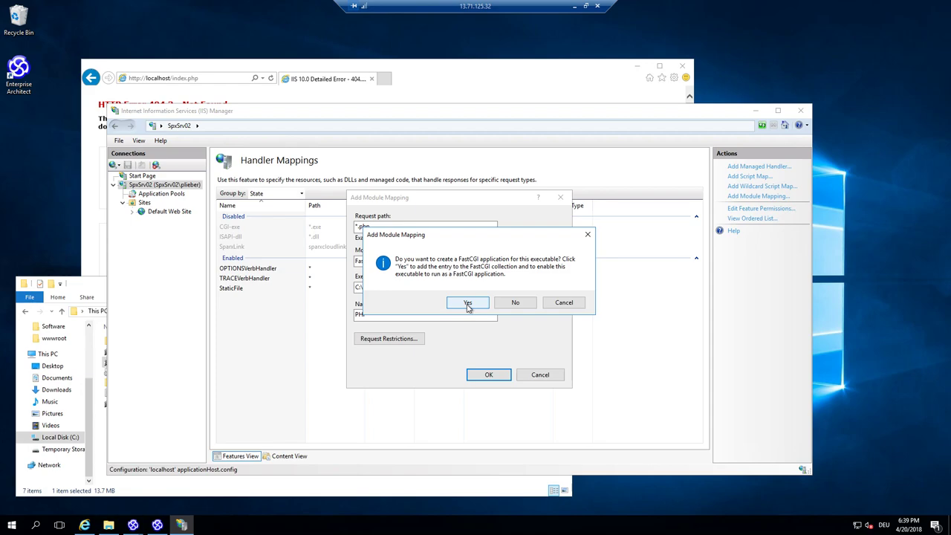
pyautogui.click(467, 303)
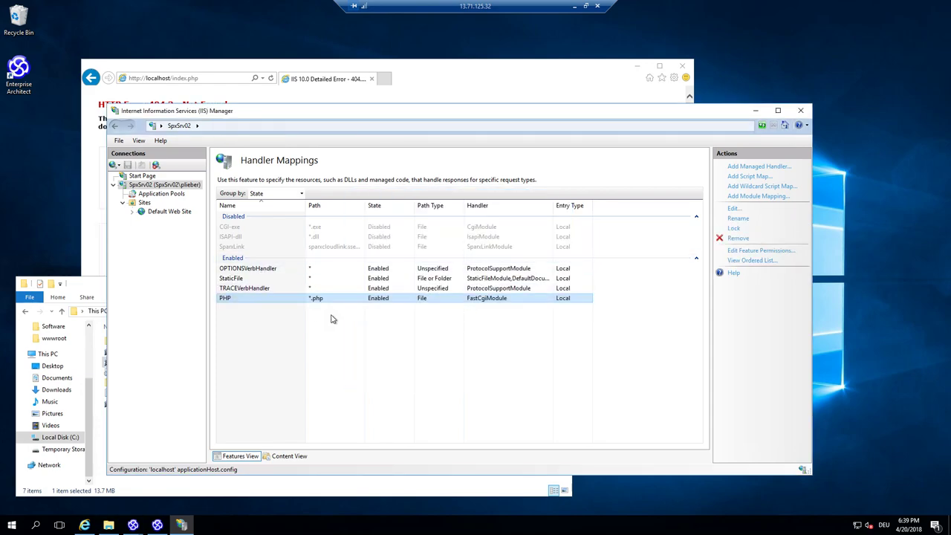
pyautogui.moveTo(395, 312)
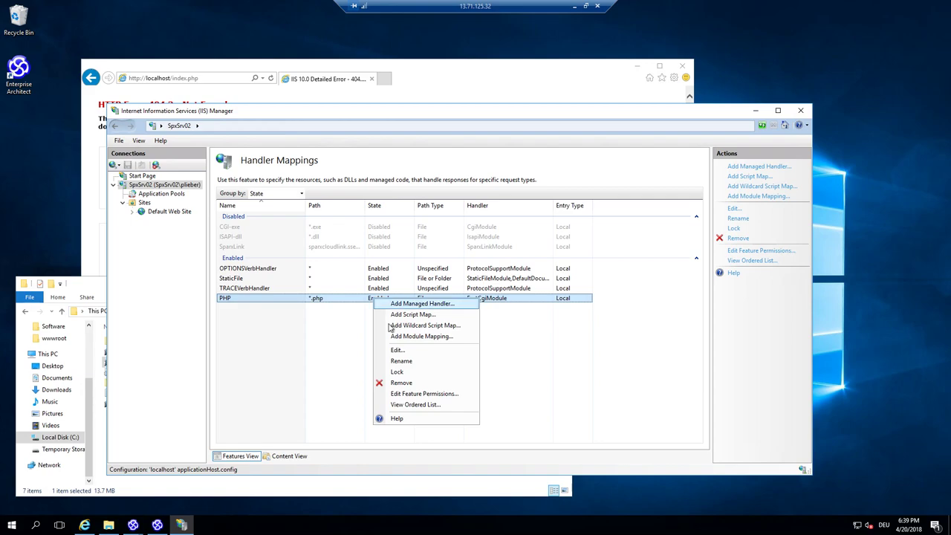
# - Grant Execute in Edit Feature Permissions so CGI-exe, ISAPI-dll and PHP handlers are enabled
pyautogui.click(425, 392)
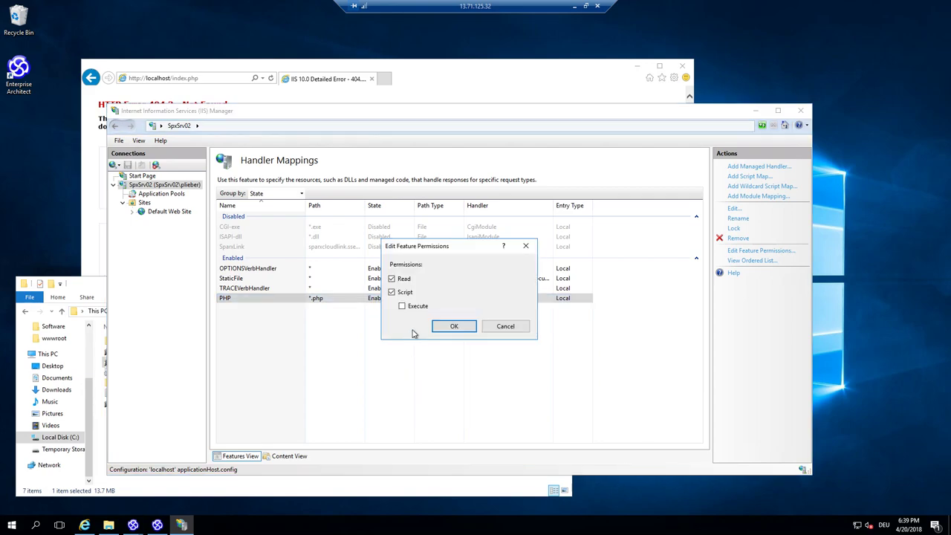
pyautogui.click(401, 306)
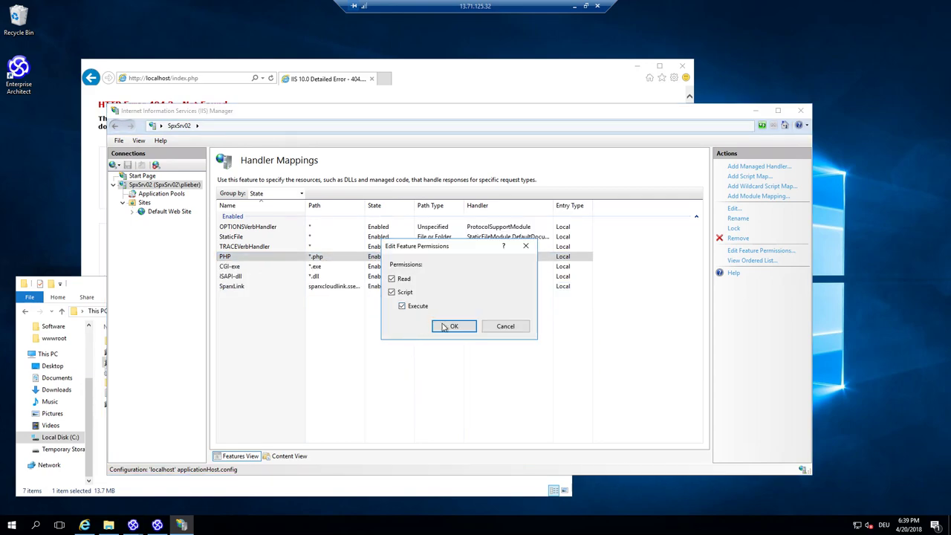
pyautogui.click(455, 326)
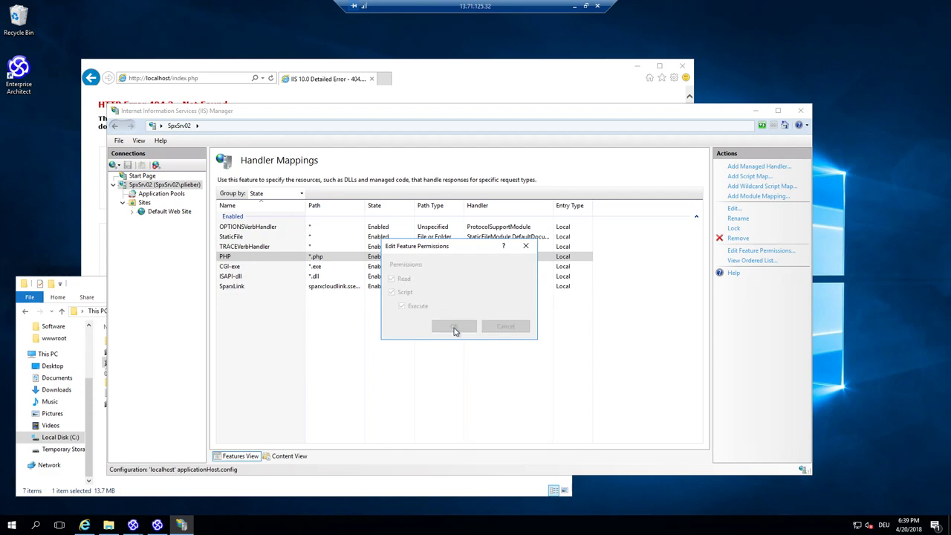
pyautogui.click(454, 325)
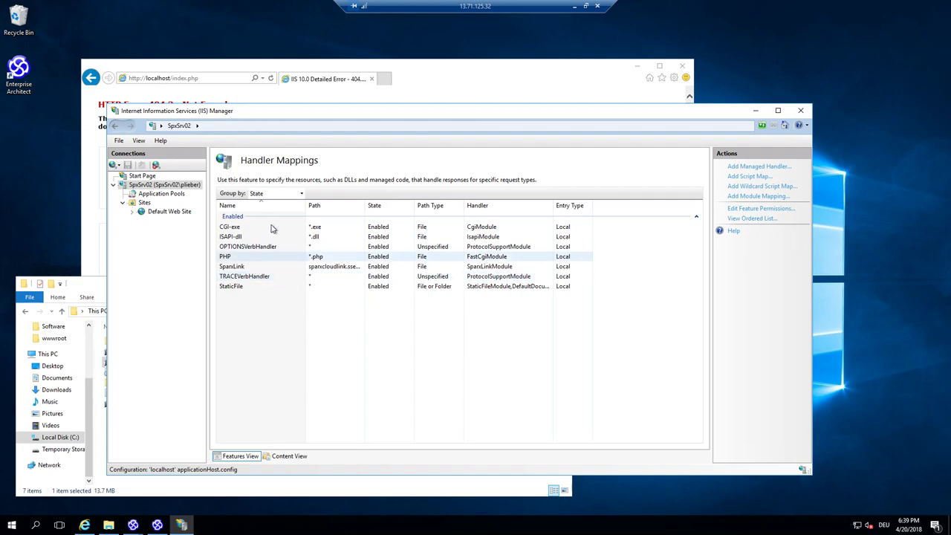
pyautogui.click(270, 286)
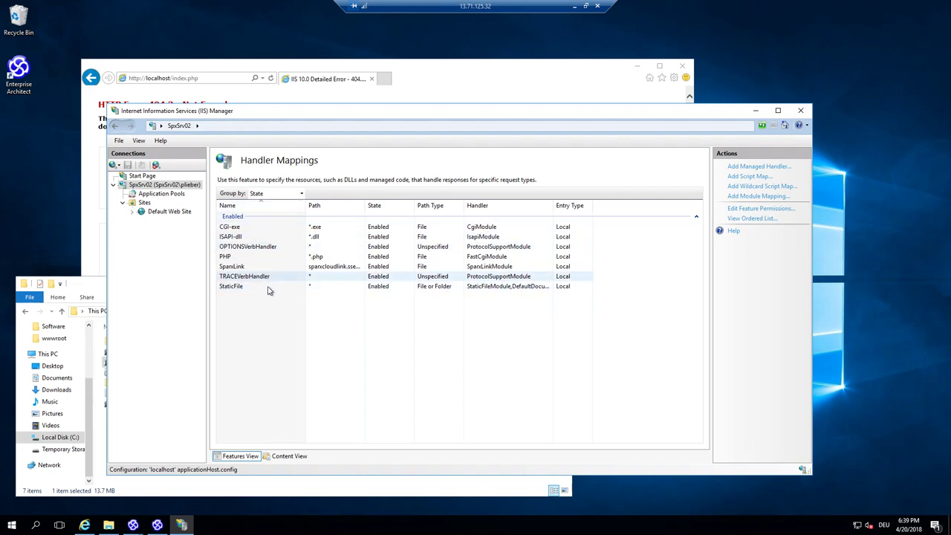
pyautogui.click(225, 255)
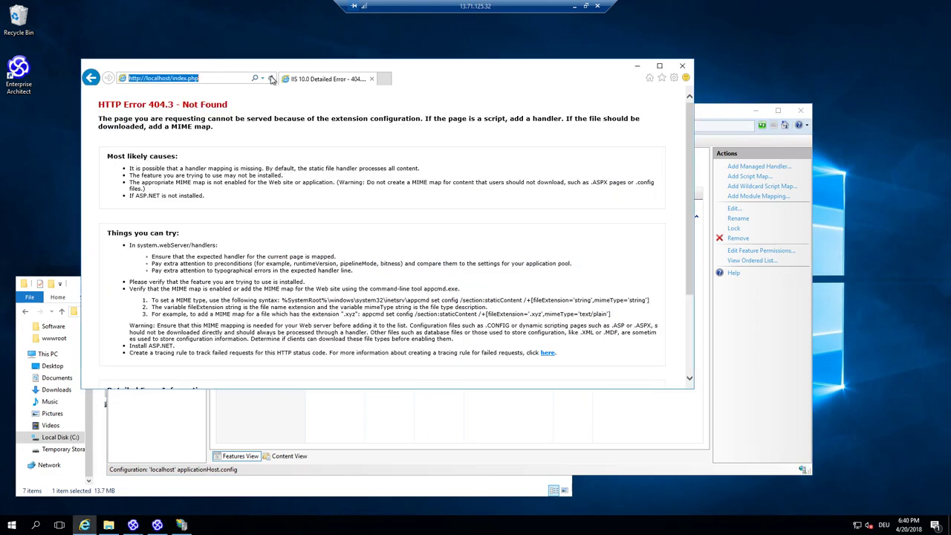
# - Reload localhost/index.php and select mb_strtolower in the resulting PHP fatal error
pyautogui.click(273, 77)
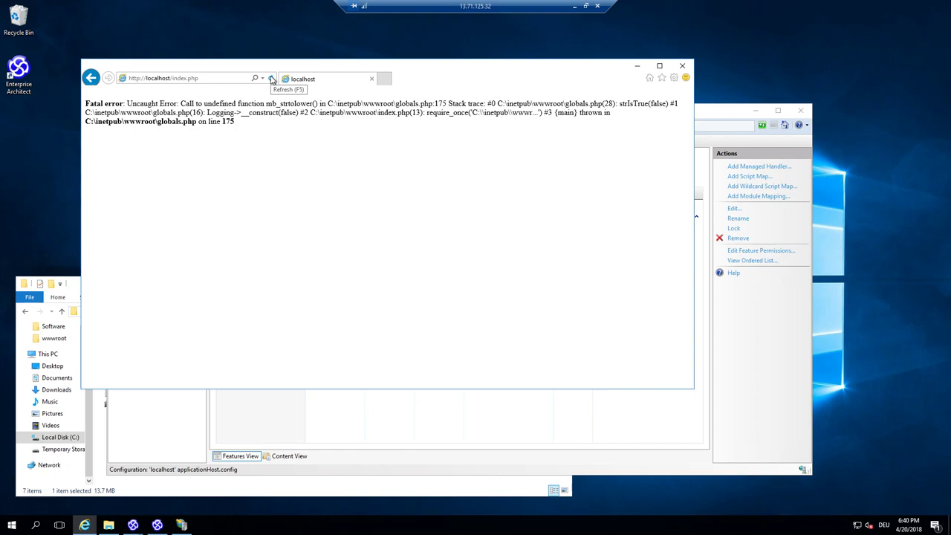
pyautogui.moveTo(444, 53)
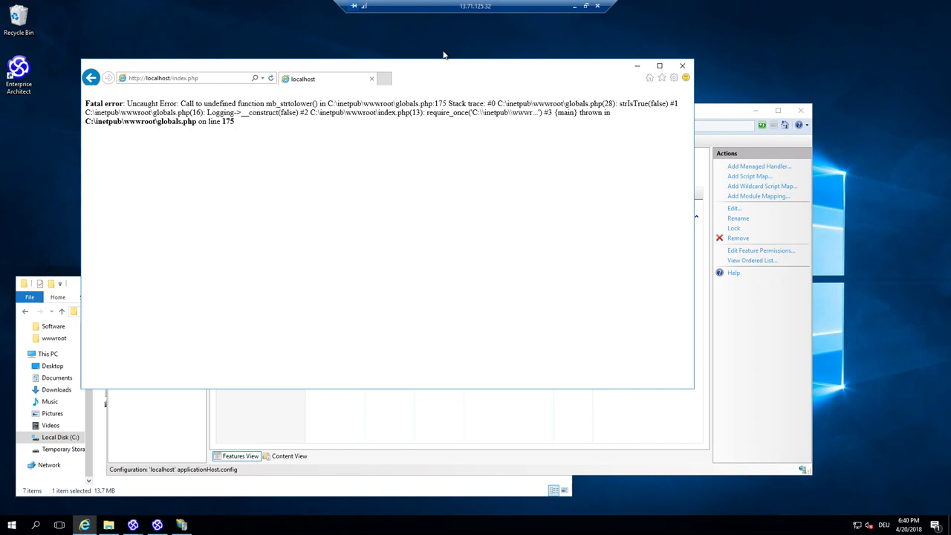
pyautogui.moveTo(186, 95)
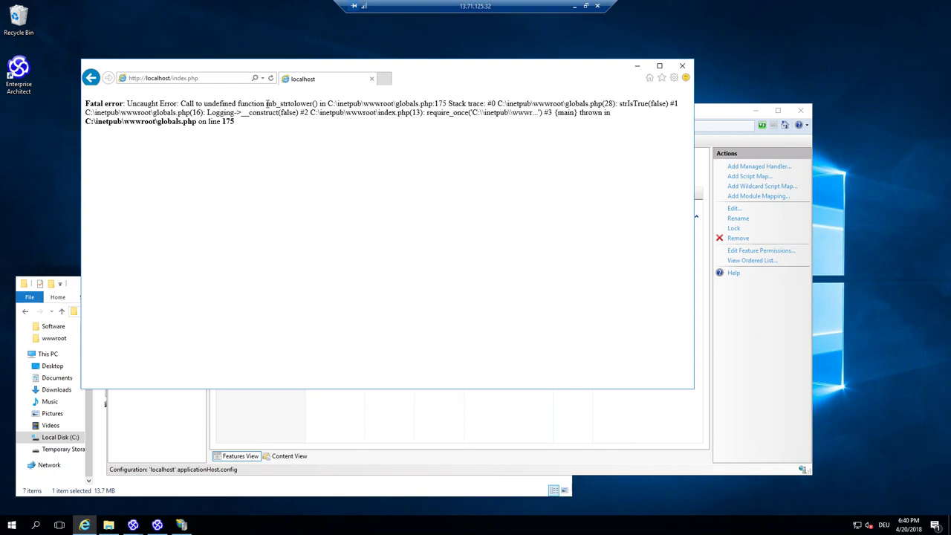
pyautogui.doubleClick(291, 104)
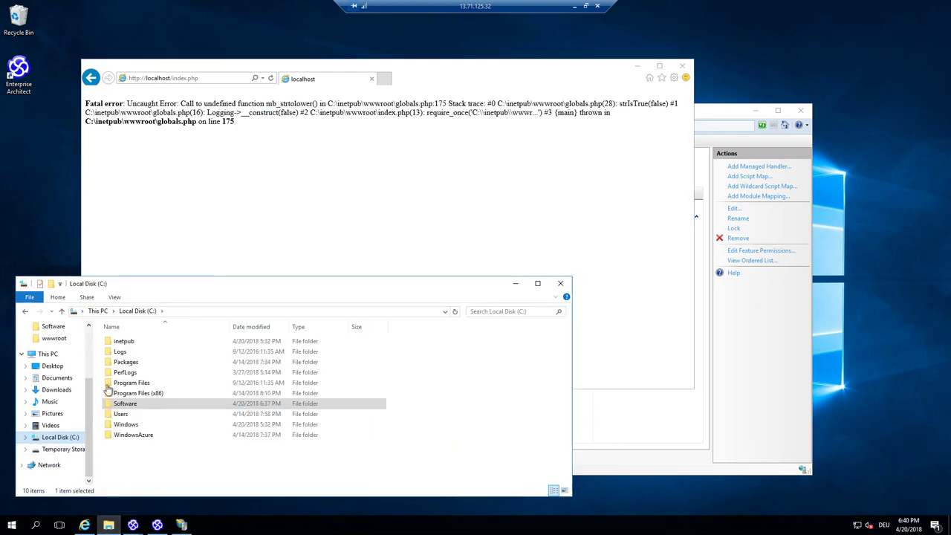
# - Rename php.ini-production in C:\inetpub\wwwroot\PHP to php.ini, accepting the extension change
pyautogui.doubleClick(124, 340)
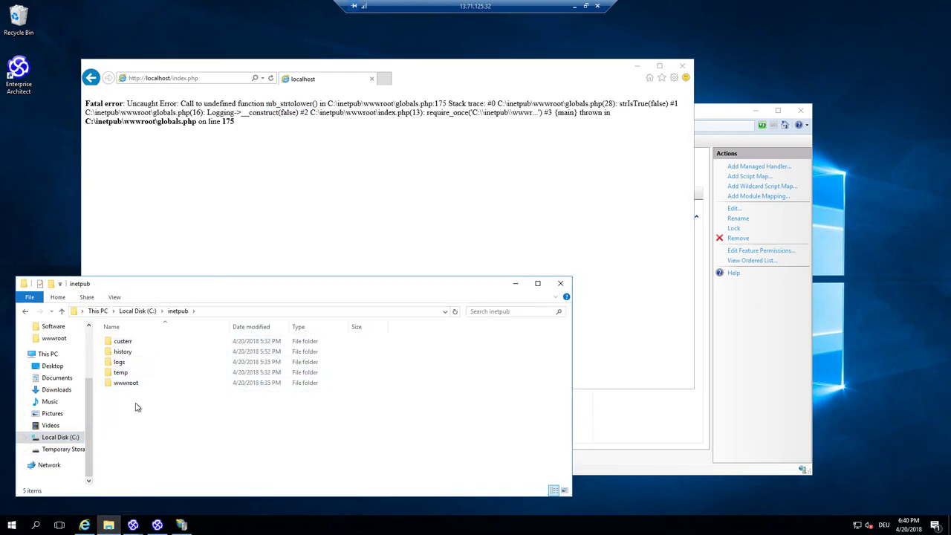
pyautogui.doubleClick(125, 382)
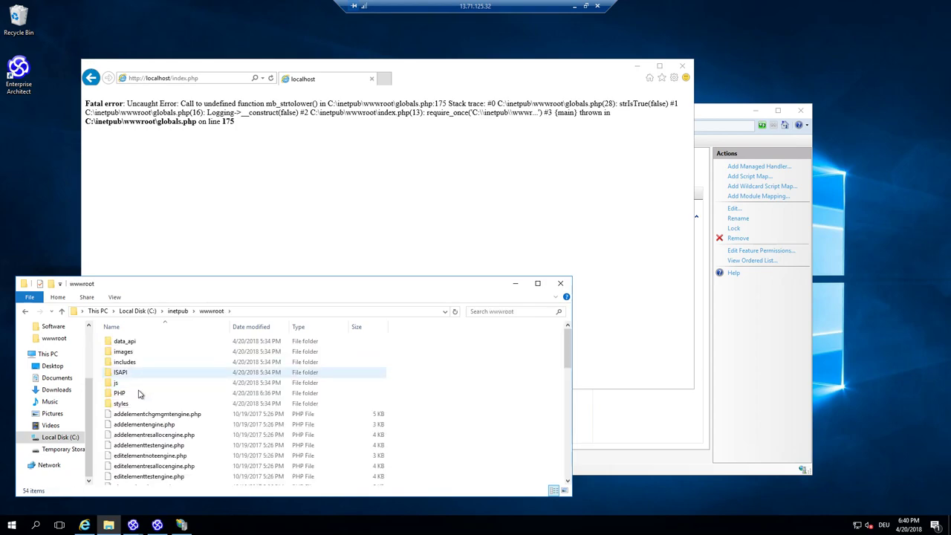
pyautogui.doubleClick(119, 392)
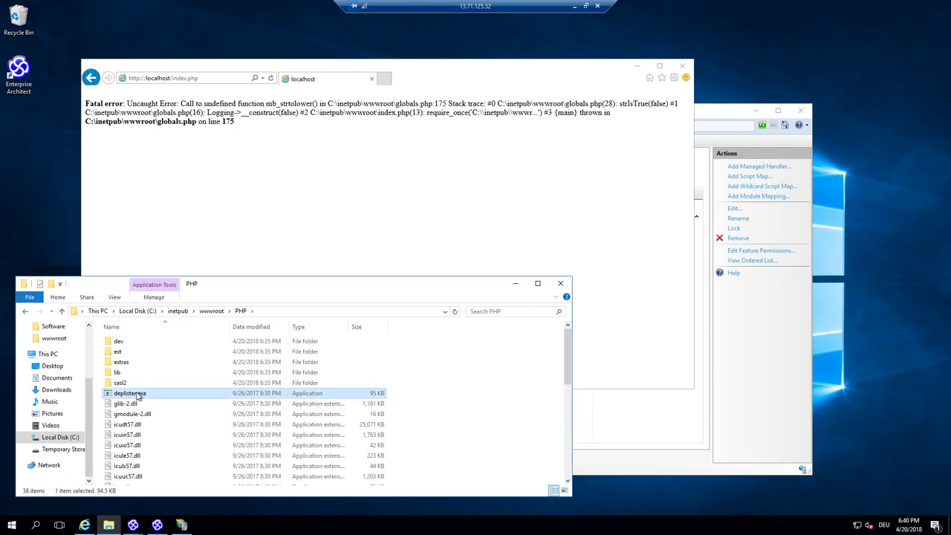
pyautogui.scroll(-3)
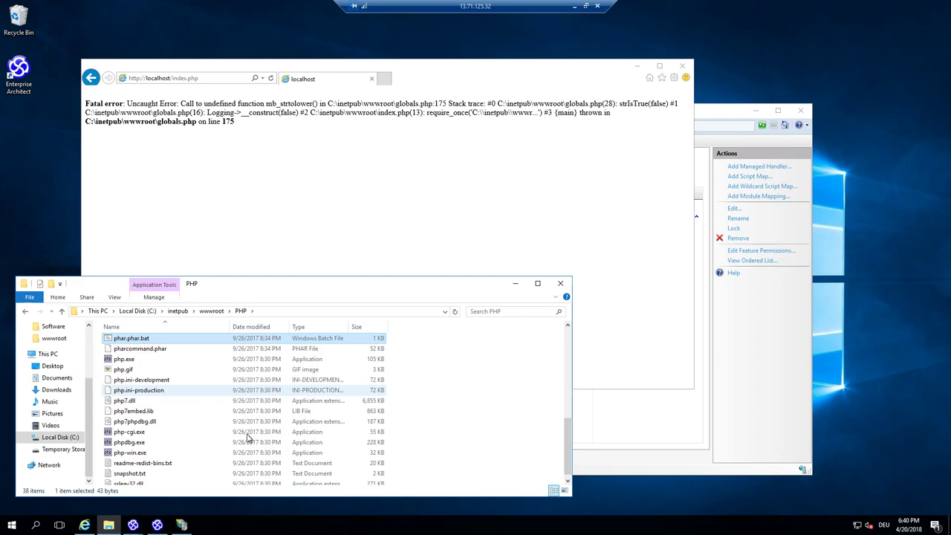
pyautogui.moveTo(139, 389)
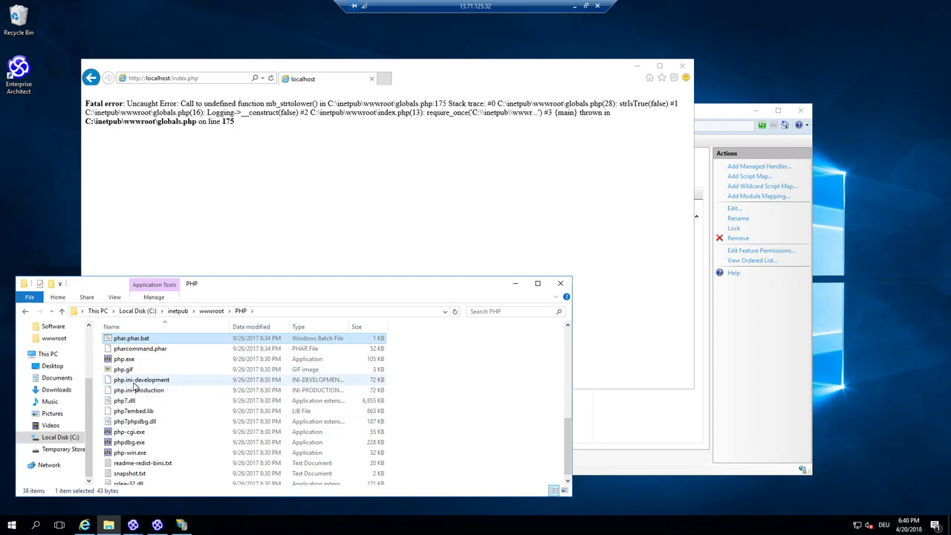
pyautogui.click(138, 390)
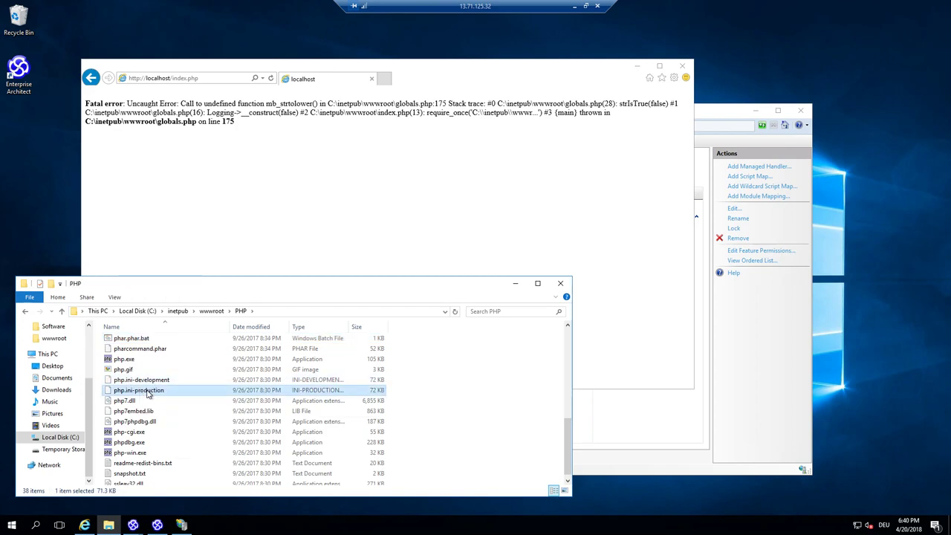
pyautogui.moveTo(146, 389)
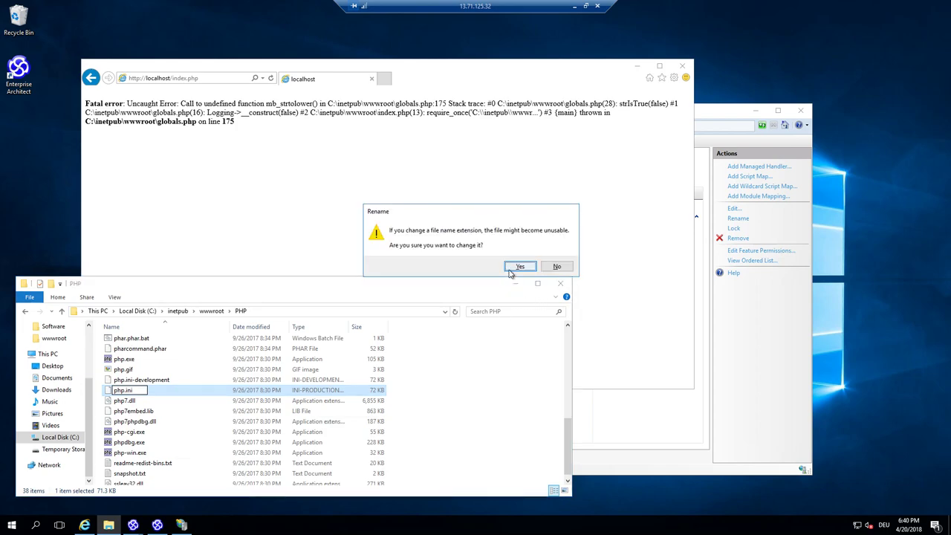
pyautogui.click(520, 266)
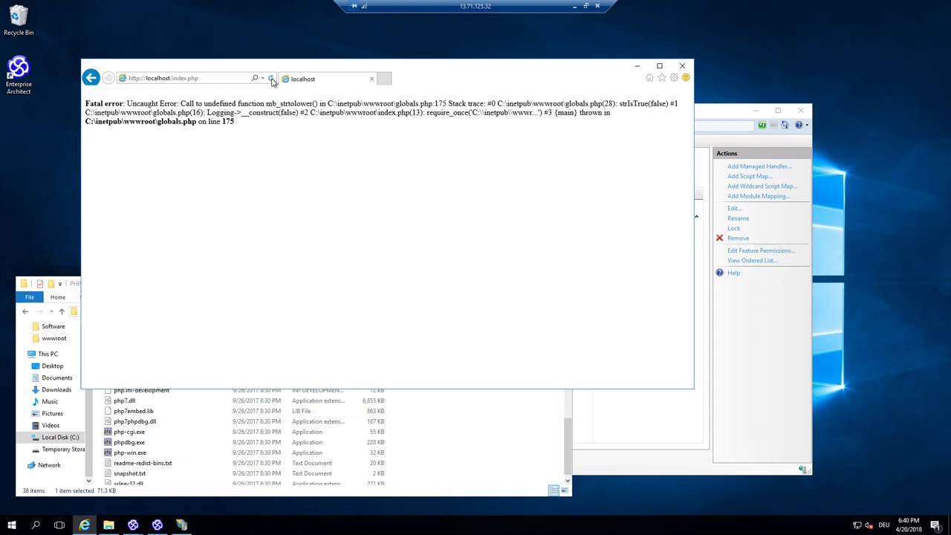
pyautogui.moveTo(272, 78)
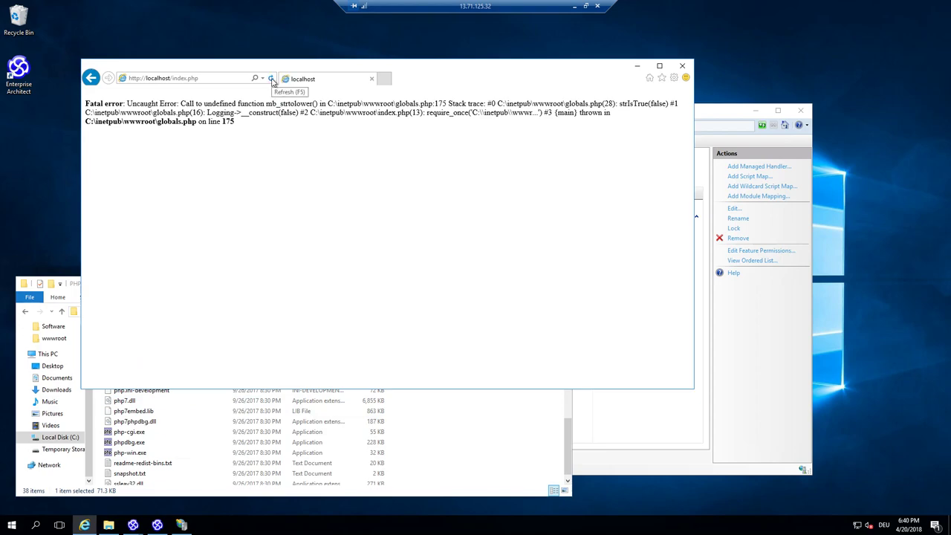
pyautogui.moveTo(149, 392)
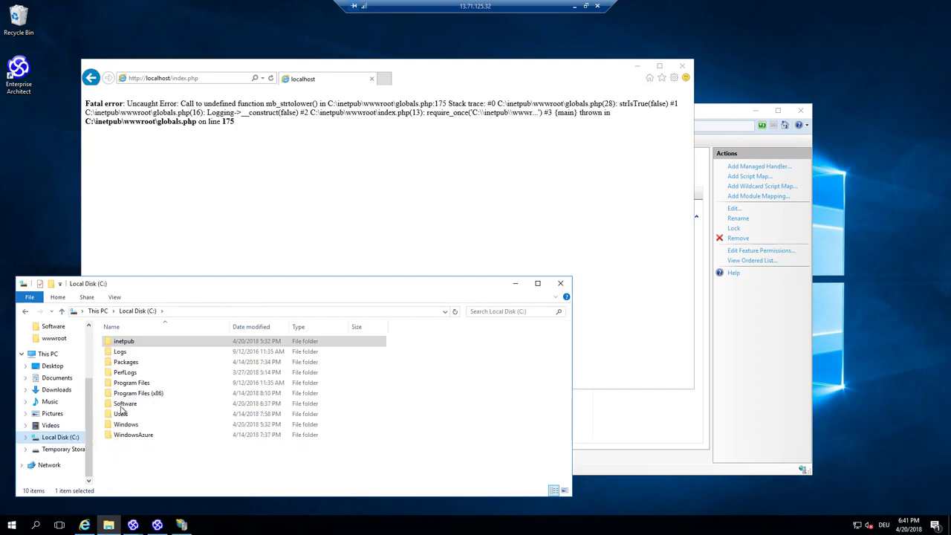
# - Check the php.ini file in C:\Software
pyautogui.doubleClick(125, 403)
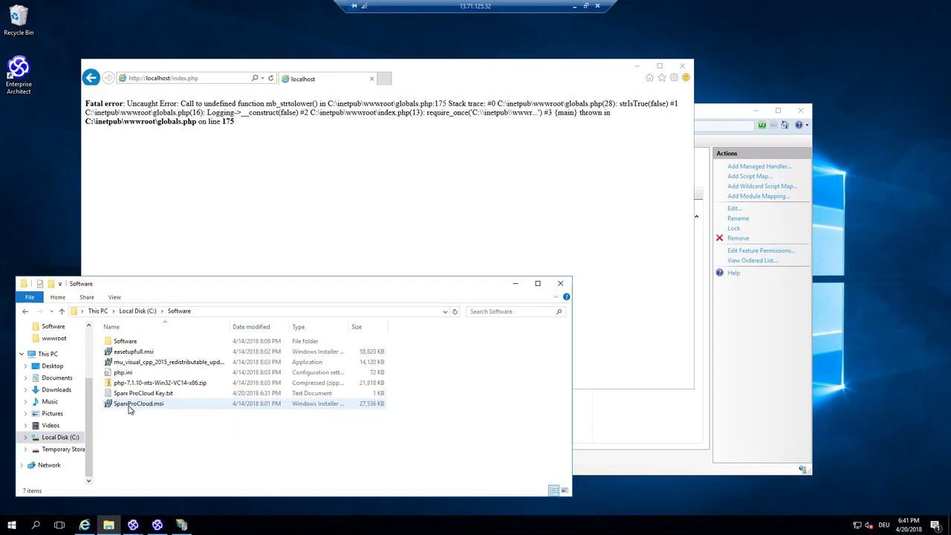
pyautogui.click(122, 371)
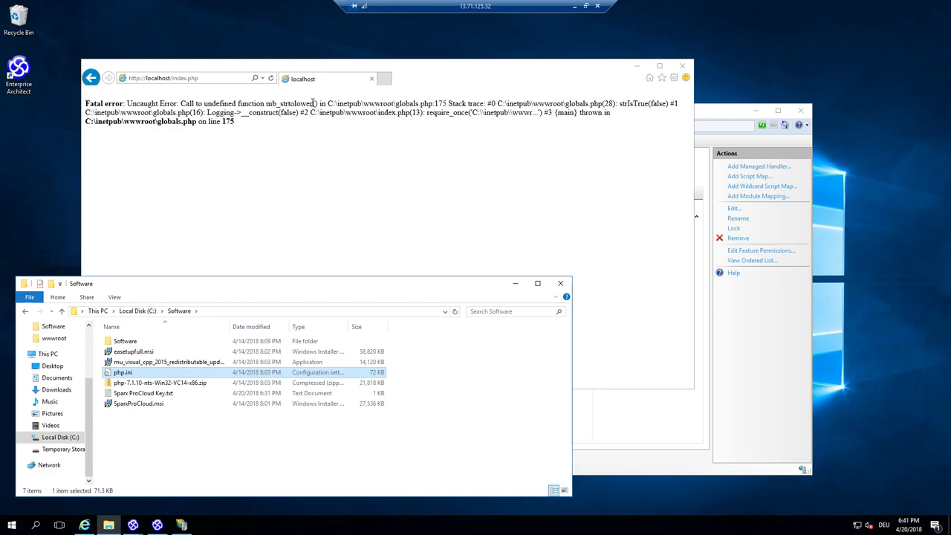
pyautogui.moveTo(290, 184)
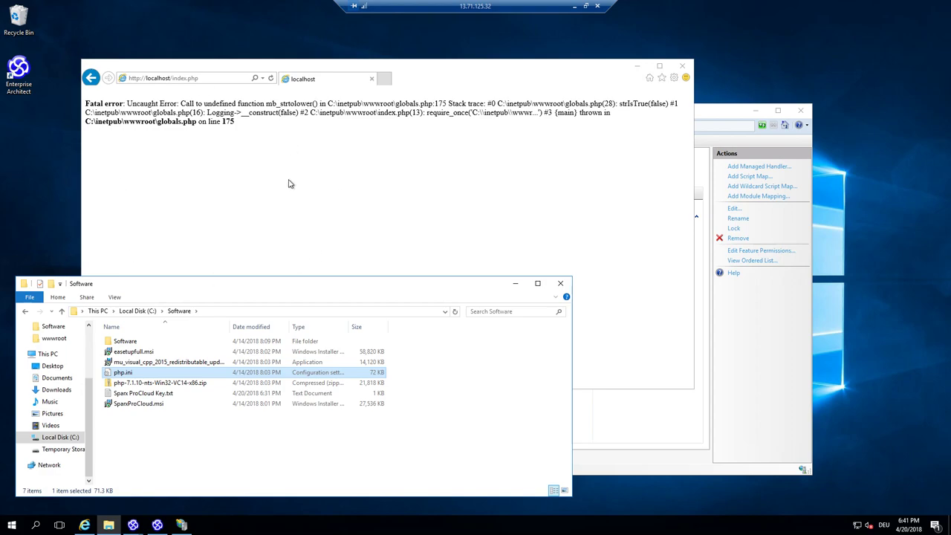
pyautogui.moveTo(288, 225)
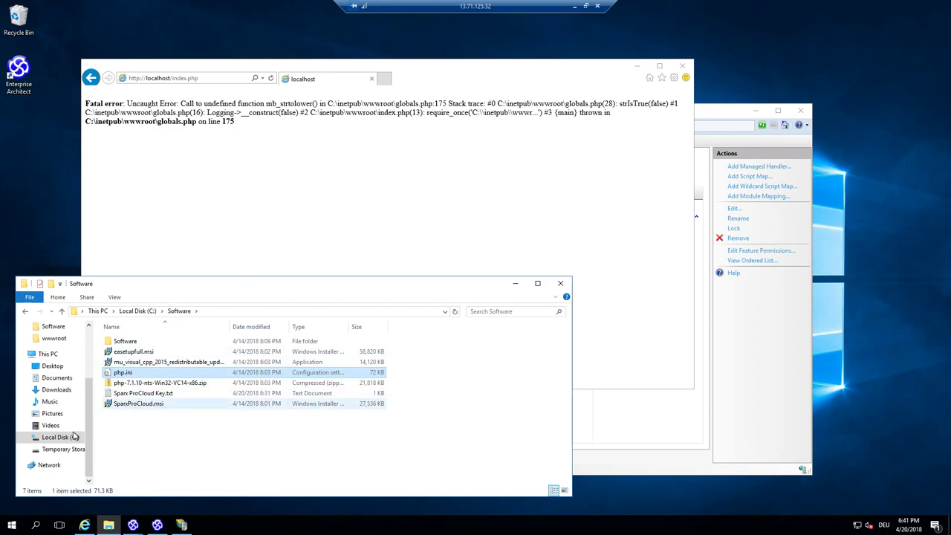
pyautogui.click(61, 436)
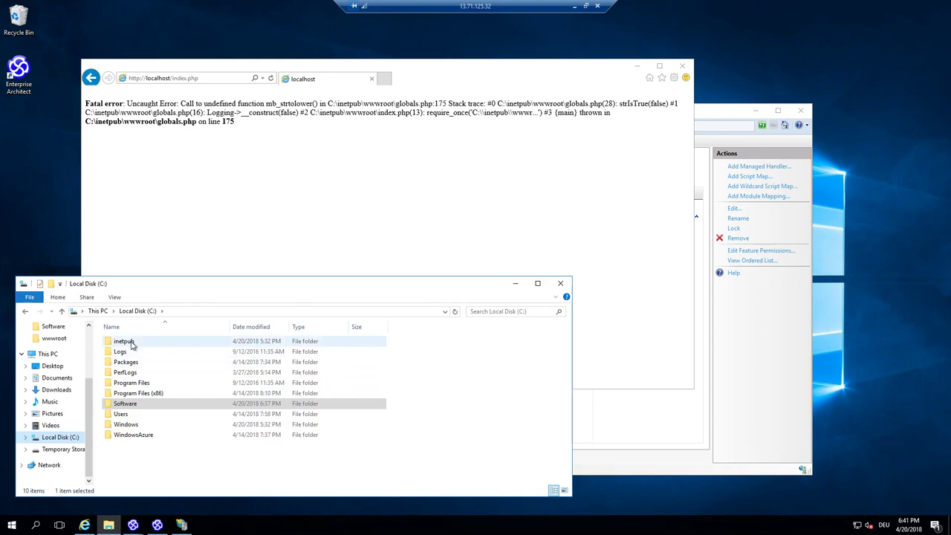
# - Return to C:\inetpub\wwwroot\PHP and select php.ini there
pyautogui.doubleClick(124, 340)
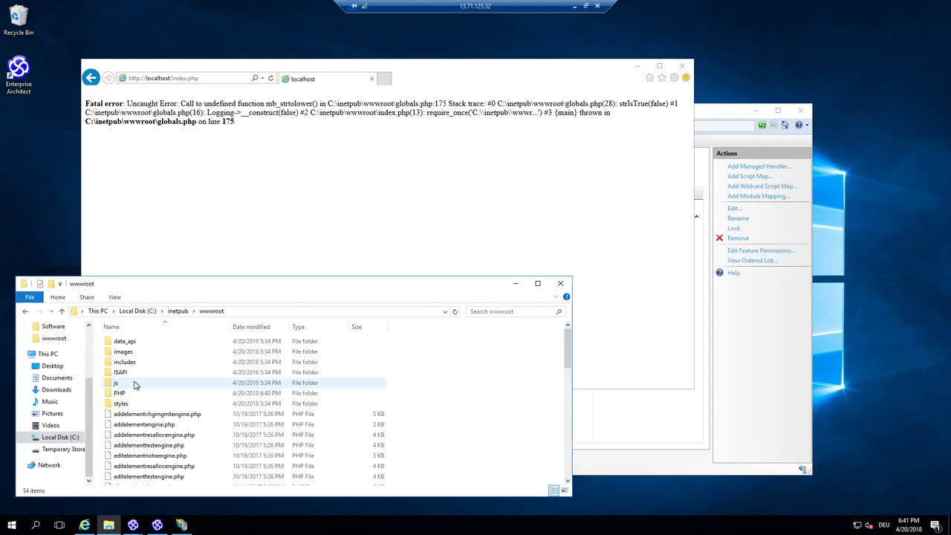
pyautogui.doubleClick(119, 393)
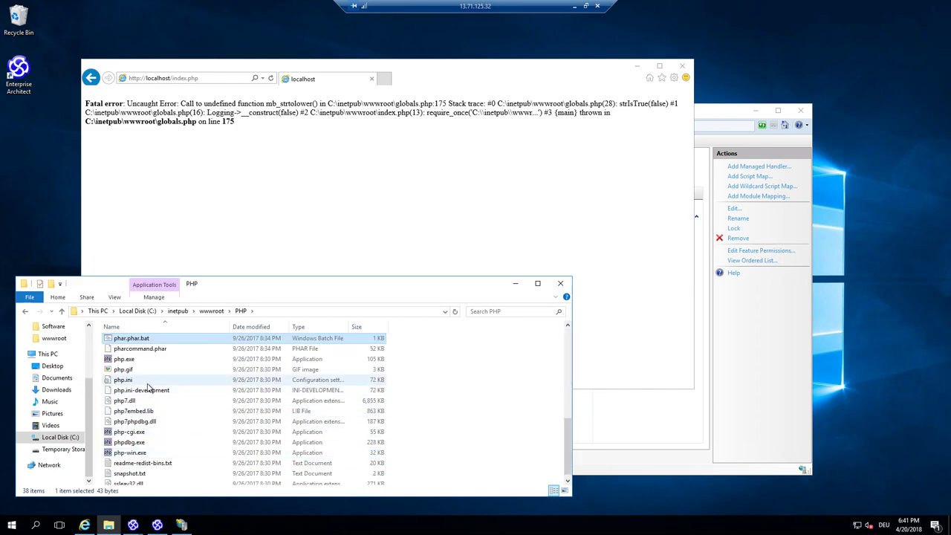
pyautogui.click(123, 380)
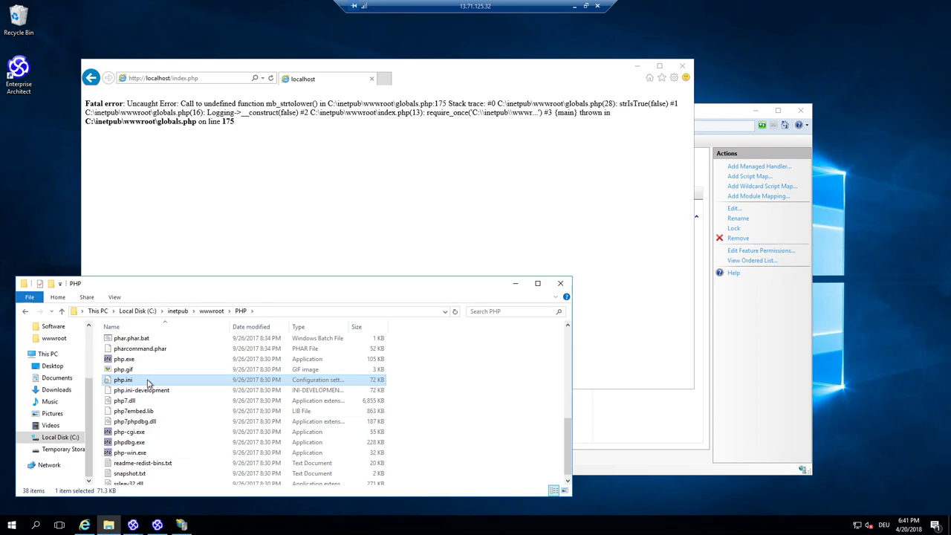
pyautogui.click(123, 380)
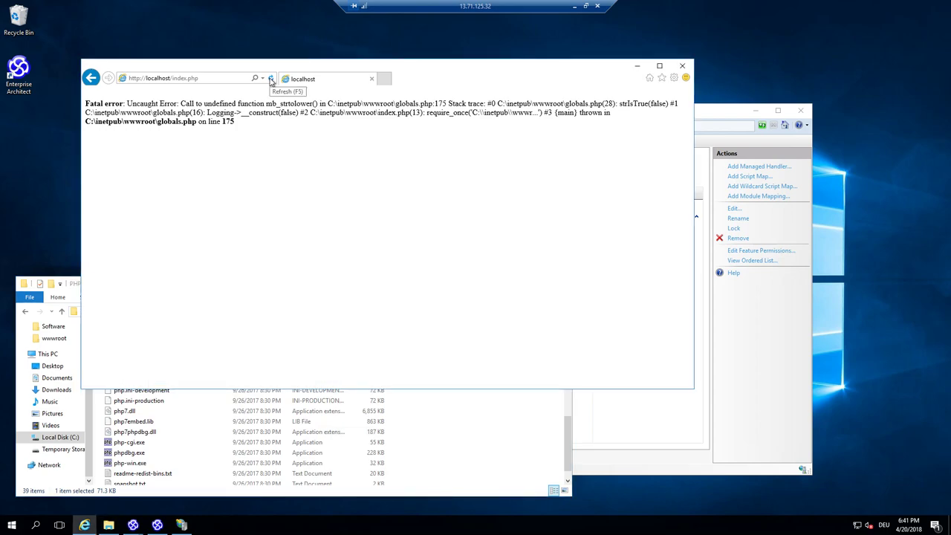
pyautogui.moveTo(214, 86)
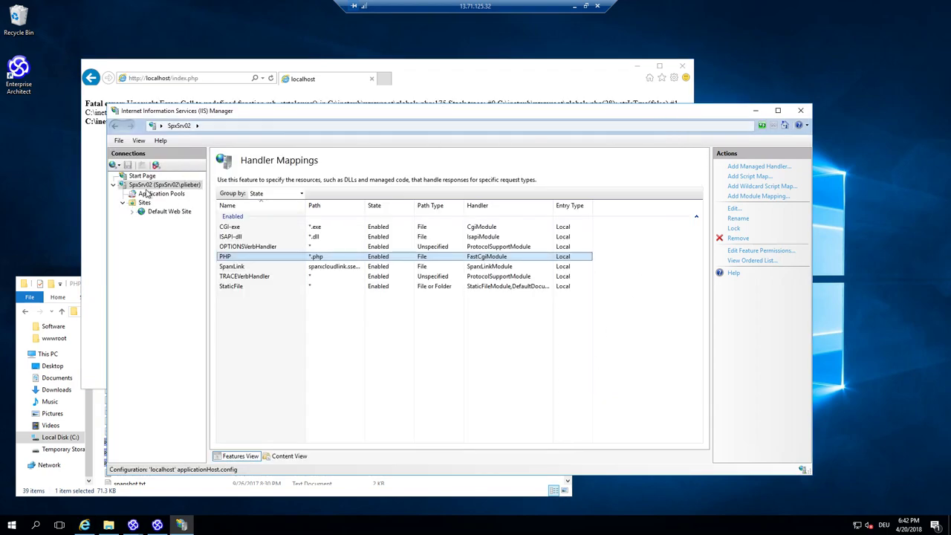
pyautogui.click(164, 184)
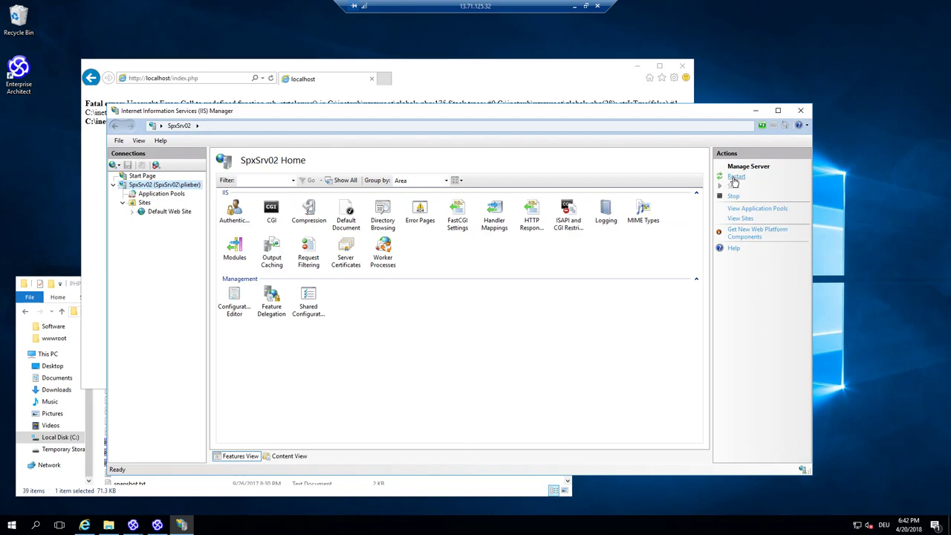
pyautogui.click(737, 176)
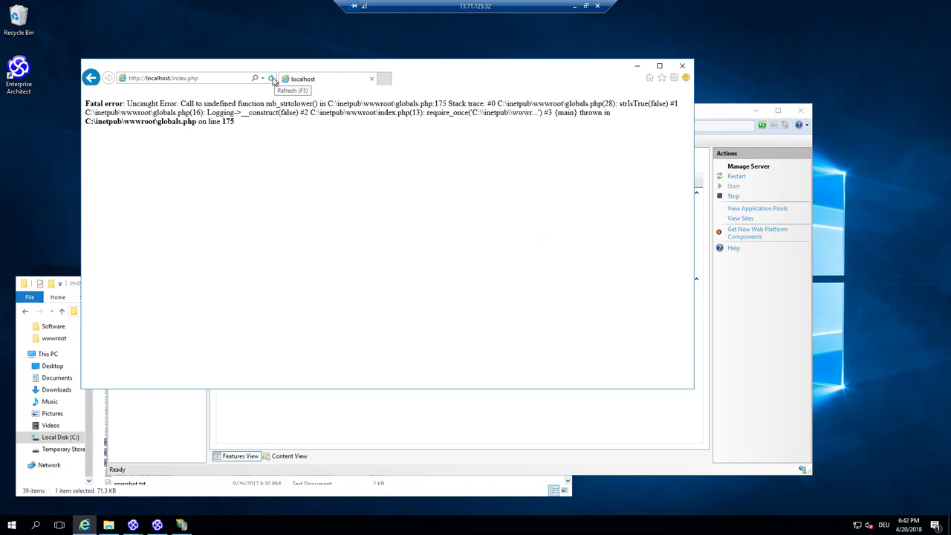
pyautogui.click(271, 77)
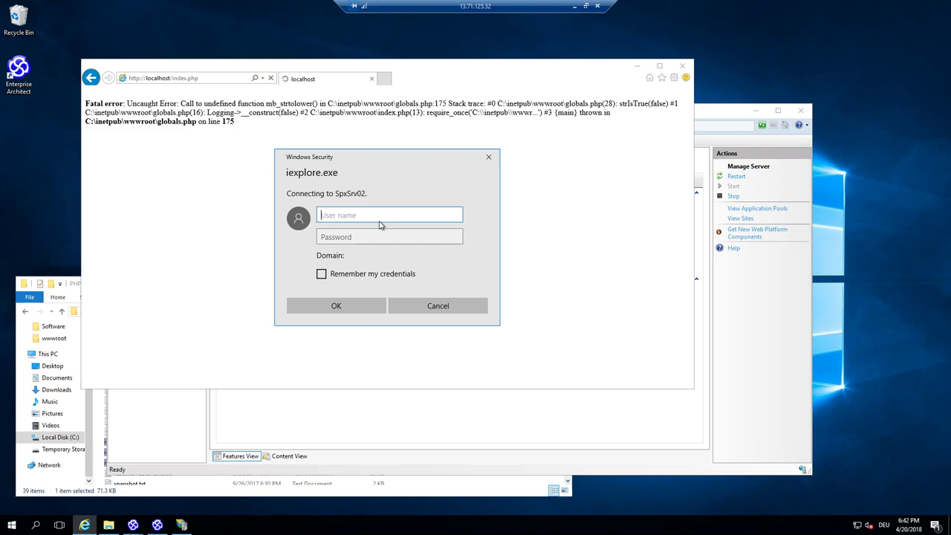
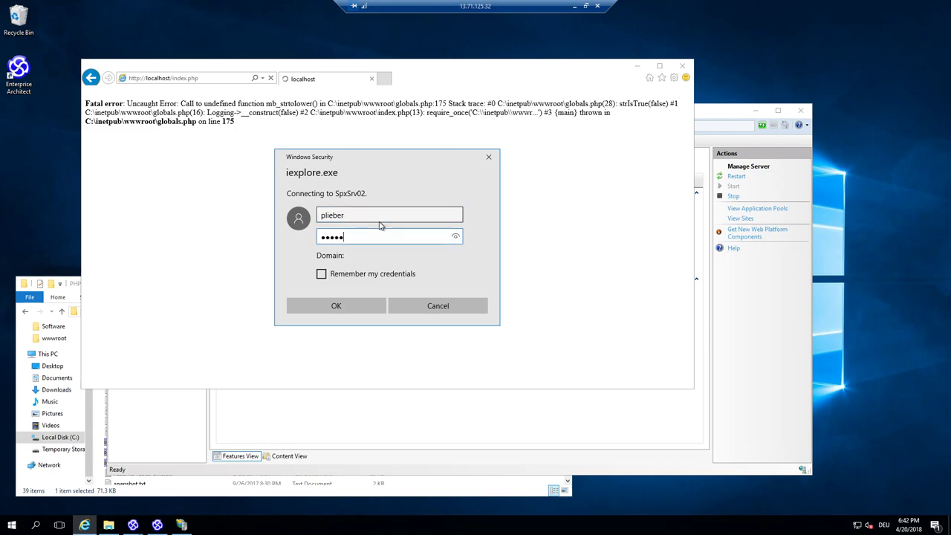
pyautogui.click(336, 306)
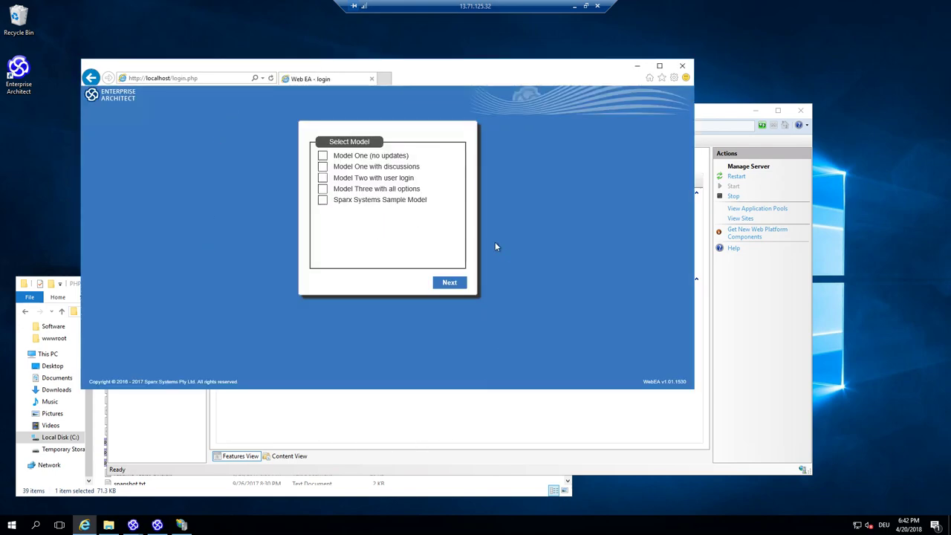
pyautogui.moveTo(479, 232)
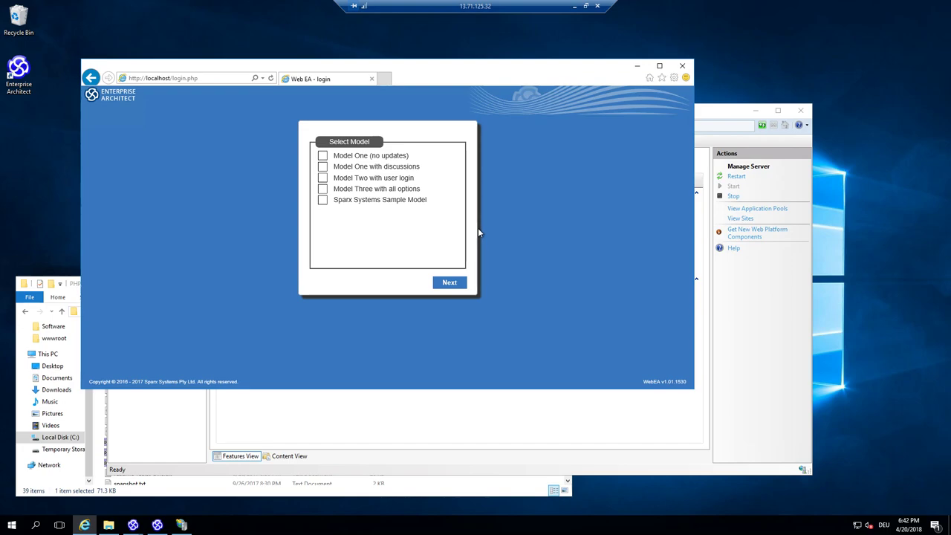
pyautogui.moveTo(329, 226)
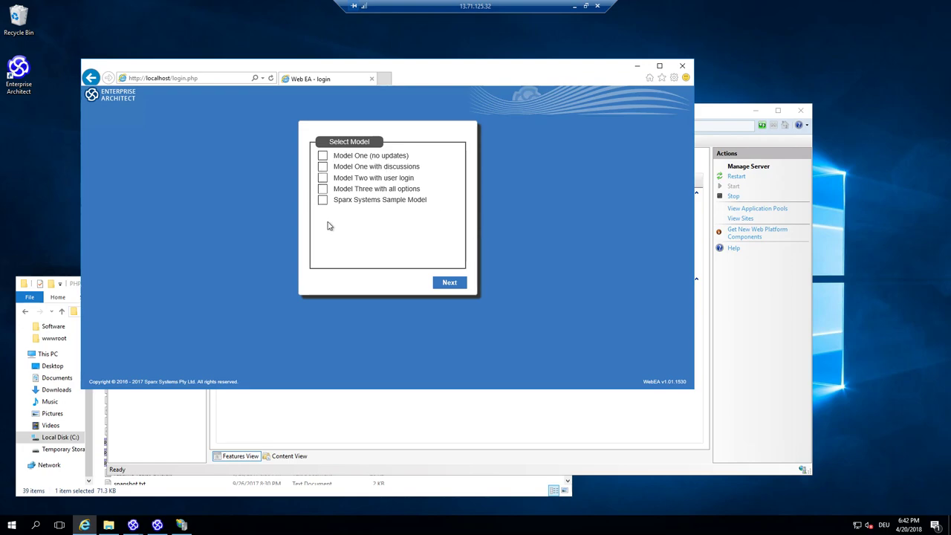
pyautogui.moveTo(330, 172)
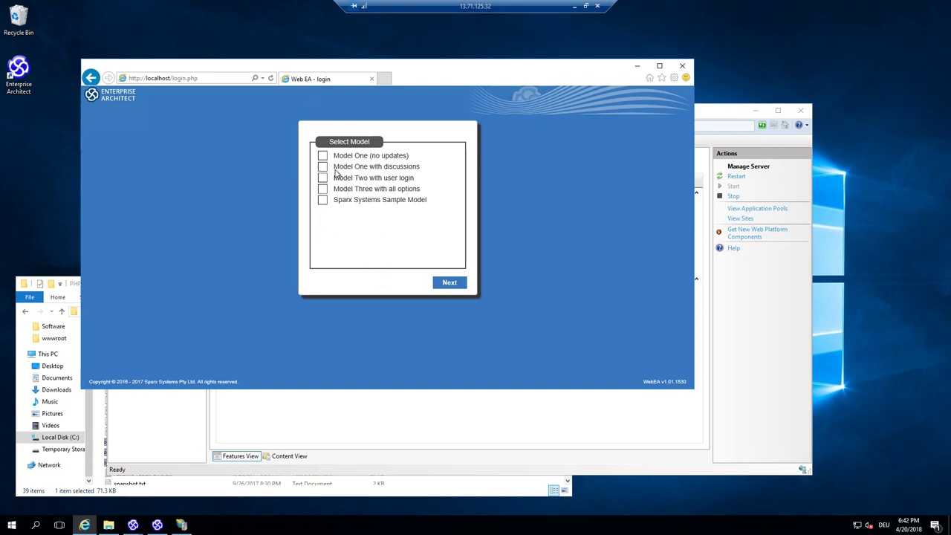
# - Try the Sparx Systems Sample Model (400 User ID error), then settle on Model One (no updates)
pyautogui.click(322, 199)
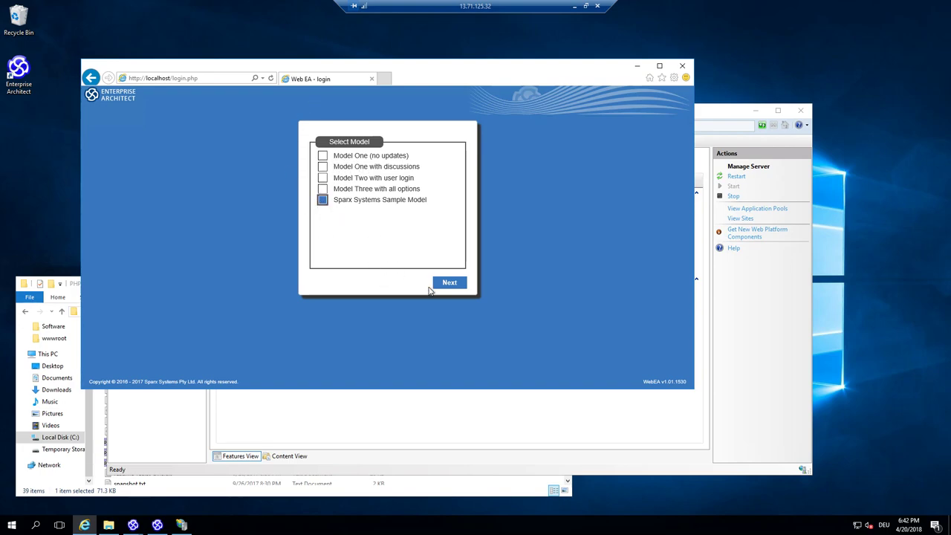
pyautogui.click(449, 282)
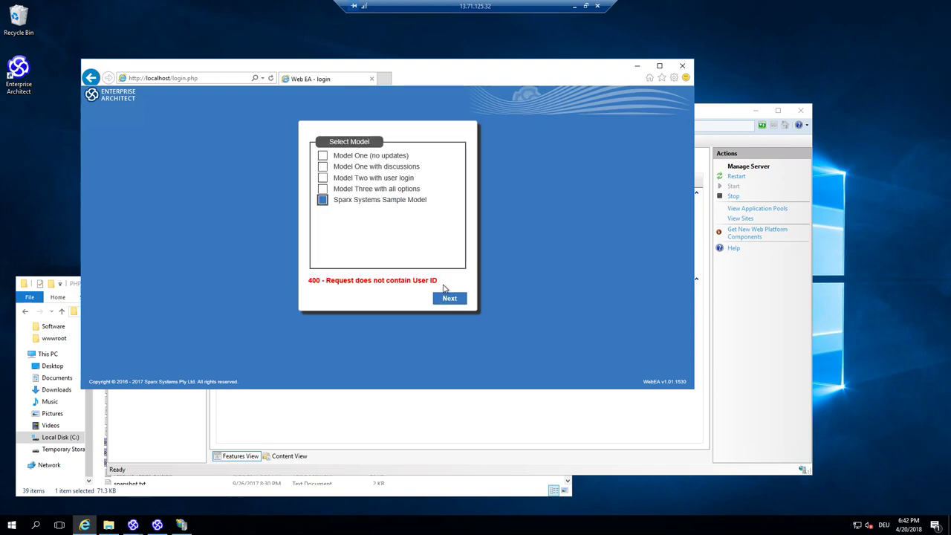
pyautogui.moveTo(367, 288)
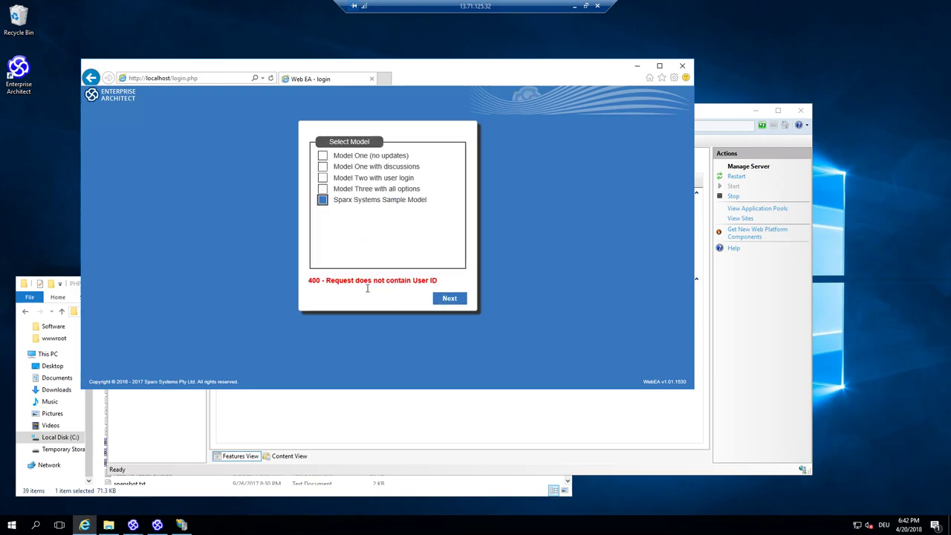
pyautogui.click(322, 156)
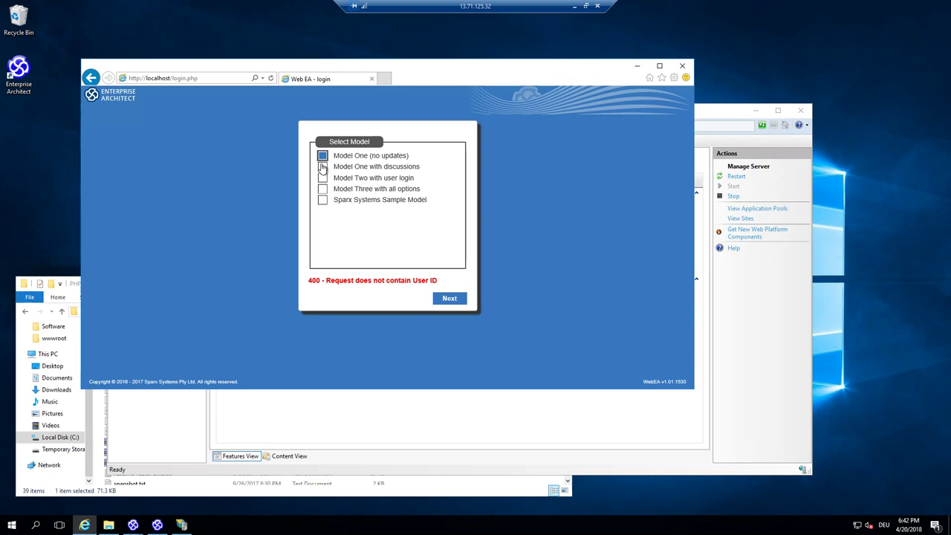
pyautogui.click(322, 179)
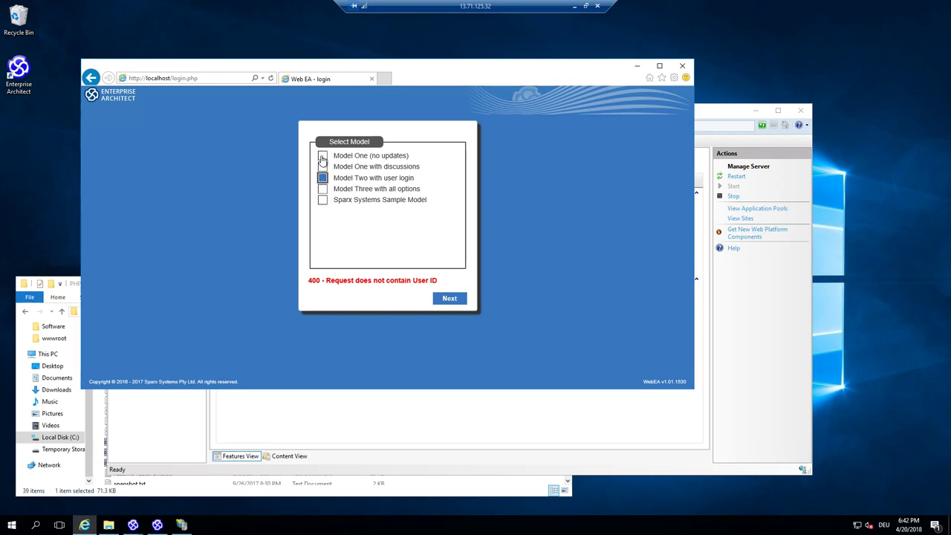
pyautogui.click(322, 156)
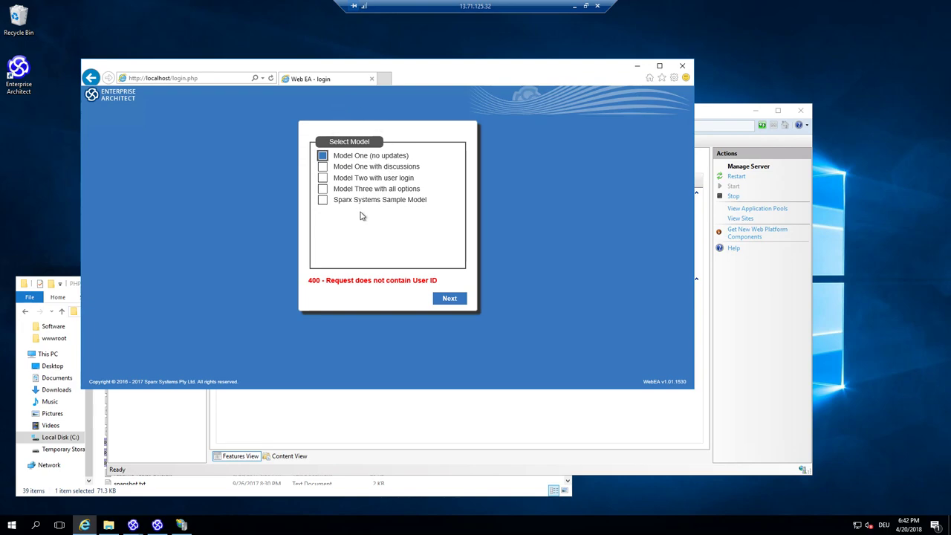
pyautogui.moveTo(280, 180)
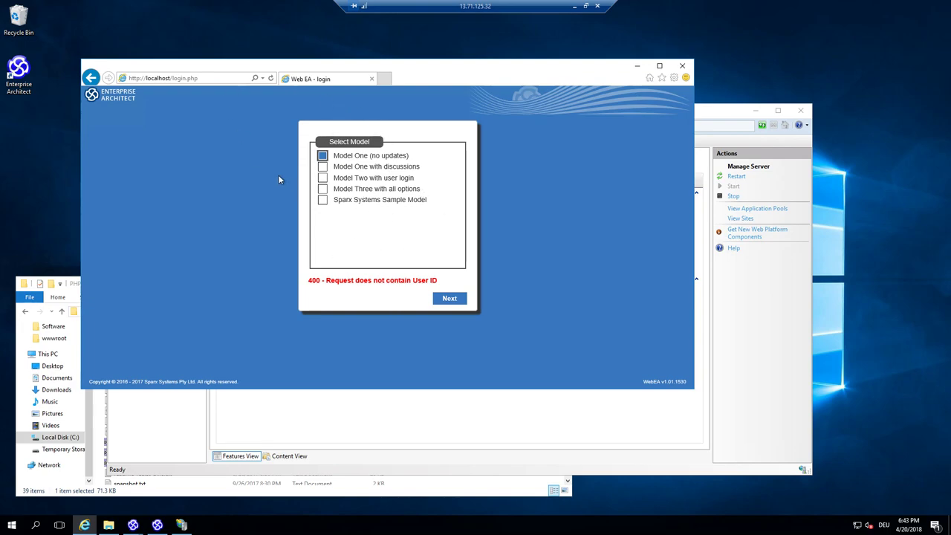
pyautogui.moveTo(178, 394)
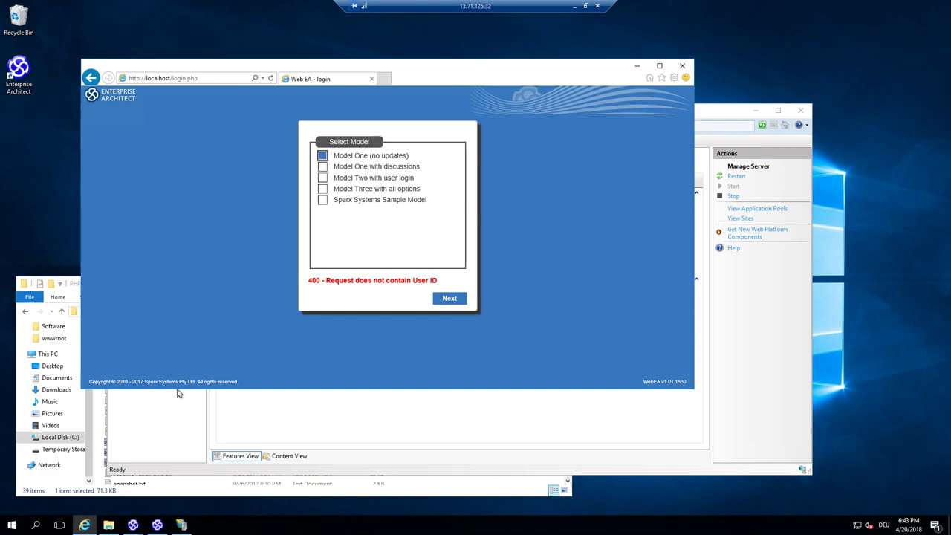
pyautogui.moveTo(282, 496)
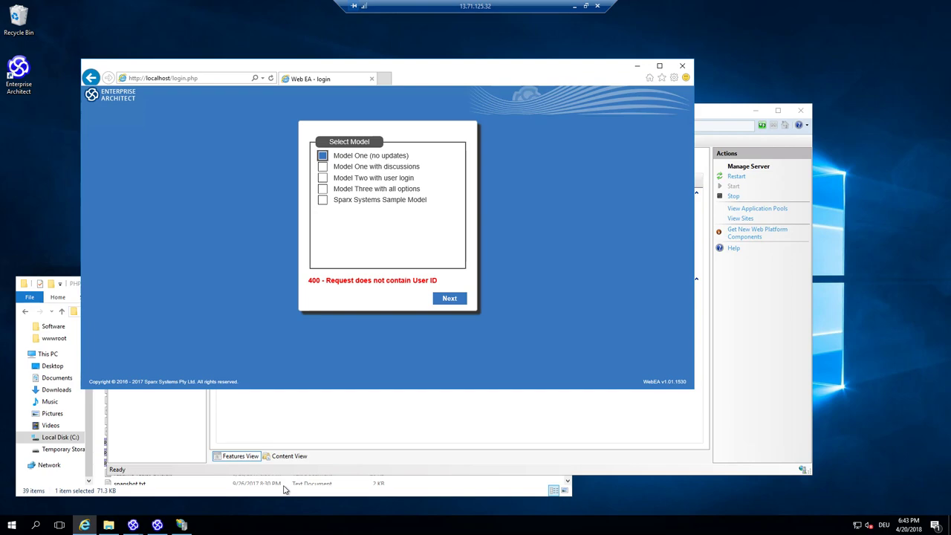
pyautogui.moveTo(110, 526)
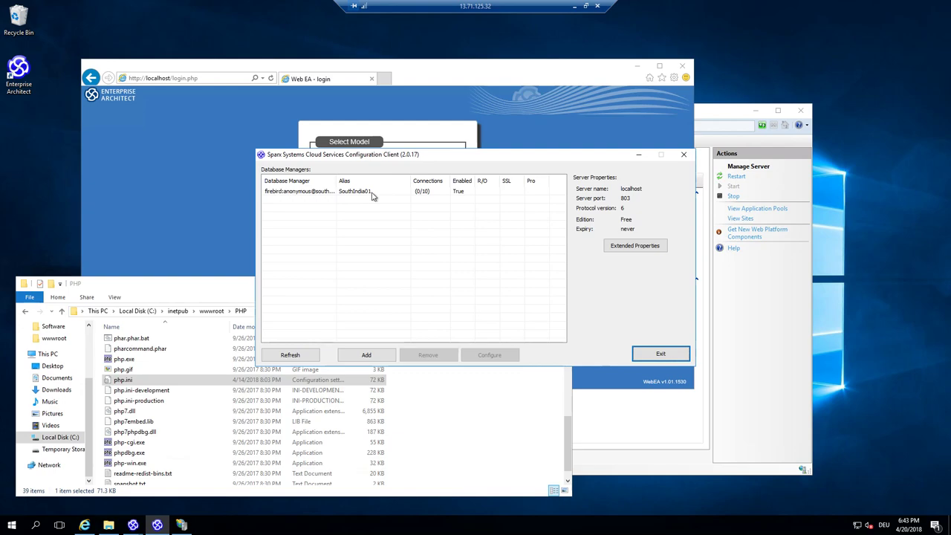
pyautogui.click(353, 191)
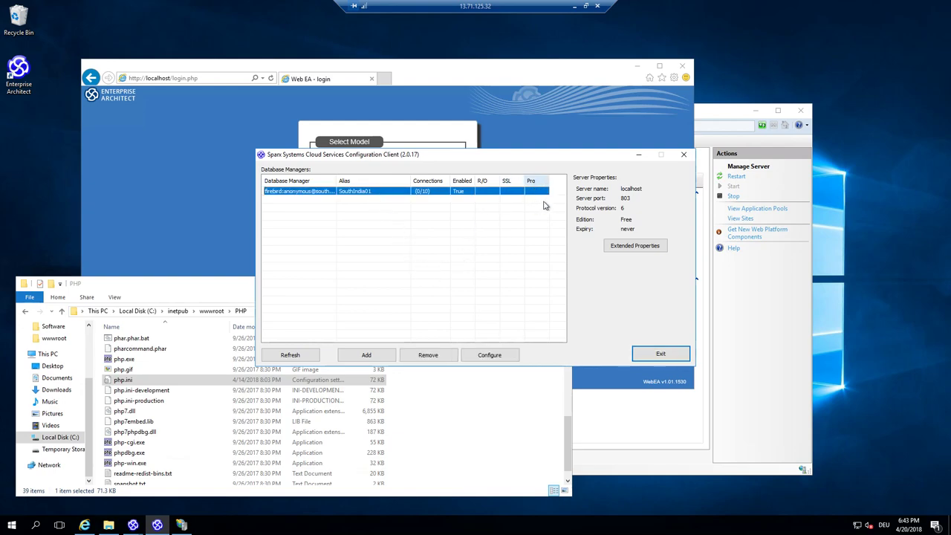
pyautogui.moveTo(526, 284)
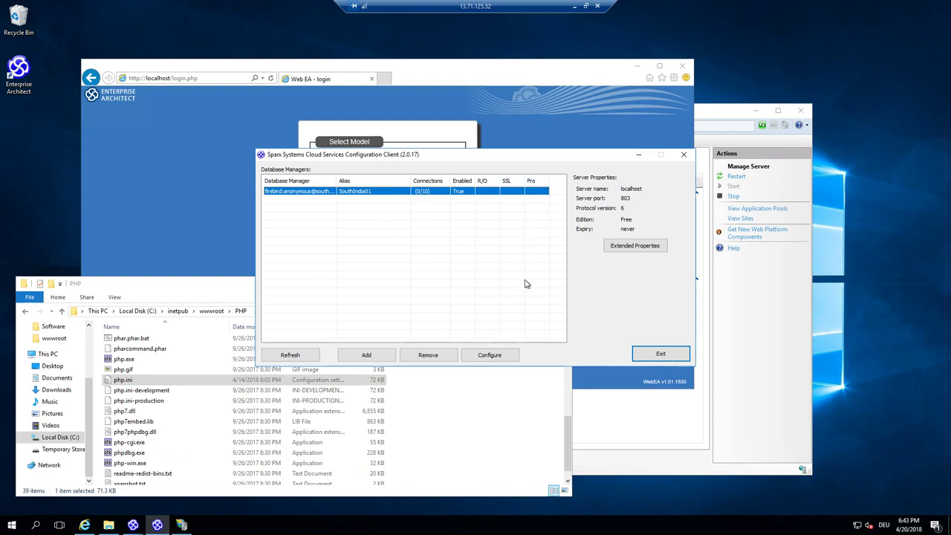
pyautogui.moveTo(468, 202)
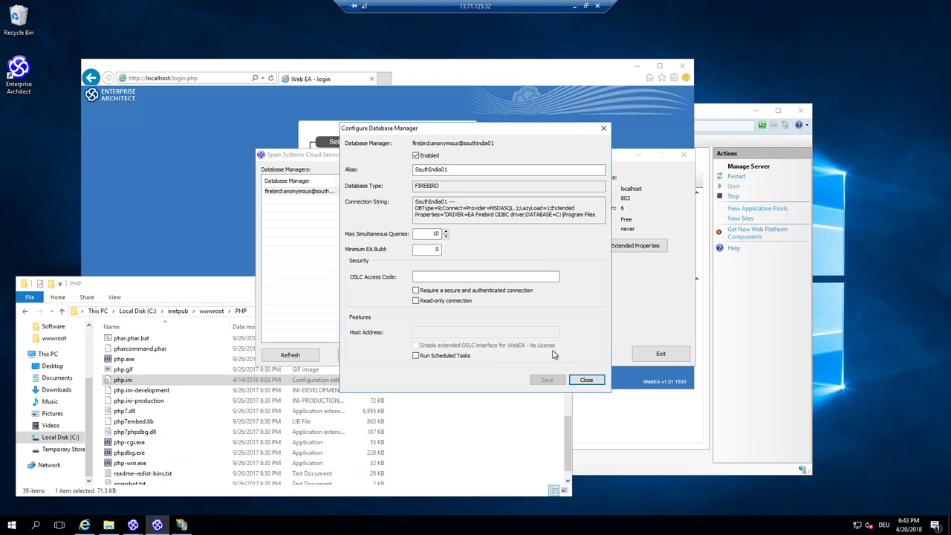
pyautogui.click(508, 170)
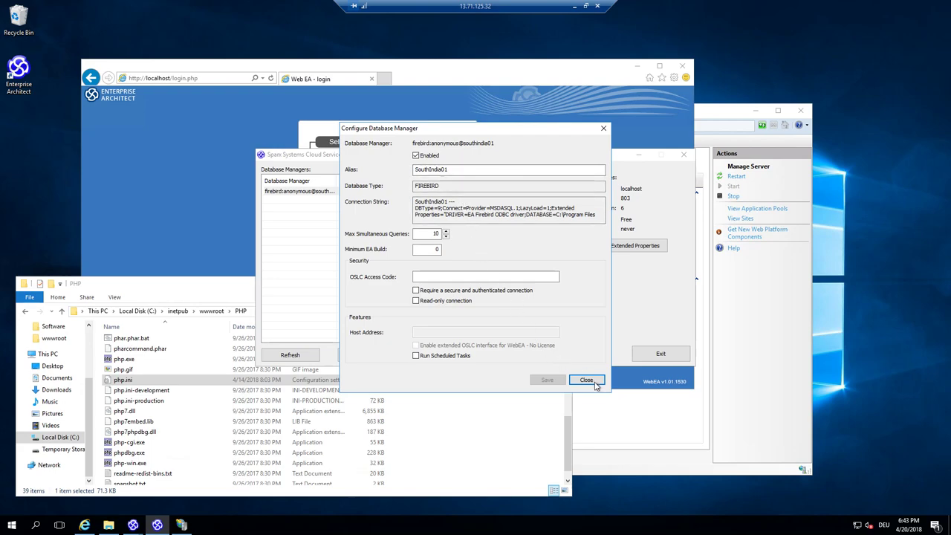
pyautogui.click(585, 380)
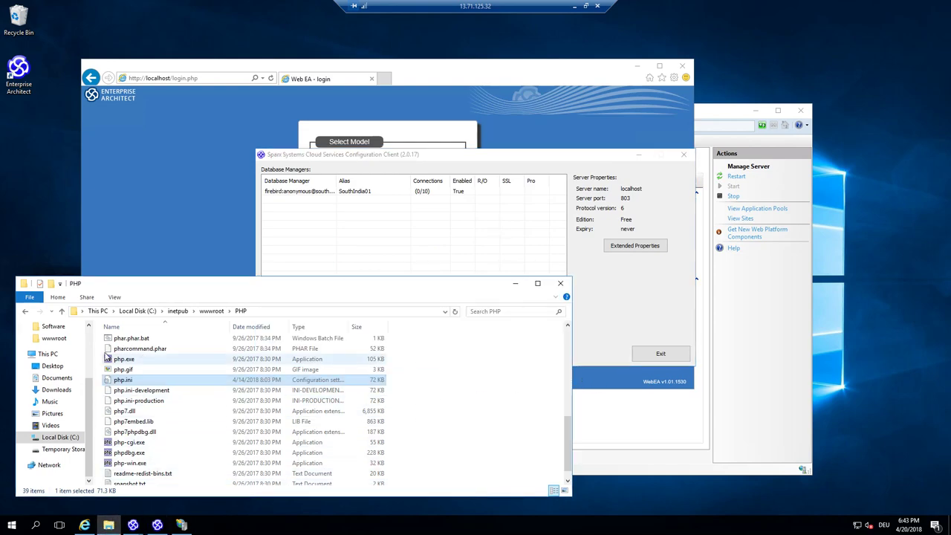
# - Open the Pro Cloud key text file from C:\Software
pyautogui.click(136, 311)
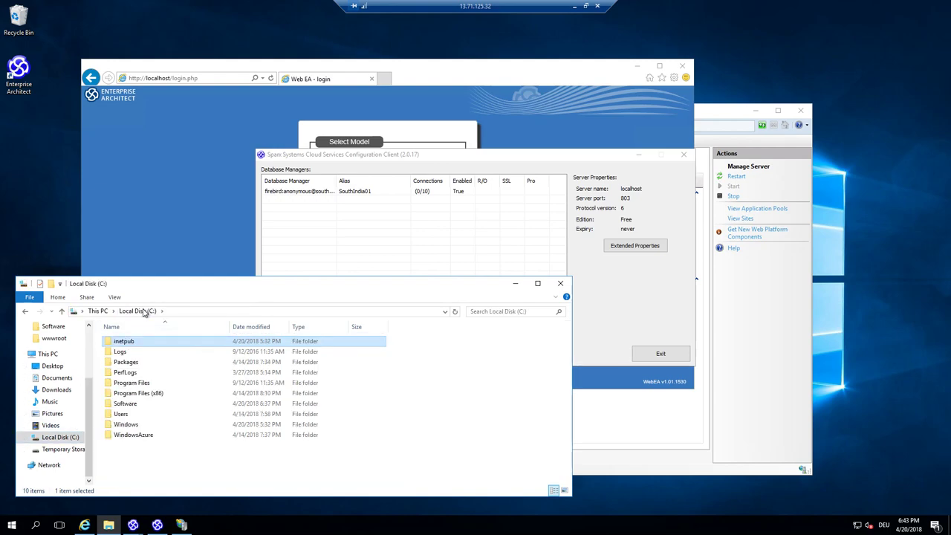
pyautogui.click(125, 402)
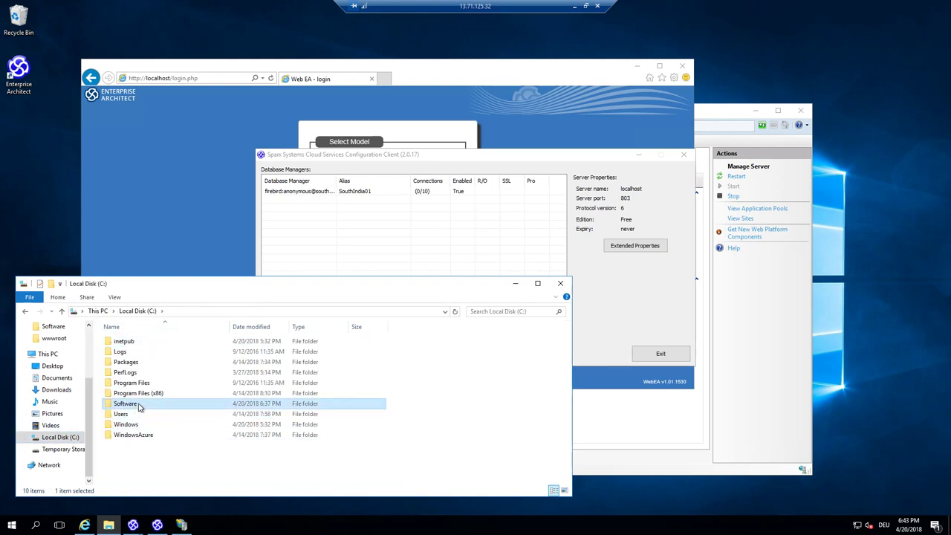
pyautogui.doubleClick(124, 403)
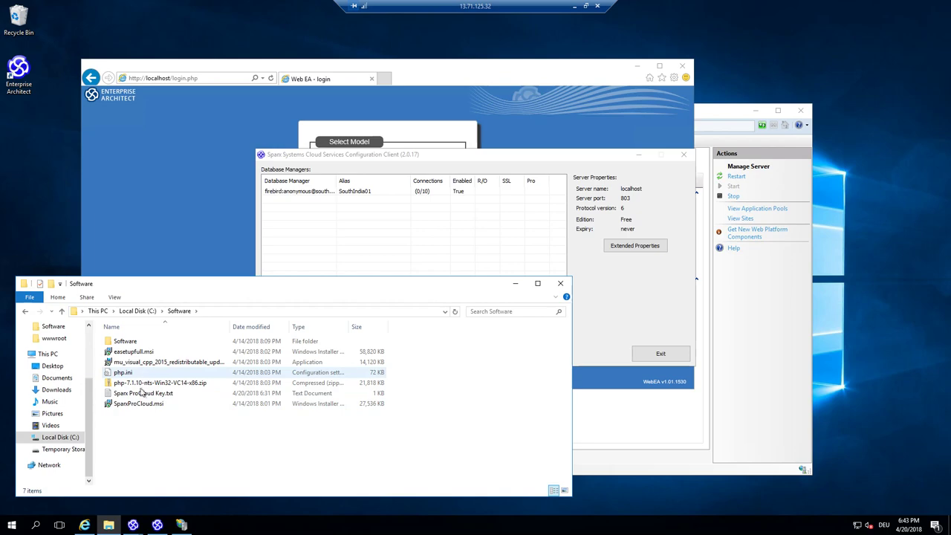
pyautogui.doubleClick(143, 392)
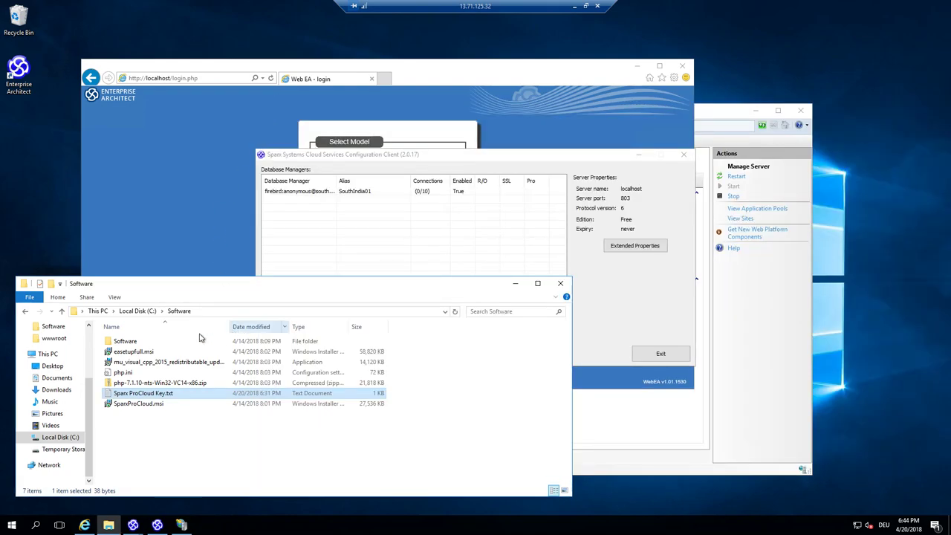
# - Go to Sparx Systems\Cloud Services\Service and select SSCloudServices.config
pyautogui.click(59, 436)
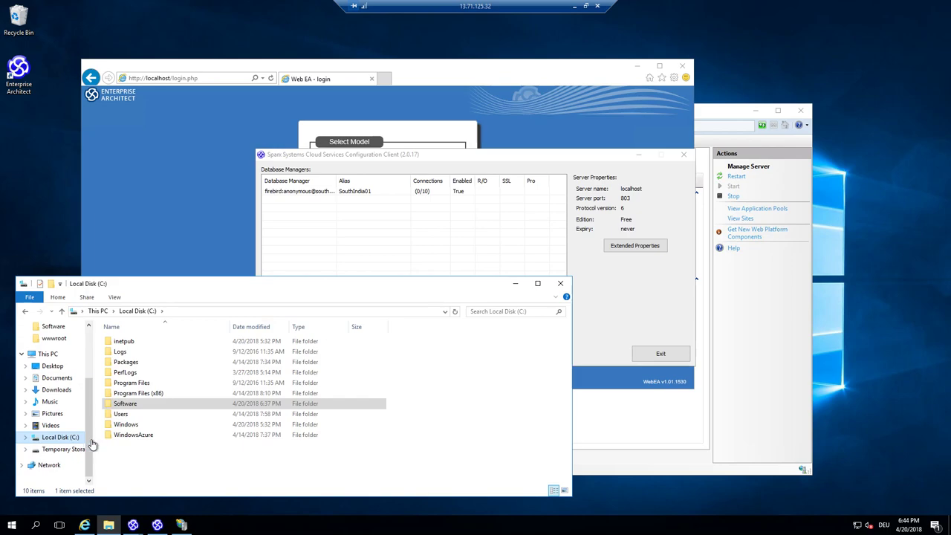
pyautogui.doubleClick(138, 392)
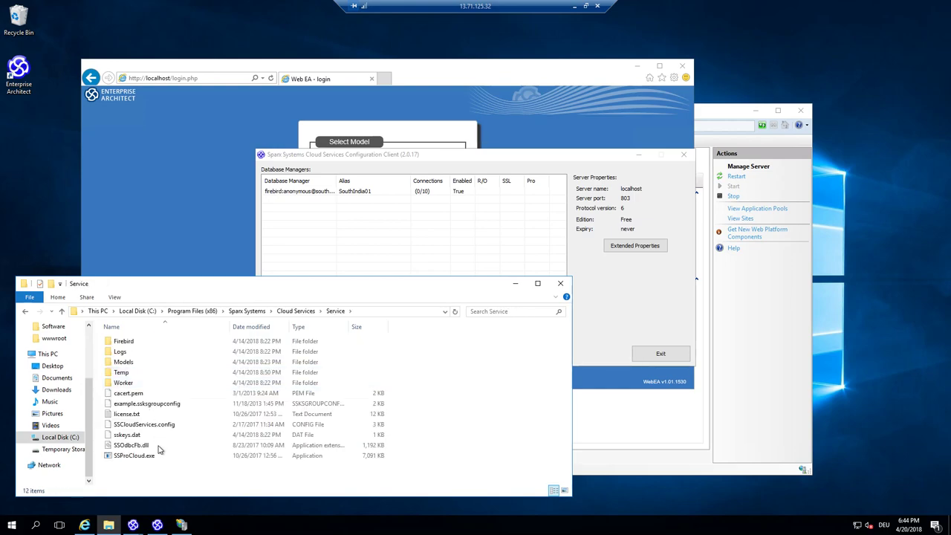
pyautogui.click(142, 424)
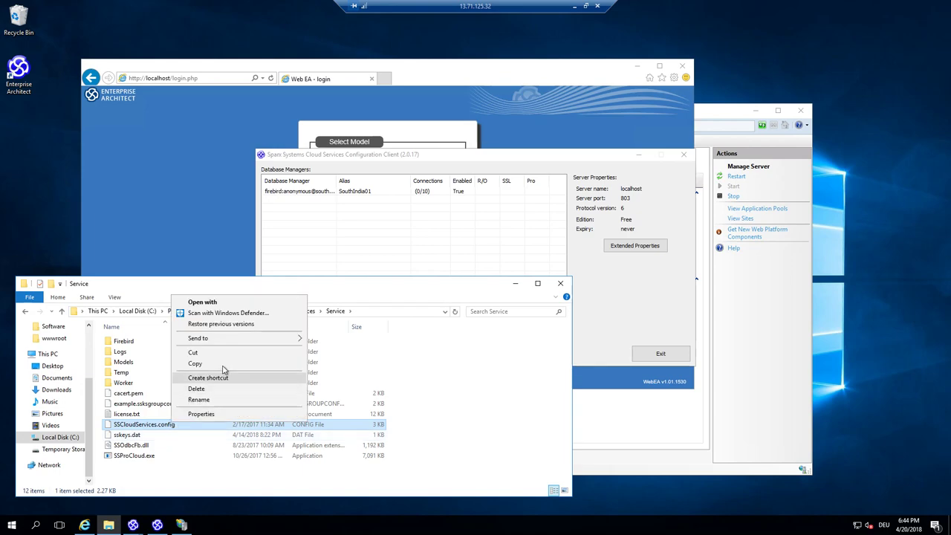
# - Open SSCloudServices.config with Notepad
pyautogui.click(203, 301)
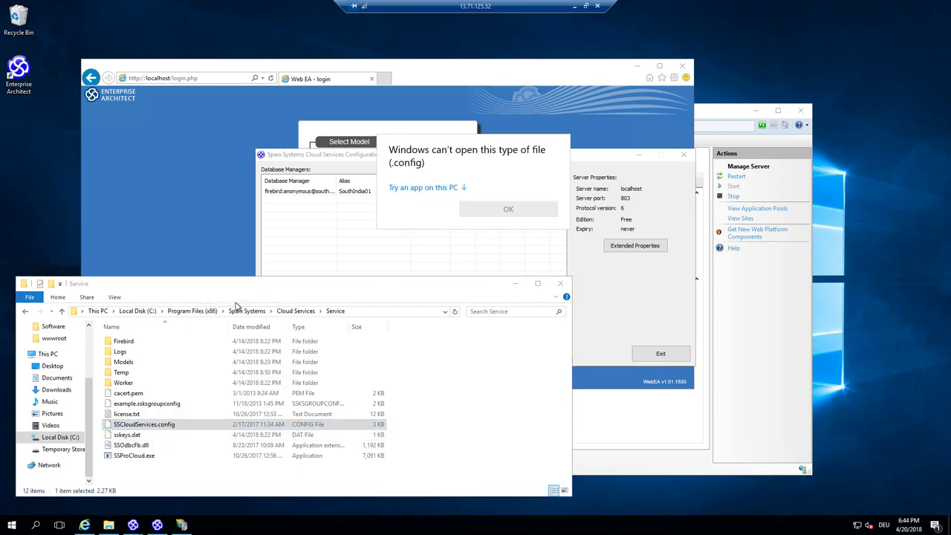
pyautogui.click(422, 187)
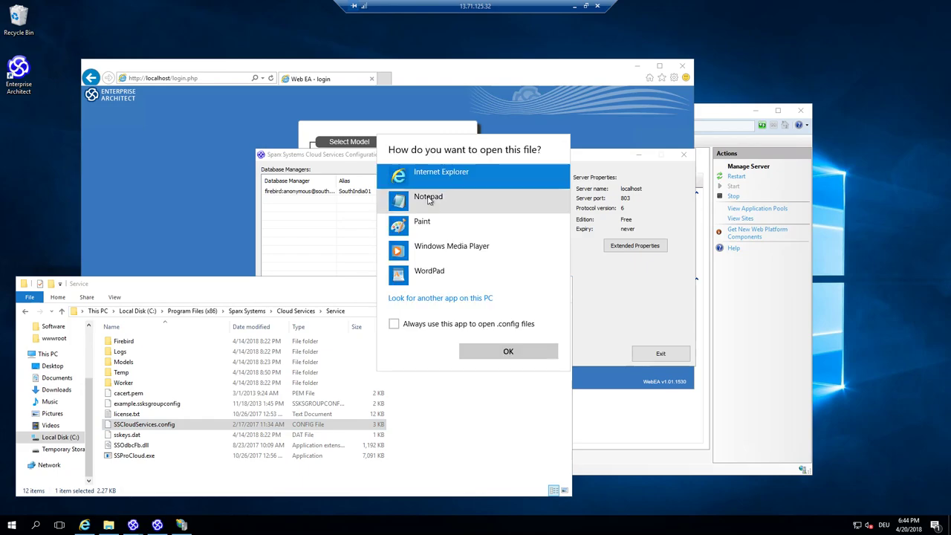
pyautogui.click(508, 350)
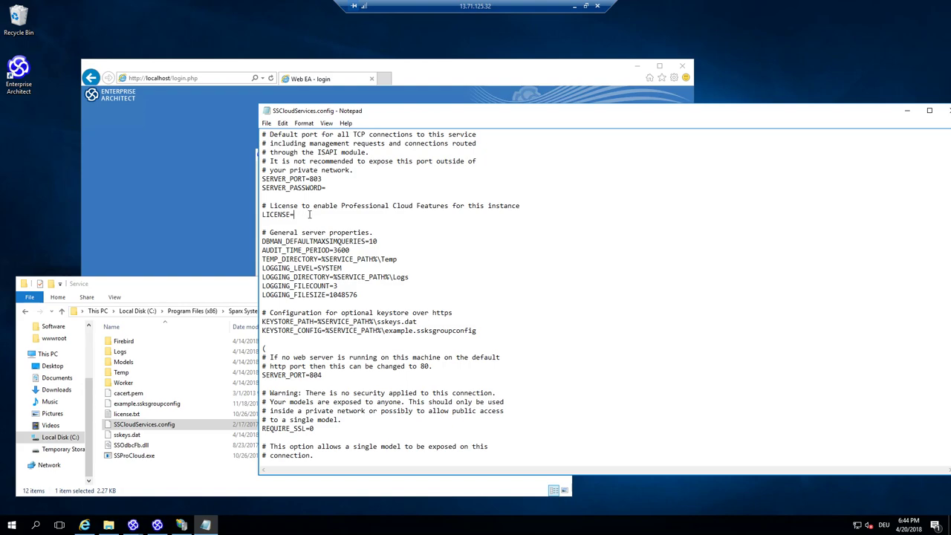
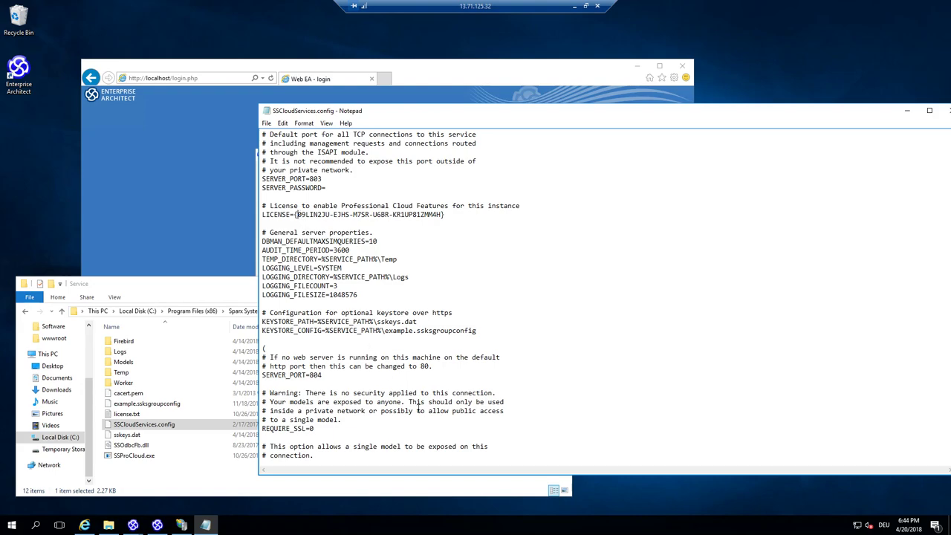
pyautogui.scroll(-3)
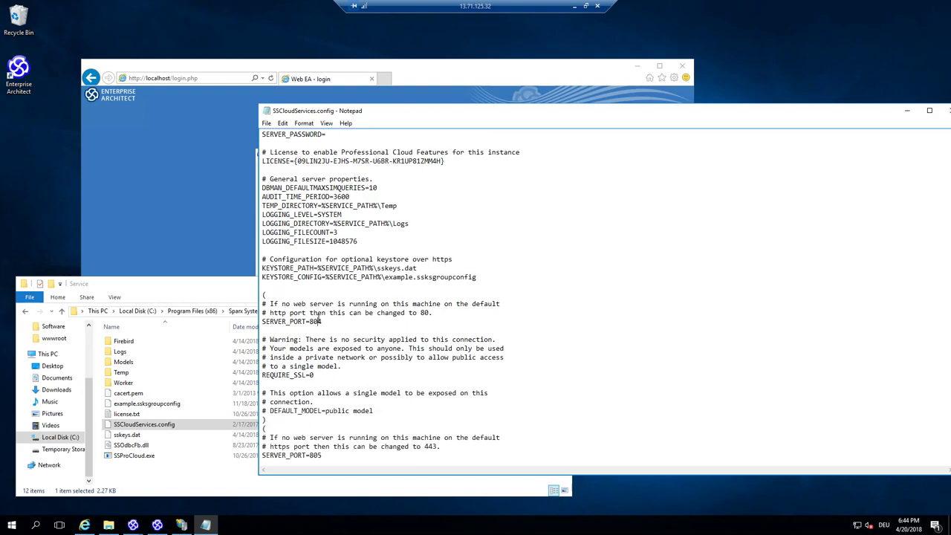
pyautogui.scroll(-3)
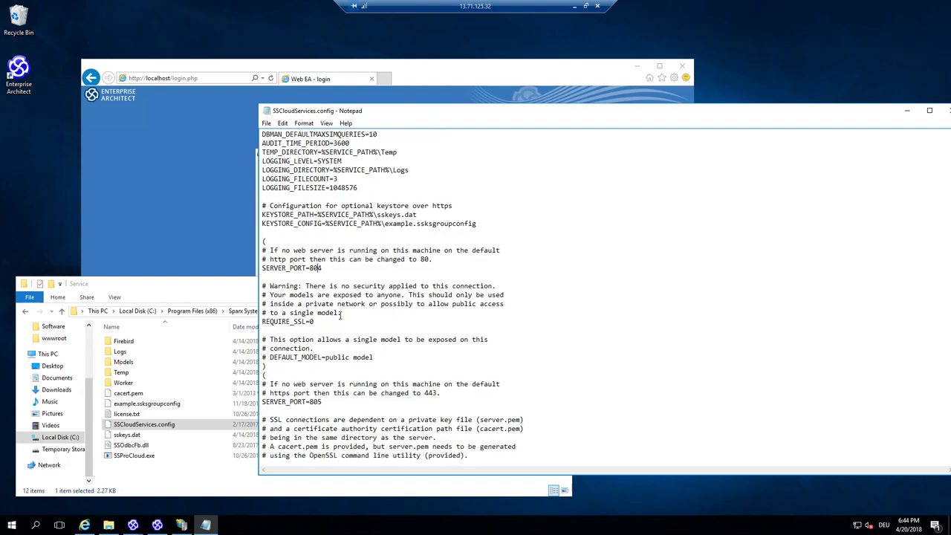
pyautogui.scroll(-3)
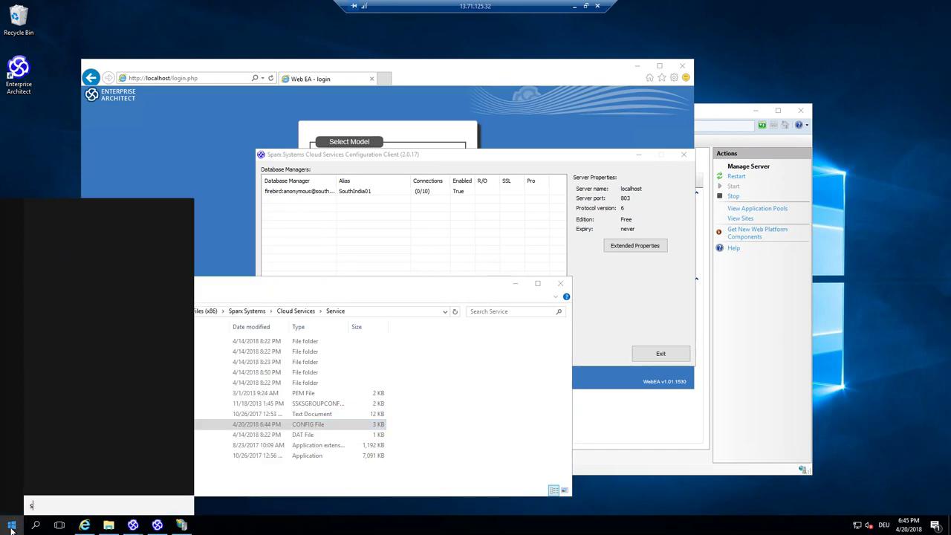
# - Restart the Sparx Systems Professional Cloud service from Services, then exit the configuration client
pyautogui.write('erv')
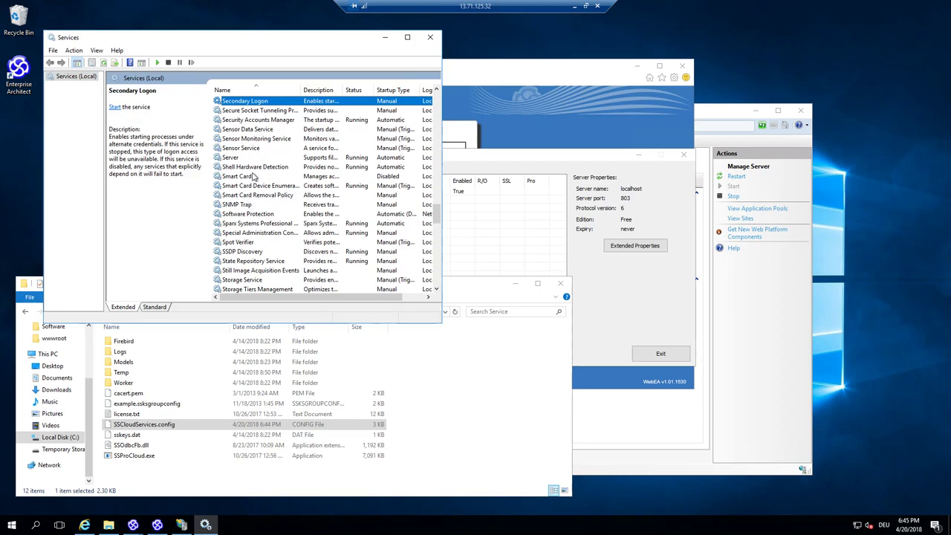
pyautogui.click(265, 223)
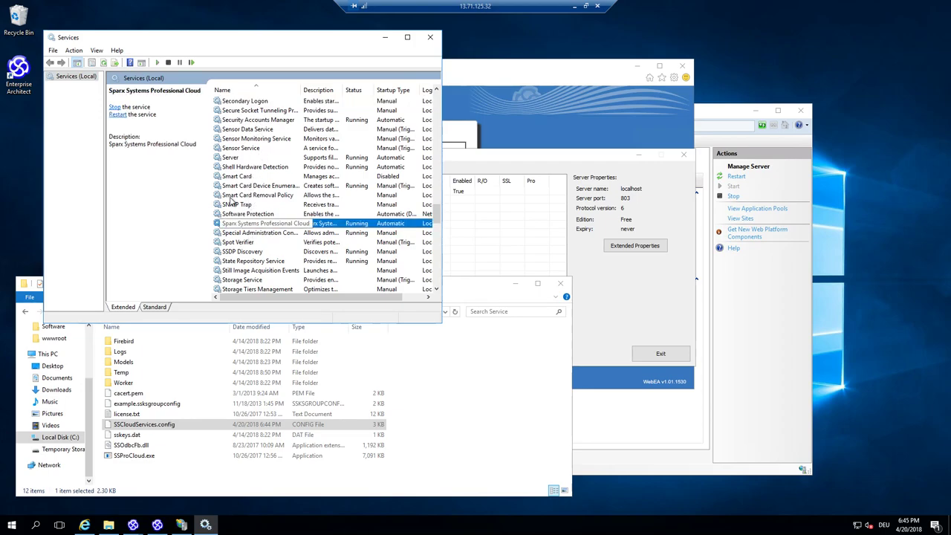
pyautogui.click(119, 107)
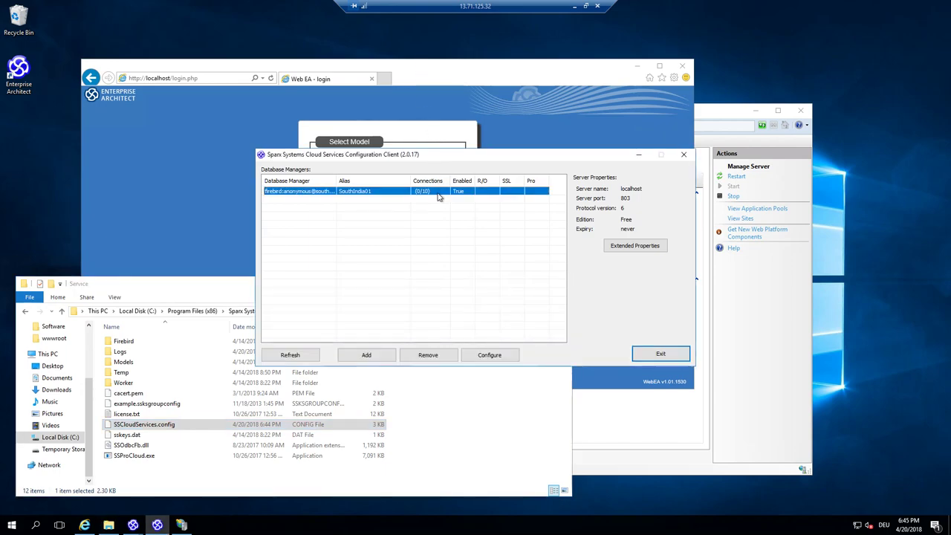
pyautogui.moveTo(536, 305)
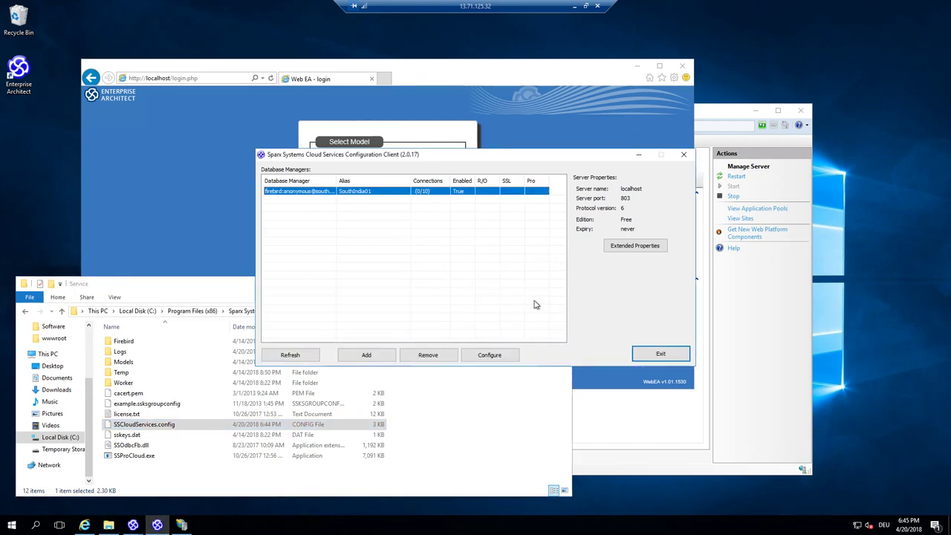
pyautogui.moveTo(659, 353)
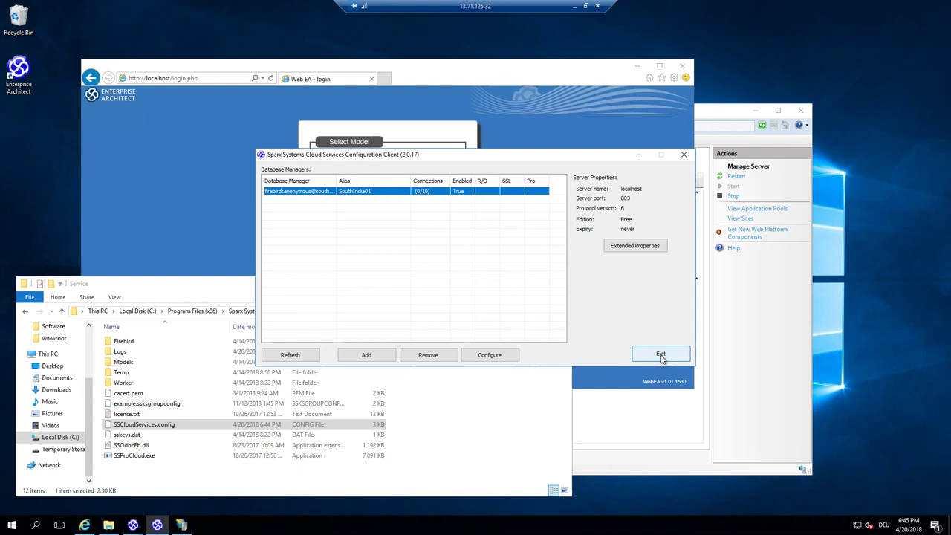
pyautogui.click(660, 353)
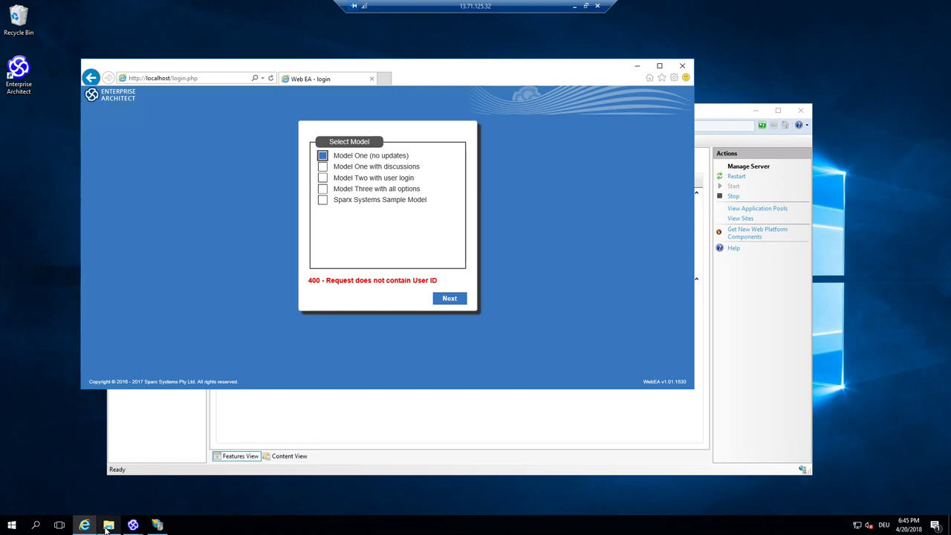
# - Relaunch SSProCloudClient.exe from the Cloud Services\Client folder
pyautogui.click(108, 525)
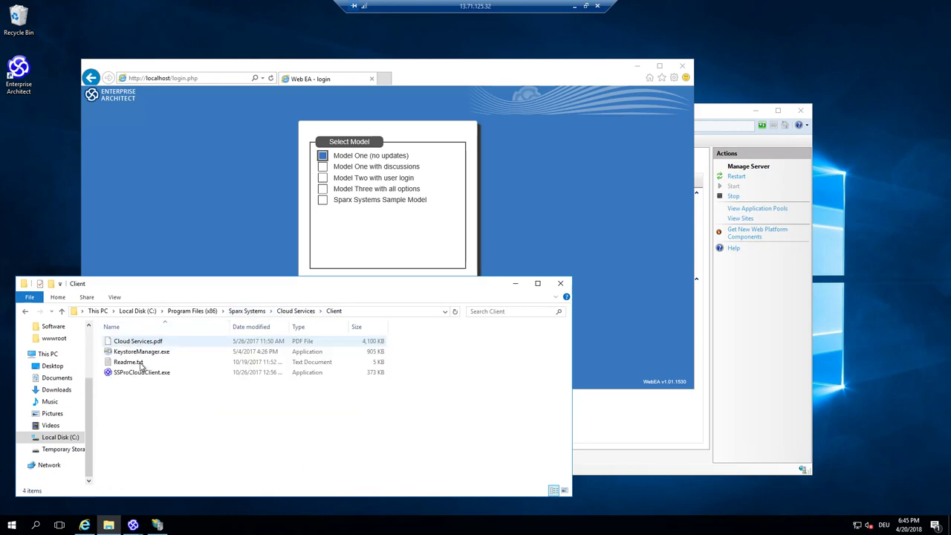
pyautogui.click(141, 371)
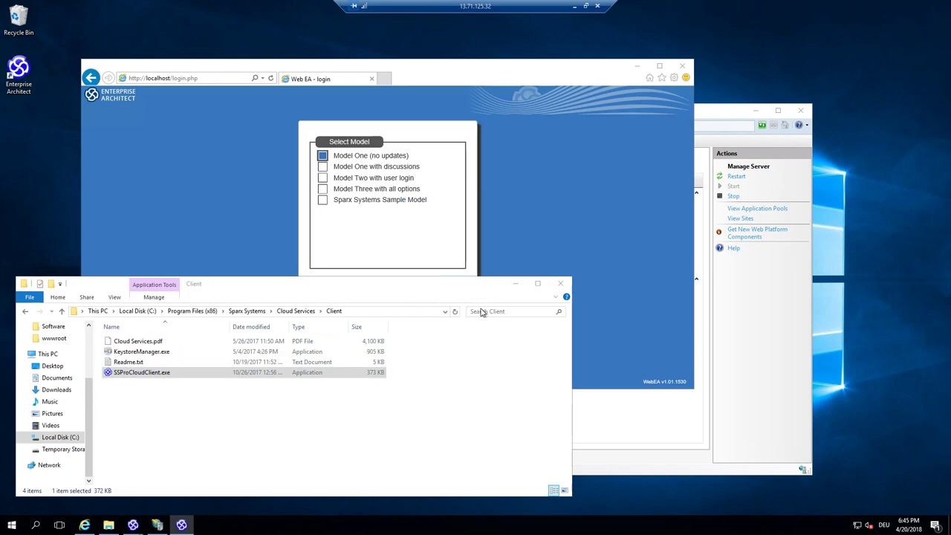
pyautogui.doubleClick(141, 371)
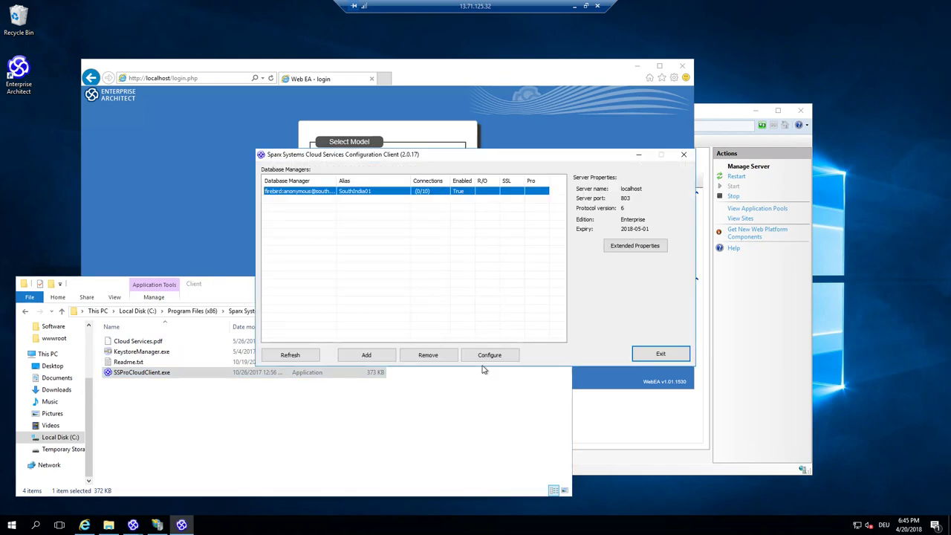
# - Enable the extended OSLC interface for WebEA on the SouthIndia01 database manager and save it
pyautogui.click(490, 354)
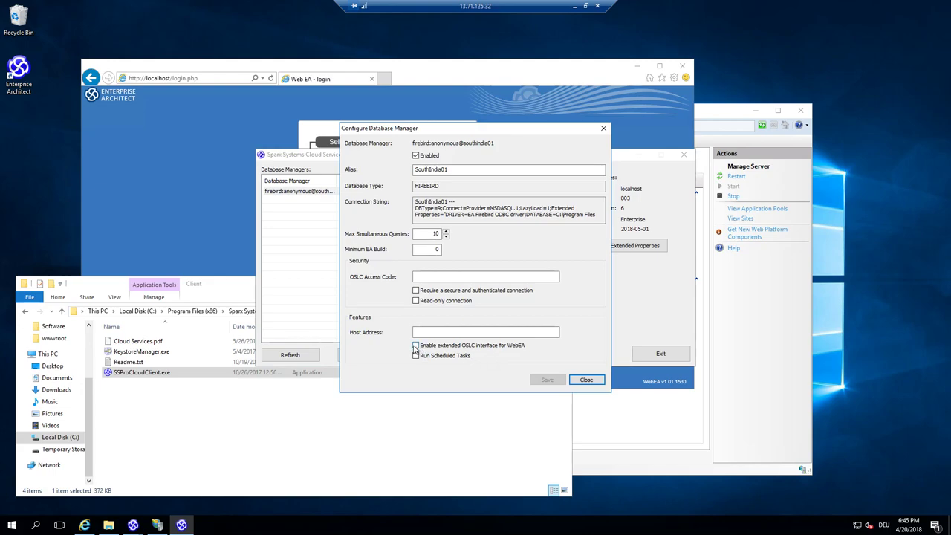
pyautogui.click(416, 345)
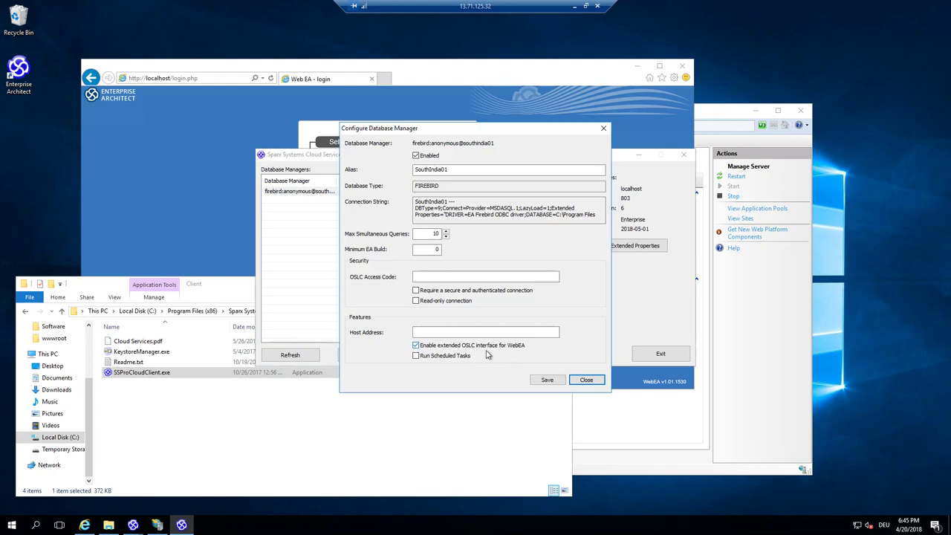
pyautogui.moveTo(529, 350)
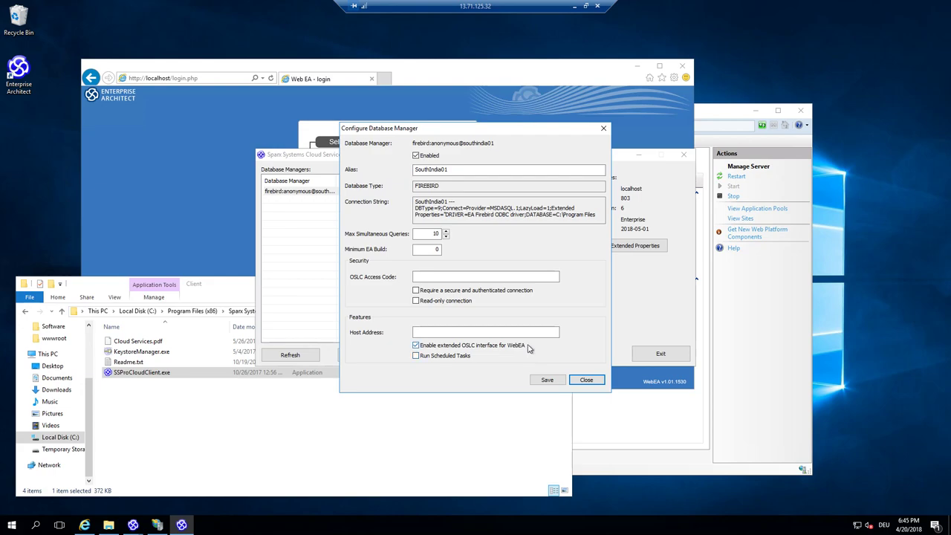
pyautogui.click(546, 380)
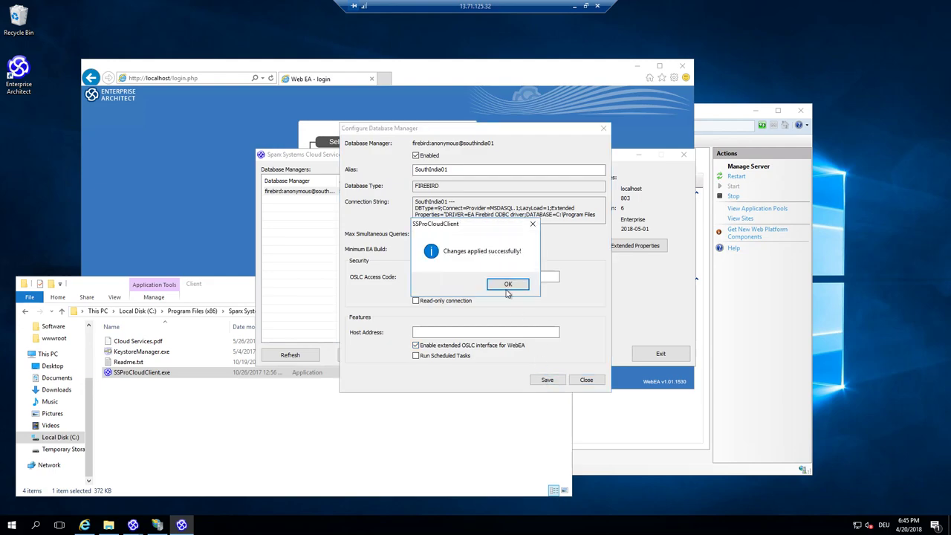
pyautogui.click(508, 284)
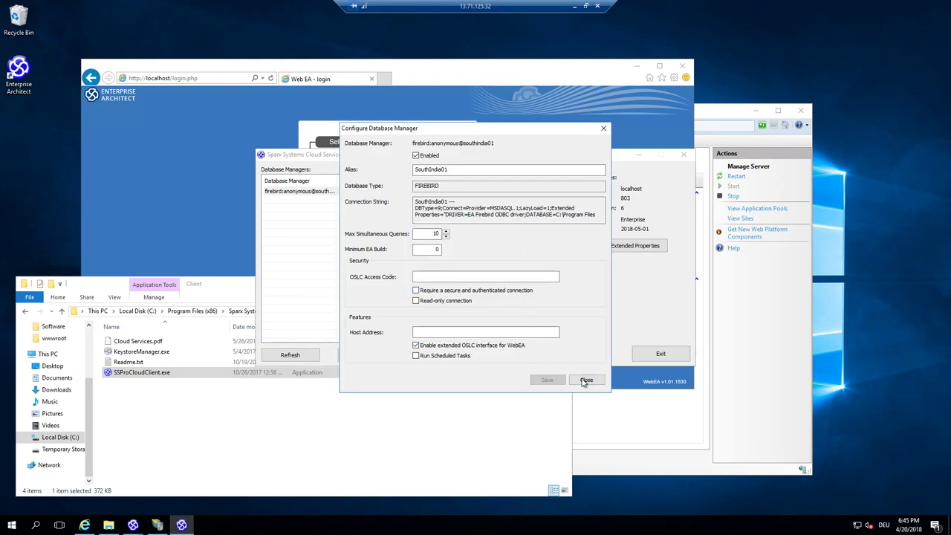
pyautogui.click(586, 380)
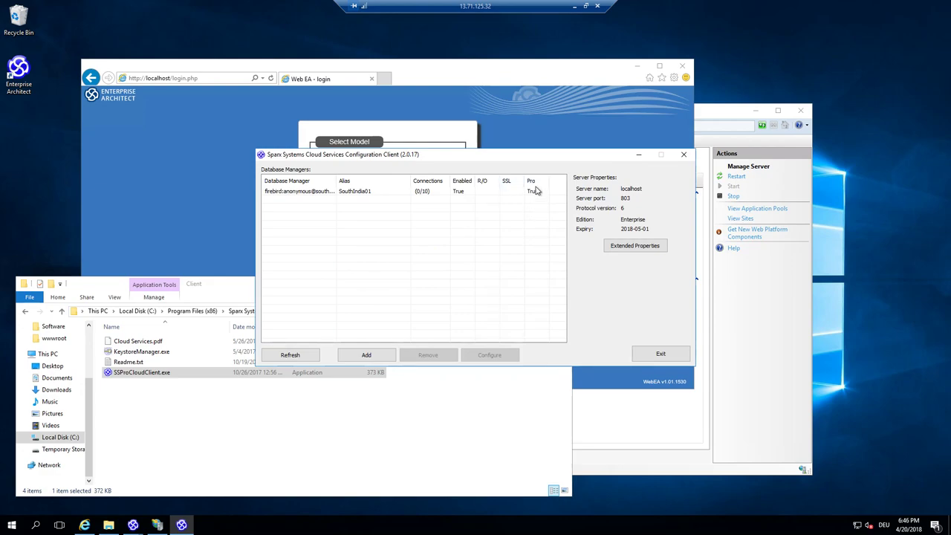
pyautogui.moveTo(532, 187)
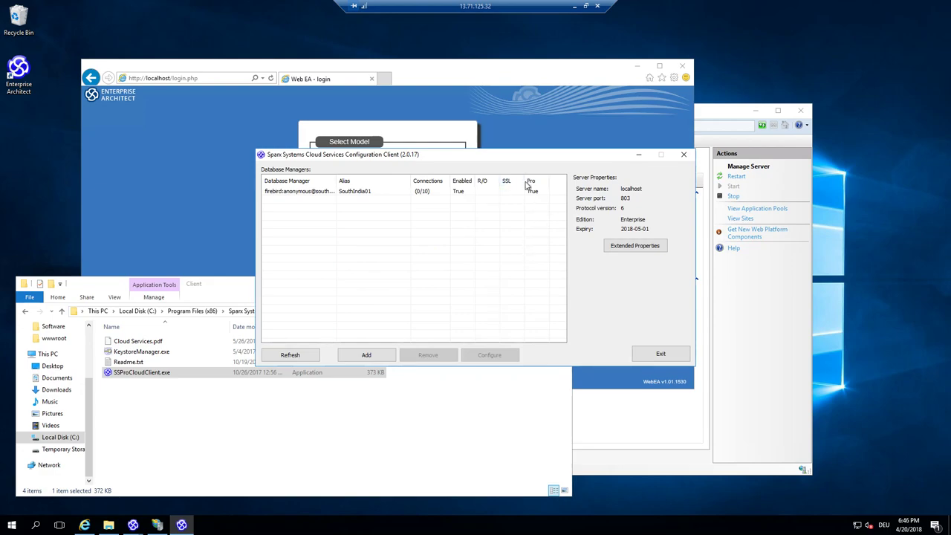
pyautogui.moveTo(547, 205)
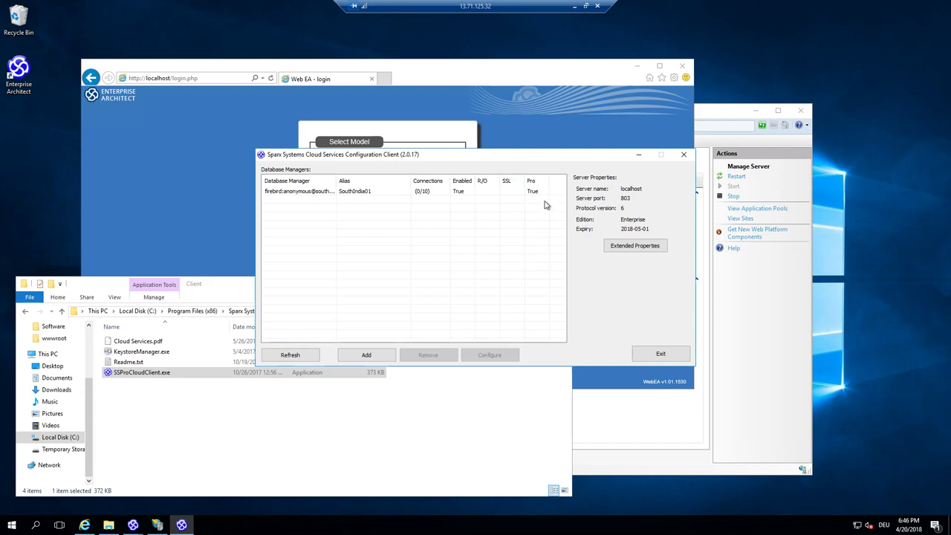
pyautogui.moveTo(535, 247)
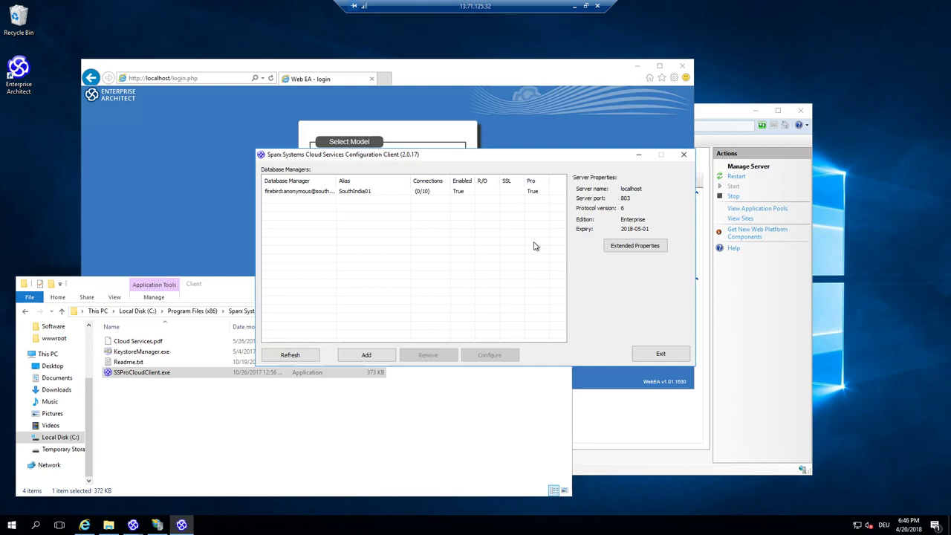
pyautogui.moveTo(538, 196)
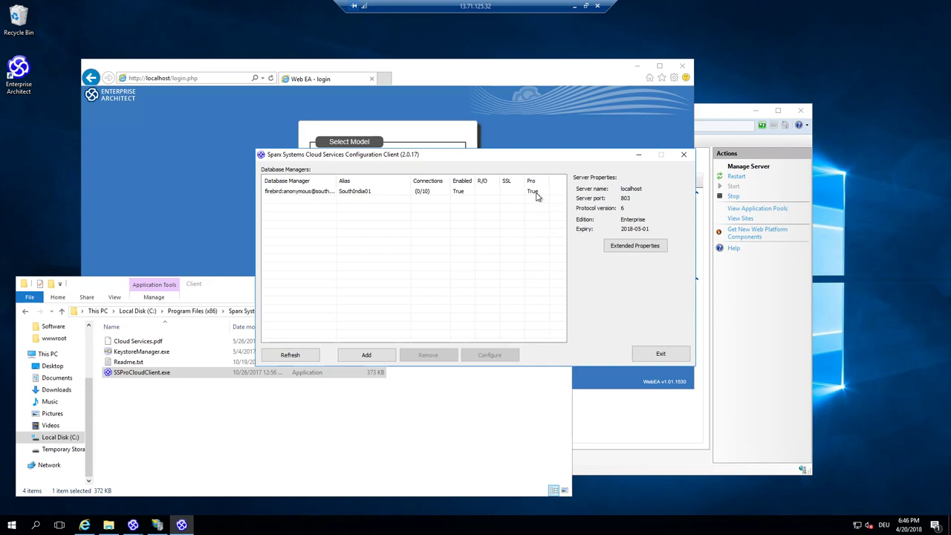
pyautogui.moveTo(529, 223)
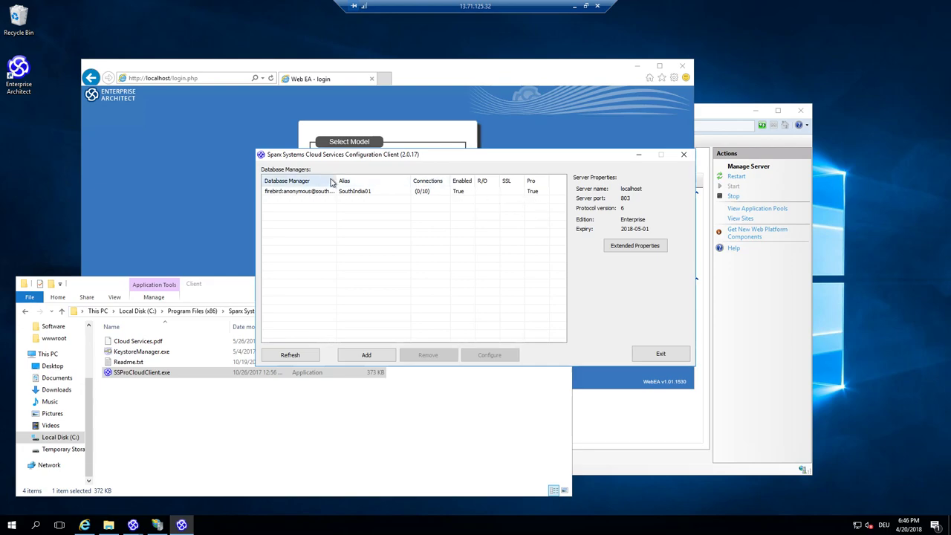
pyautogui.moveTo(491, 226)
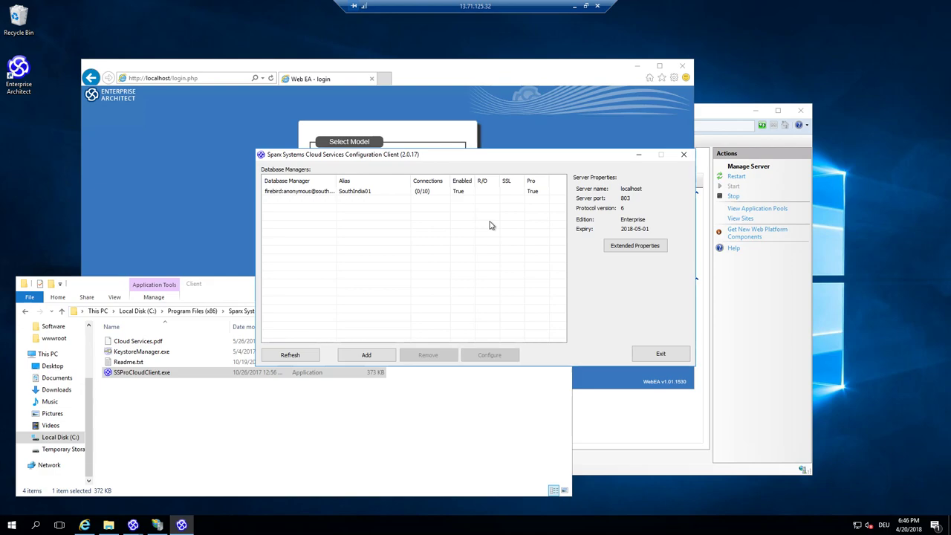
pyautogui.moveTo(568, 214)
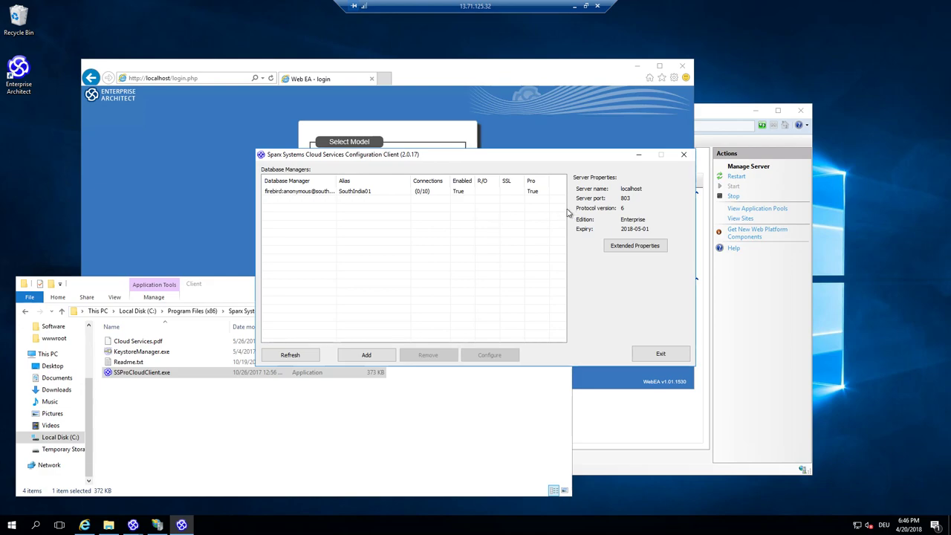
pyautogui.moveTo(538, 196)
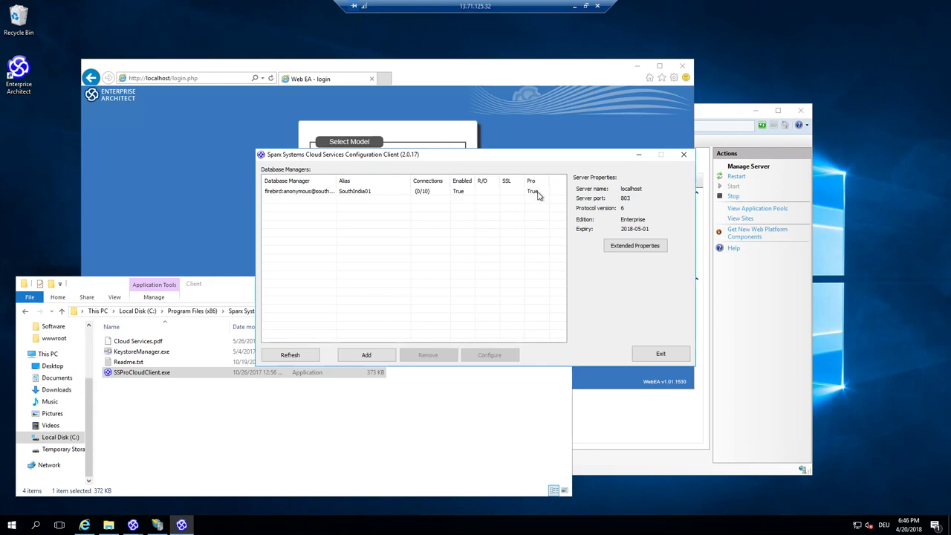
pyautogui.moveTo(156, 101)
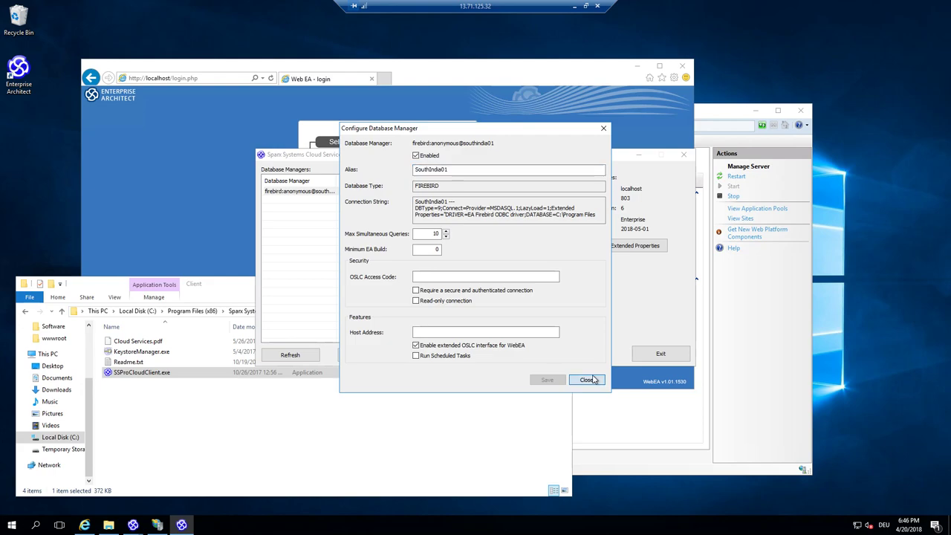
# - Browse to C:\inetpub\wwwroot\includes and bring up open options for webea_config.ini
pyautogui.click(587, 380)
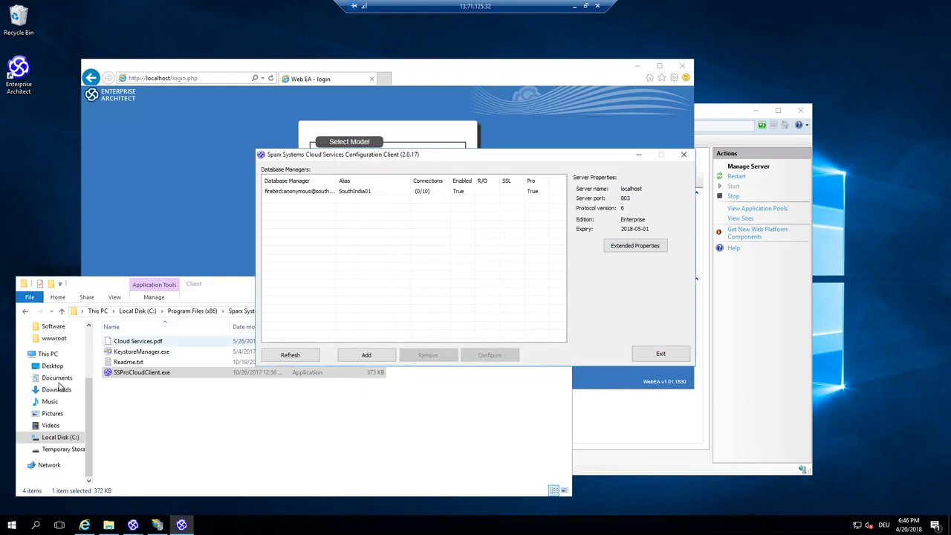
pyautogui.click(59, 436)
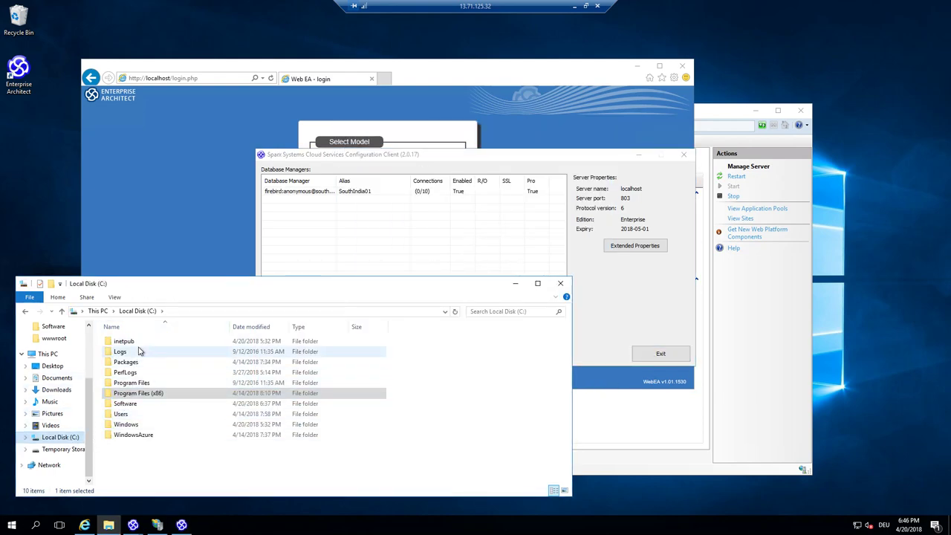
pyautogui.doubleClick(124, 341)
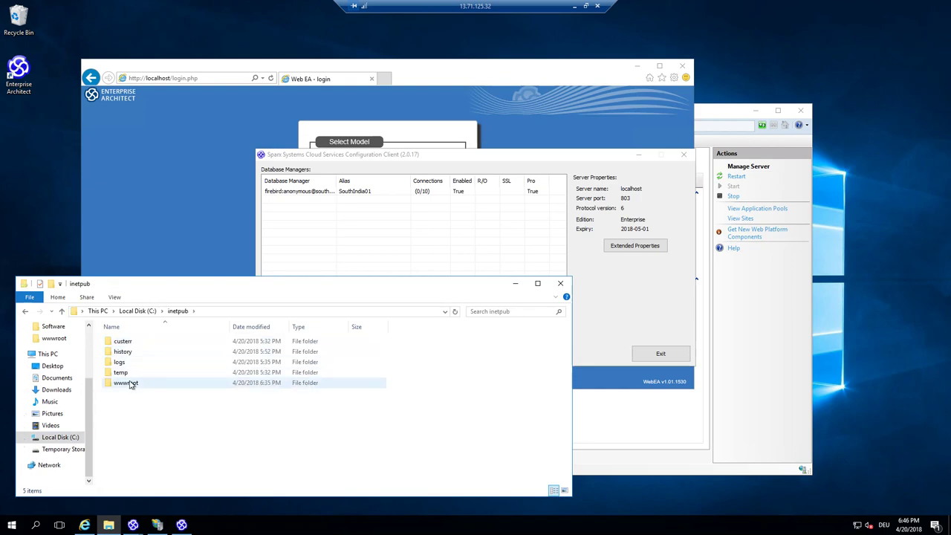
pyautogui.doubleClick(125, 381)
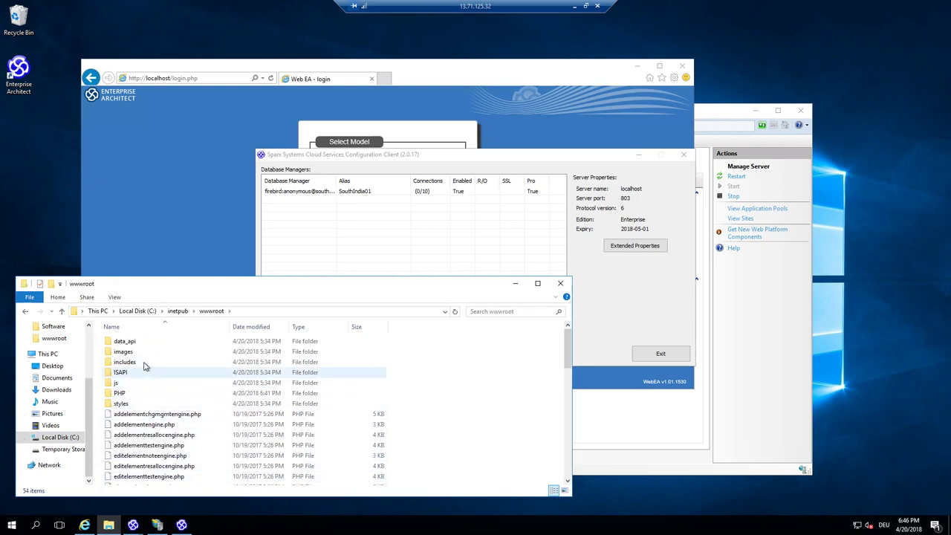
pyautogui.doubleClick(124, 363)
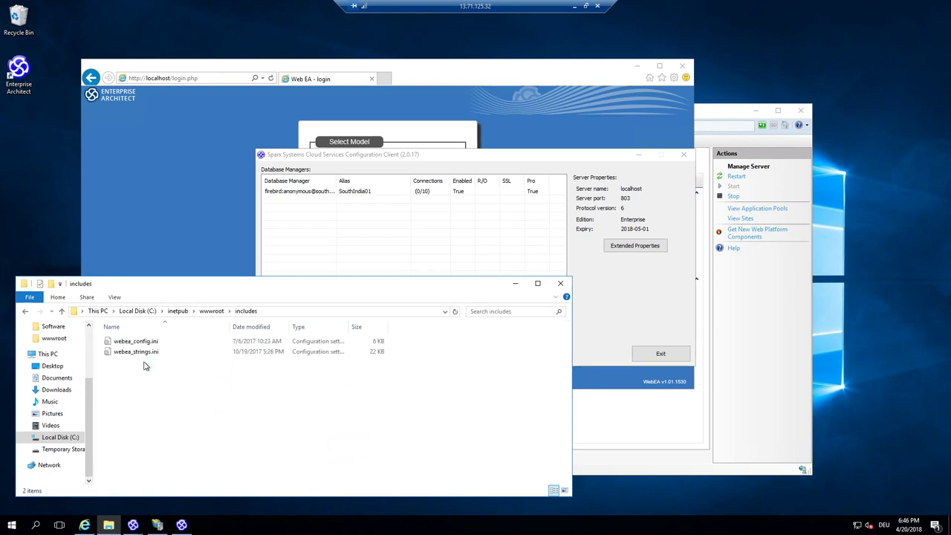
pyautogui.click(135, 341)
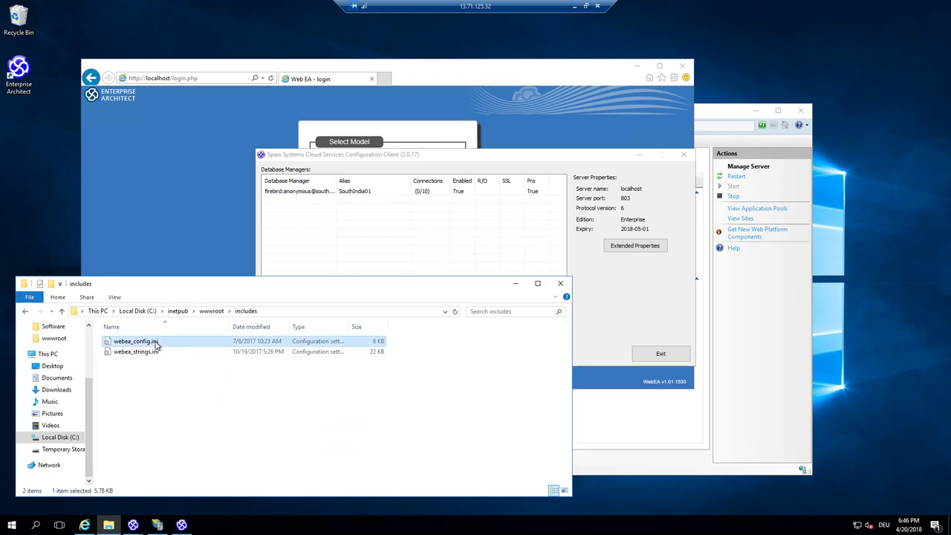
pyautogui.rightClick(135, 340)
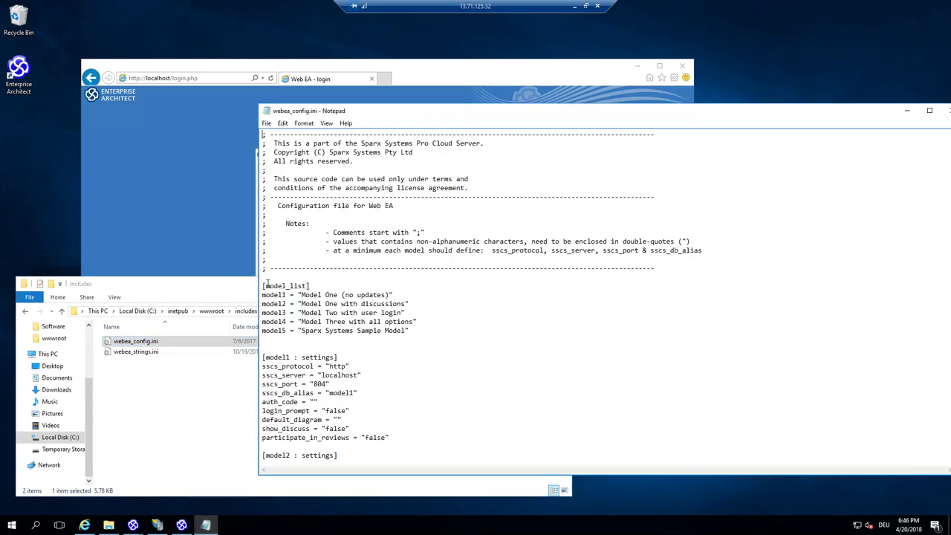
pyautogui.moveTo(250, 62)
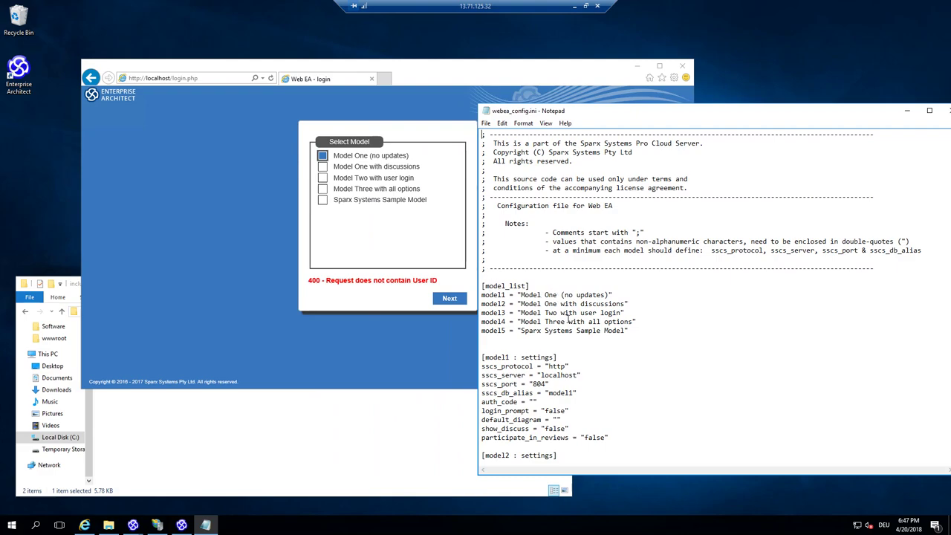
pyautogui.moveTo(371, 164)
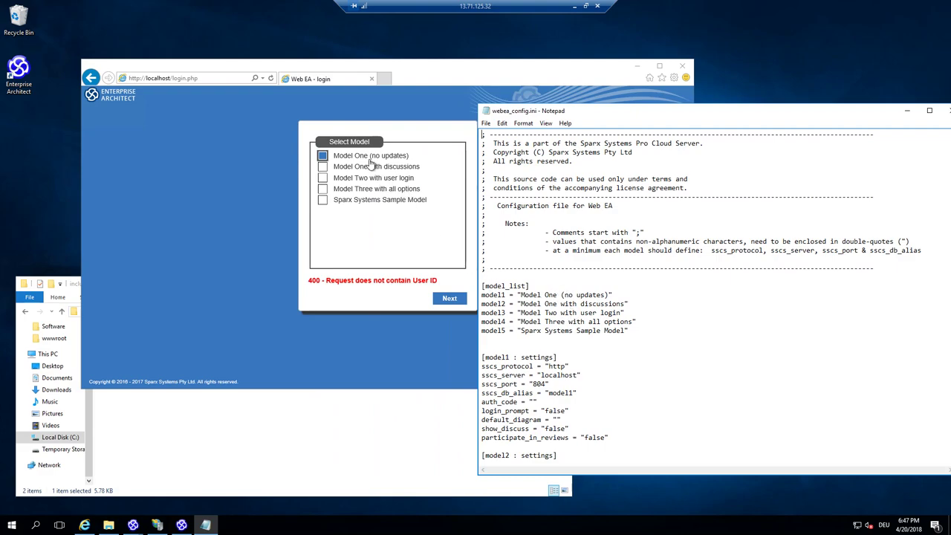
pyautogui.moveTo(454, 282)
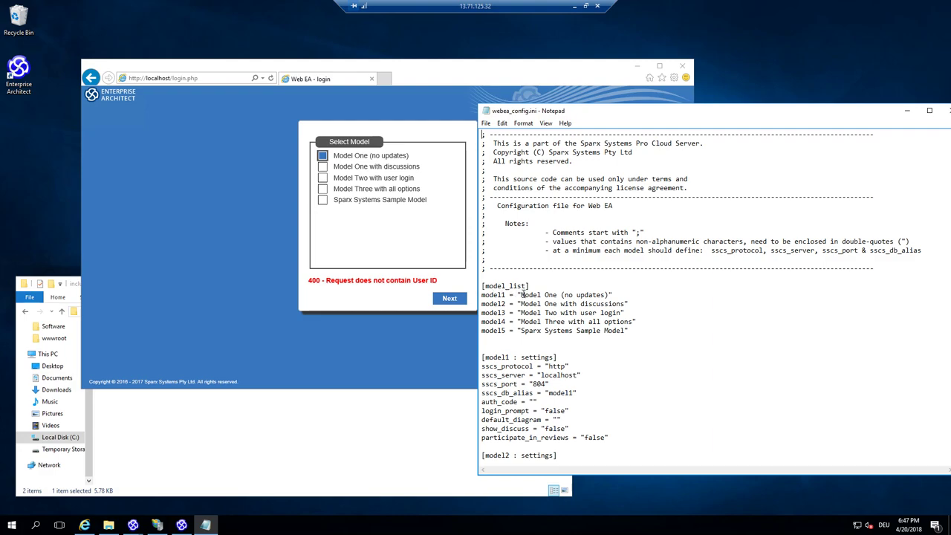
# - Replace model1's display name in [model_list] with South India Repository
pyautogui.doubleClick(565, 294)
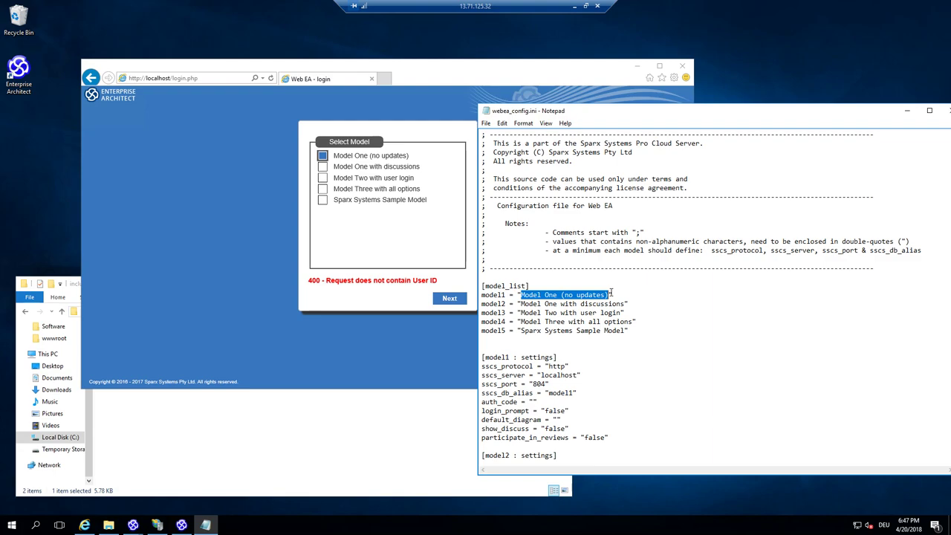
pyautogui.write('SouthIndia01"')
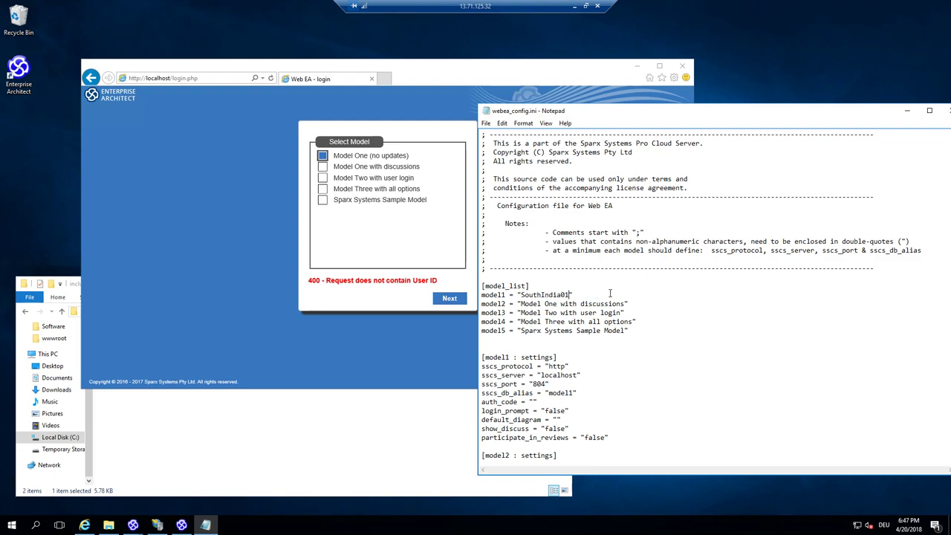
pyautogui.press('BackSpace')
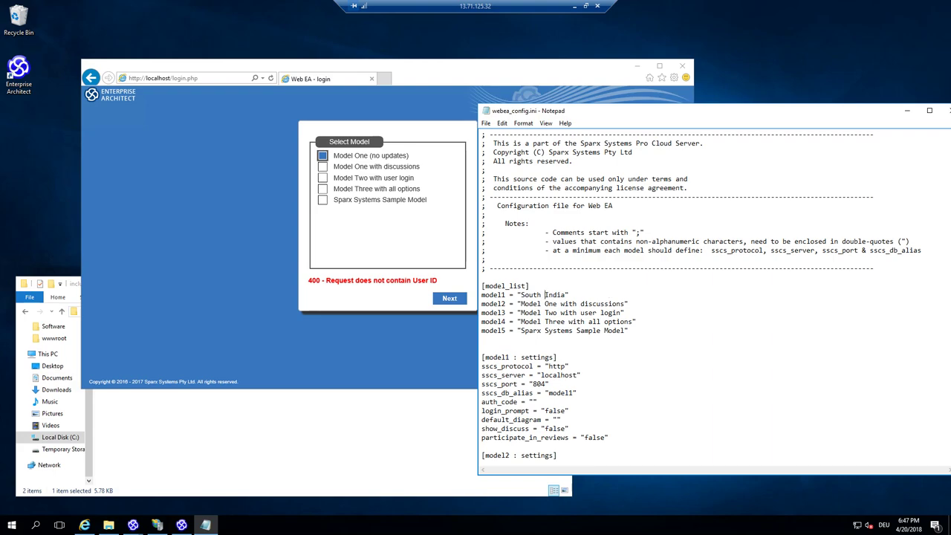
pyautogui.write('Re')
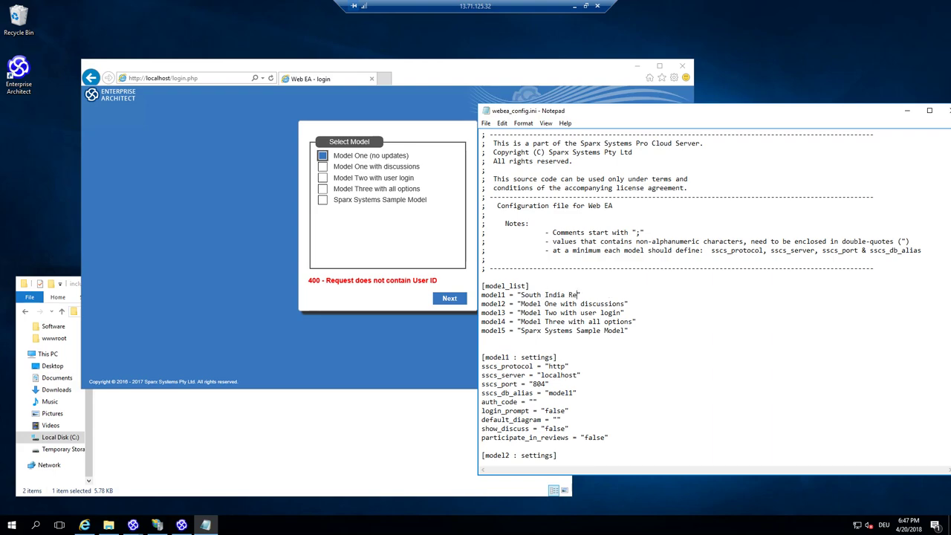
pyautogui.write('pository')
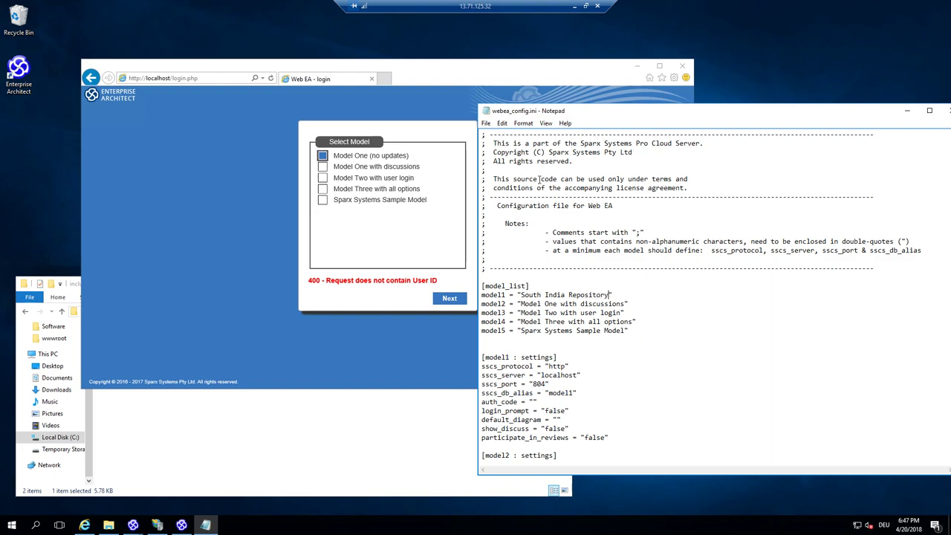
pyautogui.moveTo(648, 280)
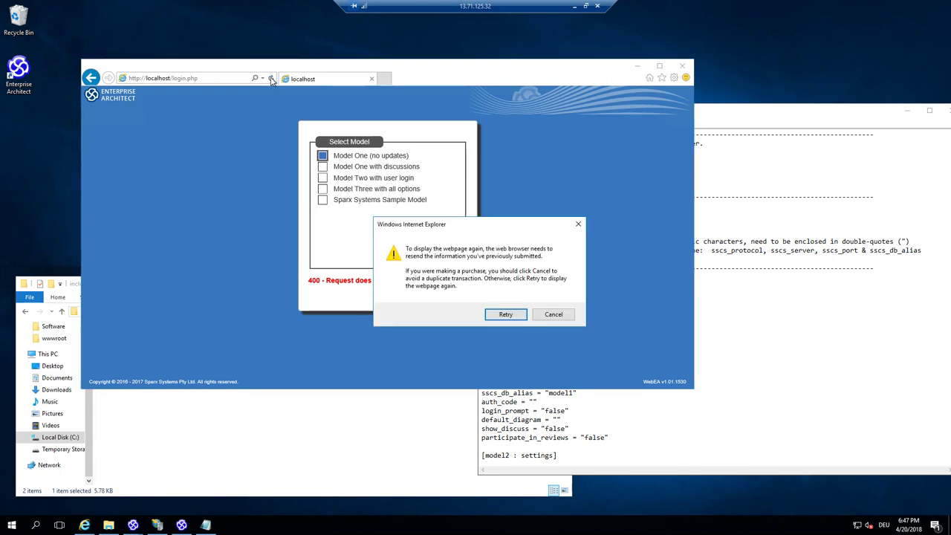
# - Reload the WebEA login page so the model list shows South India Repository
pyautogui.click(505, 313)
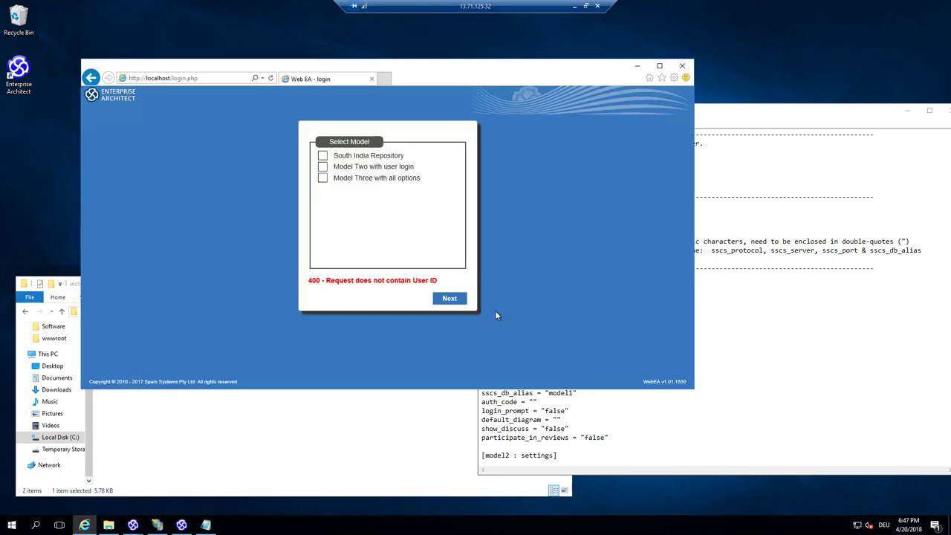
pyautogui.moveTo(745, 357)
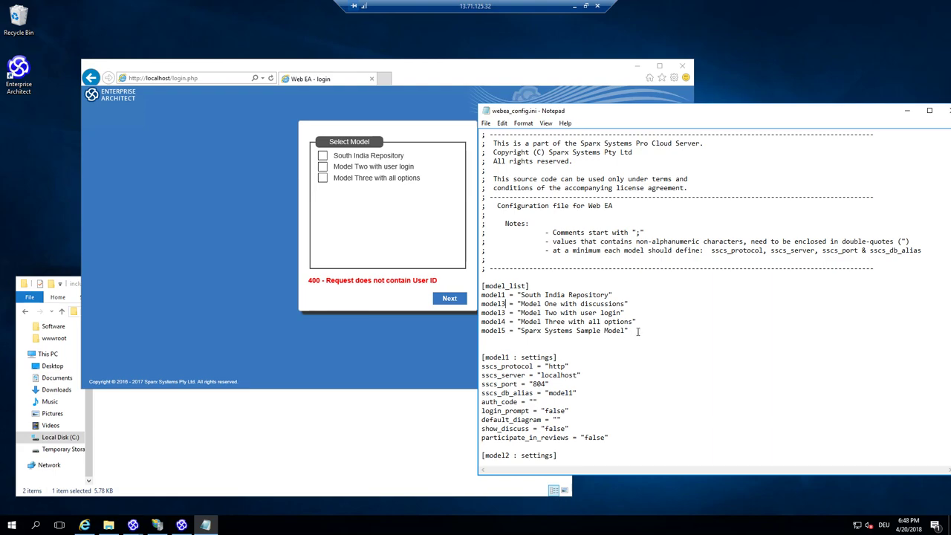
# - Delete the model2–model5 lines so only South India Repository remains in [model_list]
pyautogui.moveTo(481, 303); pyautogui.dragTo(627, 330)
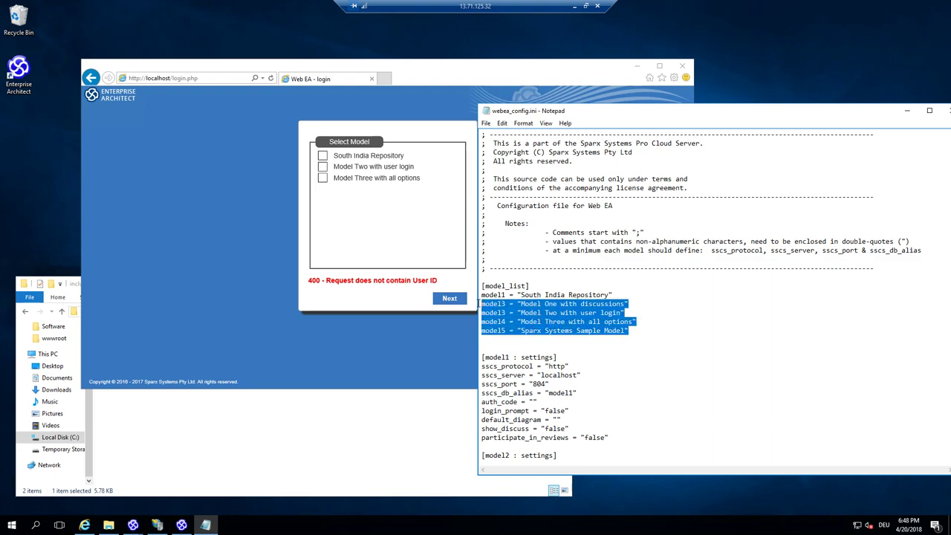
pyautogui.press('Delete')
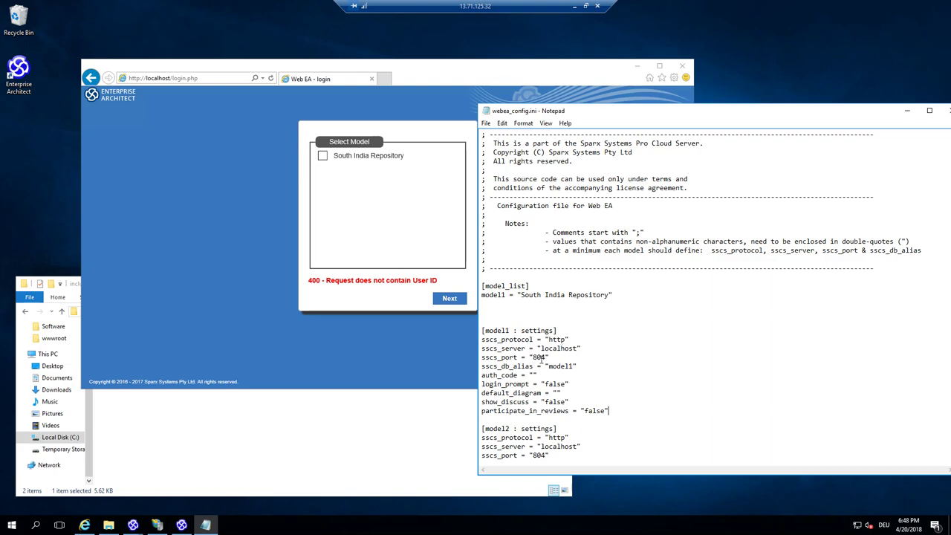
pyautogui.moveTo(576, 365)
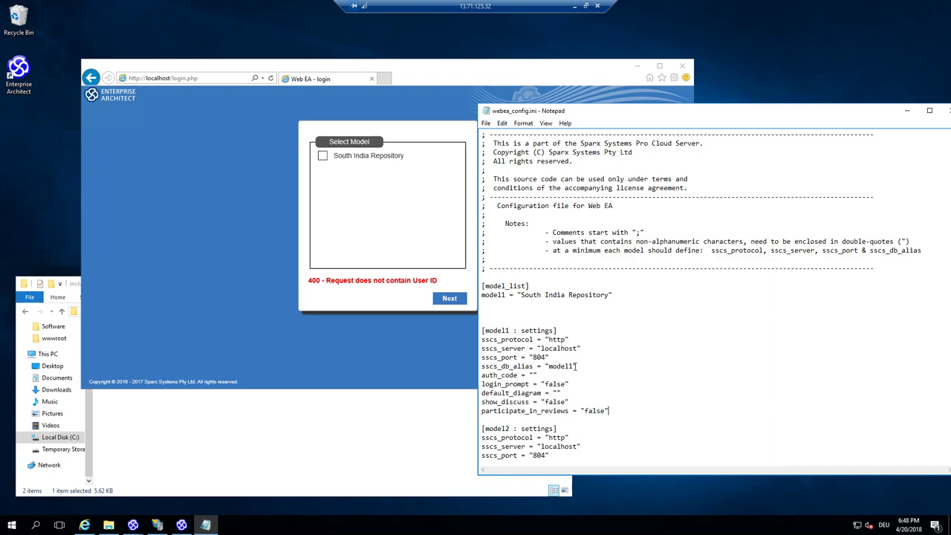
# - Set model1's sscs_db_alias to SouthIndia01 and retry loading the model in WebEA
pyautogui.doubleClick(558, 365)
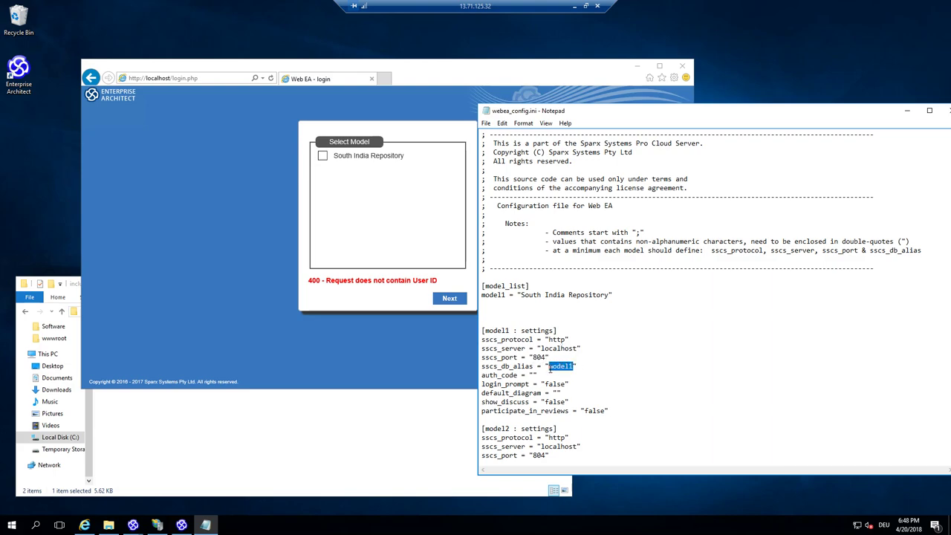
pyautogui.write('SouthIndia01')
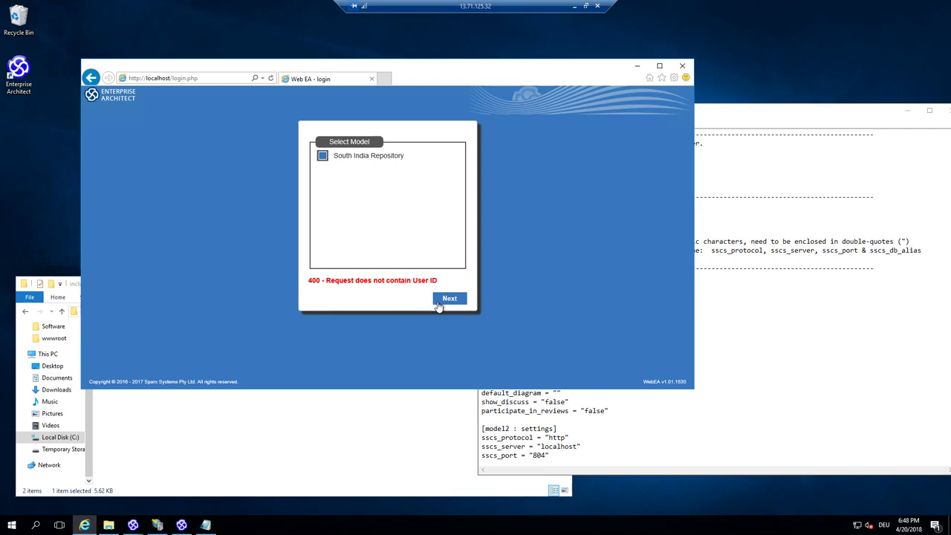
pyautogui.click(448, 297)
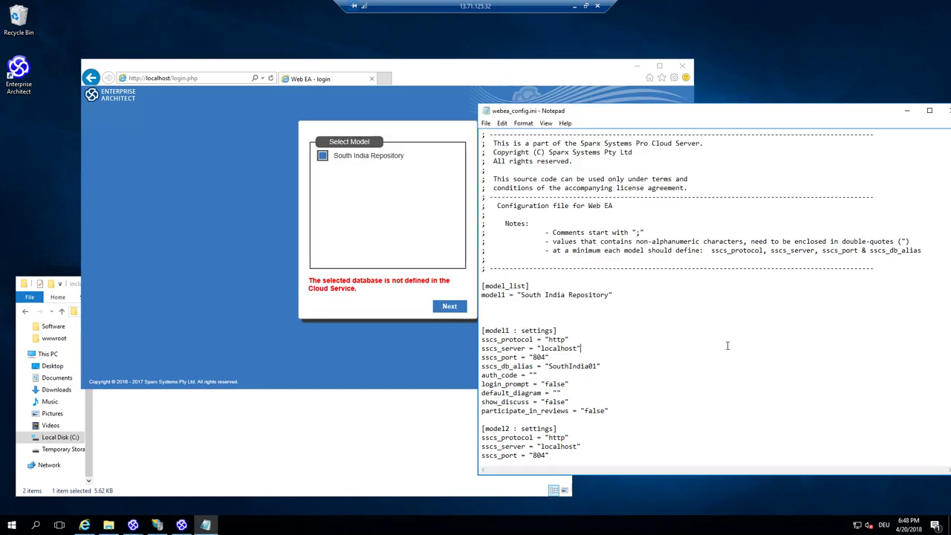
pyautogui.doubleClick(558, 365)
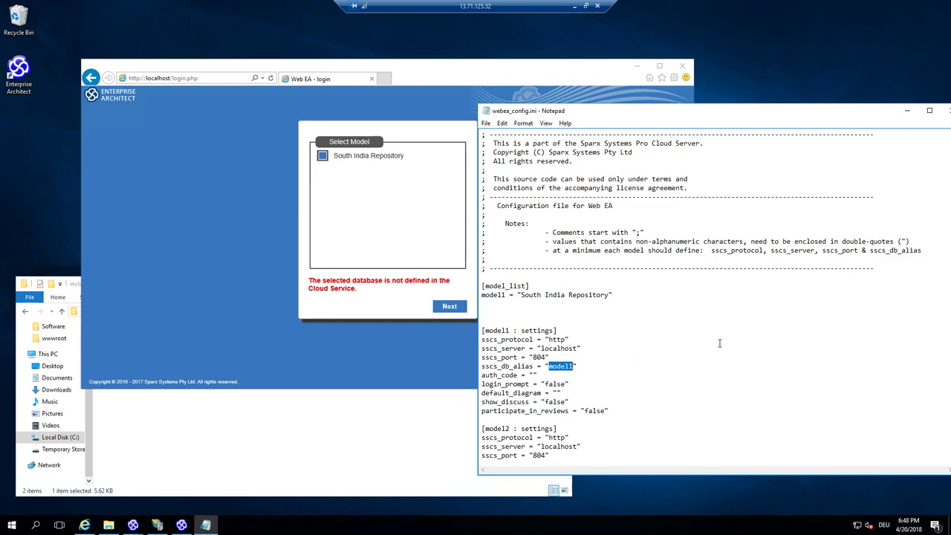
pyautogui.write('SouthIndia01')
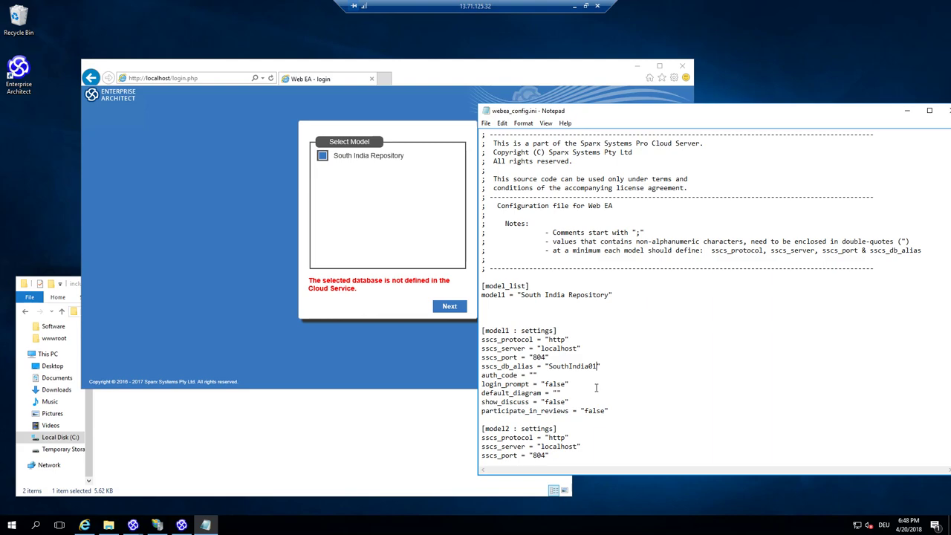
pyautogui.click(486, 122)
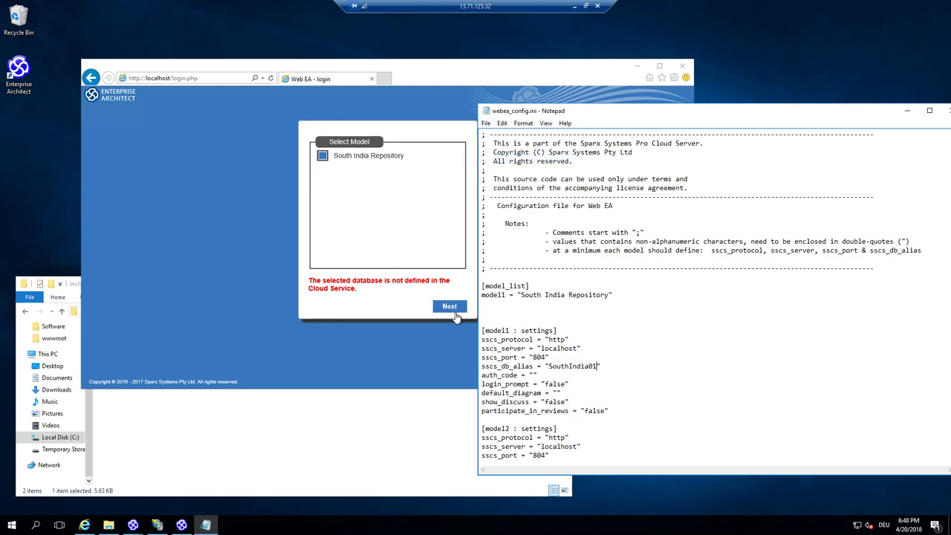
# - Enter South India Repository in WebEA and reach the Use Case Model diagram under the Model package
pyautogui.click(448, 306)
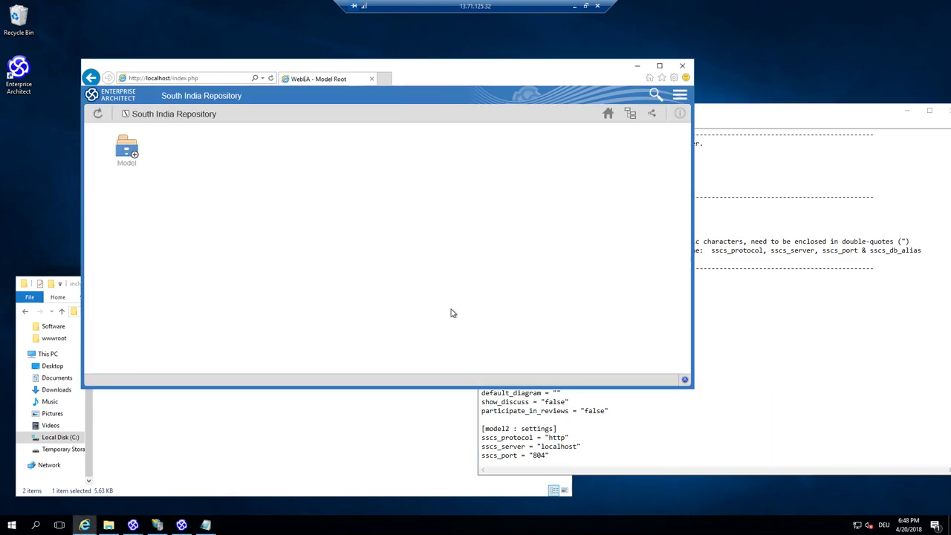
pyautogui.moveTo(134, 152)
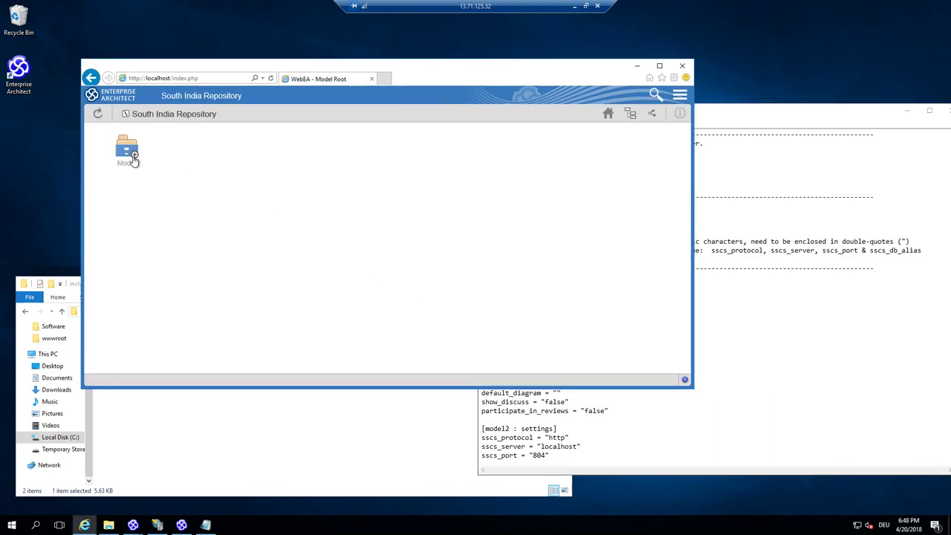
pyautogui.doubleClick(126, 148)
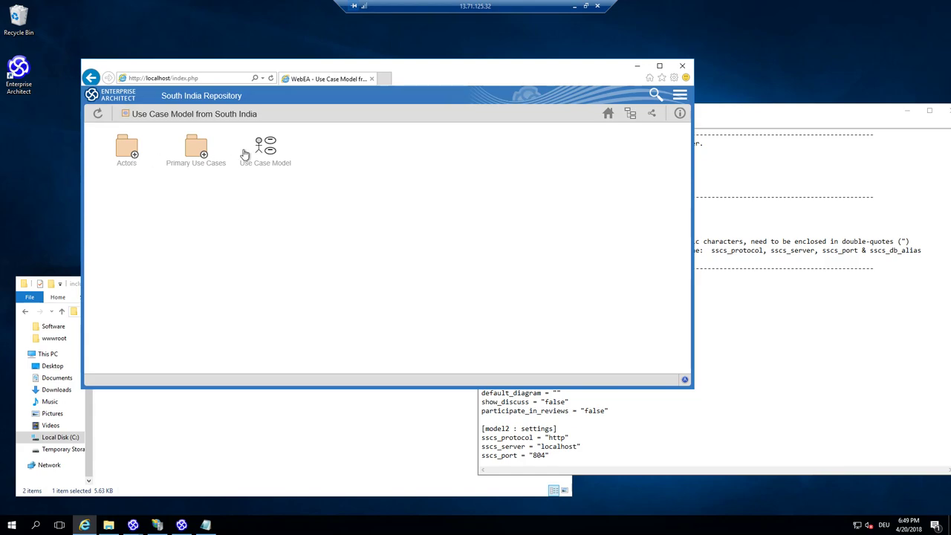
pyautogui.click(264, 147)
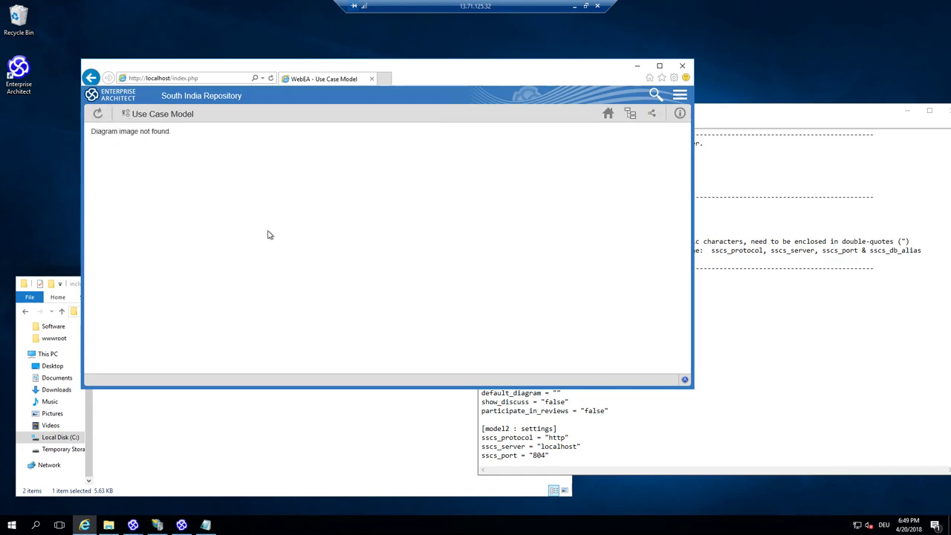
pyautogui.moveTo(229, 273)
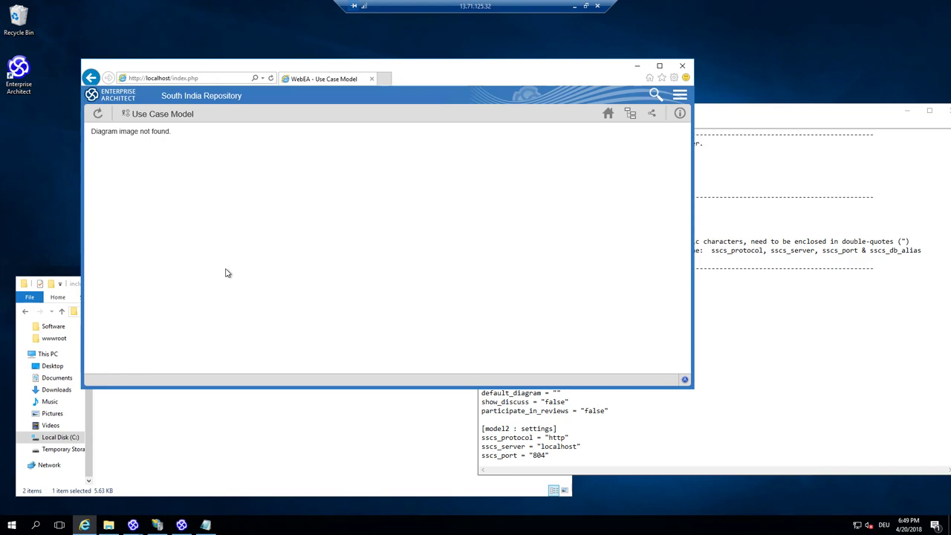
pyautogui.moveTo(334, 289)
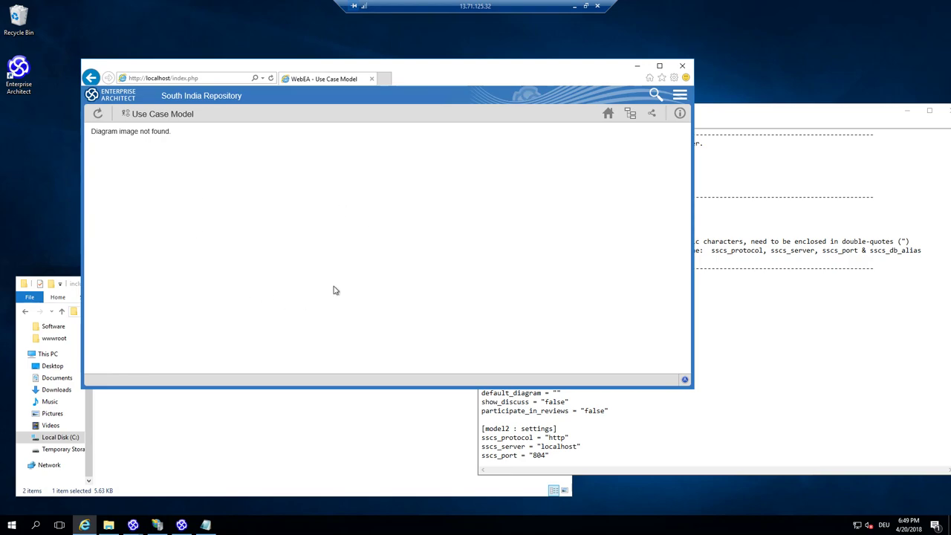
pyautogui.moveTo(181, 526)
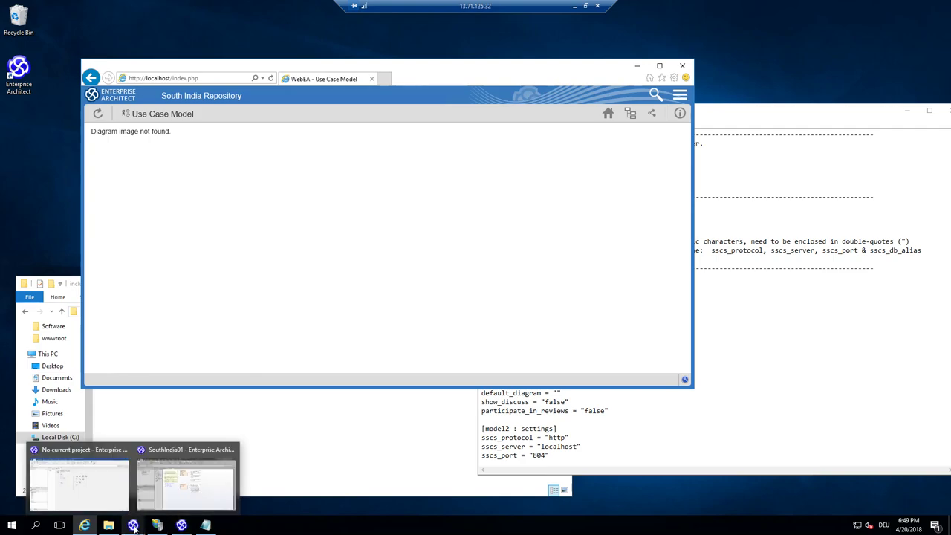
# - In EA project options, turn on Auto create Diagram Image and Image Map and generate the diagram cache
pyautogui.click(185, 482)
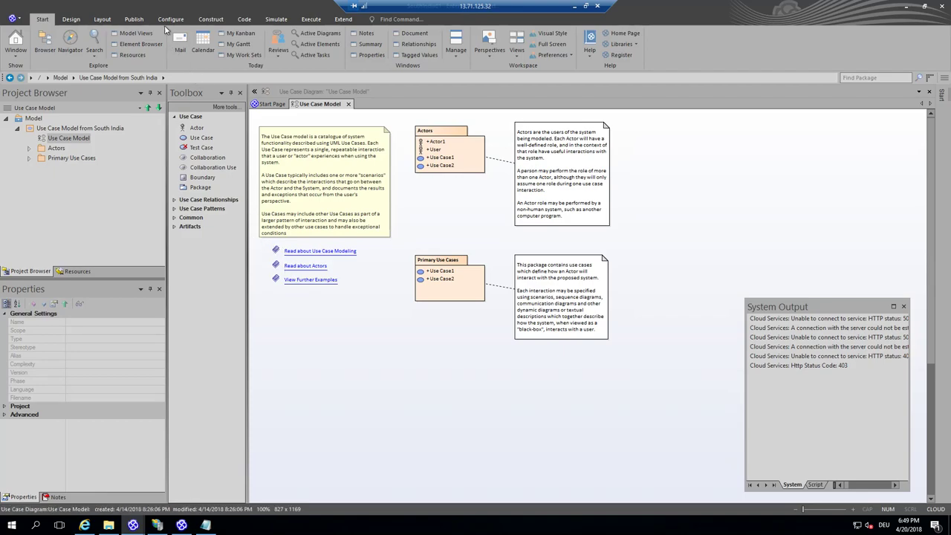
pyautogui.click(169, 18)
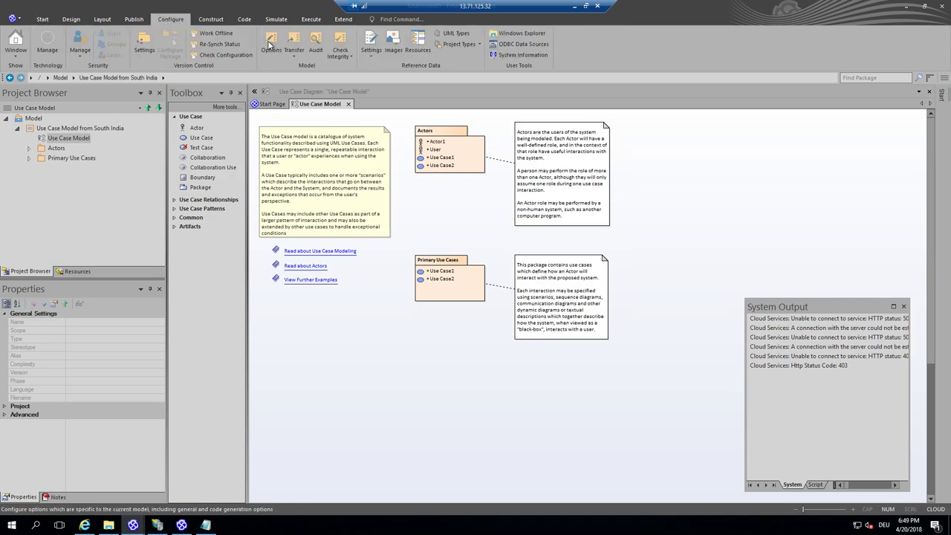
pyautogui.click(271, 50)
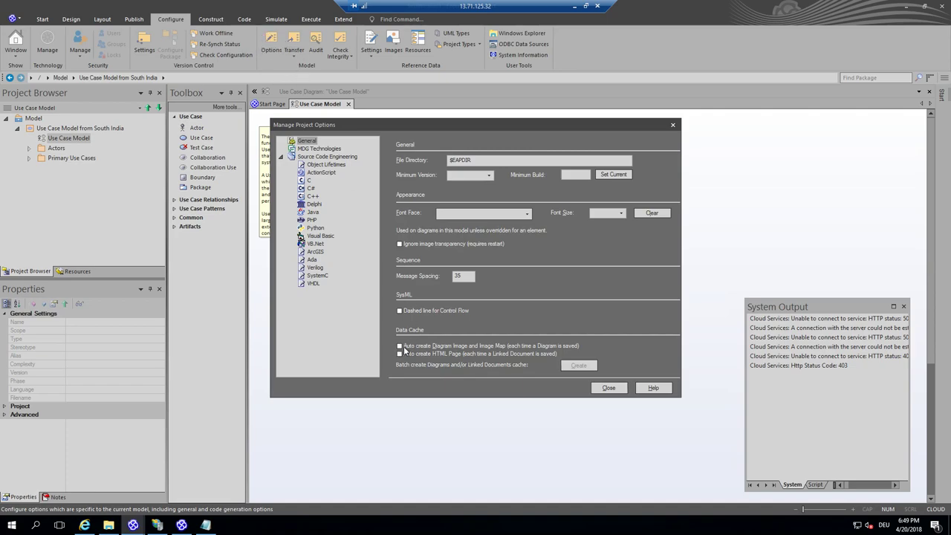
pyautogui.click(400, 345)
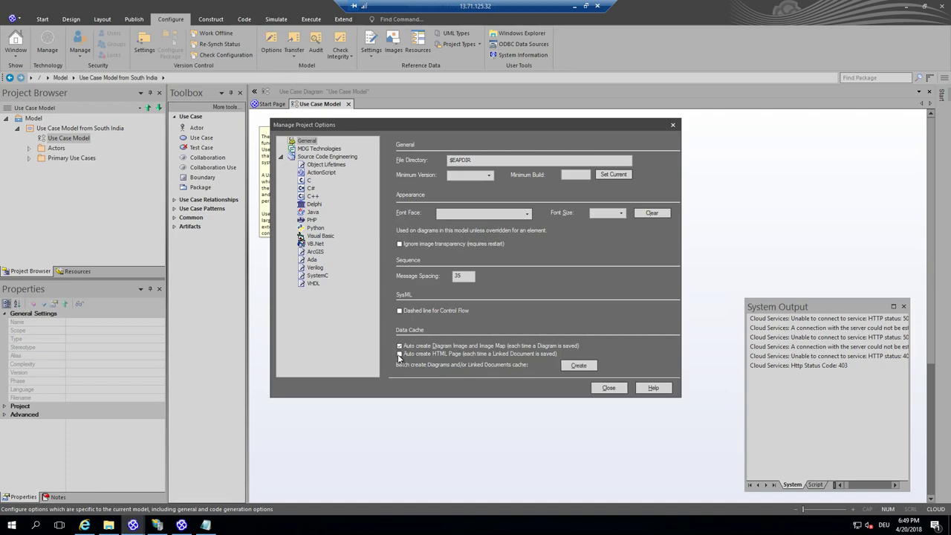
pyautogui.click(580, 365)
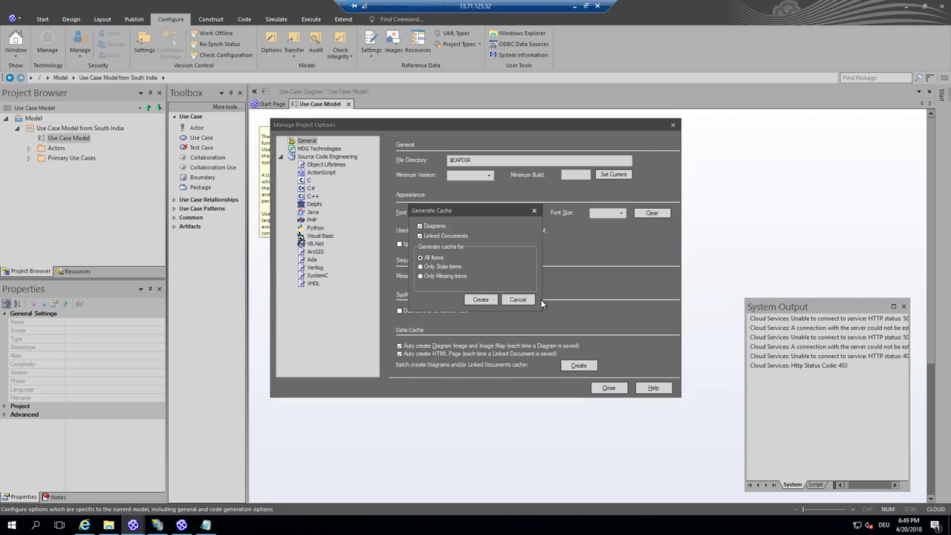
pyautogui.click(480, 299)
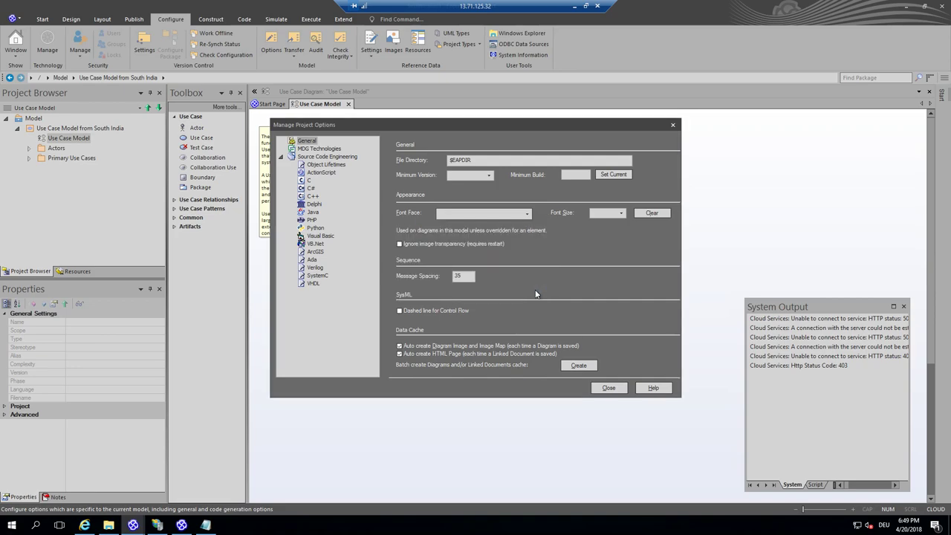
pyautogui.click(609, 386)
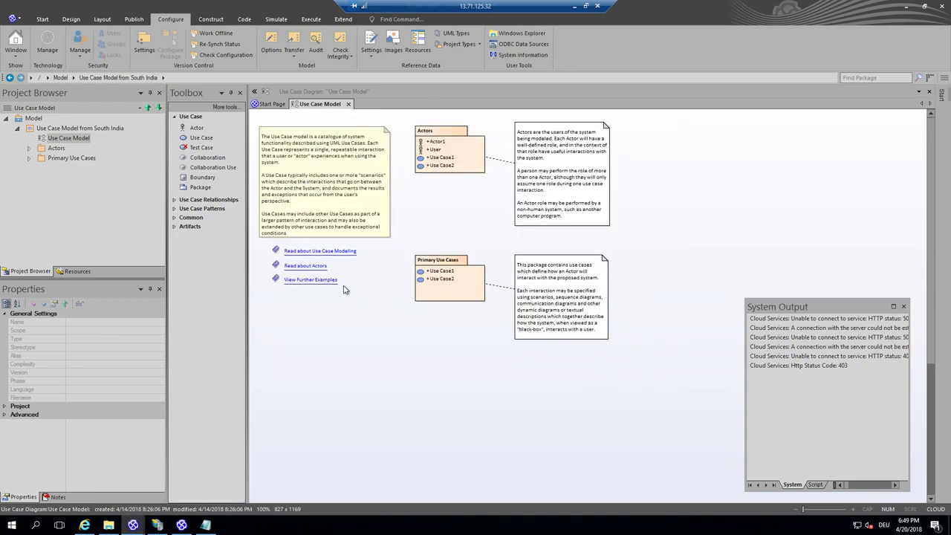
pyautogui.moveTo(404, 284)
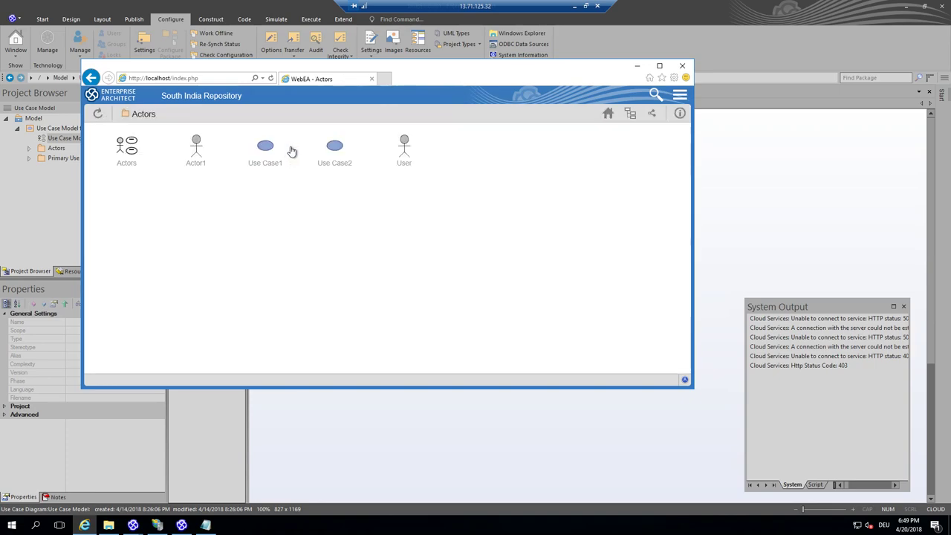
pyautogui.moveTo(205, 135)
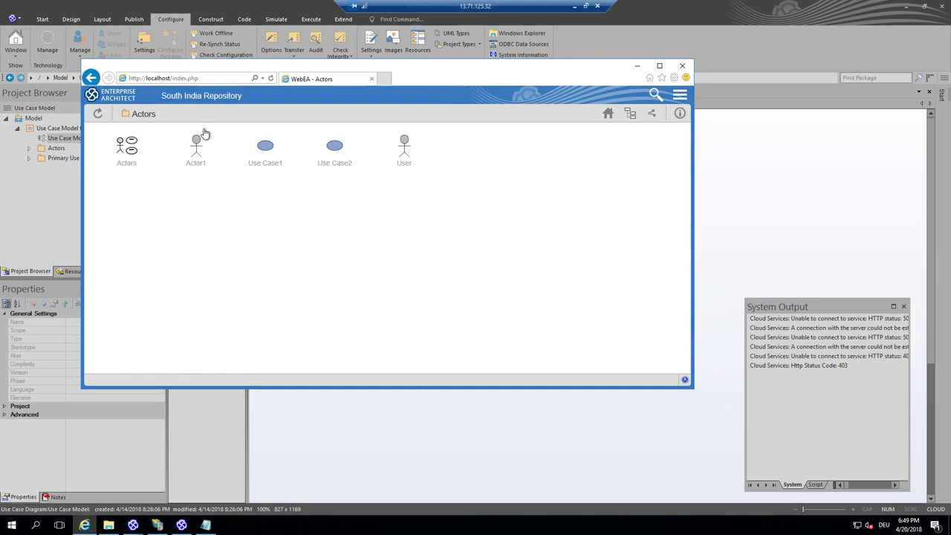
# - Show Actor1's details page and dismiss the blocked-content warning
pyautogui.click(197, 146)
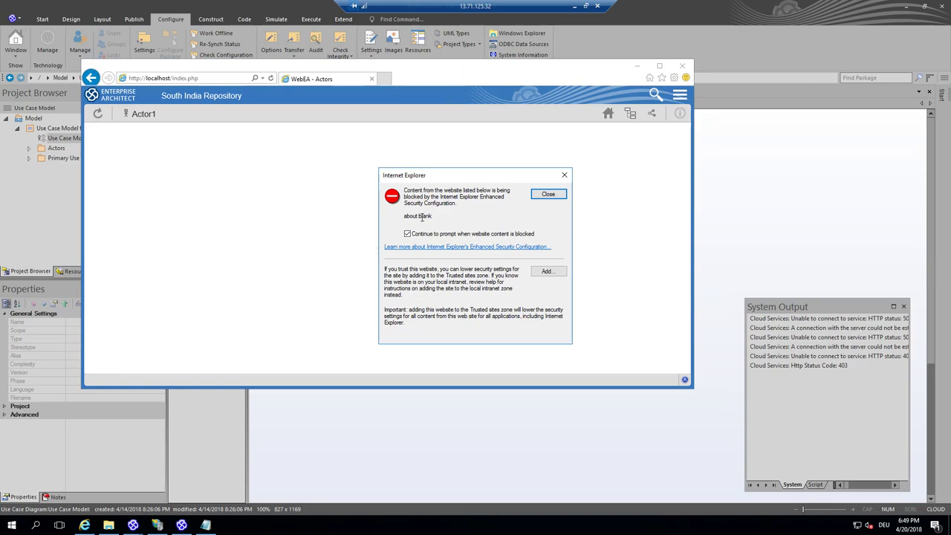
pyautogui.moveTo(461, 281)
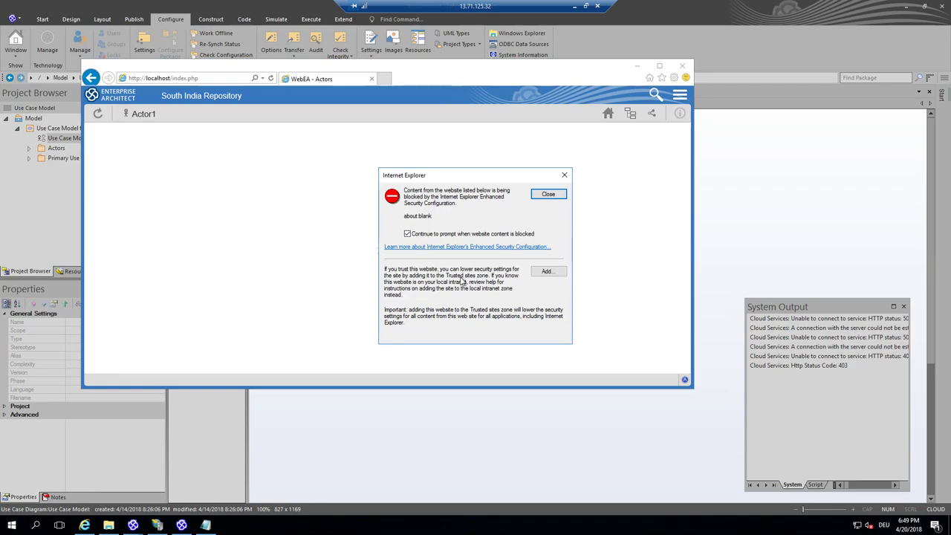
pyautogui.click(548, 193)
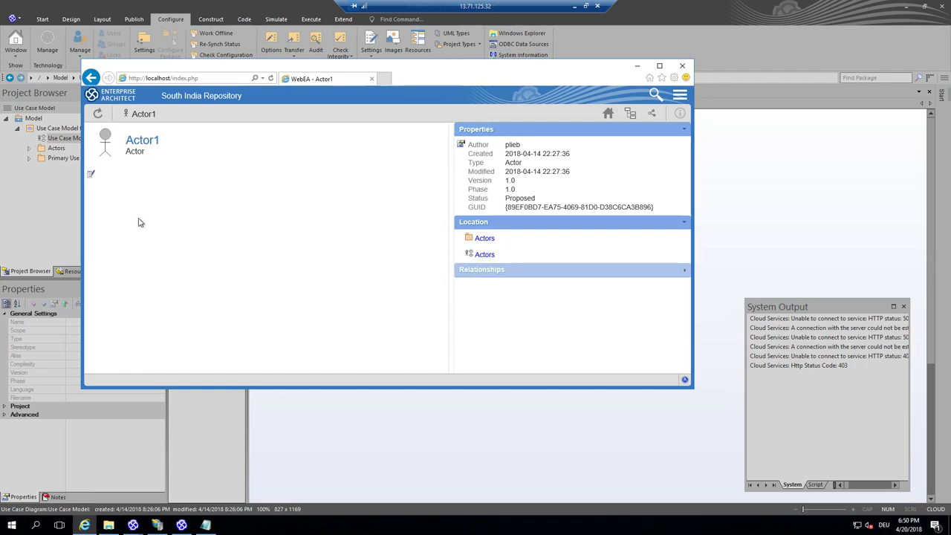
pyautogui.moveTo(99, 193)
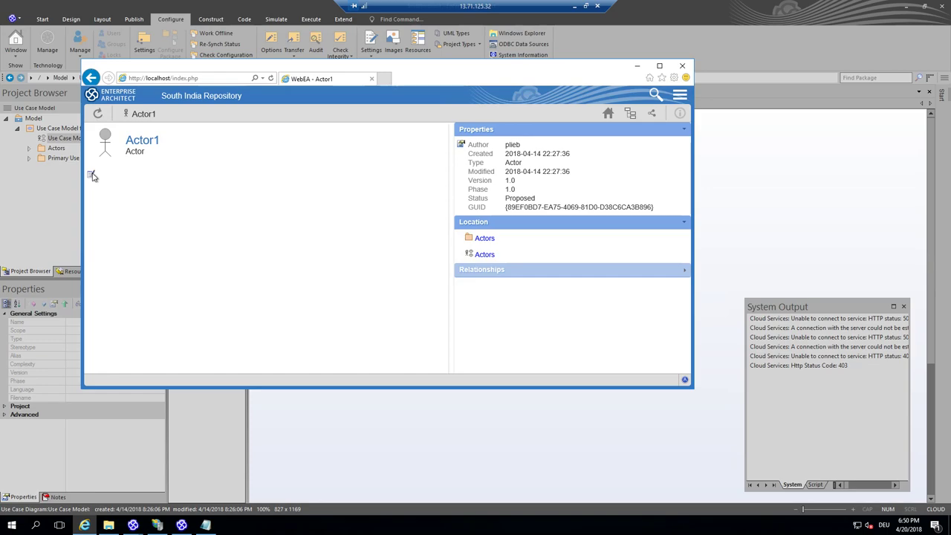
pyautogui.moveTo(446, 282)
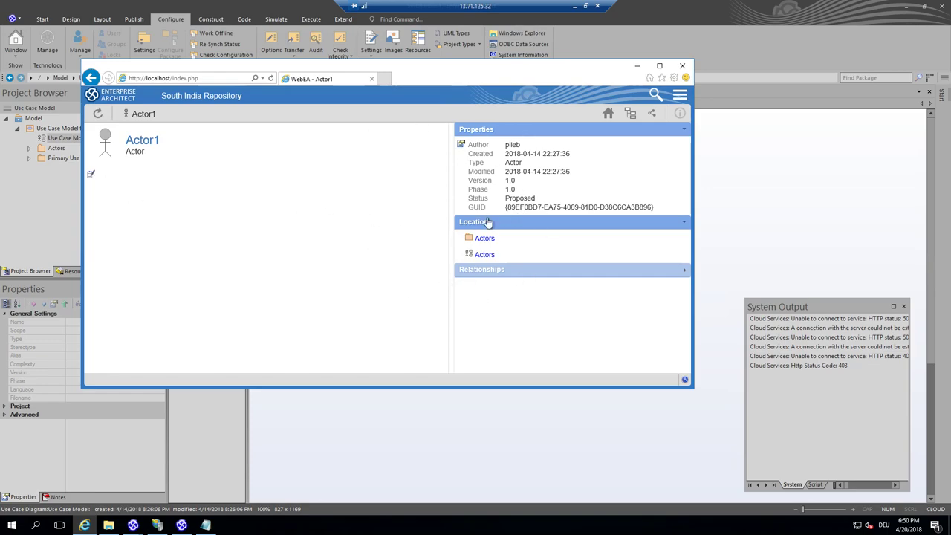
pyautogui.moveTo(487, 199)
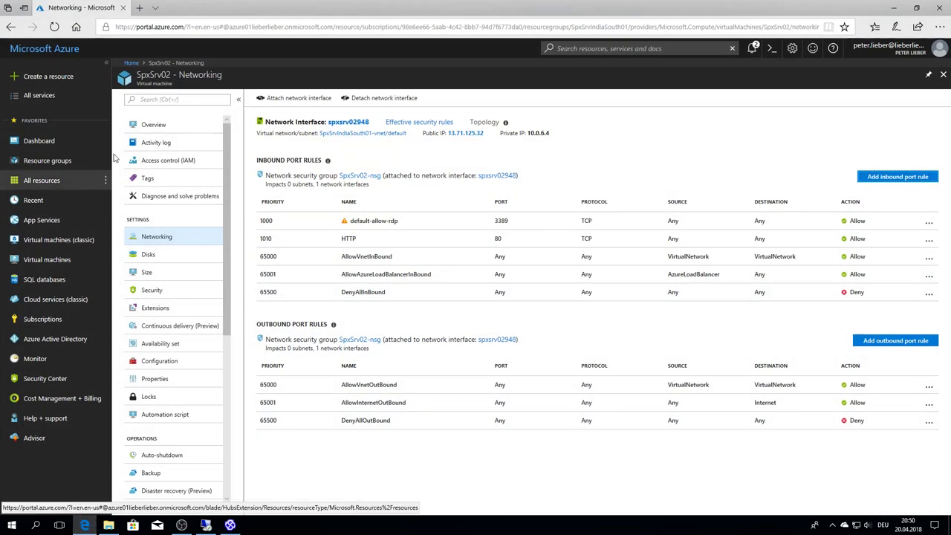
# - Add a blank browser tab and select SpxSrv02's public IP value on the Azure Networking page
pyautogui.click(238, 7)
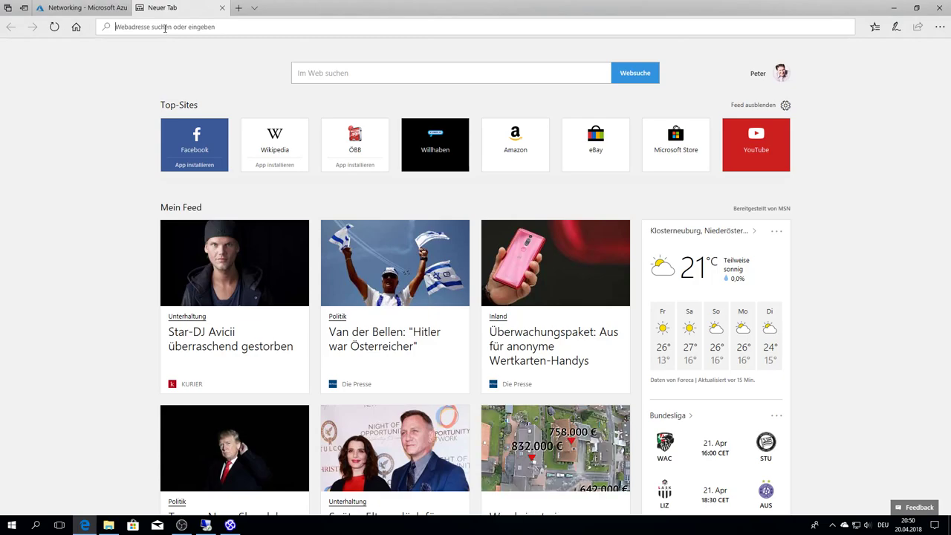
pyautogui.click(74, 7)
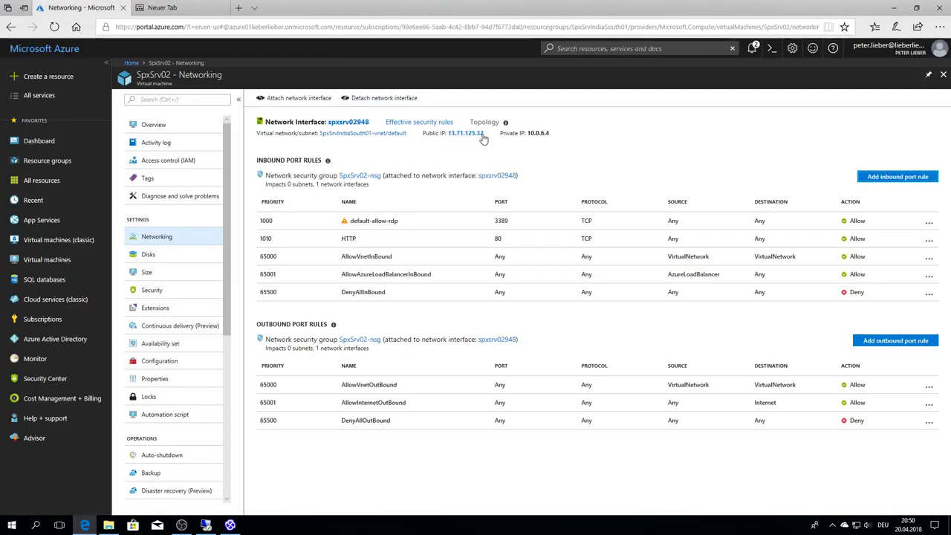
pyautogui.doubleClick(466, 134)
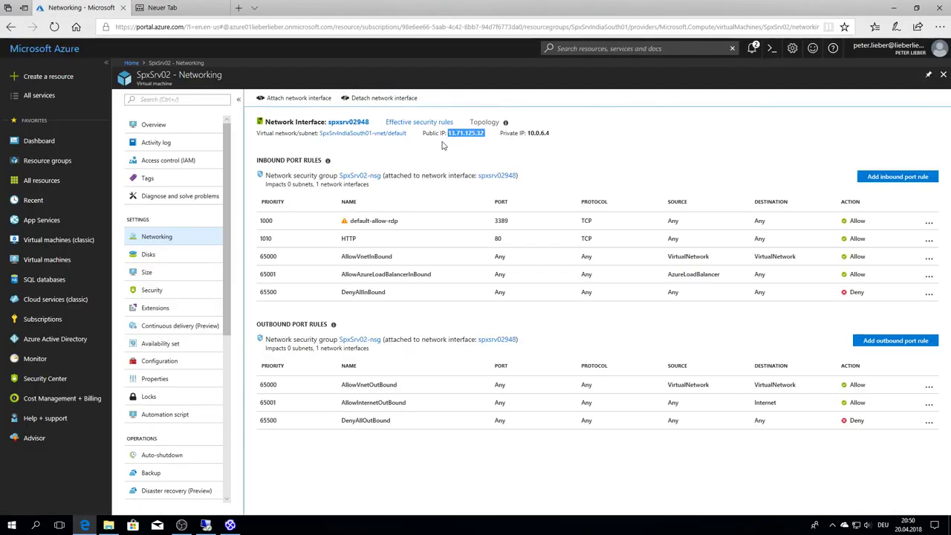
pyautogui.click(179, 8)
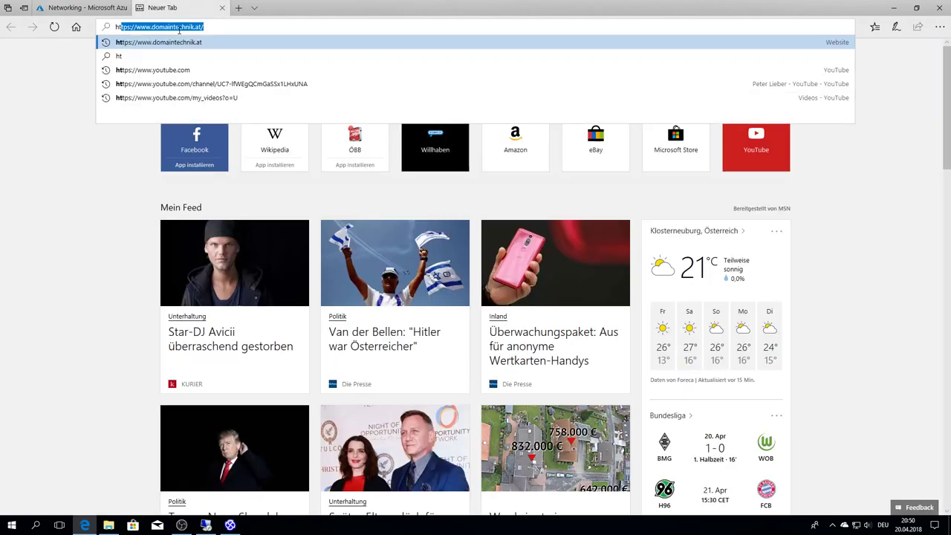
pyautogui.write('http://13.71.125.32')
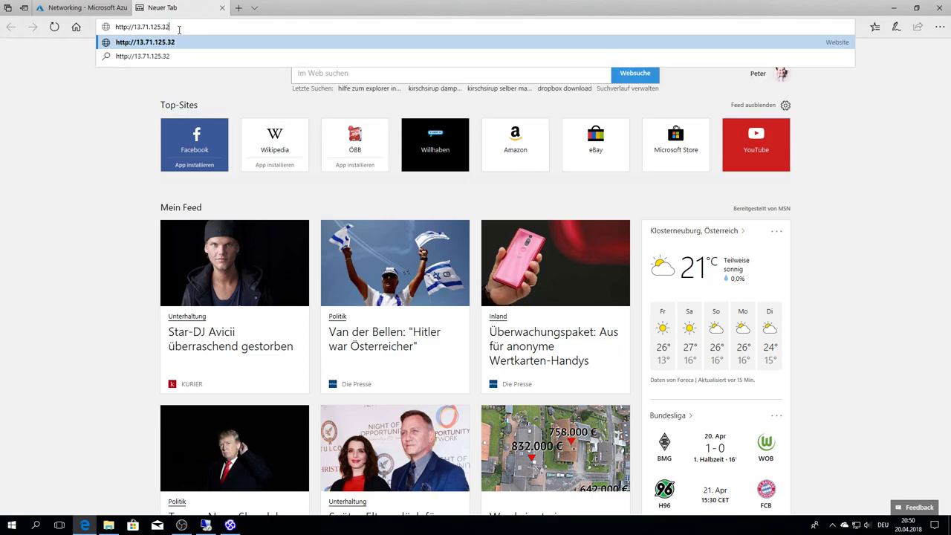
pyautogui.press('Return')
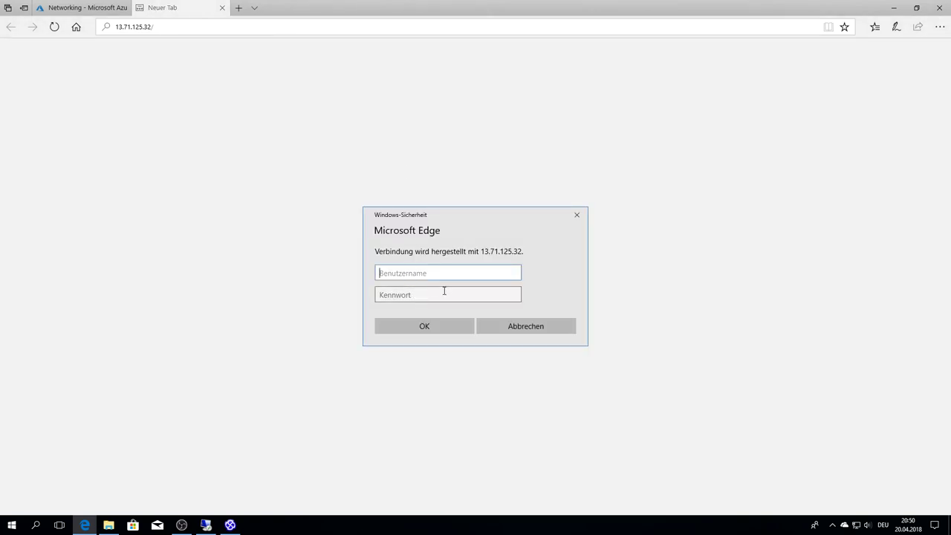
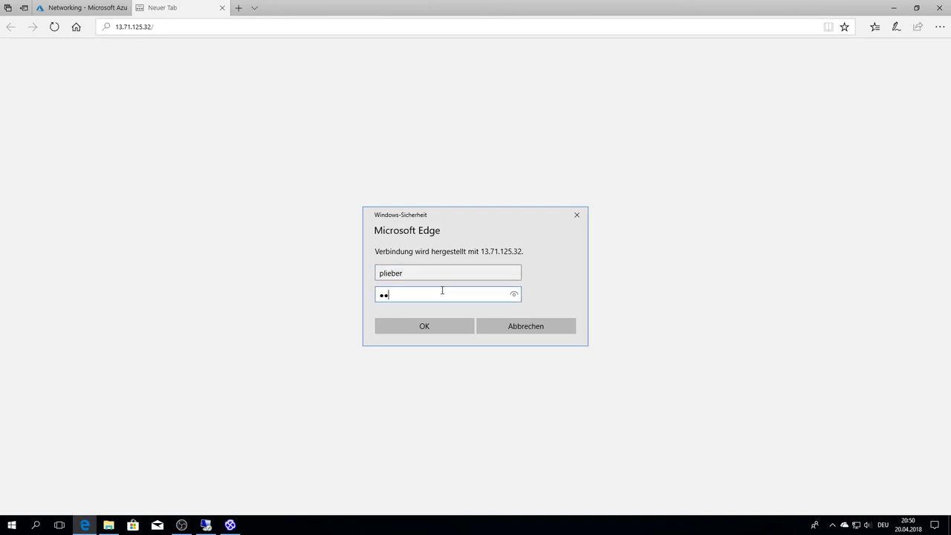
pyautogui.write('assword')
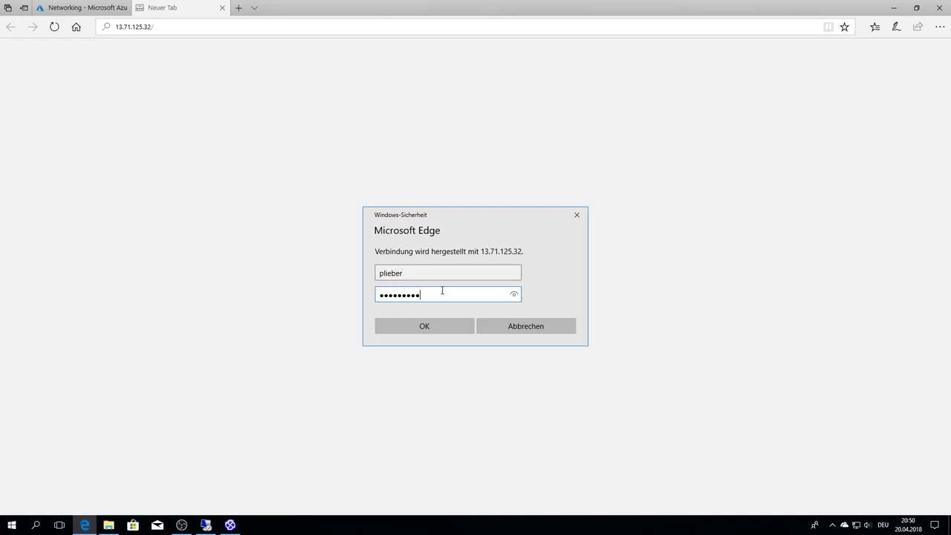
pyautogui.click(424, 325)
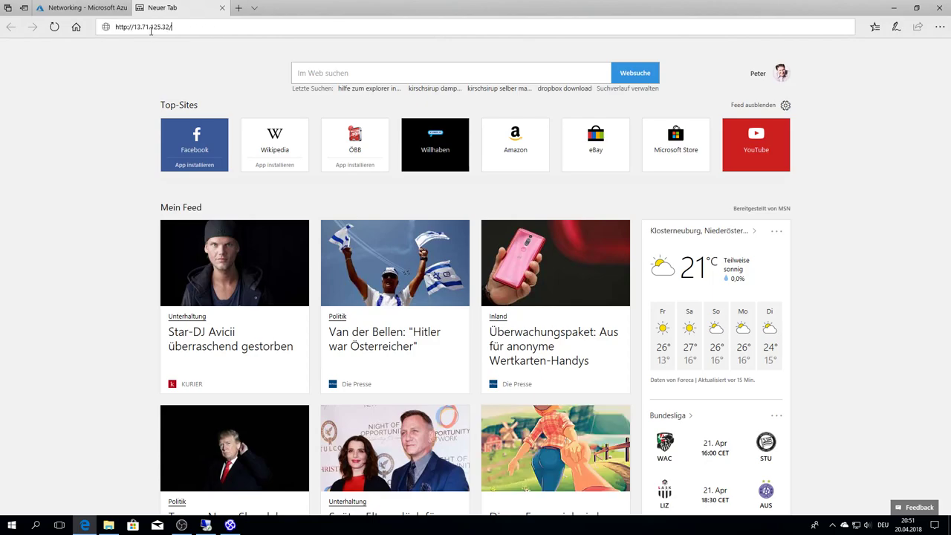
# - Append index.php to the server address after the 403 error and choose the South India Repository model
pyautogui.press('Return')
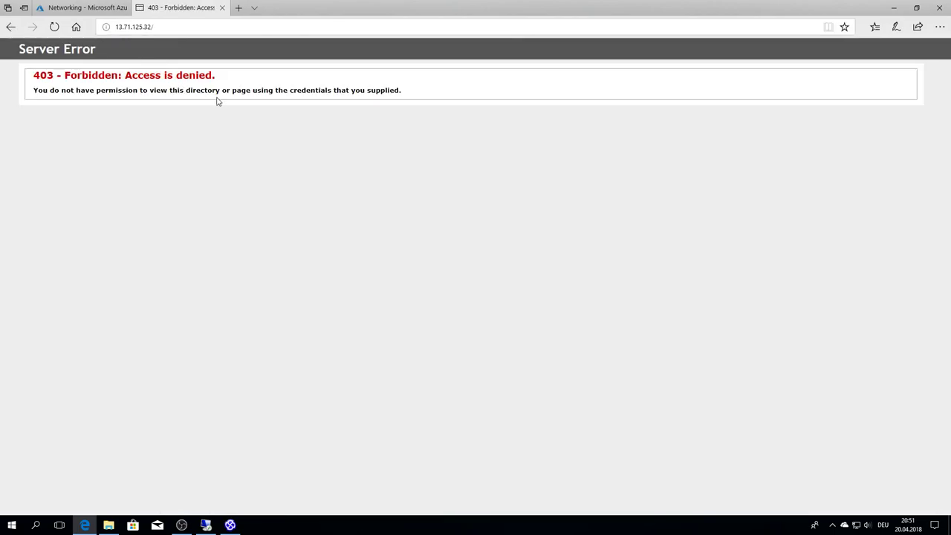
pyautogui.click(148, 27)
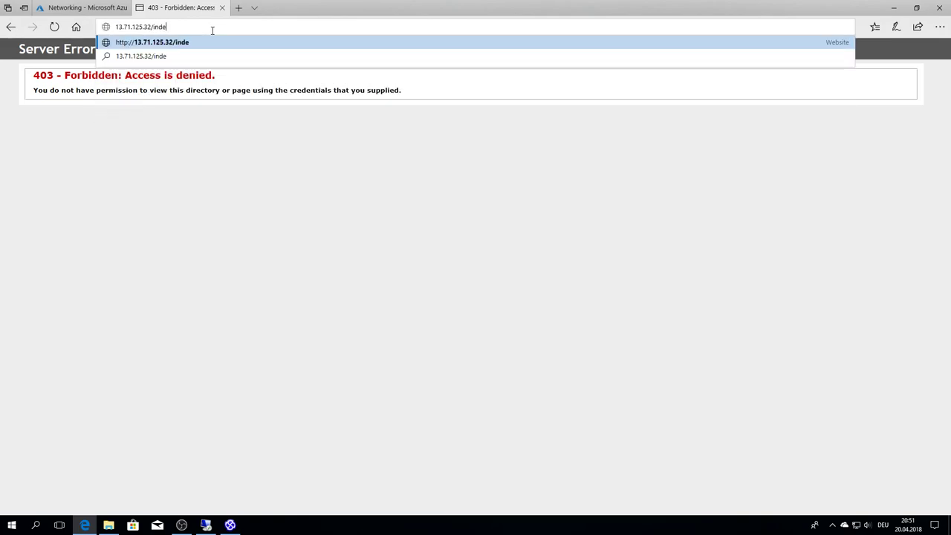
pyautogui.write('x.php')
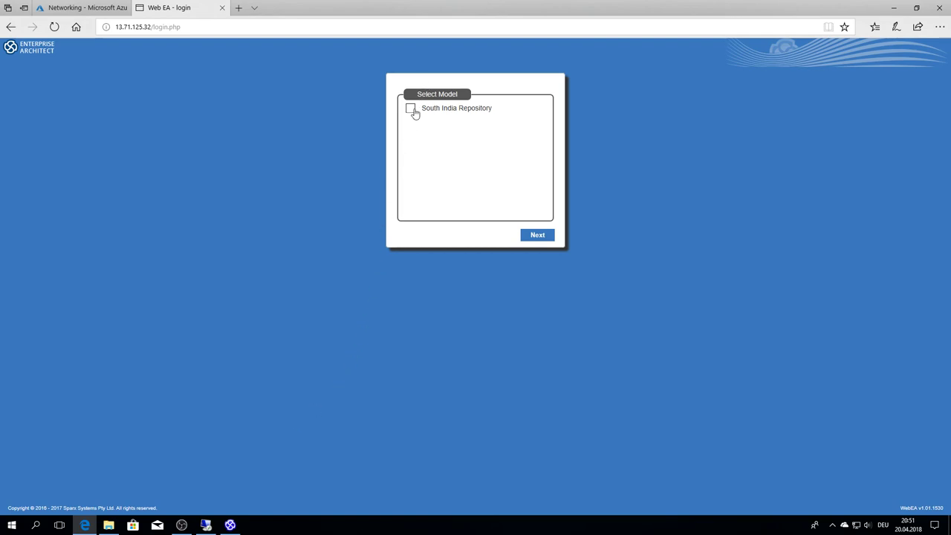
pyautogui.click(538, 235)
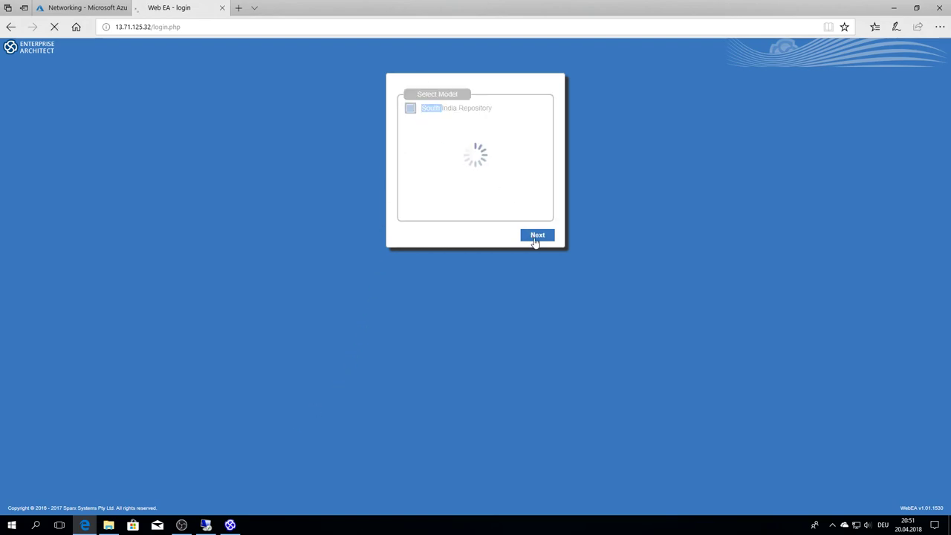
pyautogui.click(538, 234)
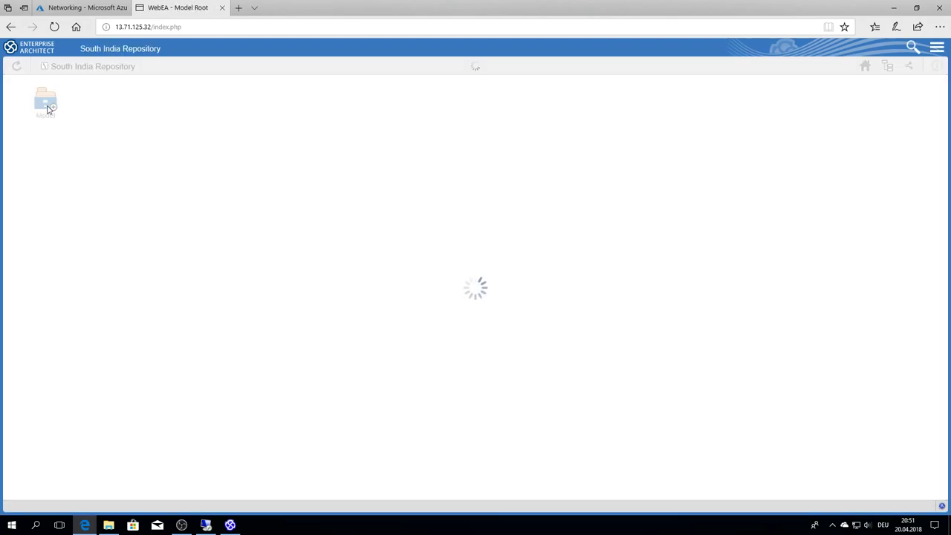
# - Browse into Use Case Model and Actors, view the Actor1–Use Case1 association, and return to the diagram
pyautogui.doubleClick(45, 101)
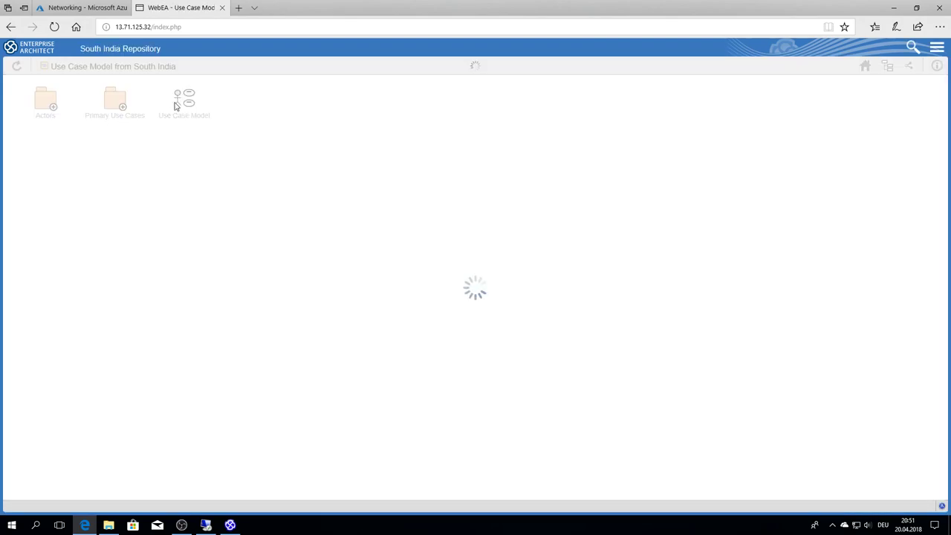
pyautogui.doubleClick(45, 101)
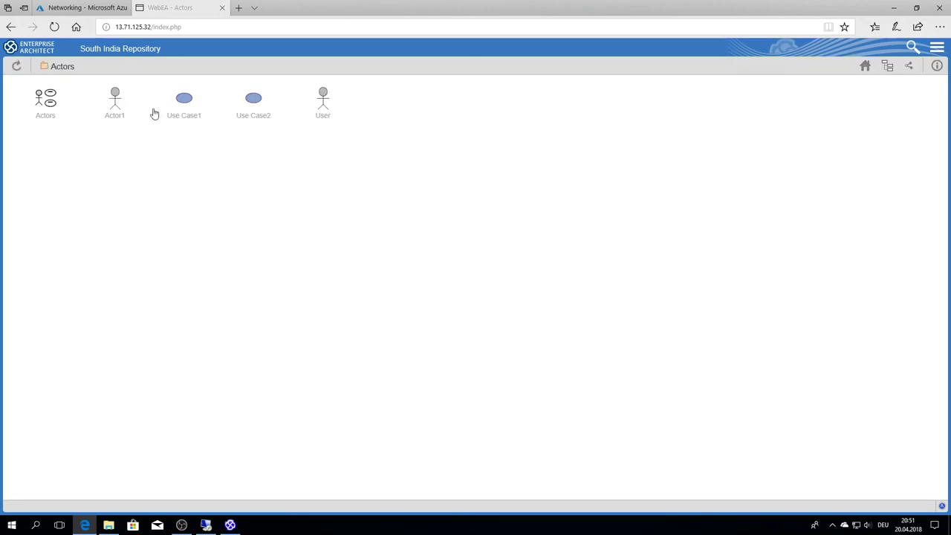
pyautogui.click(115, 96)
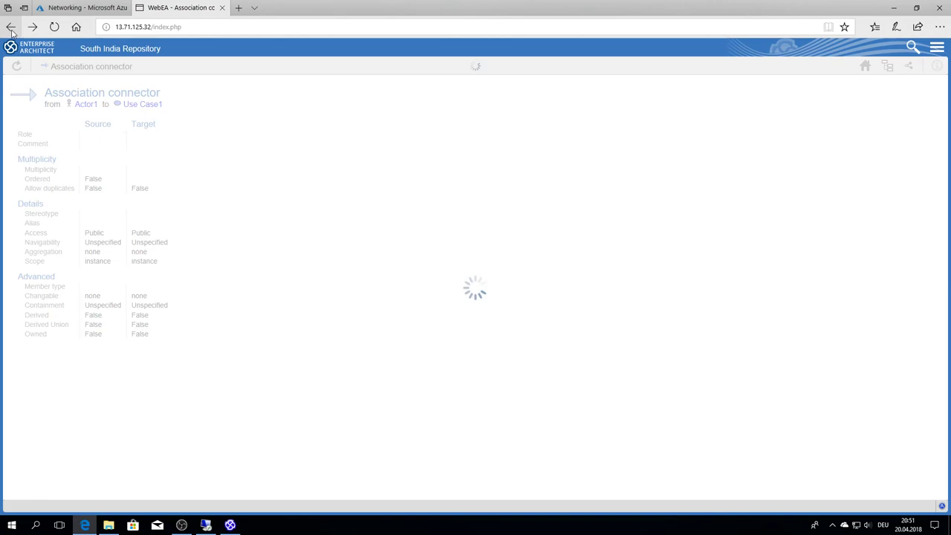
pyautogui.click(12, 27)
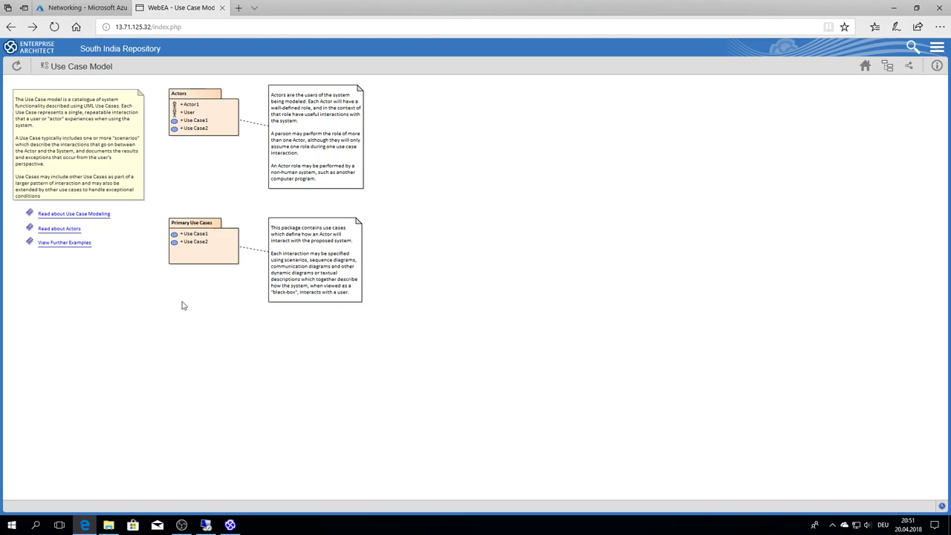
pyautogui.moveTo(354, 310)
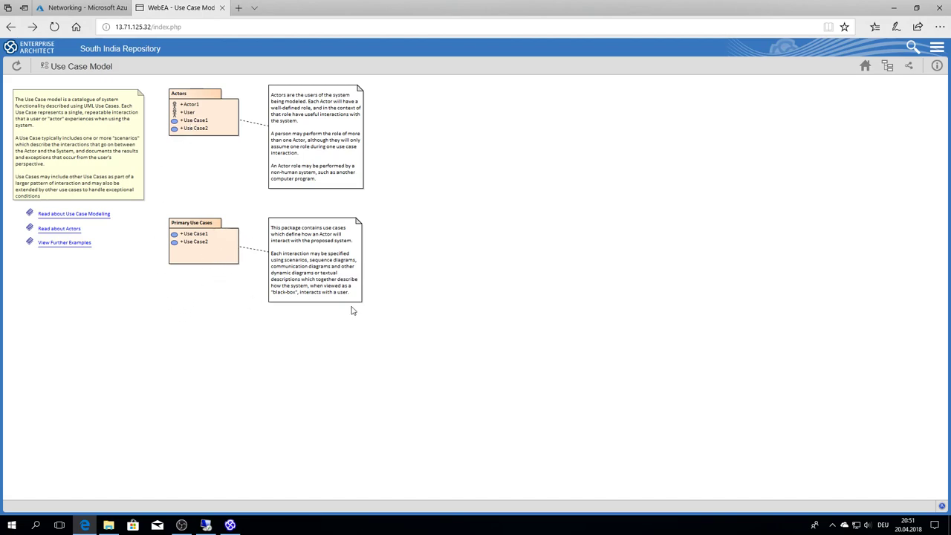
pyautogui.moveTo(909, 66)
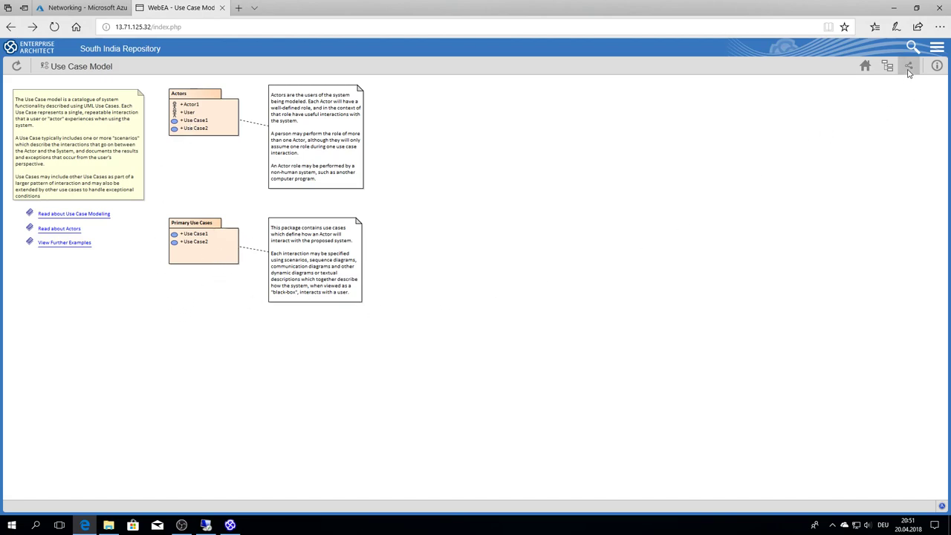
pyautogui.moveTo(909, 65)
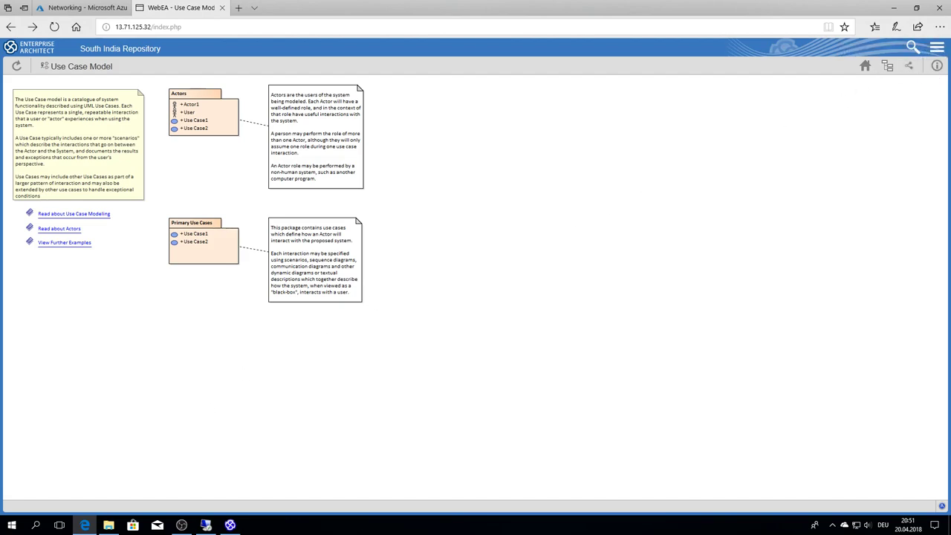
pyautogui.moveTo(281, 460)
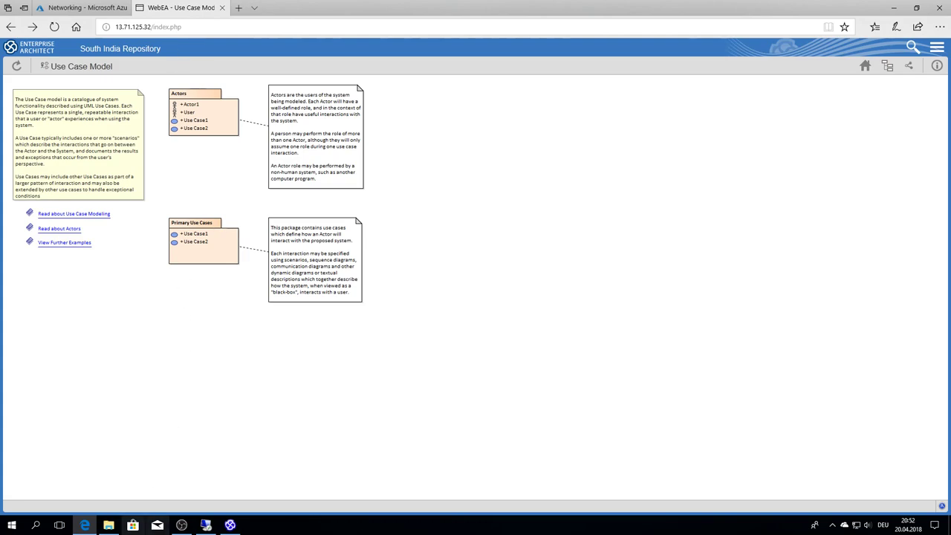
pyautogui.moveTo(205, 525)
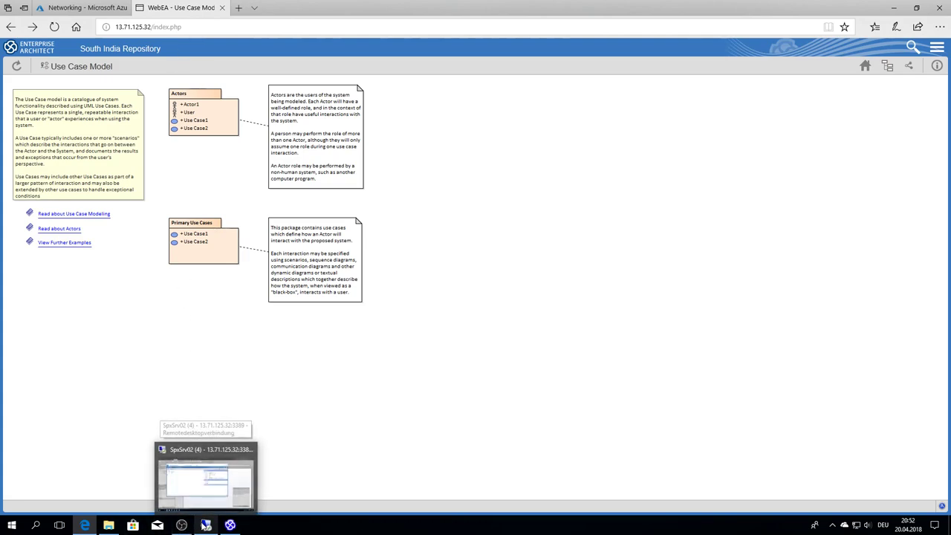
# - On the server, reach the server-level Default Document feature in IIS Manager
pyautogui.click(205, 476)
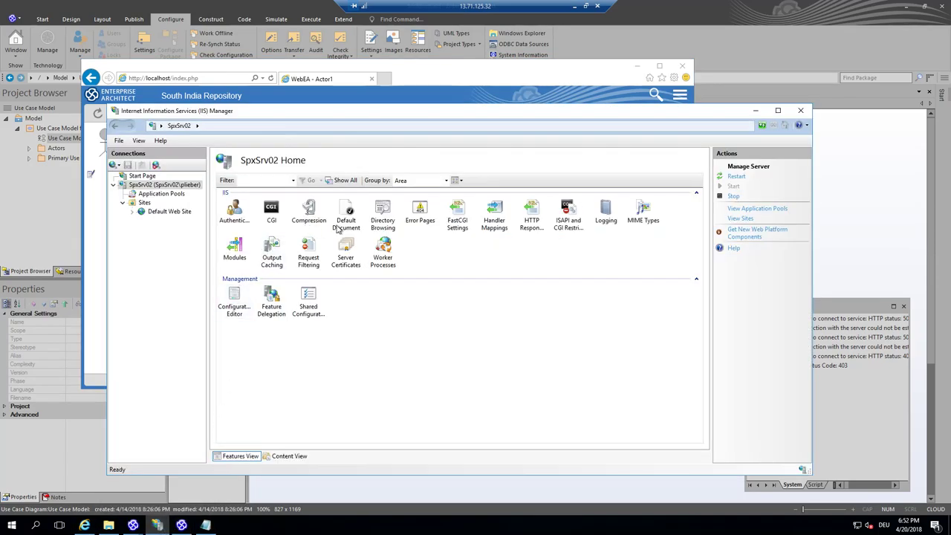
pyautogui.click(170, 211)
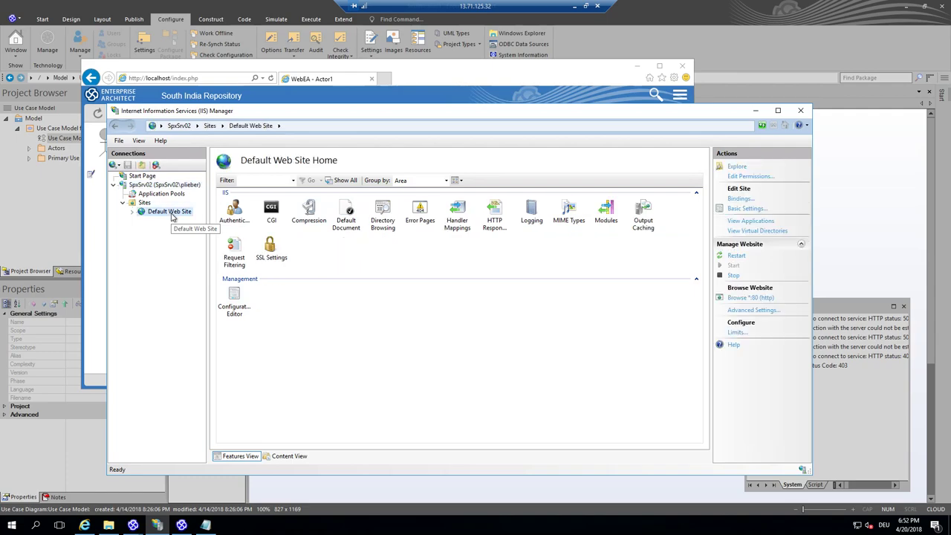
pyautogui.doubleClick(345, 211)
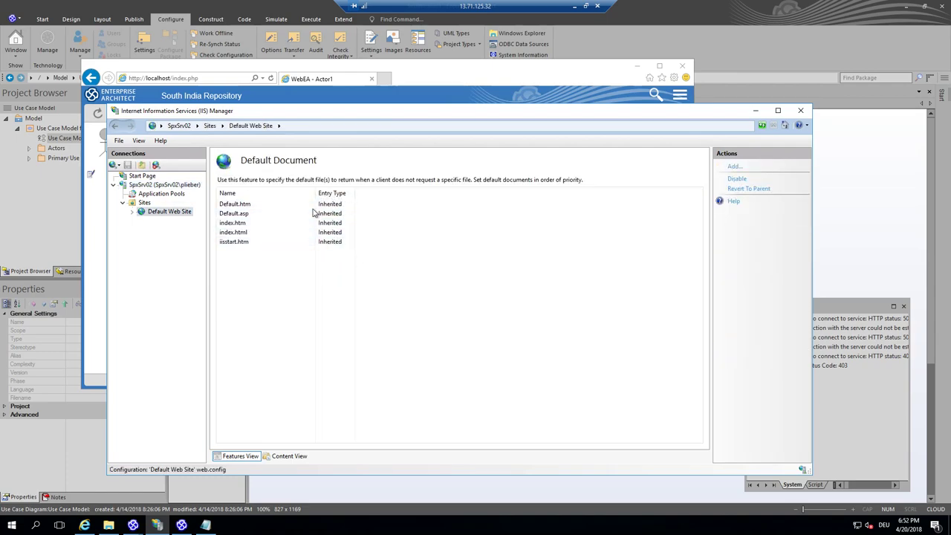
pyautogui.click(146, 184)
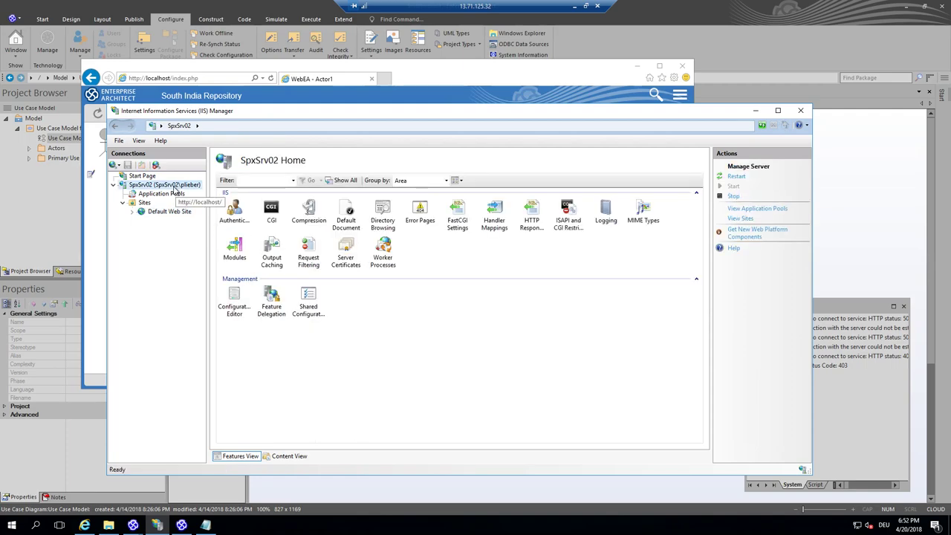
pyautogui.doubleClick(345, 209)
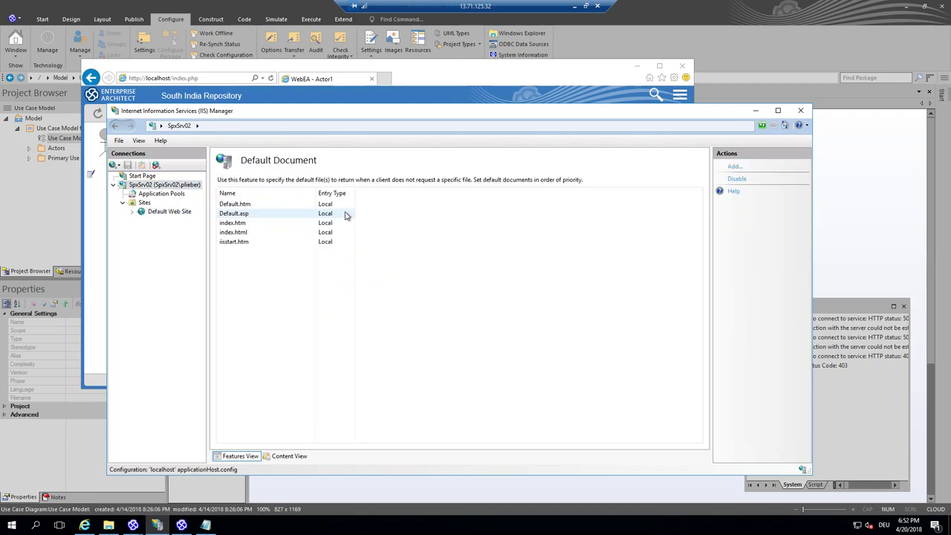
# - Add index.php as a new default document name
pyautogui.click(734, 166)
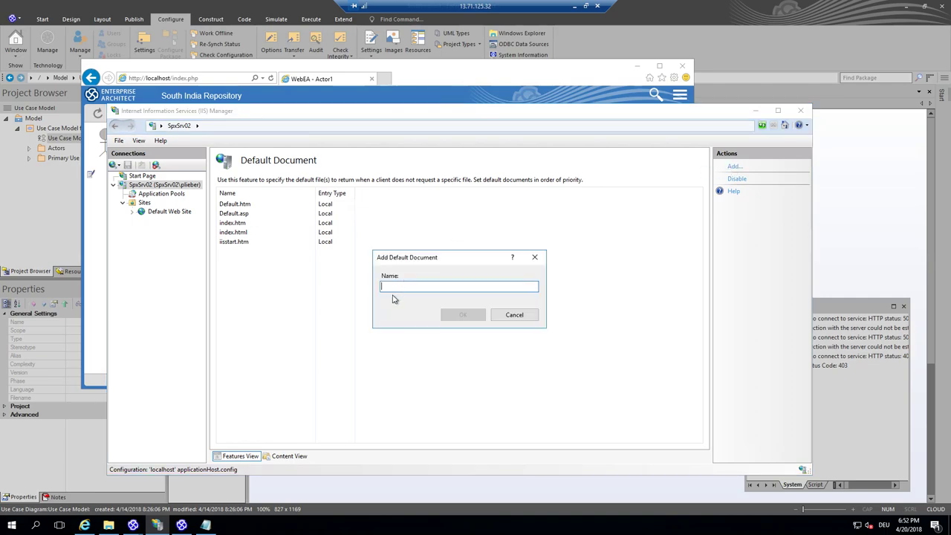
pyautogui.write('index.')
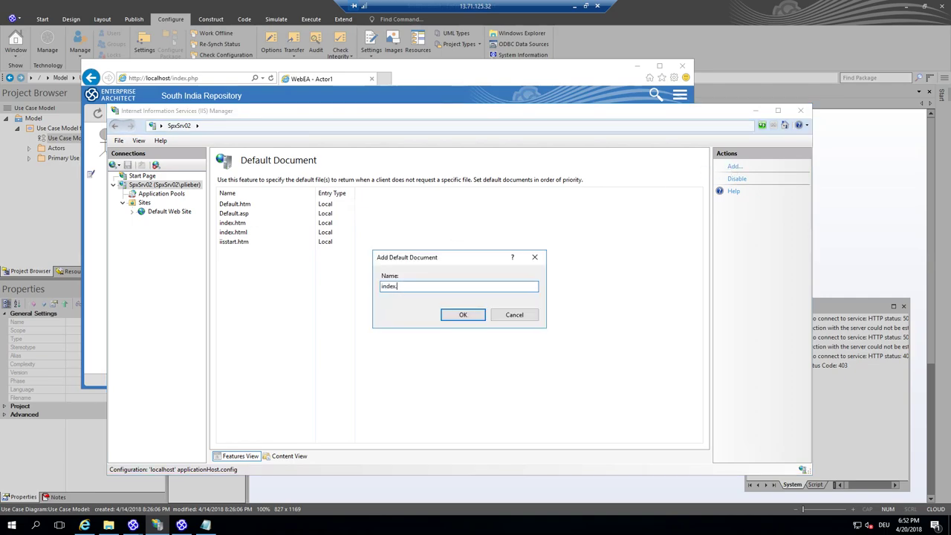
pyautogui.write('php')
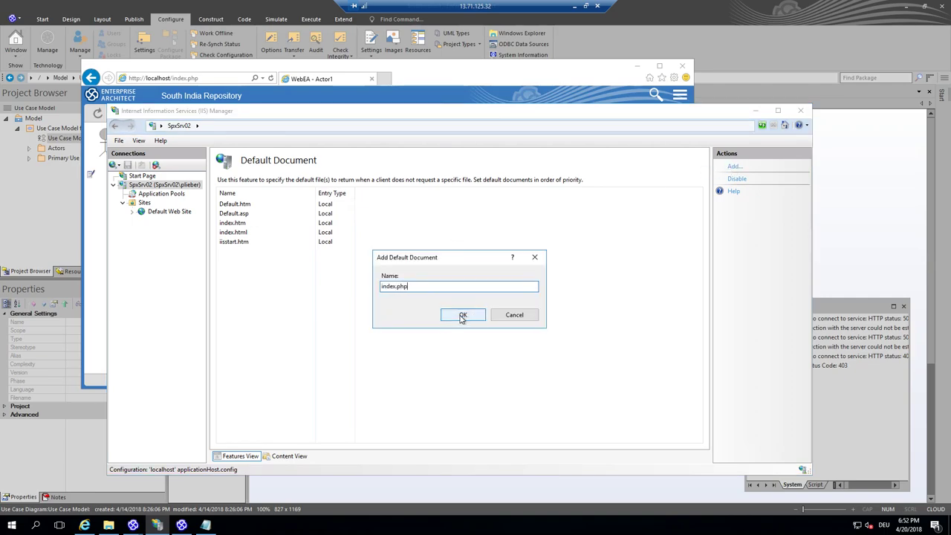
pyautogui.click(463, 315)
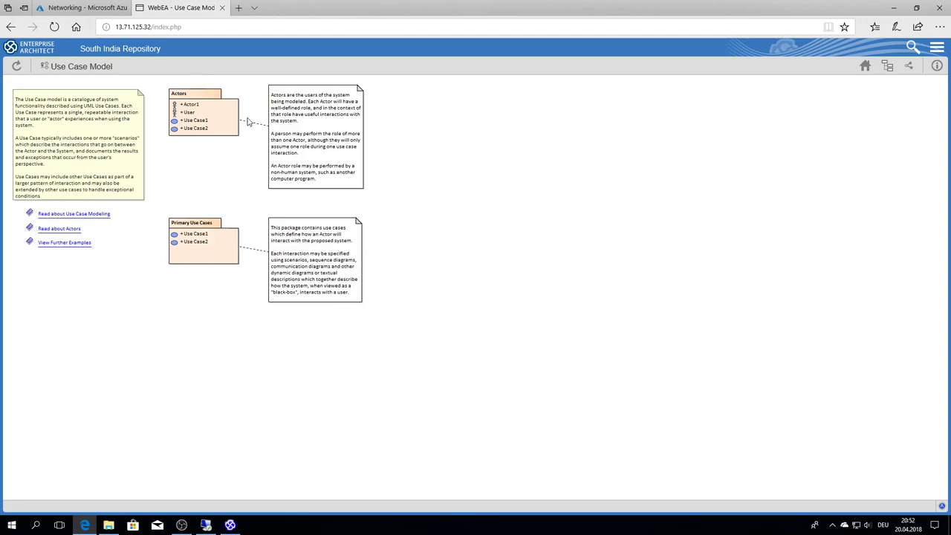
pyautogui.moveTo(258, 135)
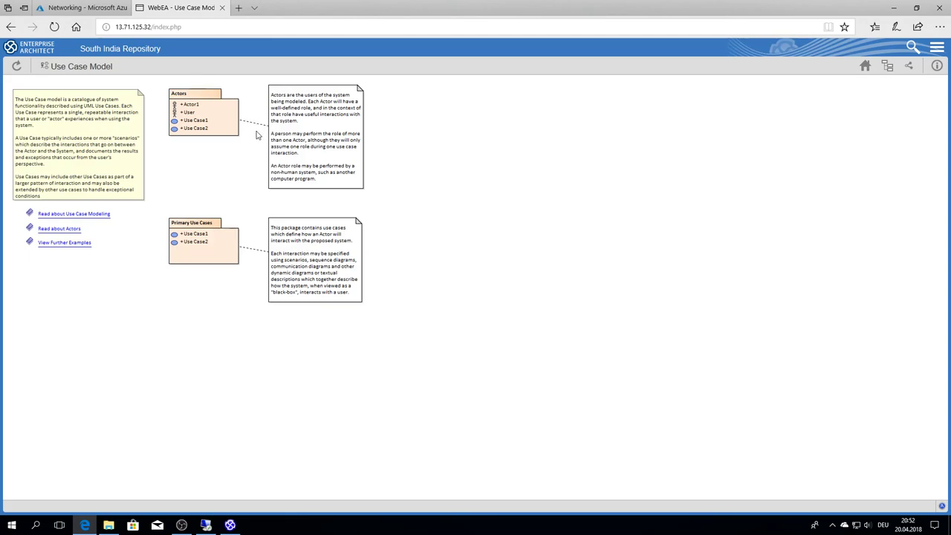
pyautogui.moveTo(781, 95)
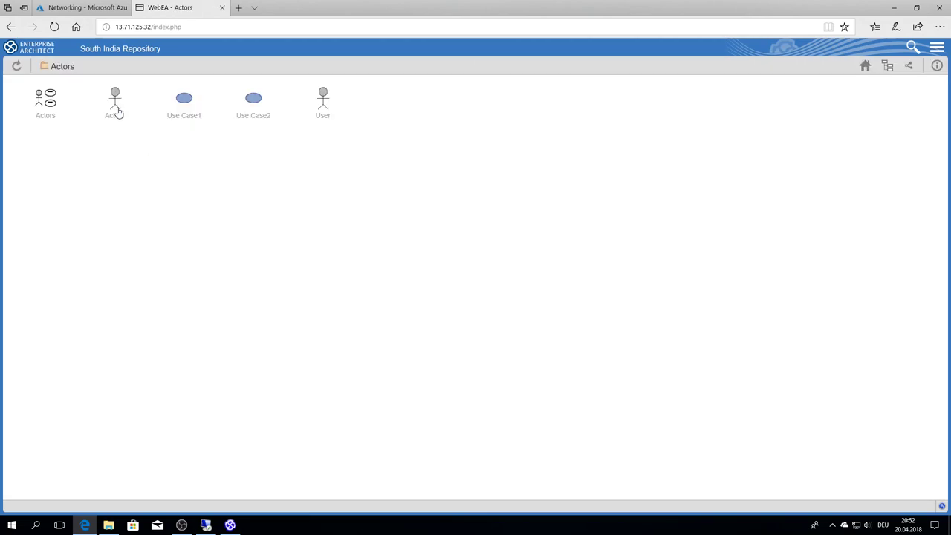
pyautogui.click(115, 97)
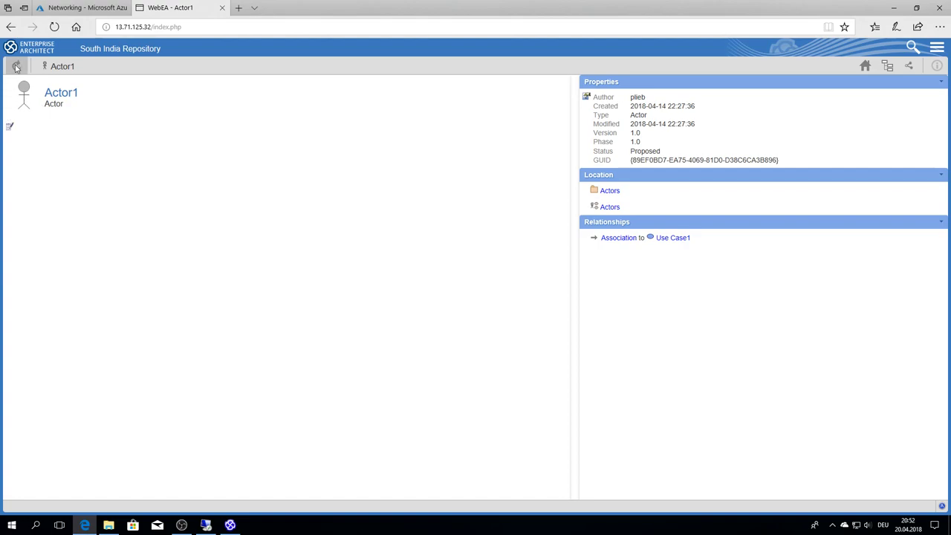
pyautogui.click(15, 66)
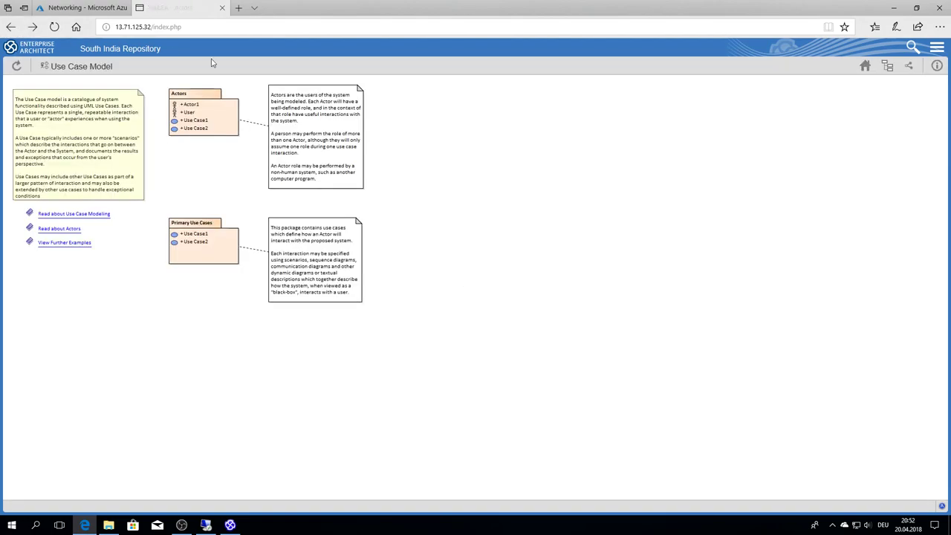
pyautogui.click(887, 66)
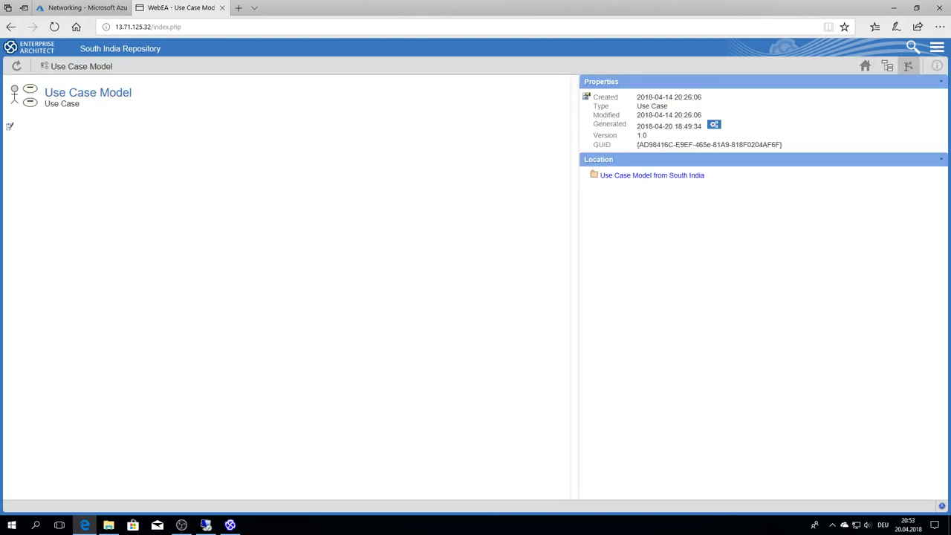
pyautogui.click(865, 65)
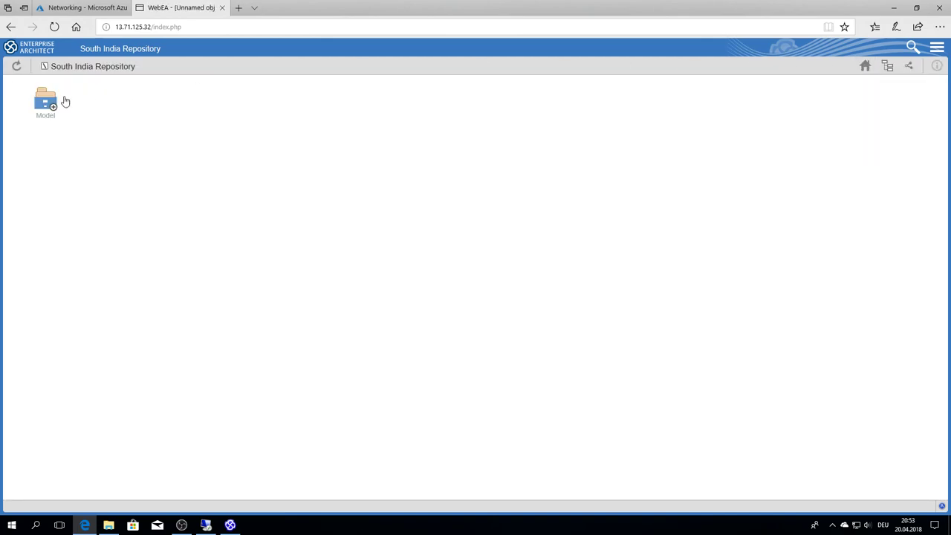
pyautogui.doubleClick(45, 101)
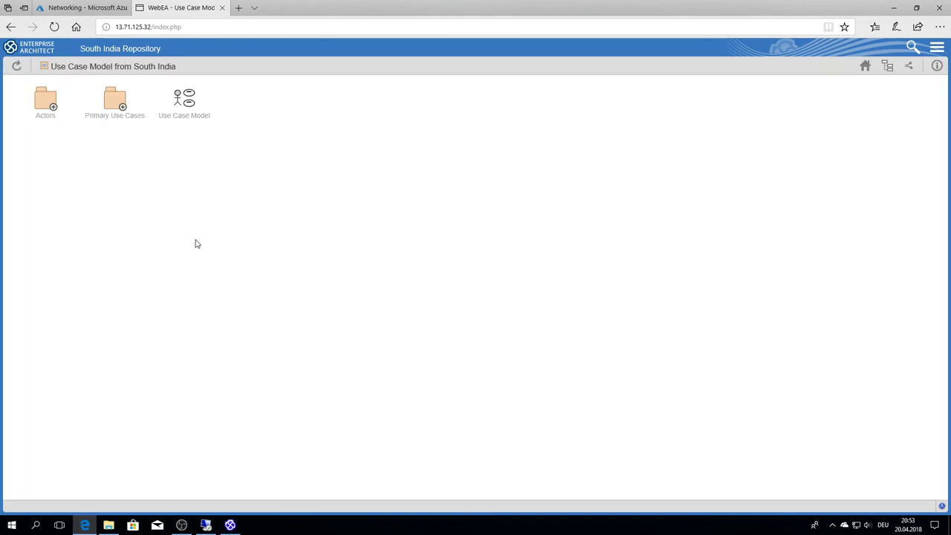
pyautogui.moveTo(184, 101)
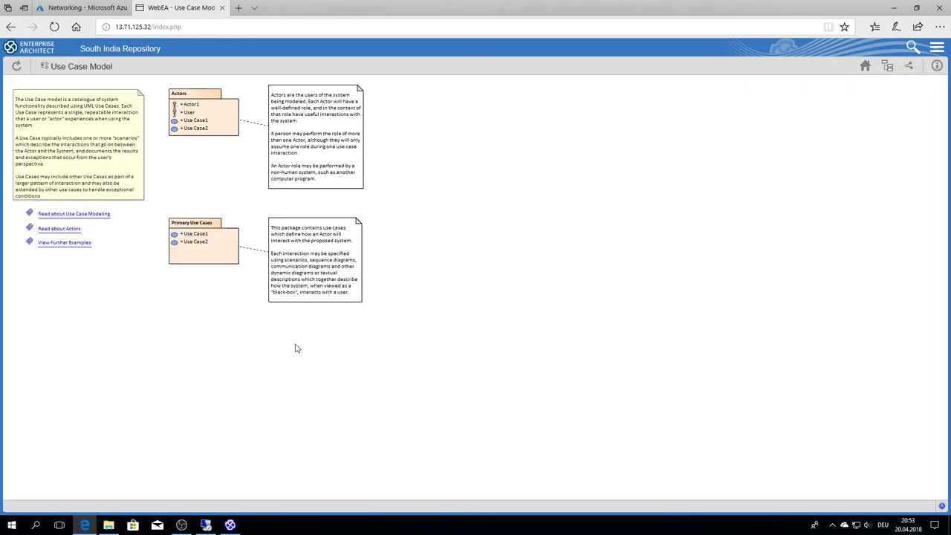
pyautogui.moveTo(312, 360)
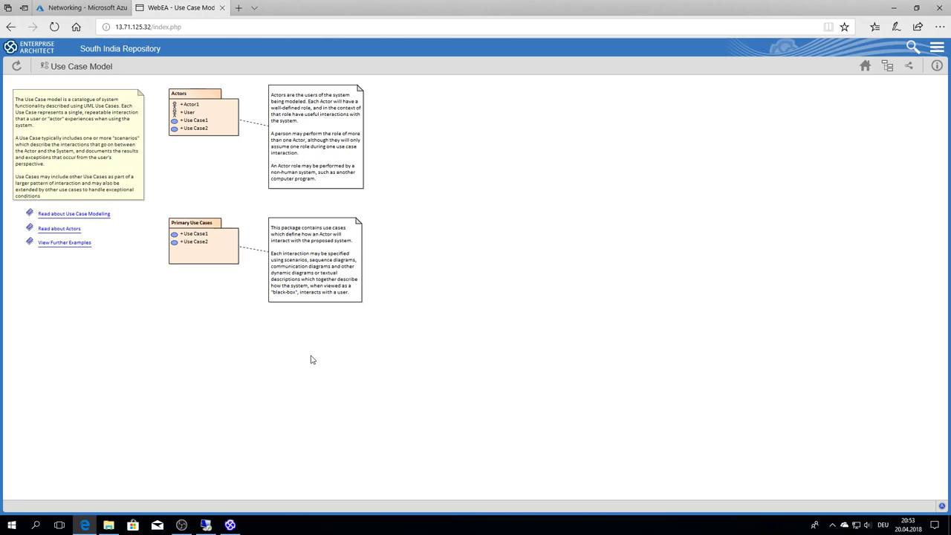
pyautogui.moveTo(299, 360)
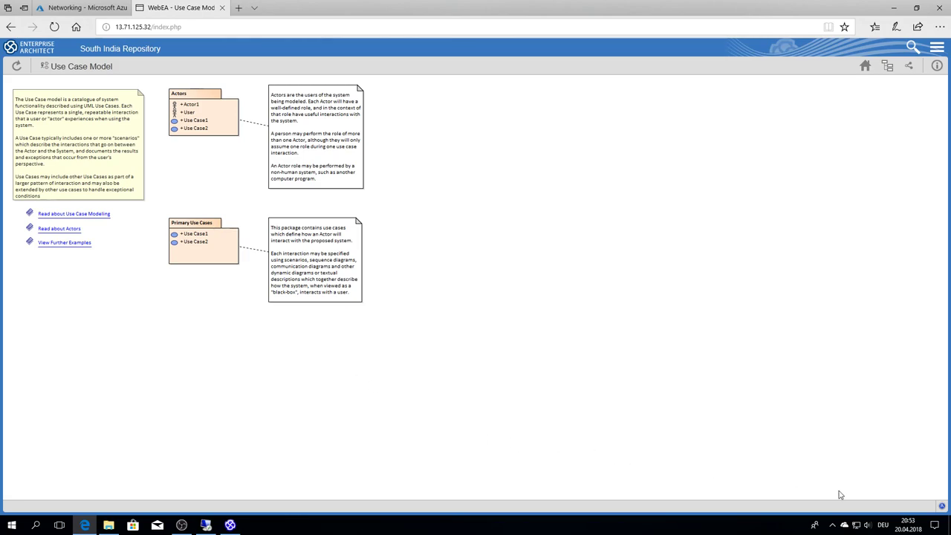
pyautogui.moveTo(166, 431)
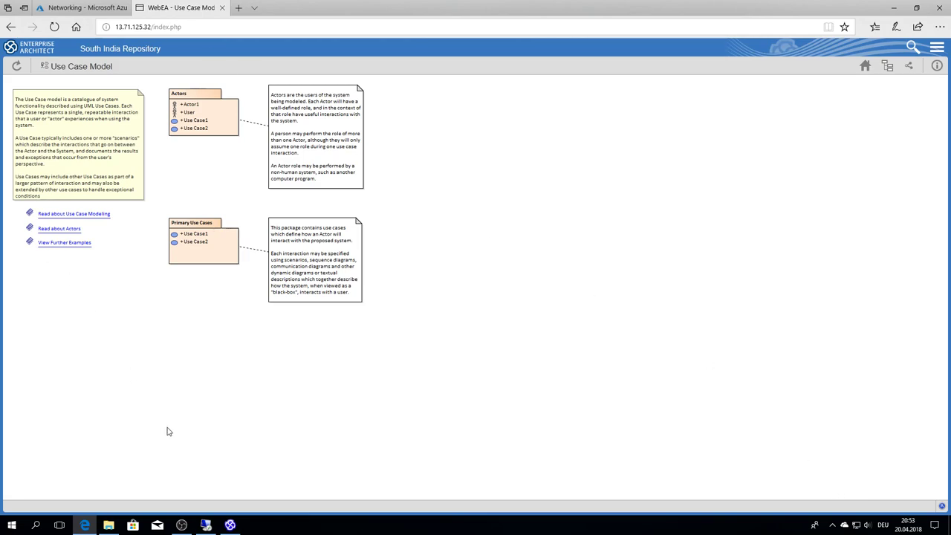
pyautogui.moveTo(234, 41)
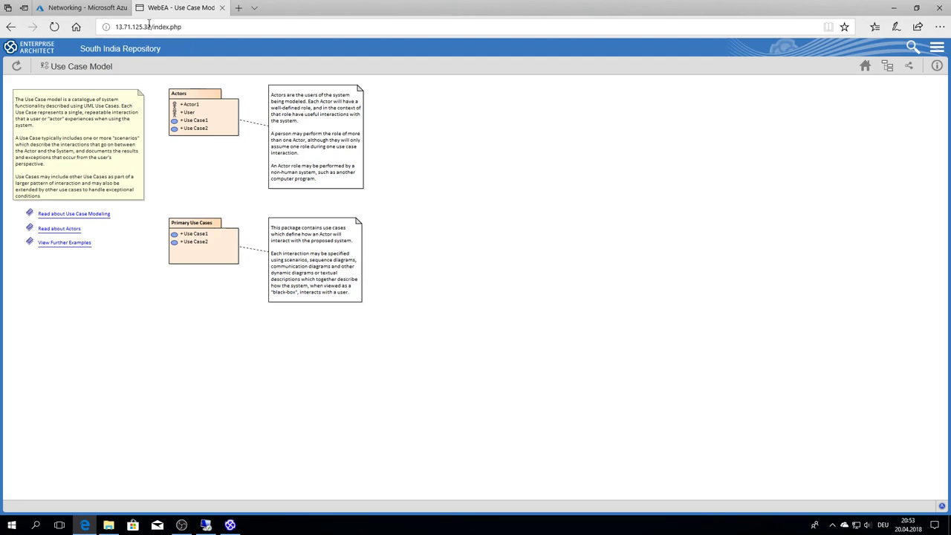
pyautogui.moveTo(201, 22)
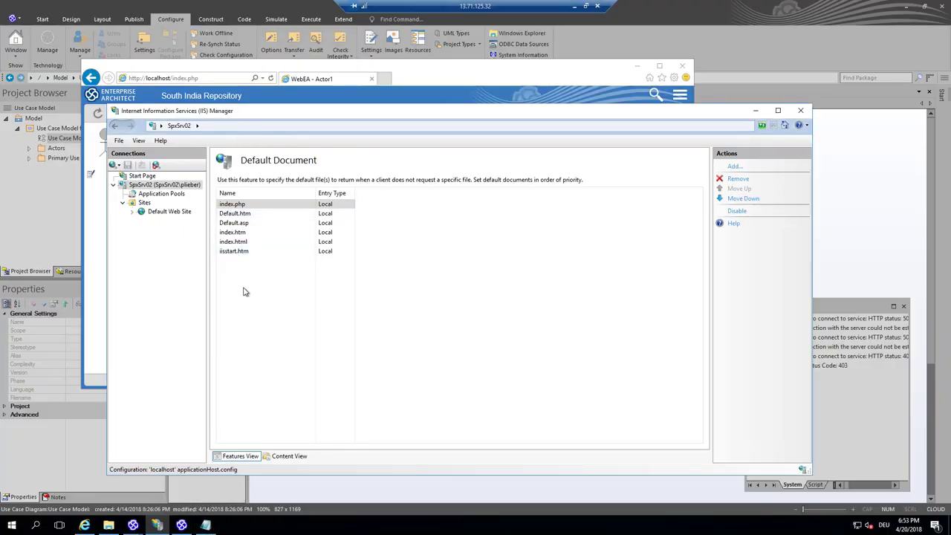
pyautogui.moveTo(108, 526)
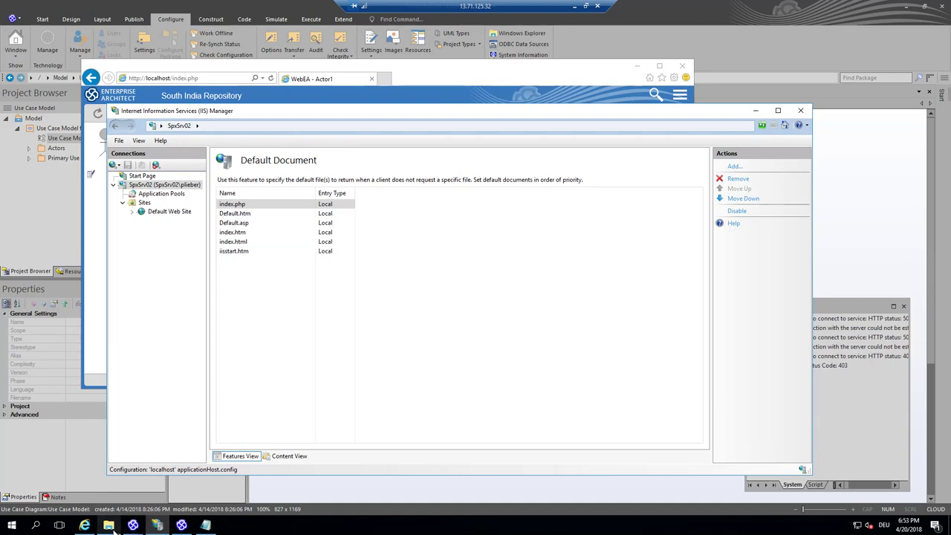
pyautogui.moveTo(107, 526)
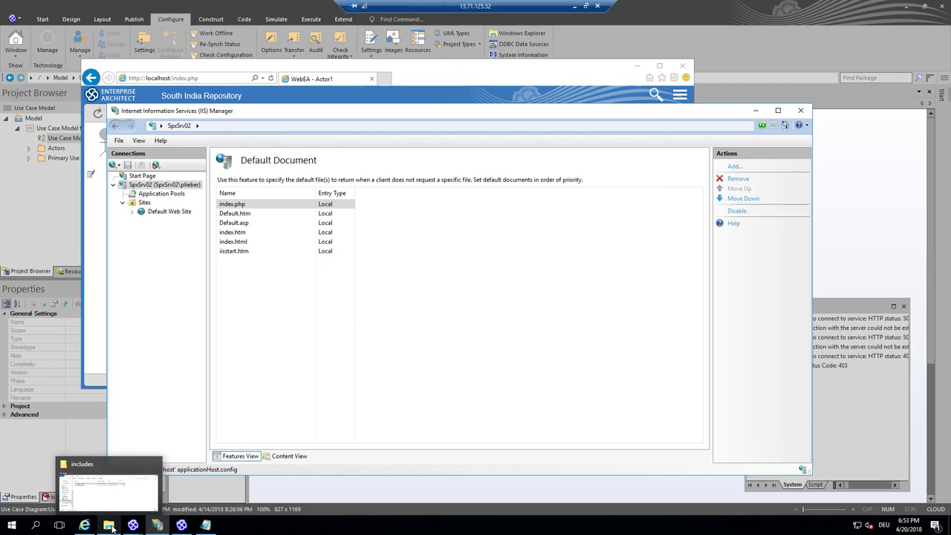
# - Bring the WebEA includes folder forward and reopen the Cloud Services configuration client
pyautogui.click(110, 488)
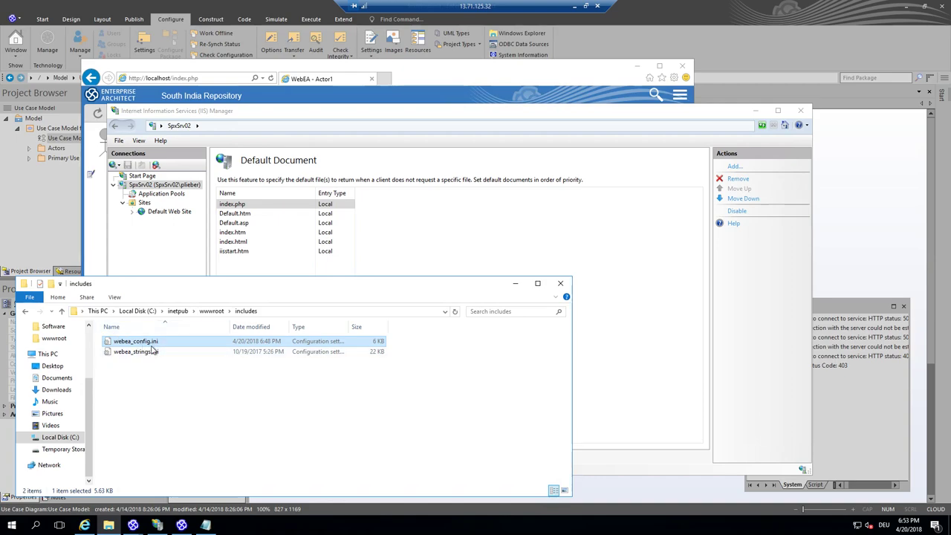
pyautogui.moveTo(156, 350)
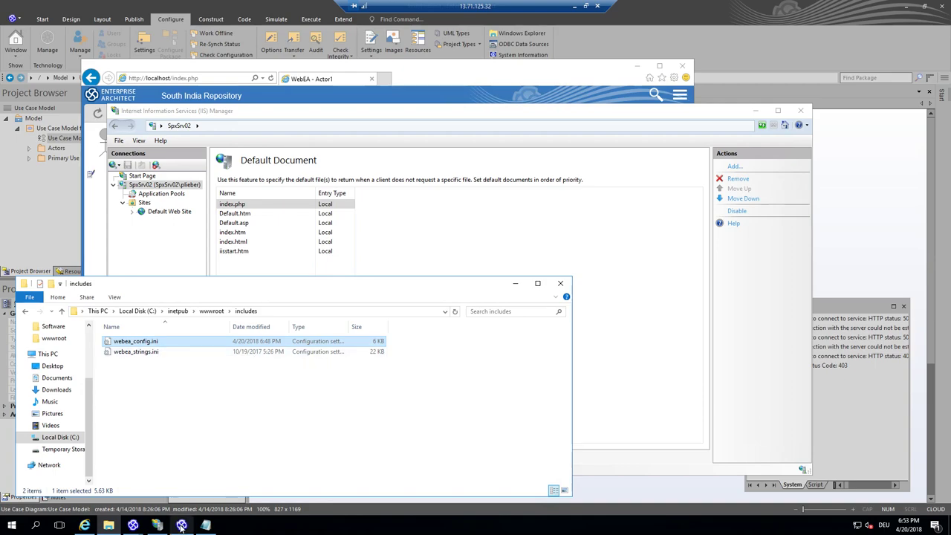
pyautogui.click(182, 526)
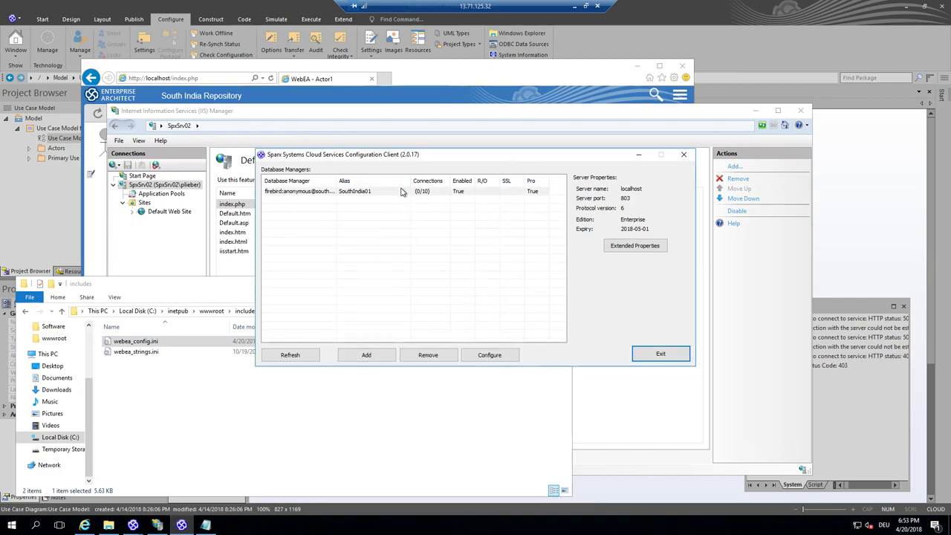
# - Review the SouthIndia01 database manager settings with the extended OSLC interface for WebEA enabled, then close them
pyautogui.click(490, 354)
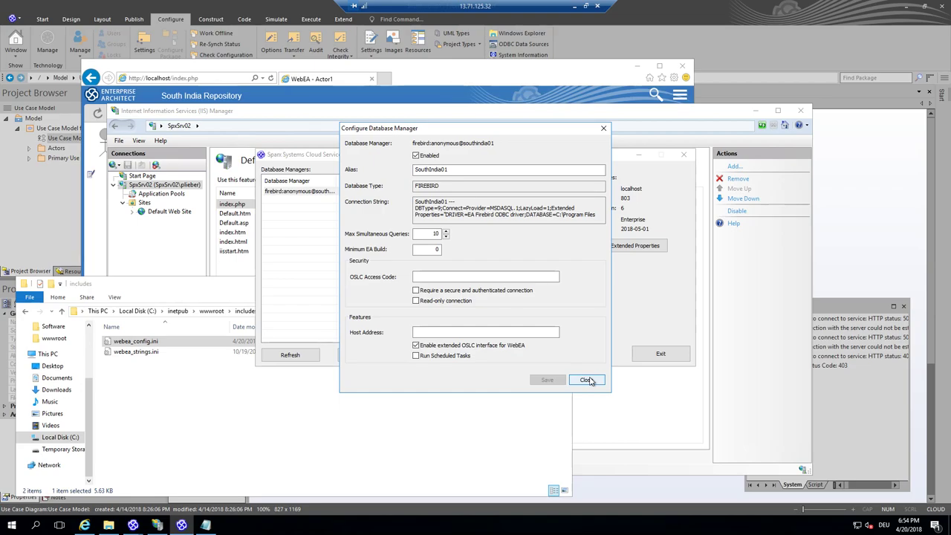
pyautogui.click(587, 380)
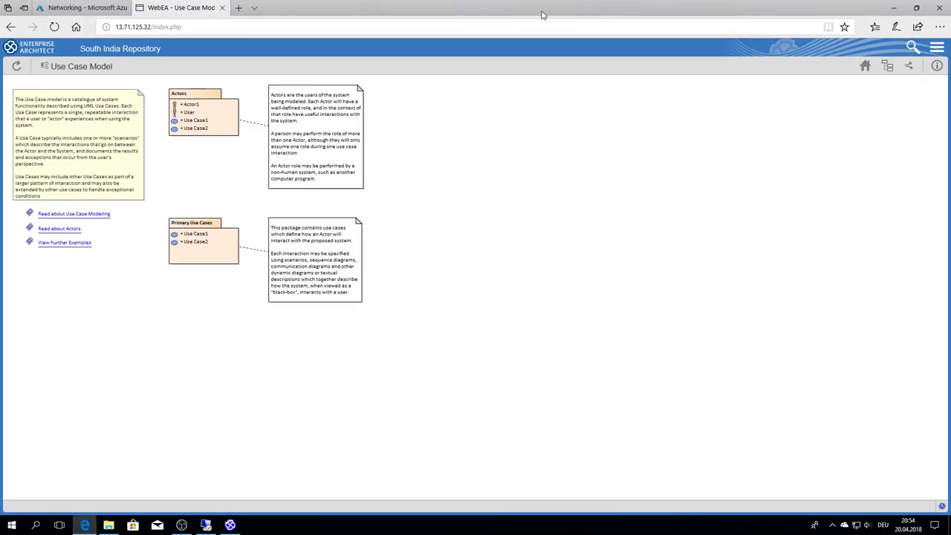
pyautogui.moveTo(443, 401)
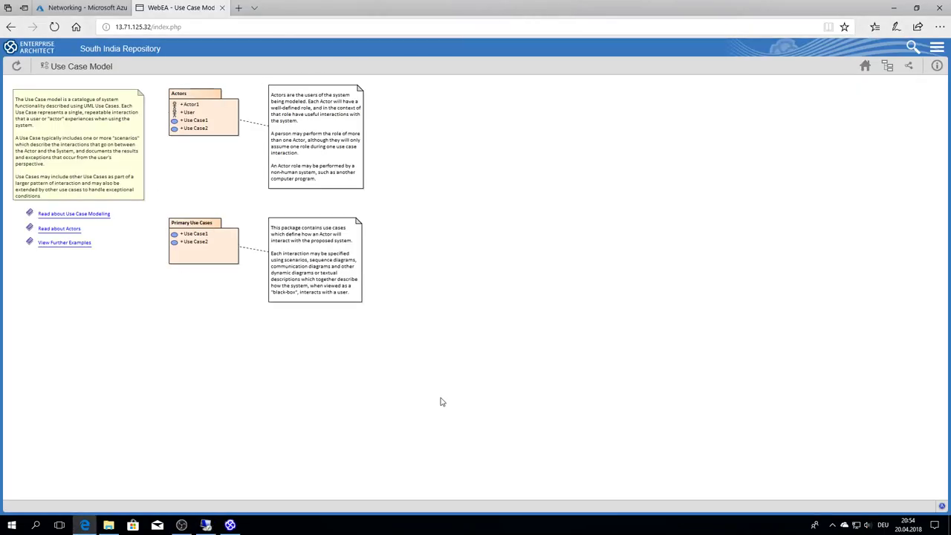